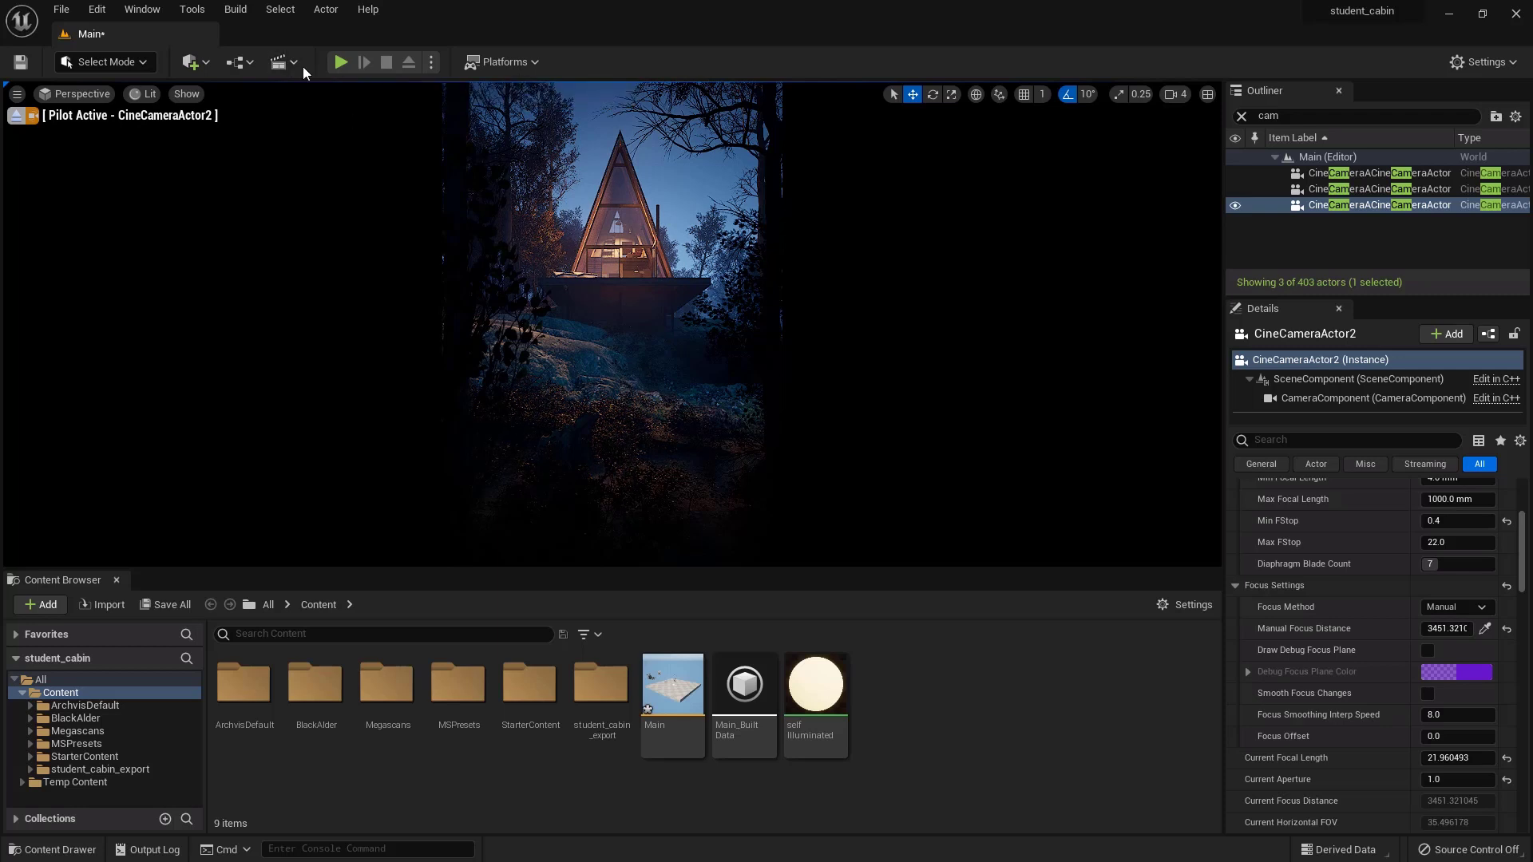
# Show the Cinematics dropdown with its Add Level Sequence and Add Master Sequence choices
pyautogui.click(280, 61)
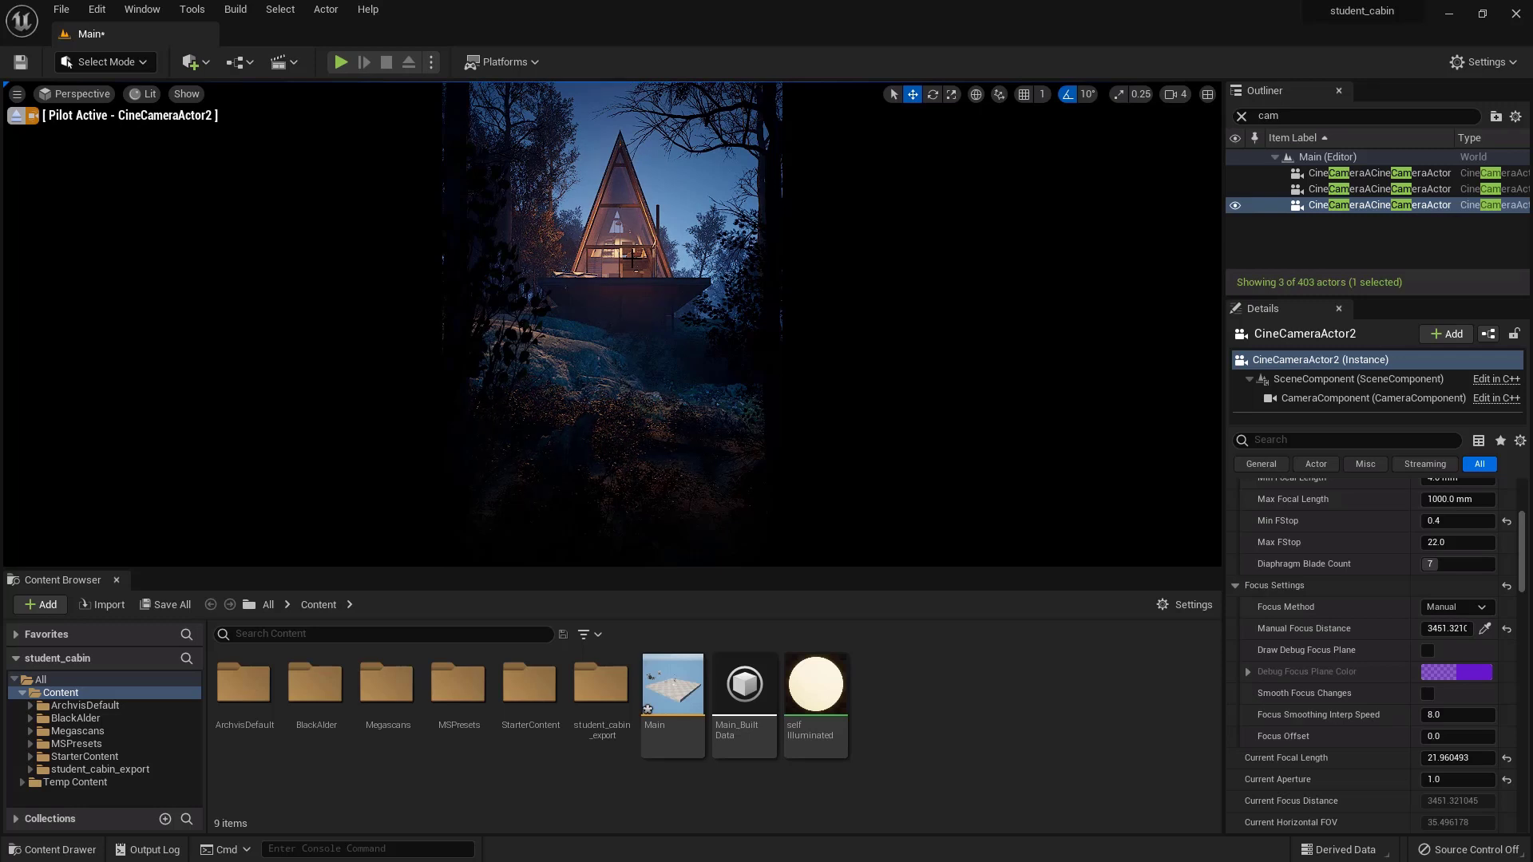
pyautogui.moveTo(291, 61)
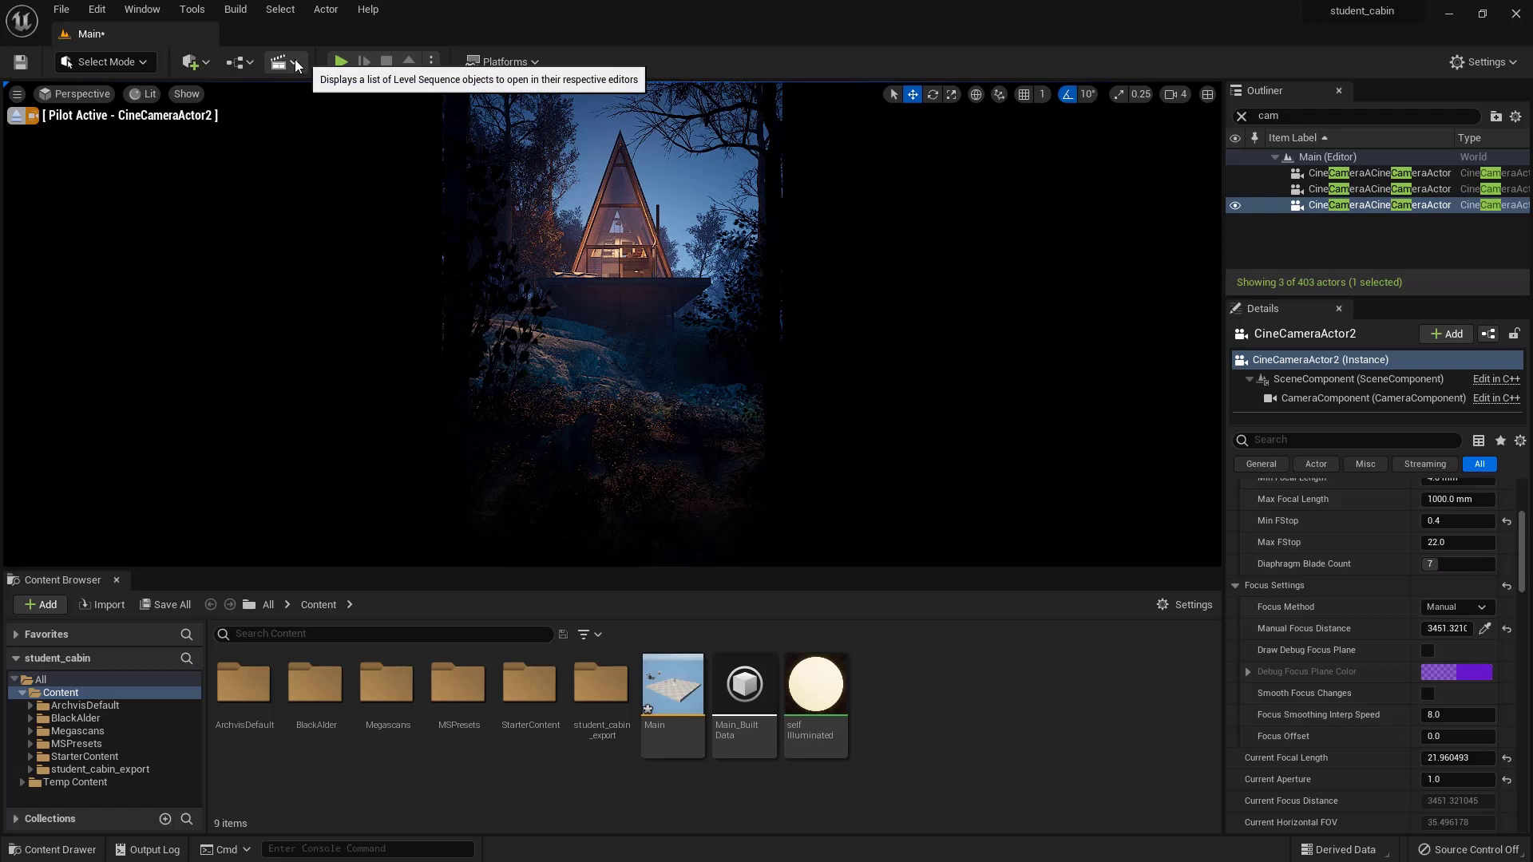
pyautogui.click(279, 61)
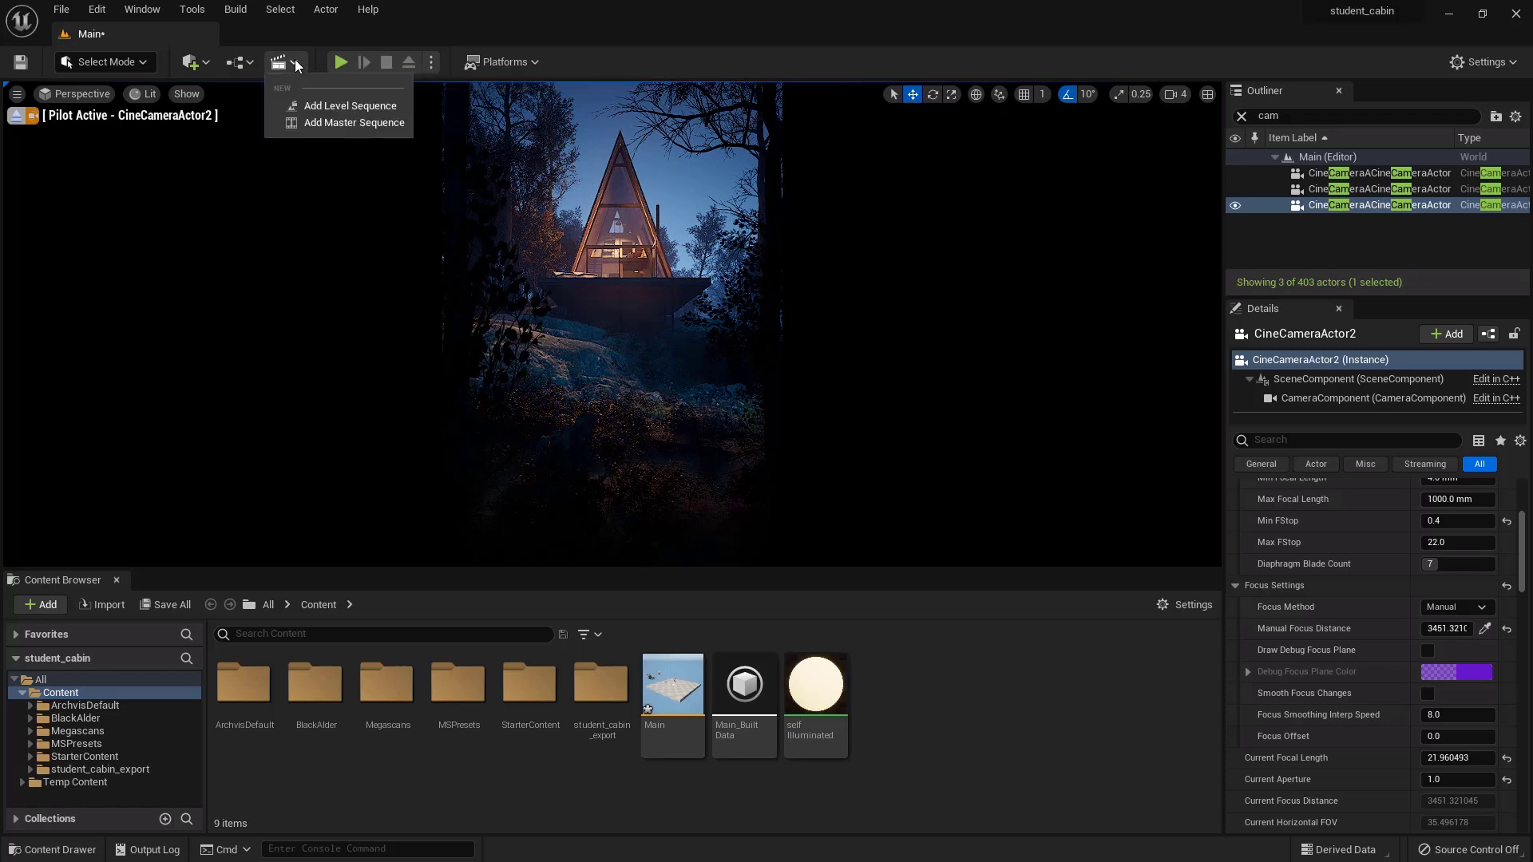
pyautogui.moveTo(585, 88)
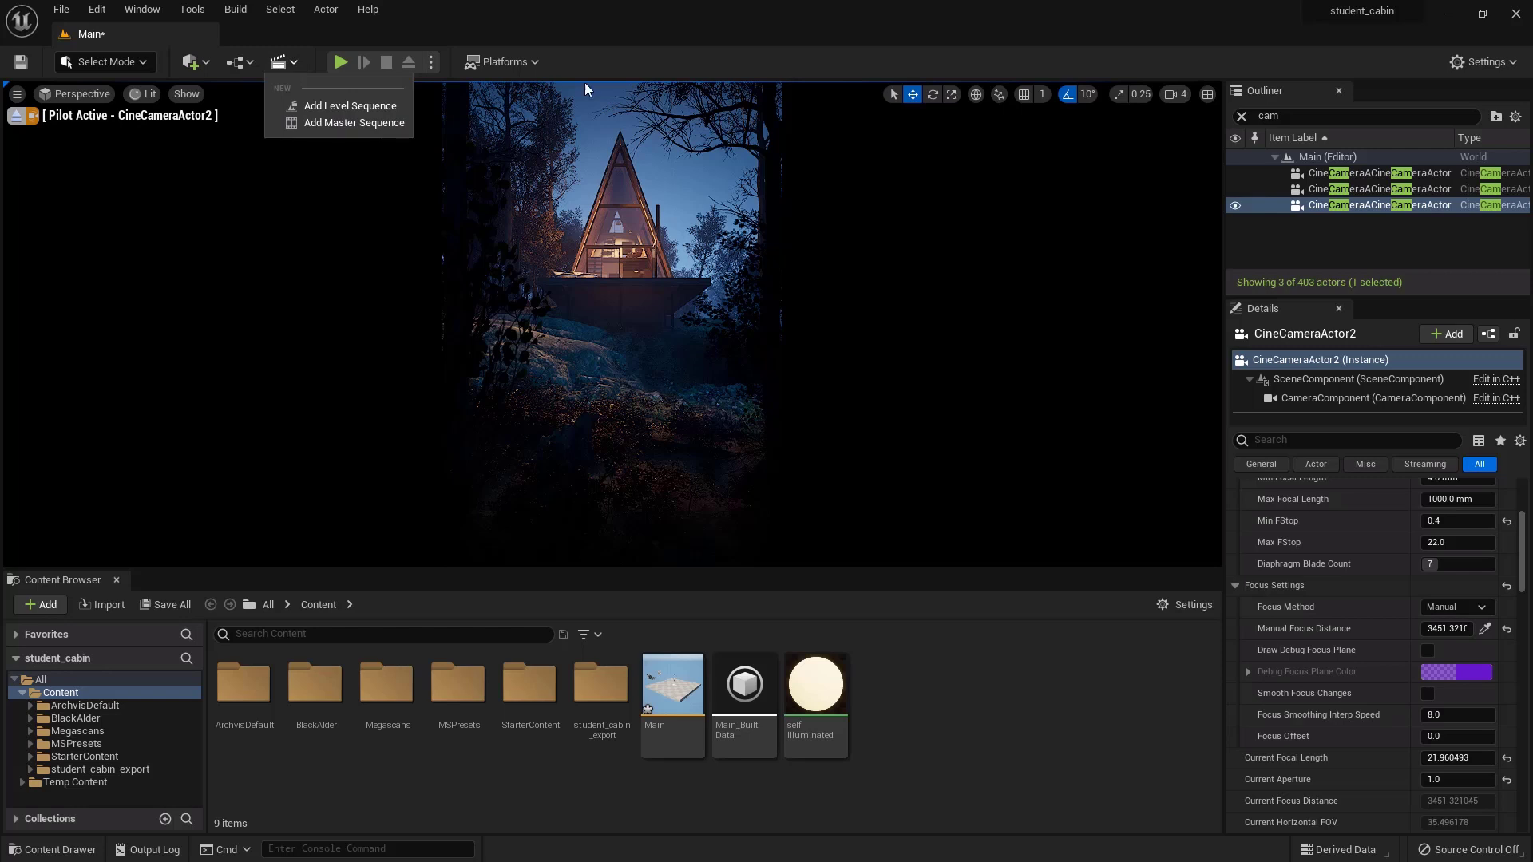
pyautogui.moveTo(296, 63)
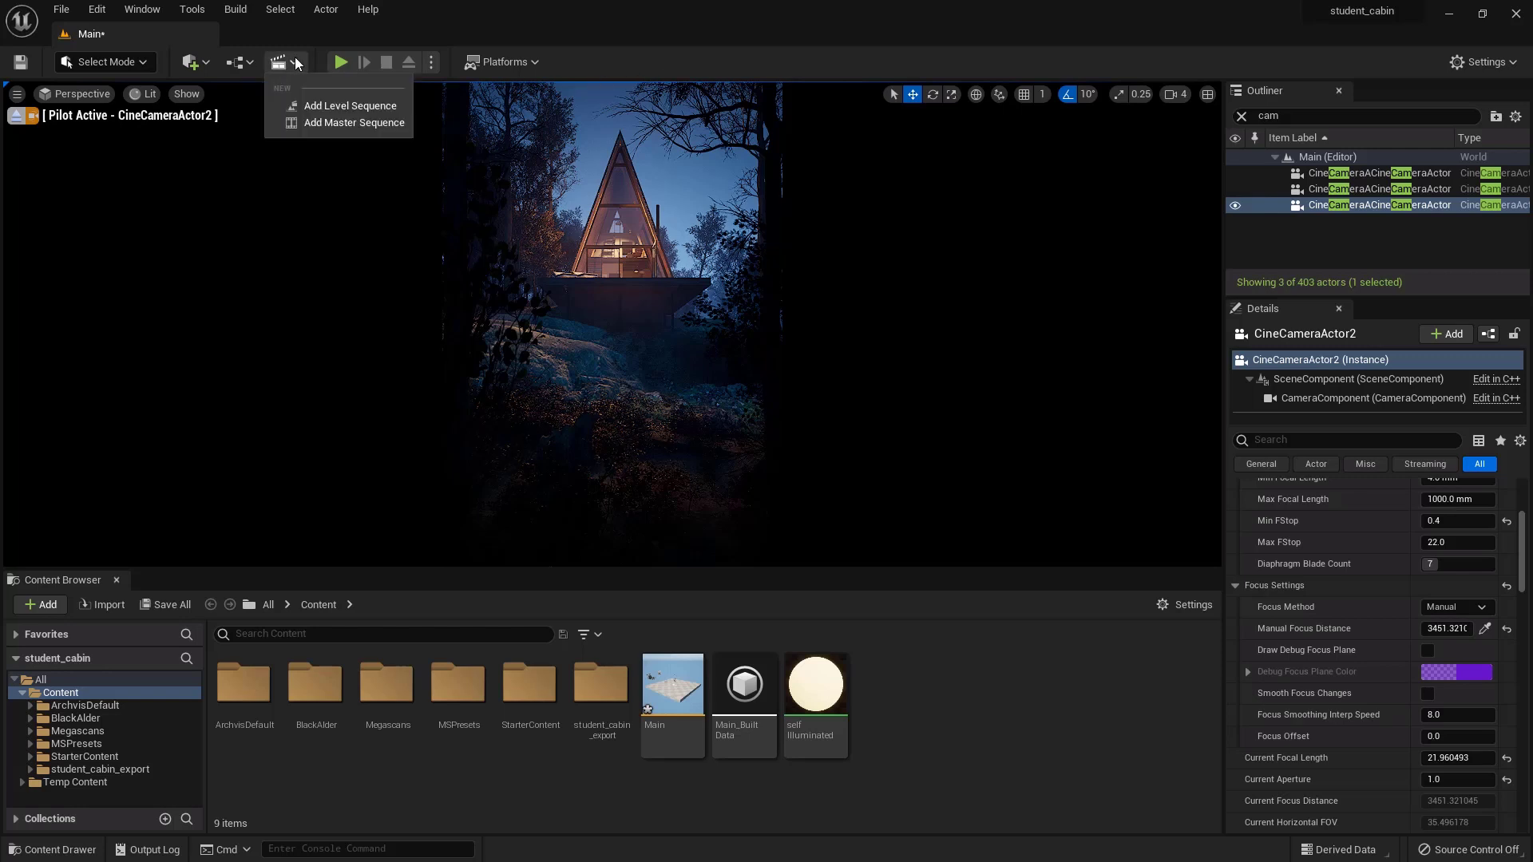
# Create a new level sequence and save it as finishedCamera
pyautogui.click(349, 105)
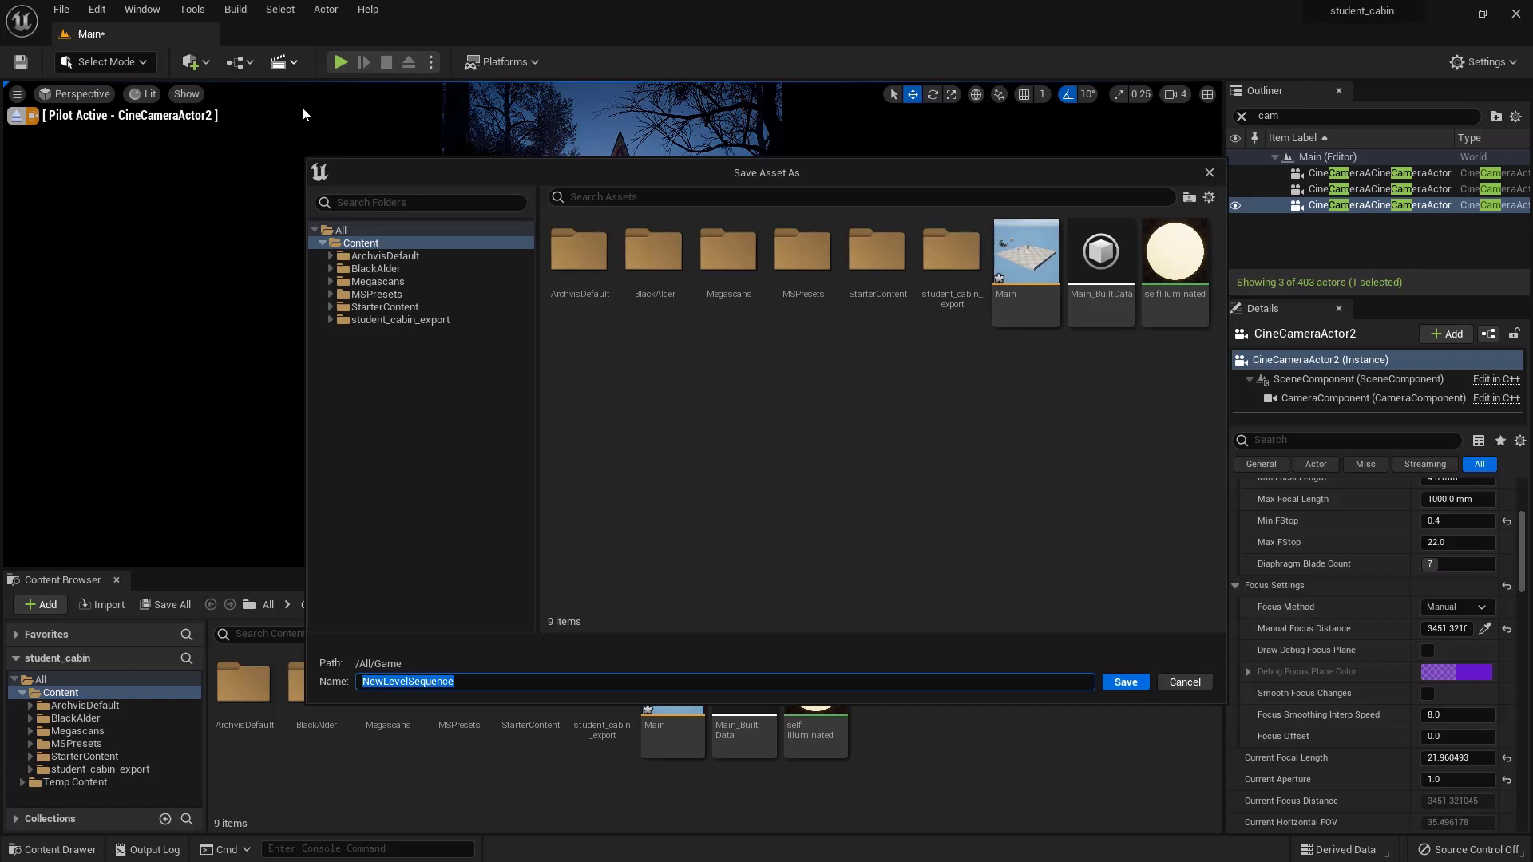
pyautogui.write('finish')
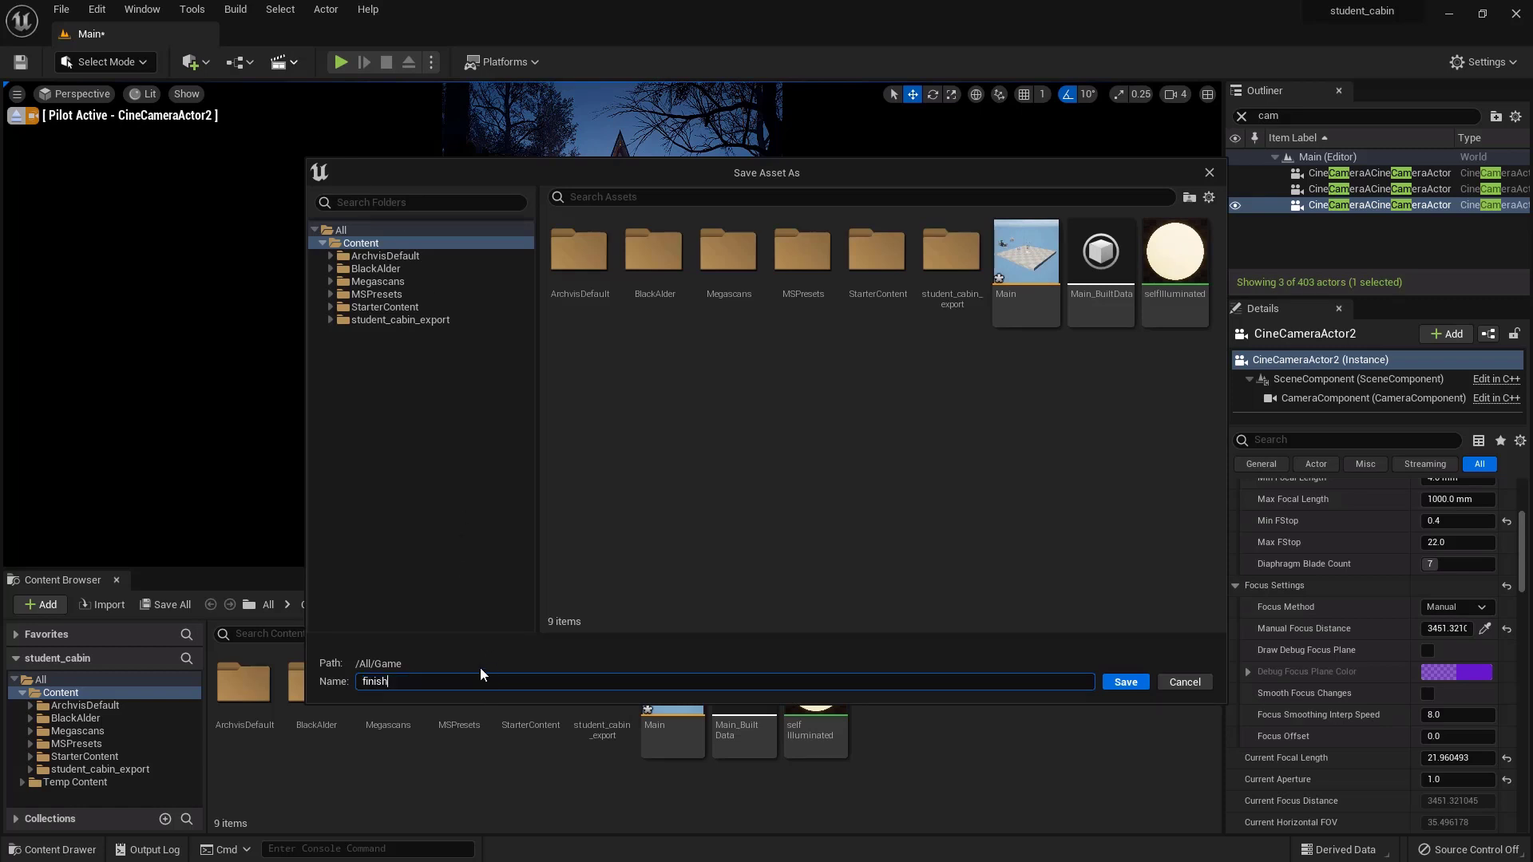
pyautogui.click(1123, 681)
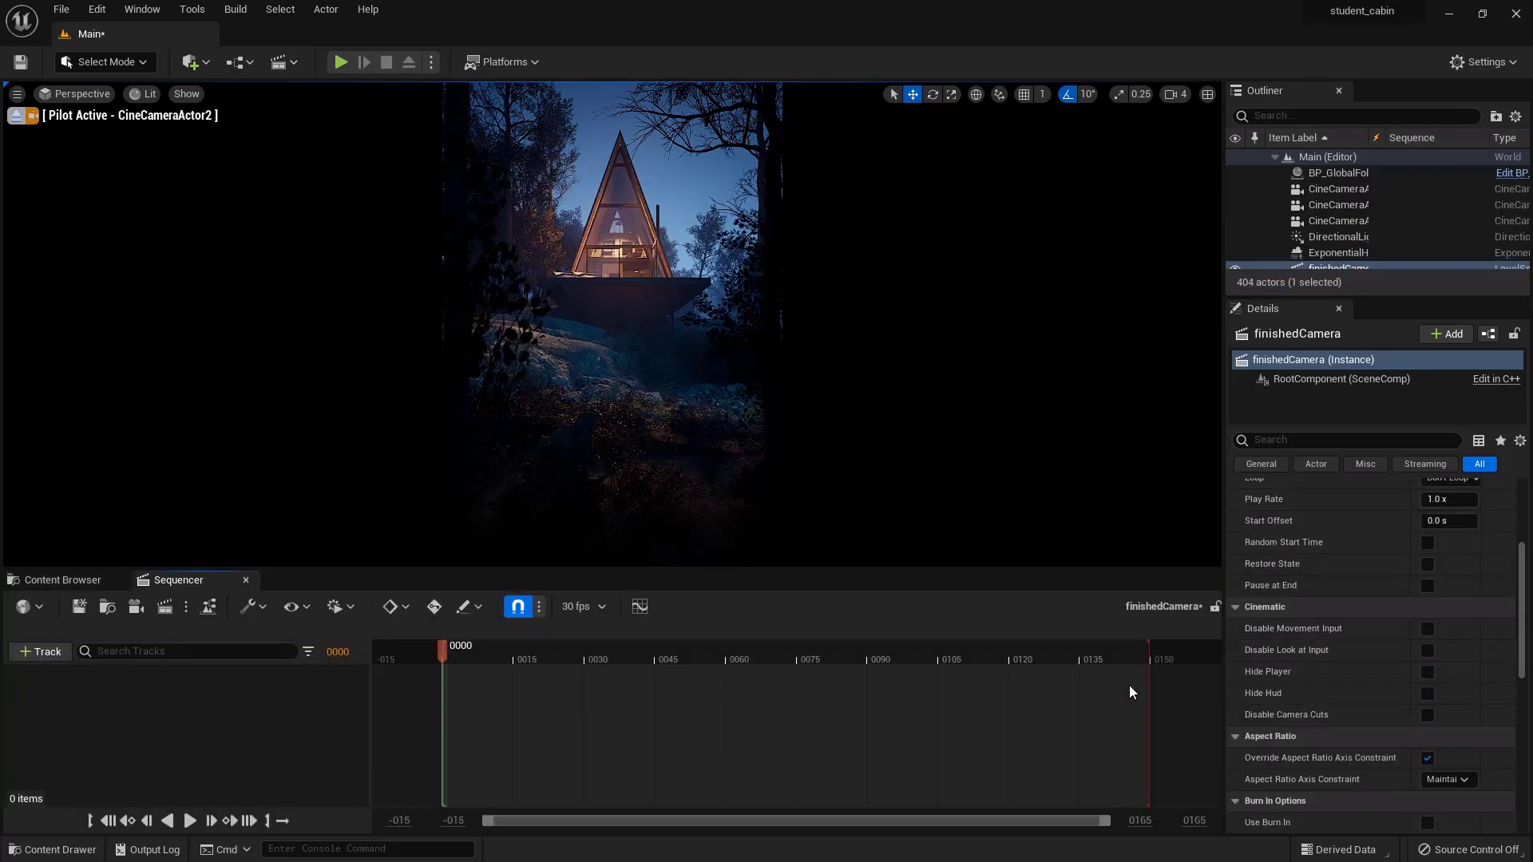
# Add CineCameraActor2 to the finishedCamera sequence as its camera
pyautogui.click(611, 322)
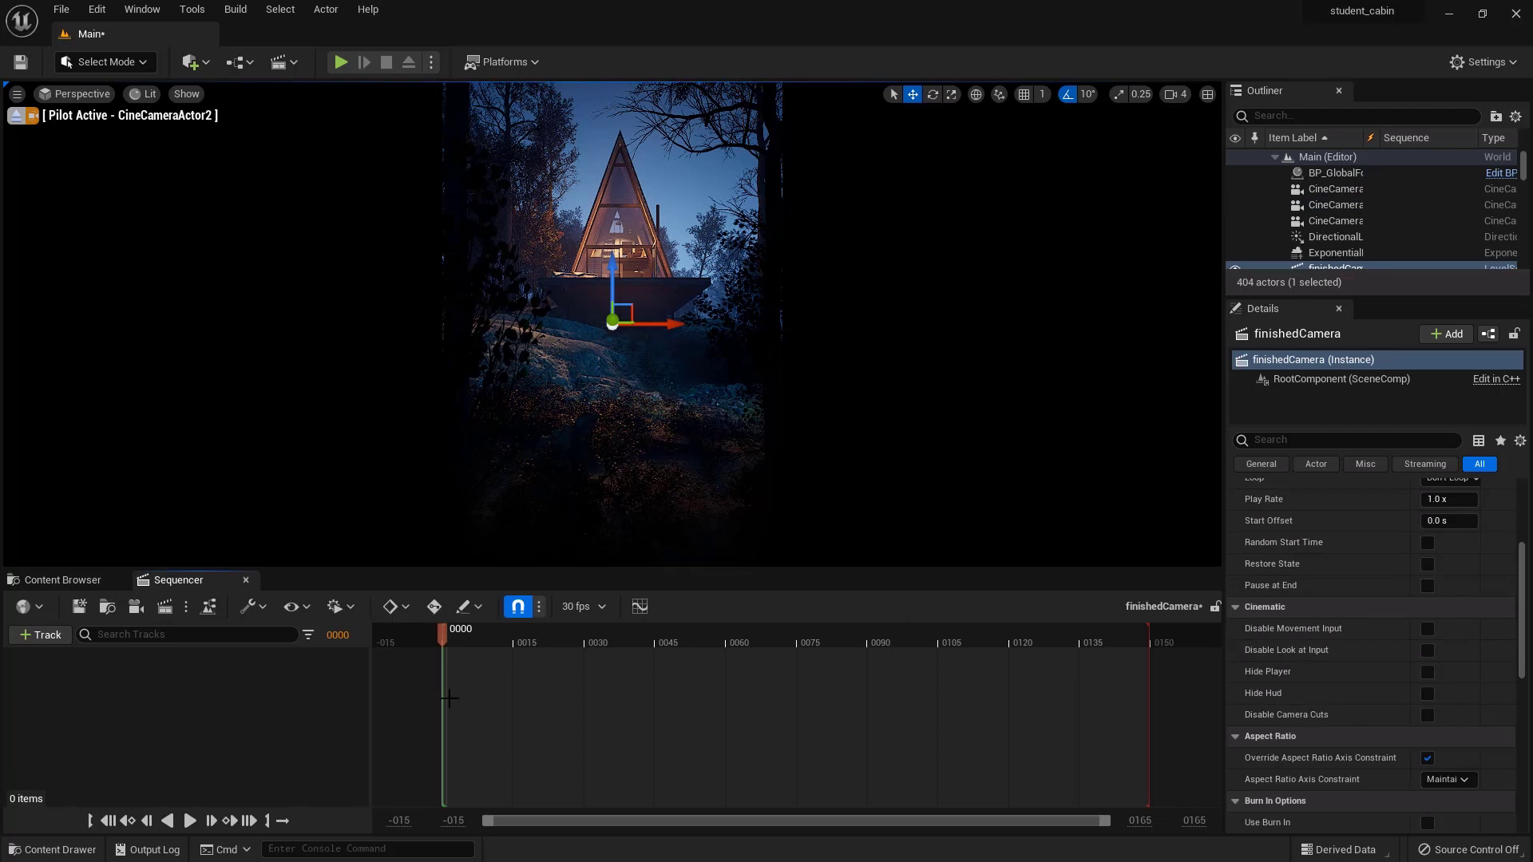
pyautogui.moveTo(917, 670)
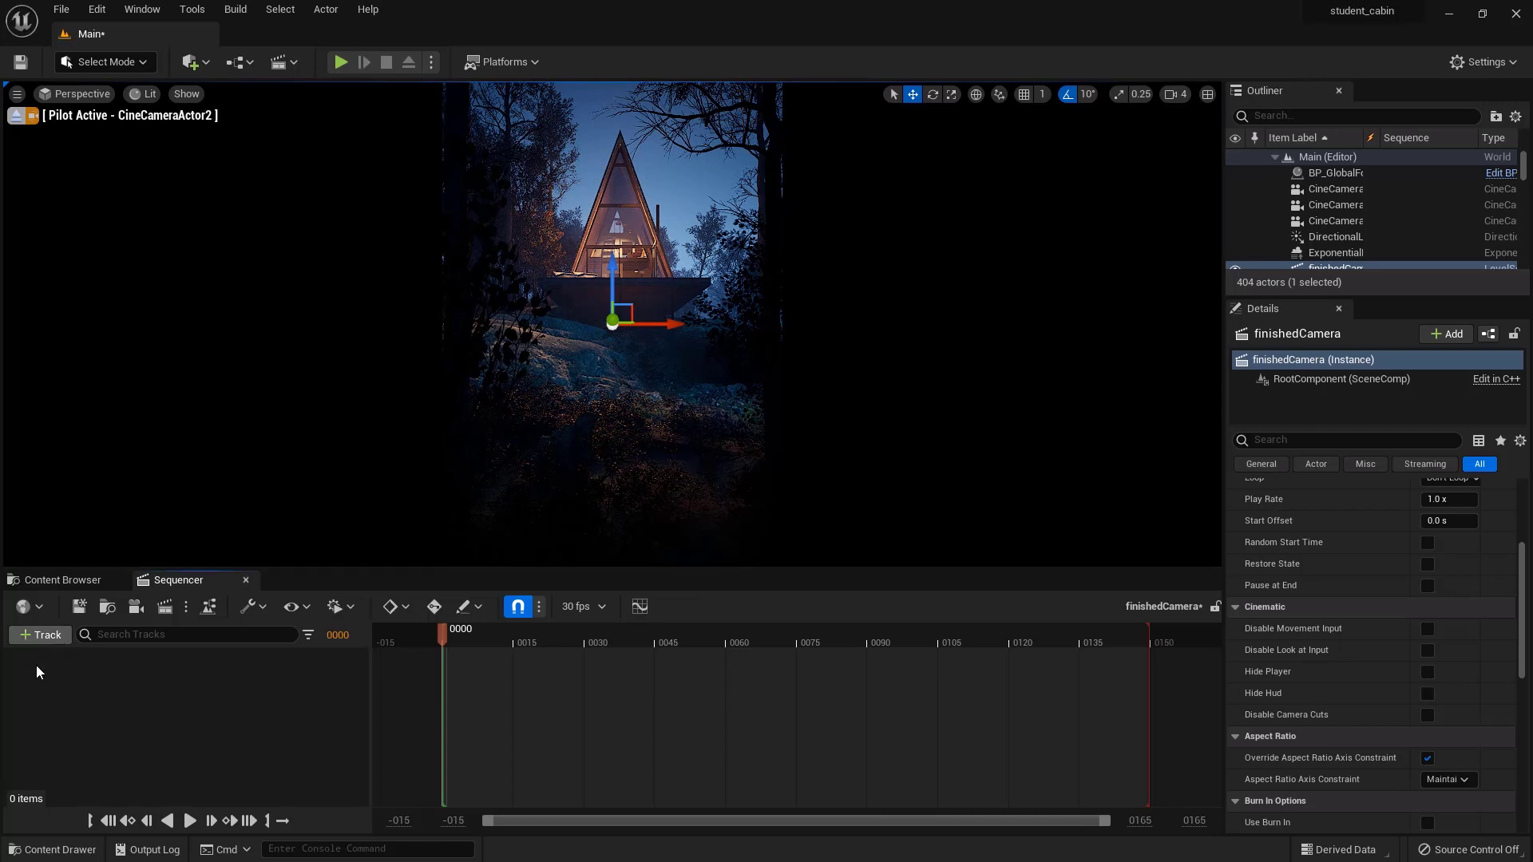
pyautogui.click(39, 633)
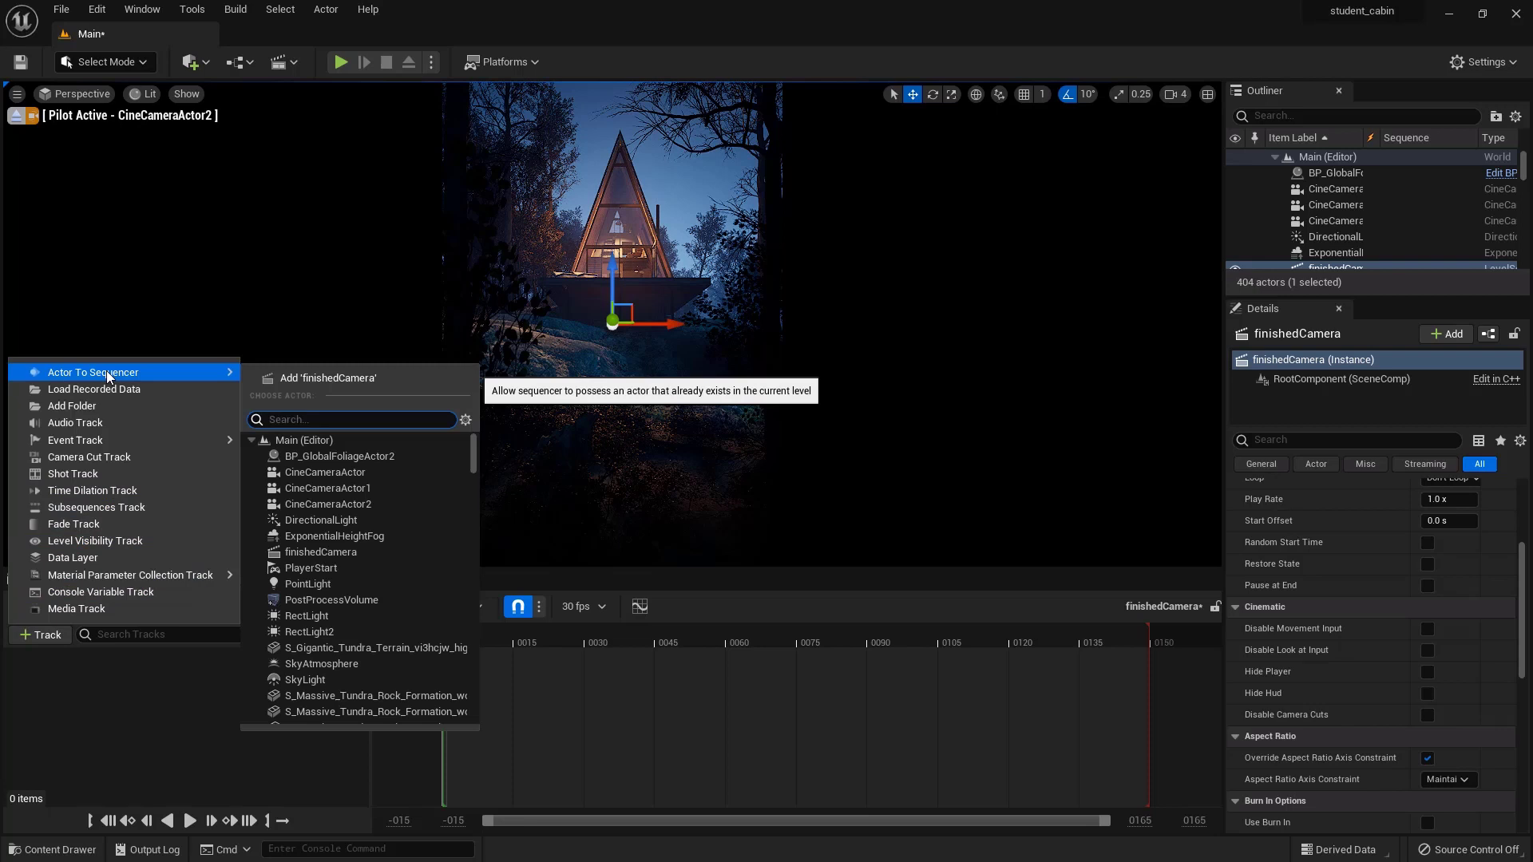
pyautogui.moveTo(171, 382)
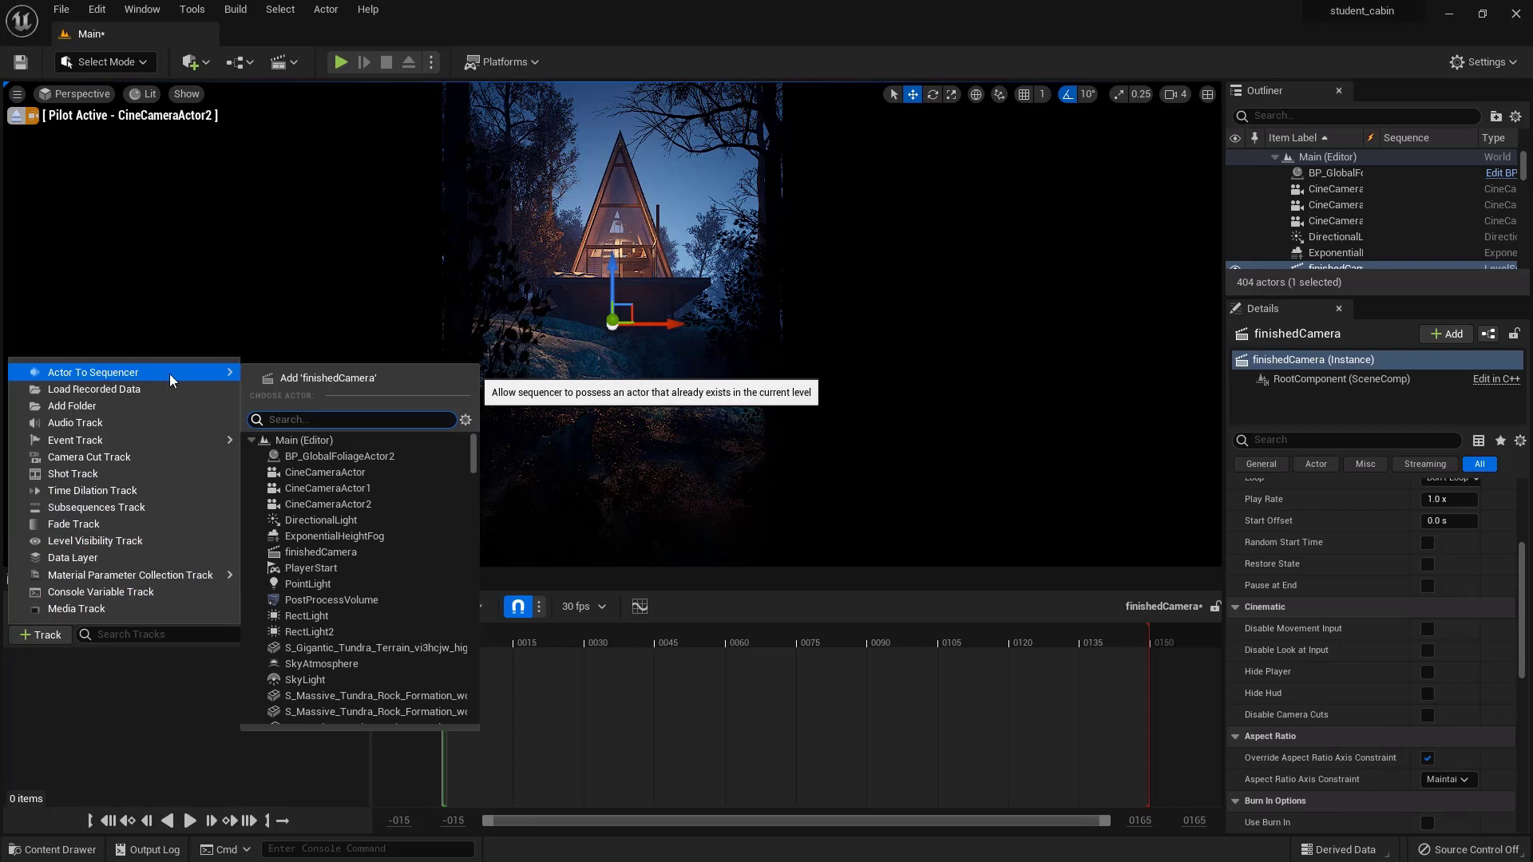
pyautogui.moveTo(328, 504)
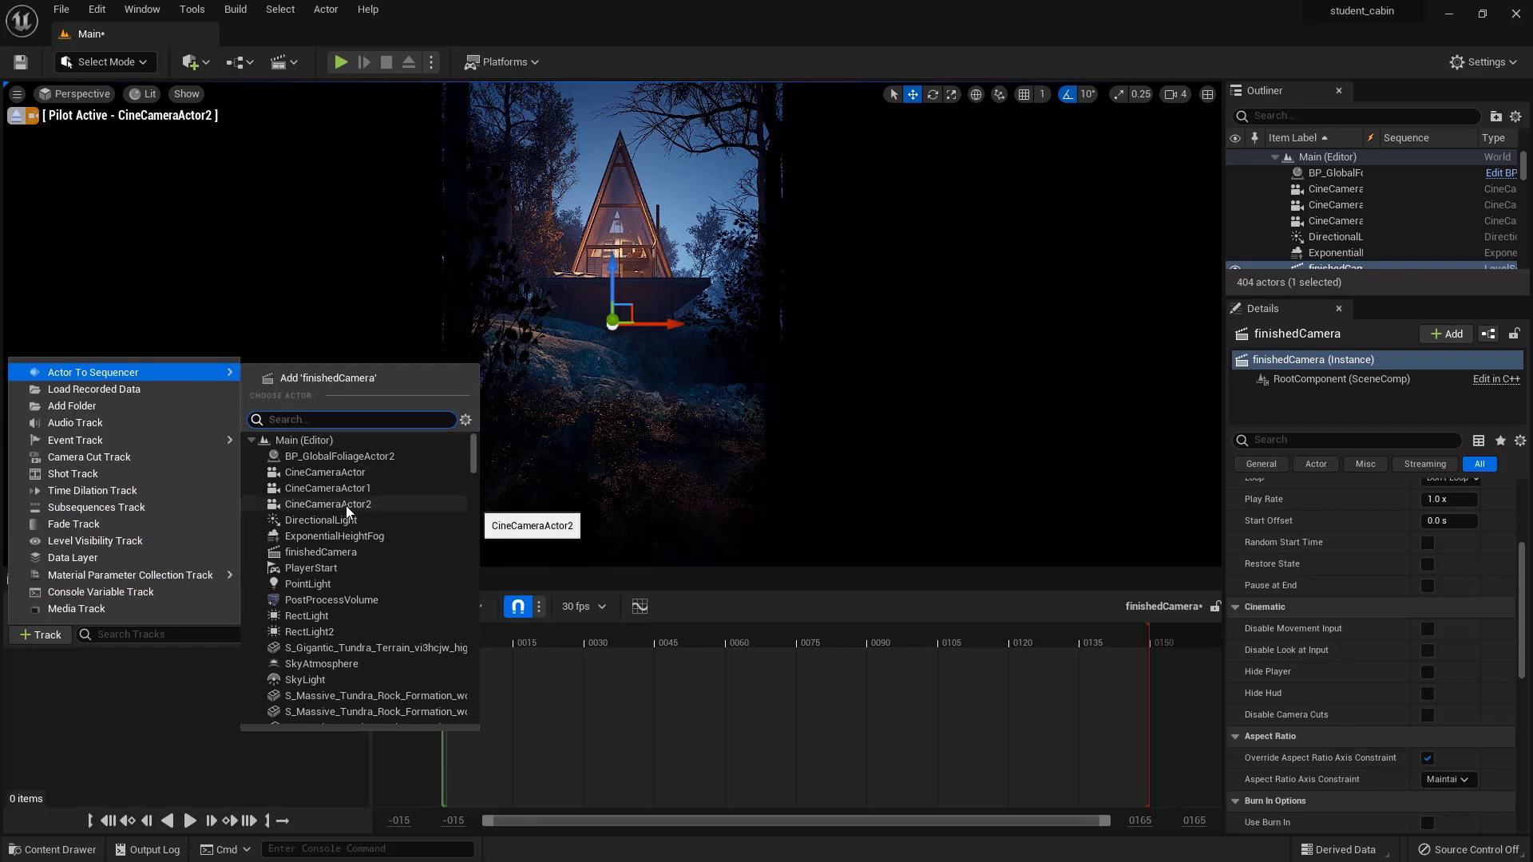
pyautogui.click(328, 504)
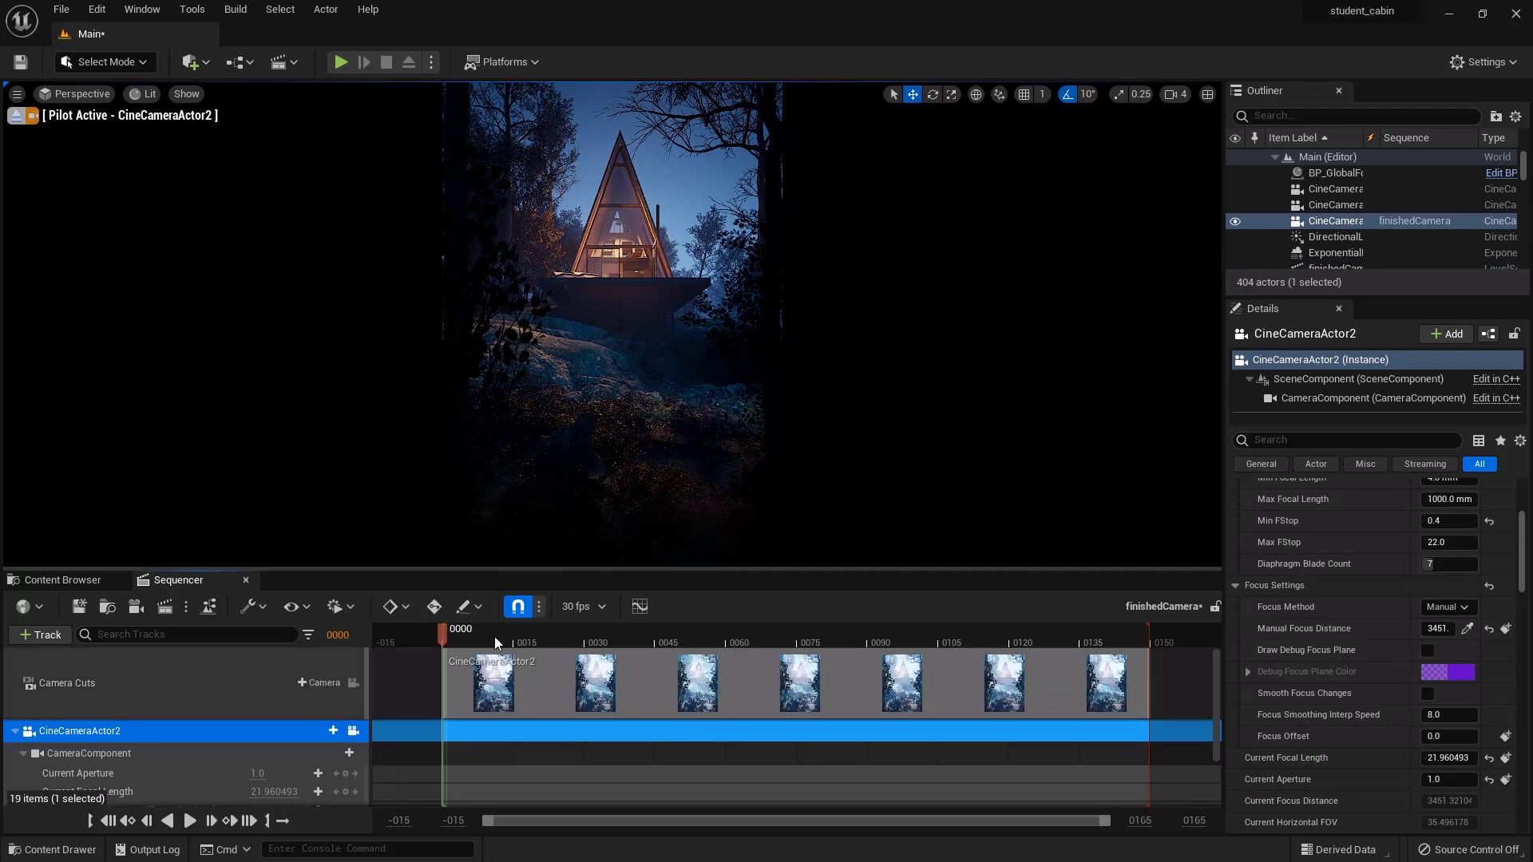
# Drag the sequence end and CineCameraActor2's camera cut out toward frame 285
pyautogui.click(800, 641)
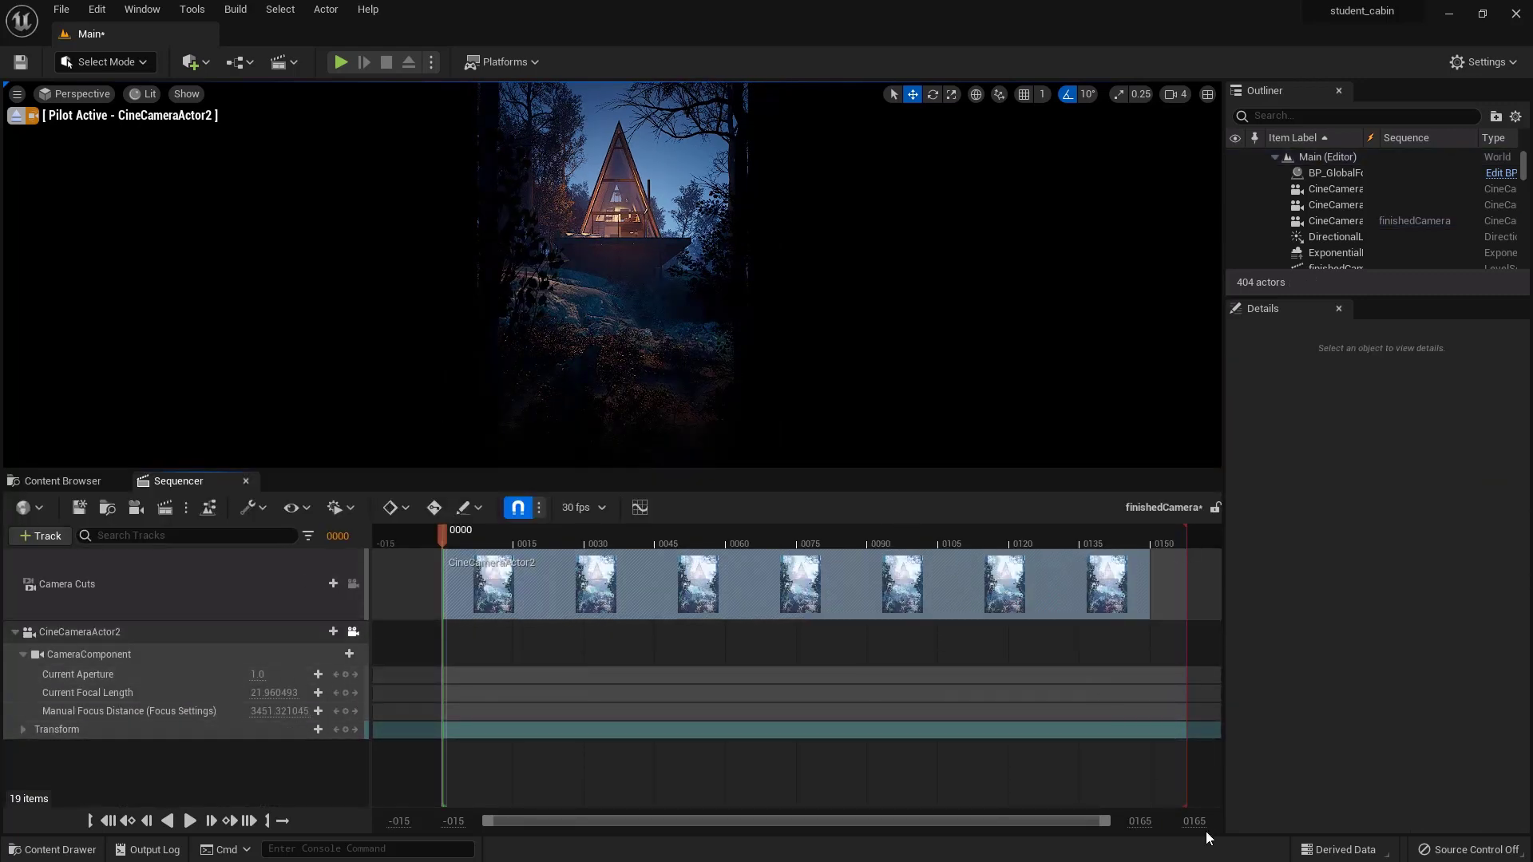
pyautogui.moveTo(989, 574)
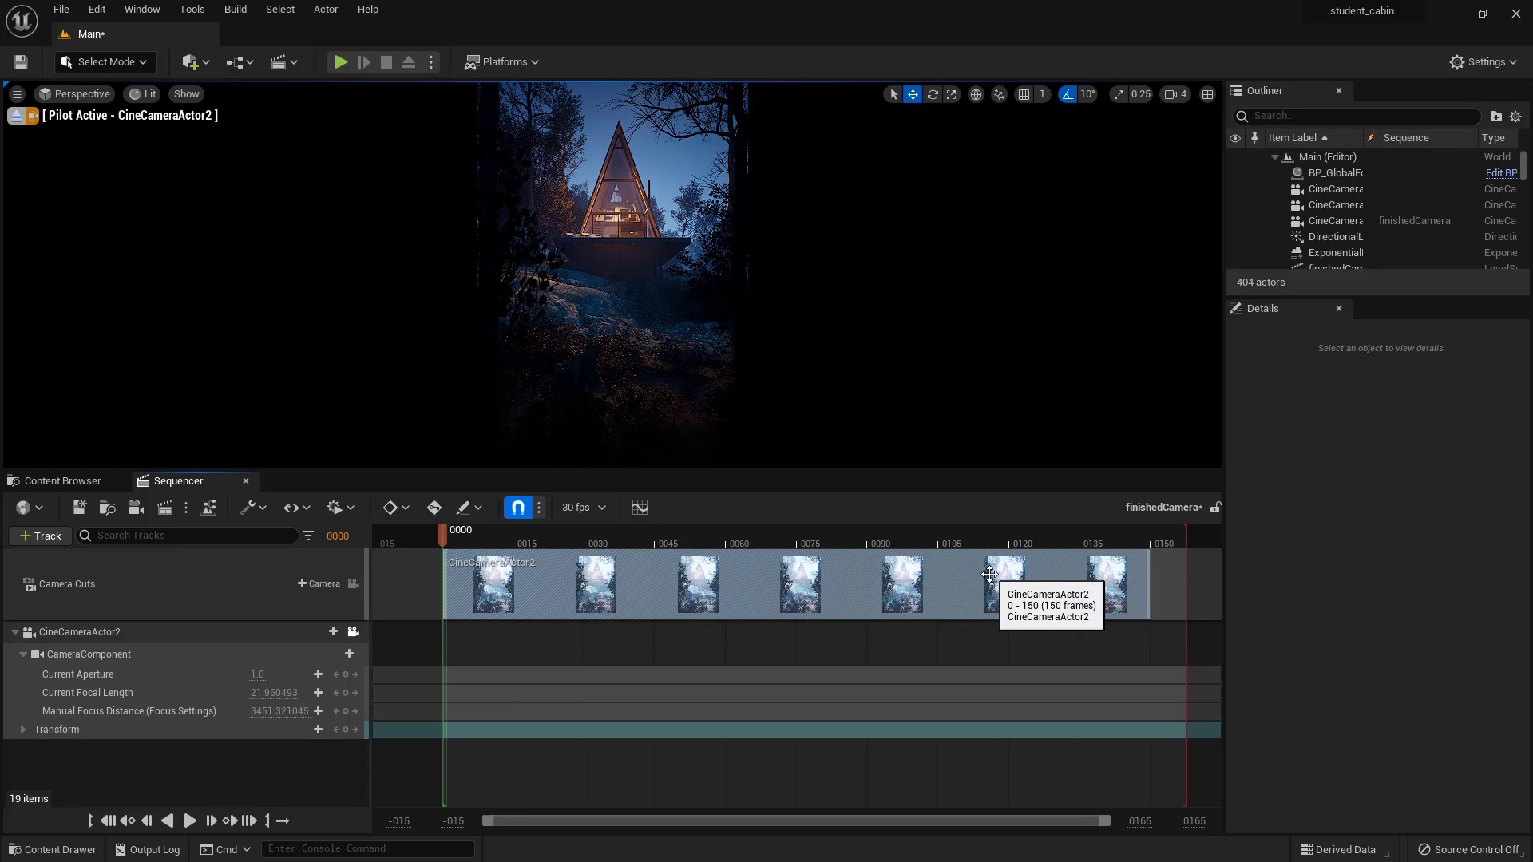
pyautogui.moveTo(1197, 819)
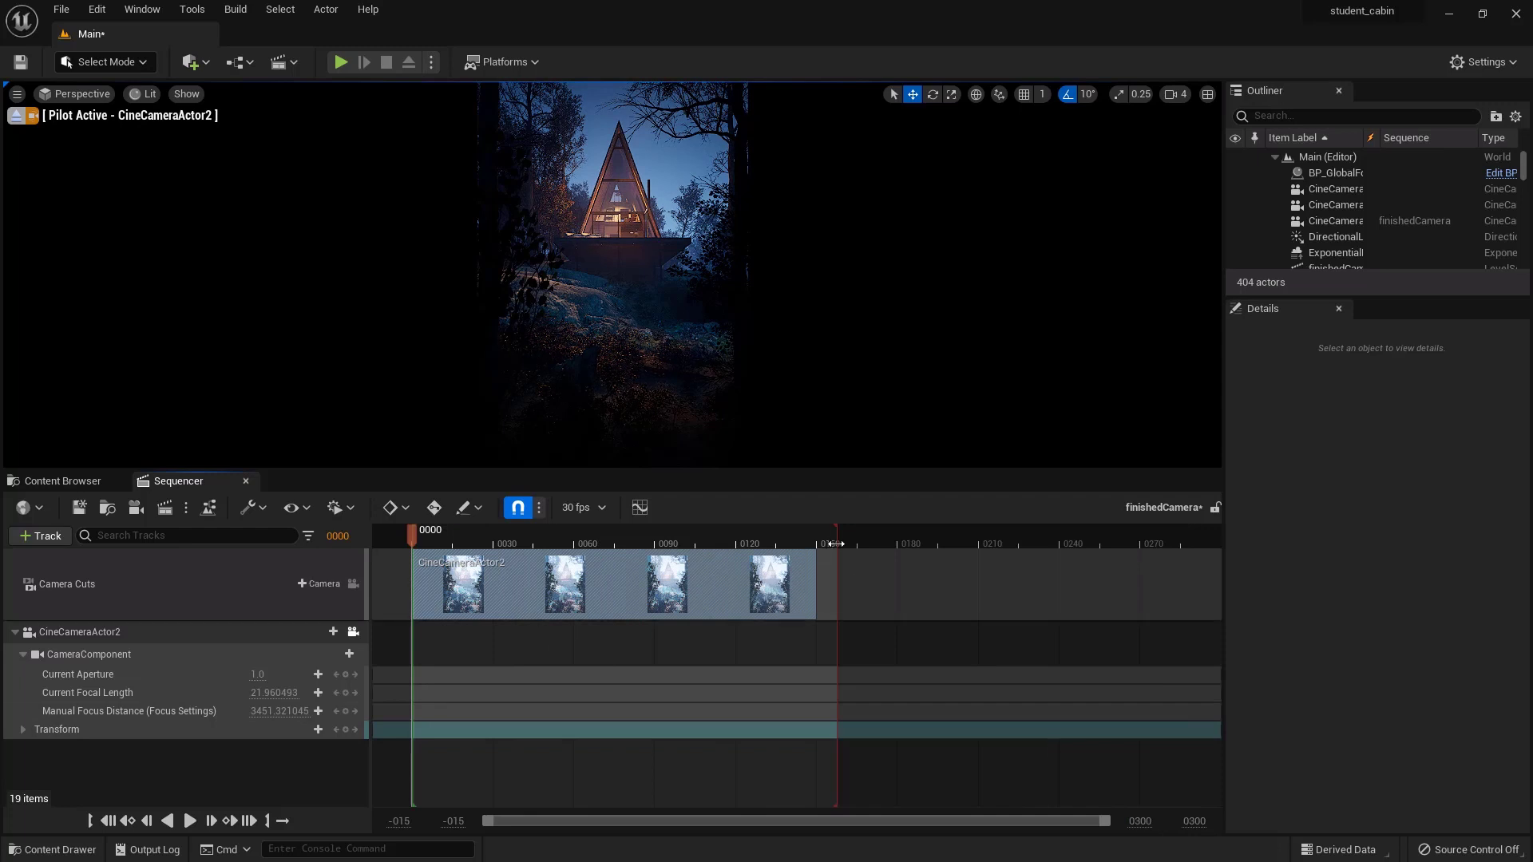
pyautogui.click(836, 545)
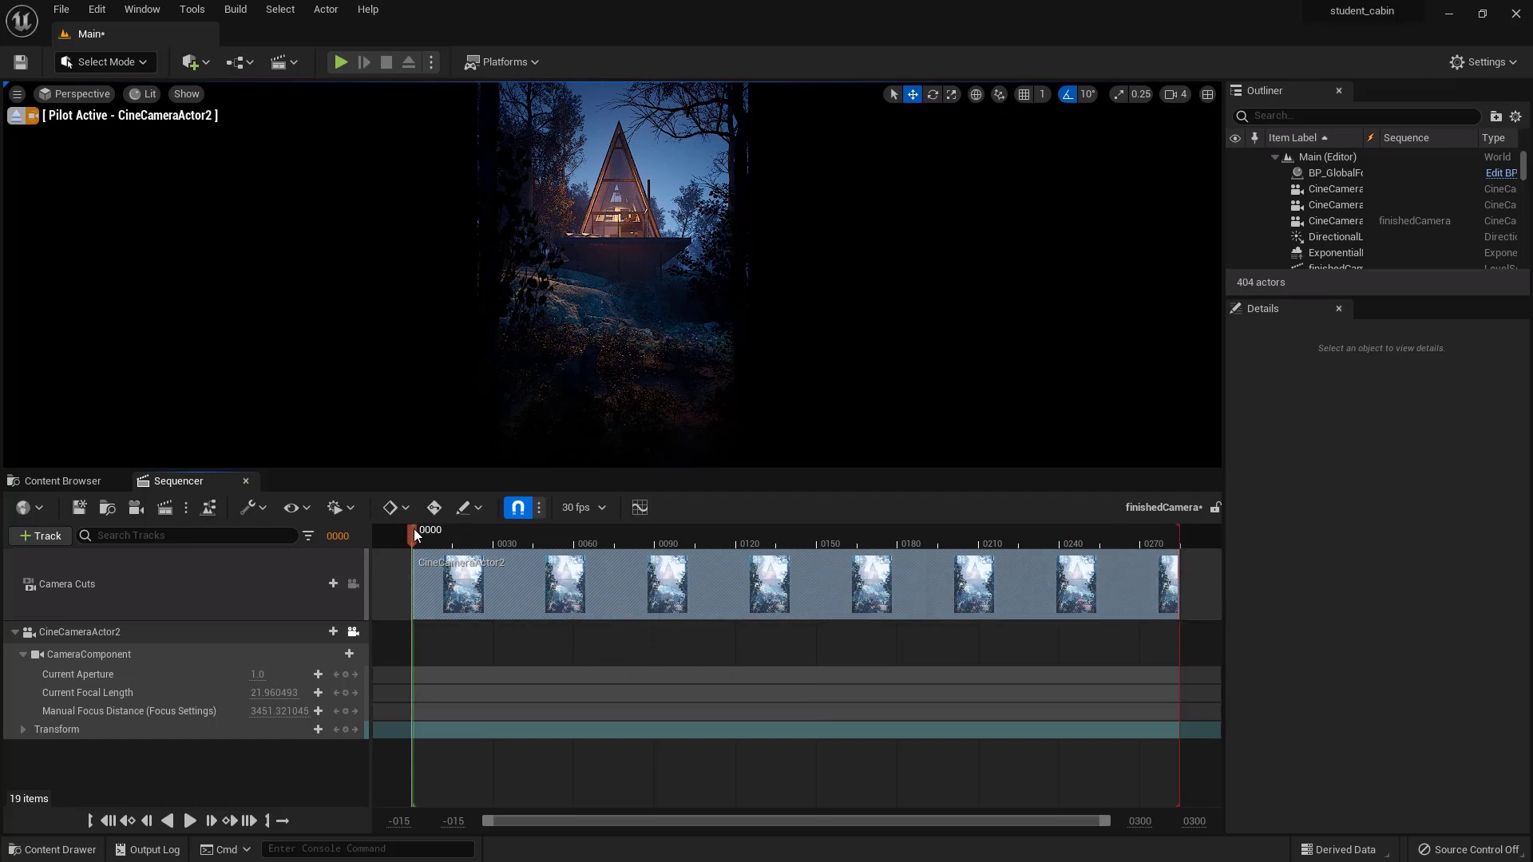
pyautogui.click(950, 538)
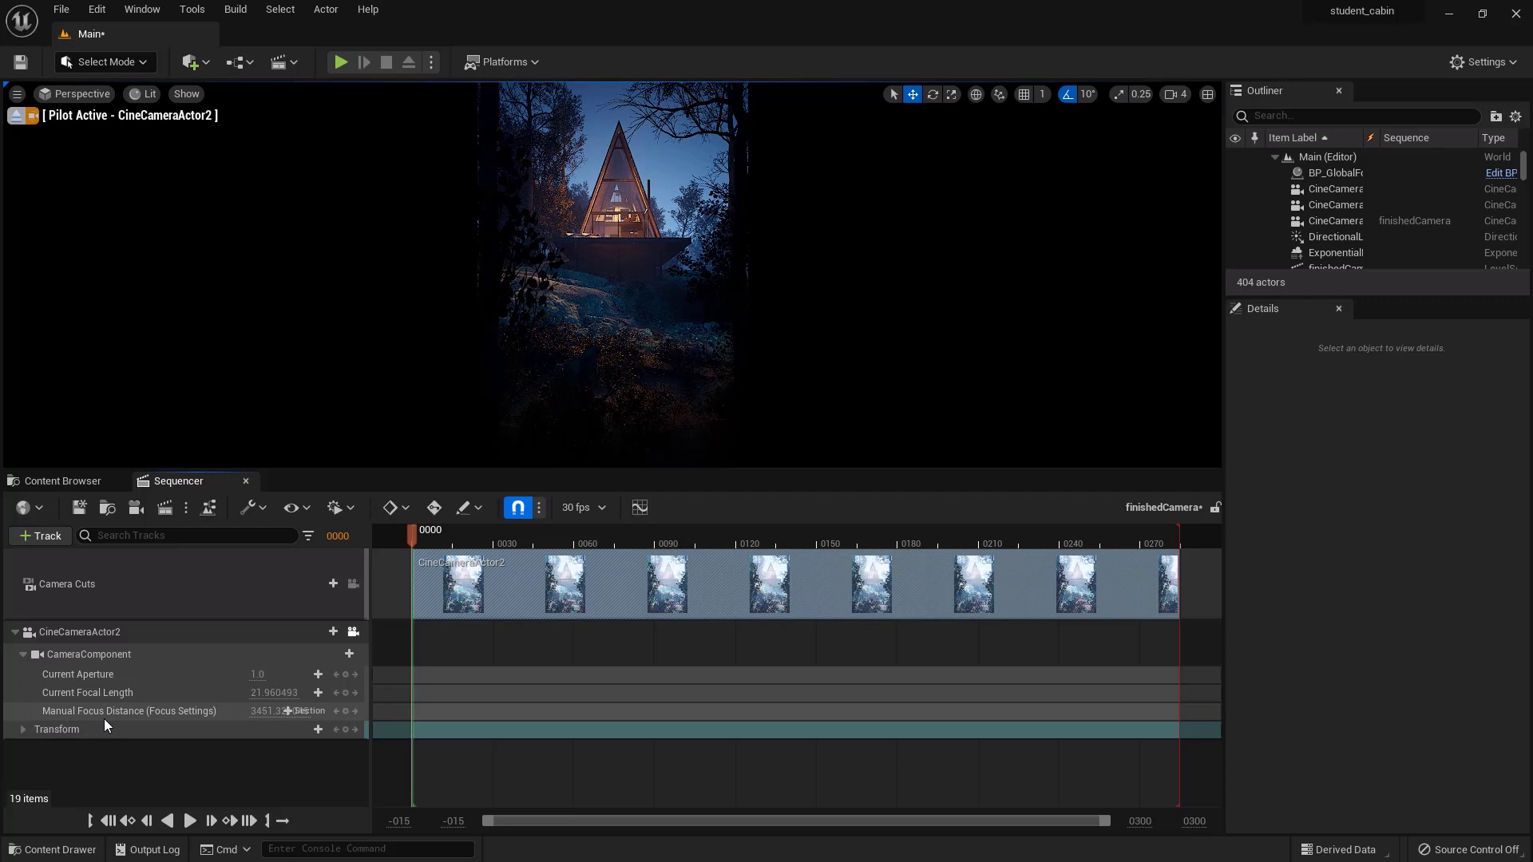
pyautogui.moveTo(130, 711)
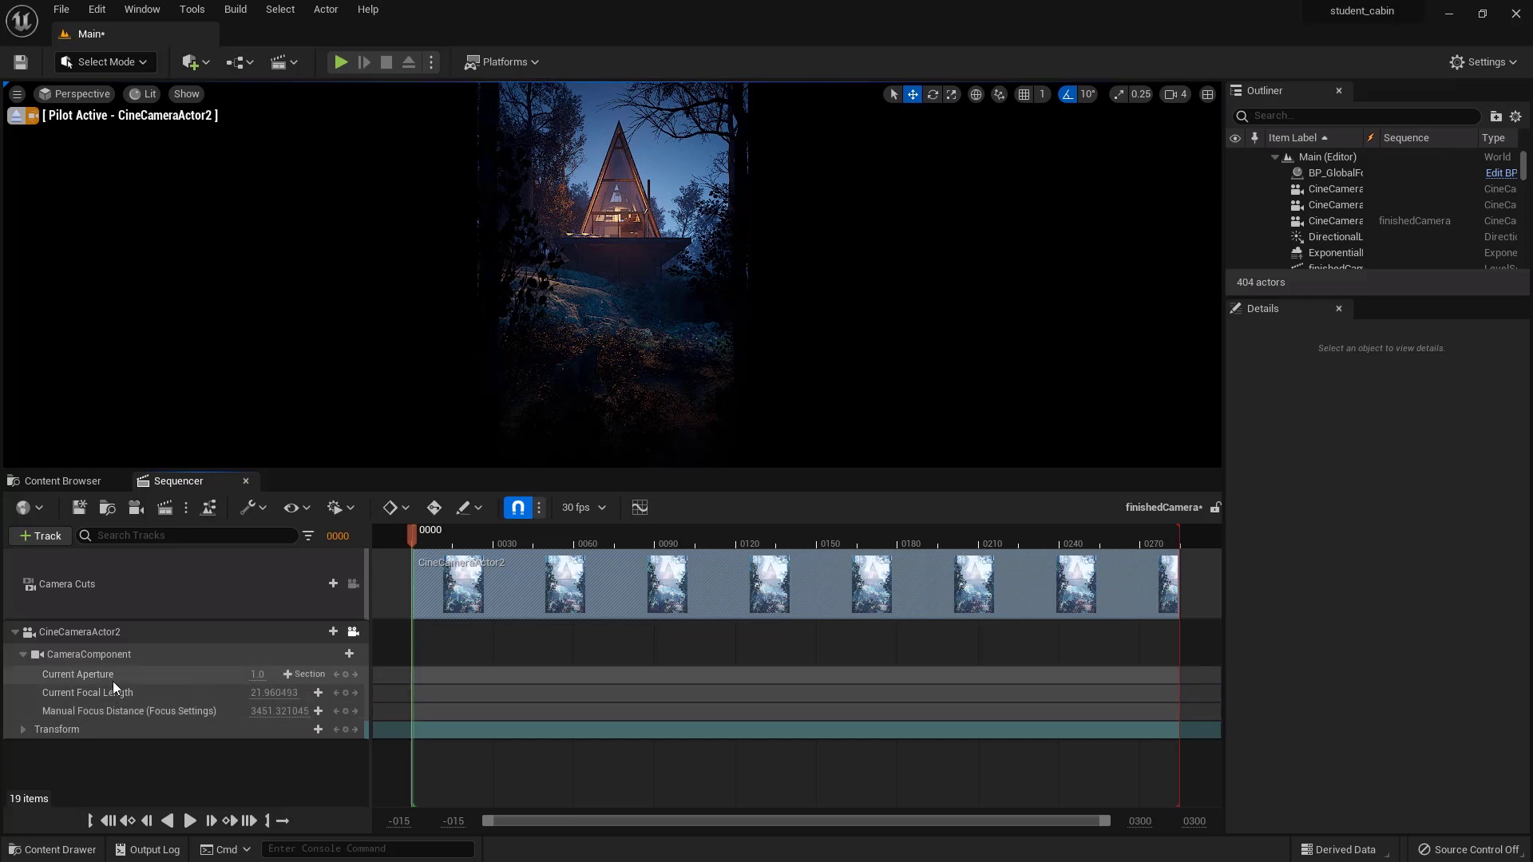
# Key Location Z at the first and last frames, entering -18.438709, then scrub to preview
pyautogui.click(22, 729)
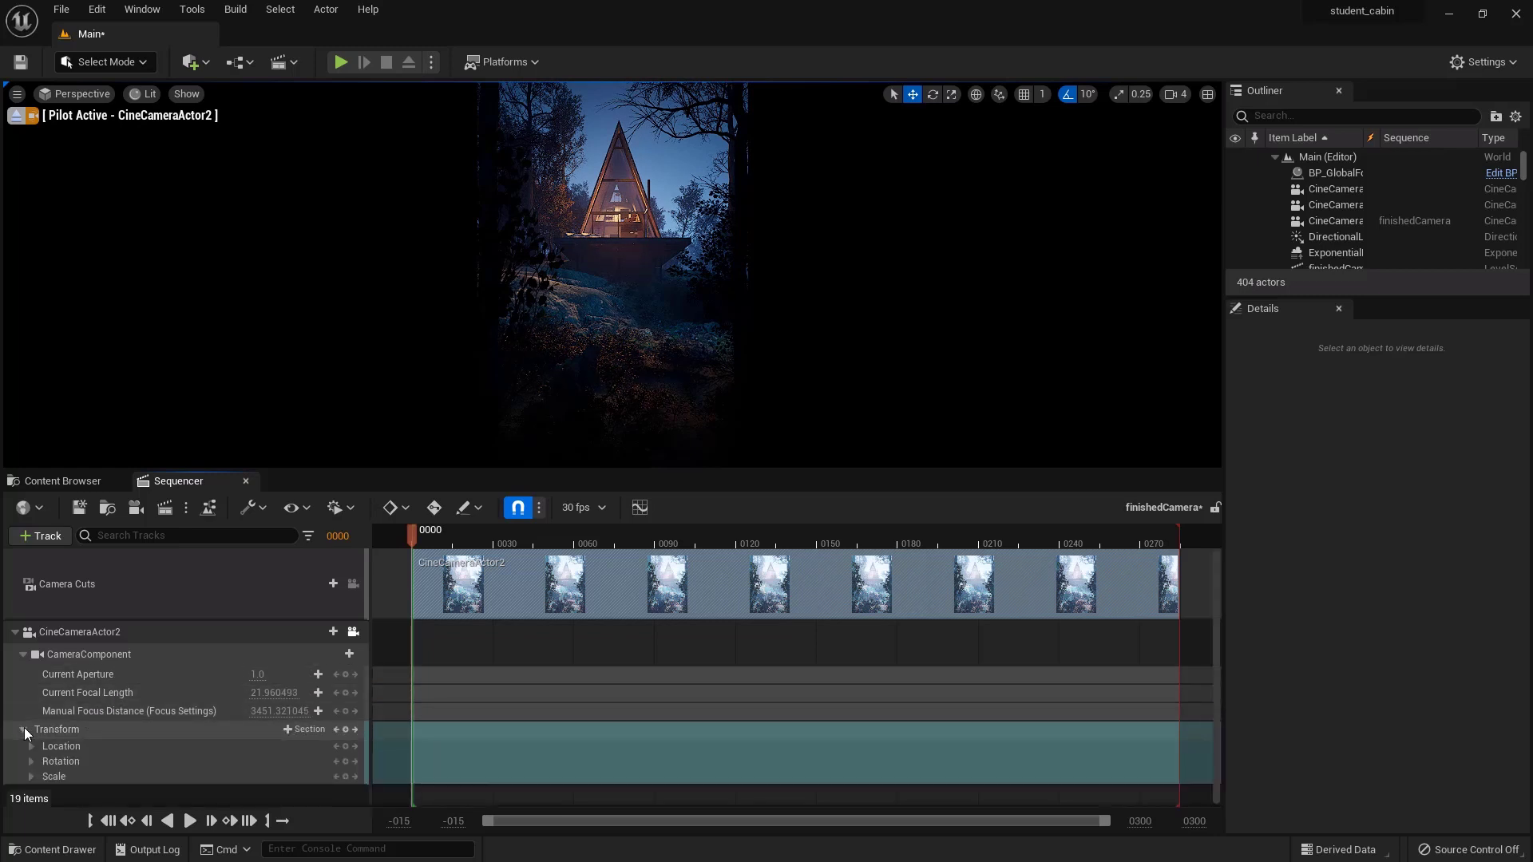
pyautogui.click(31, 746)
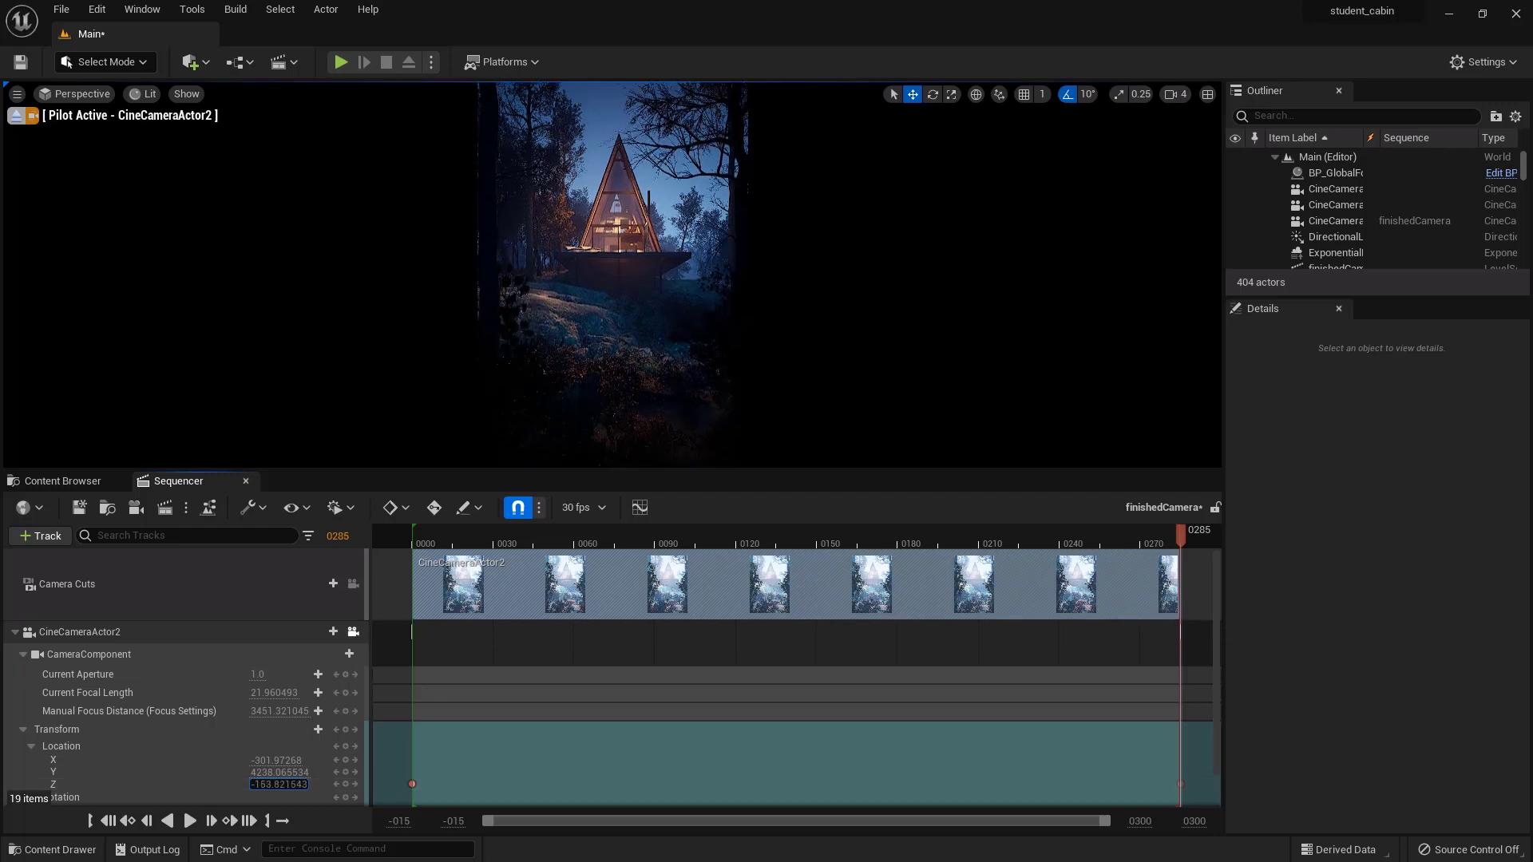
pyautogui.write('-18.438709')
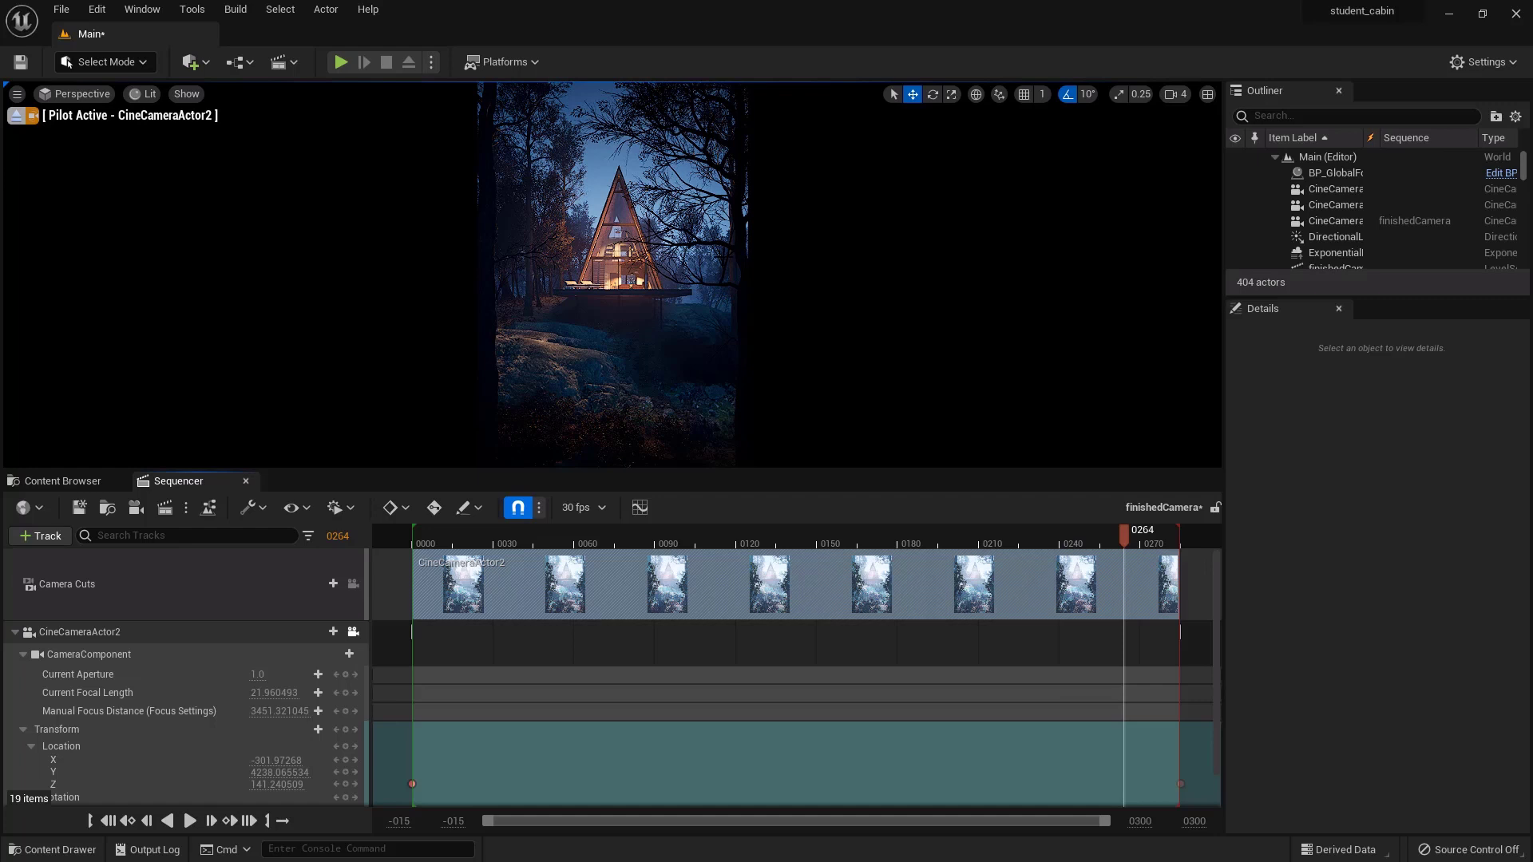
pyautogui.click(645, 318)
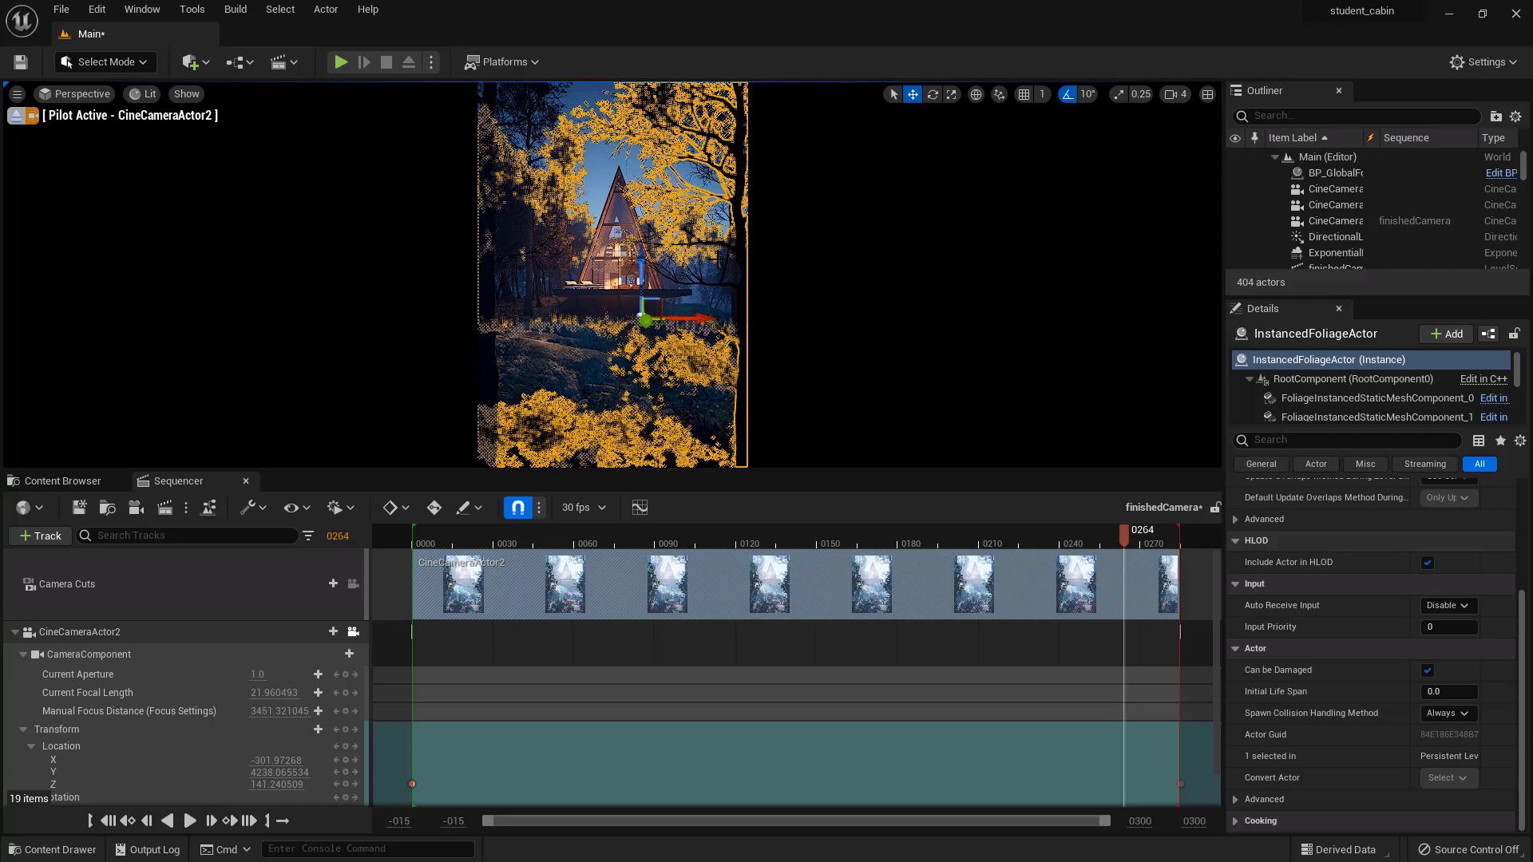
pyautogui.moveTo(600, 166)
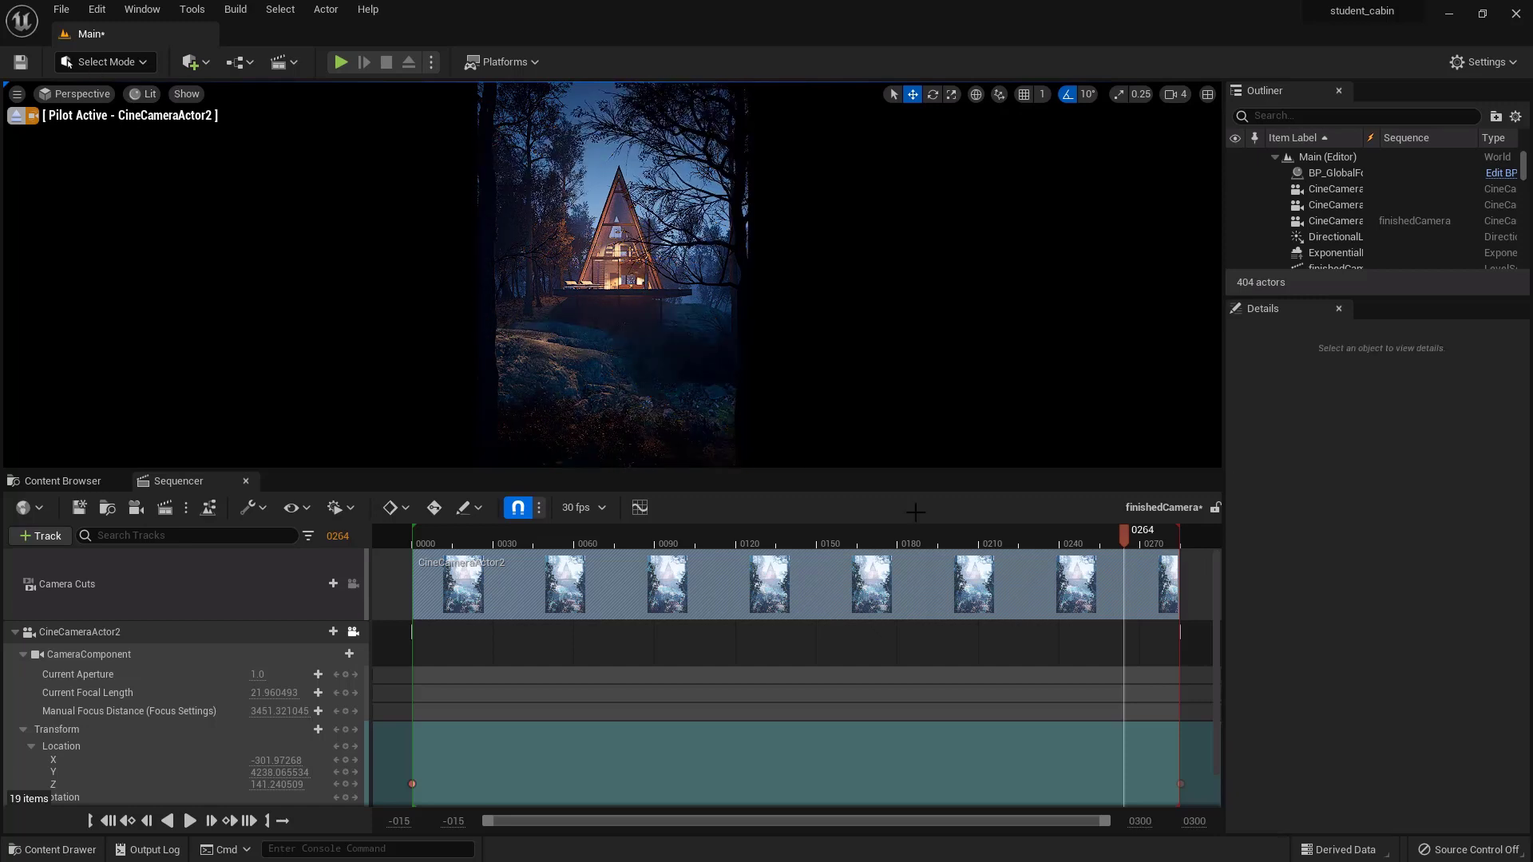
pyautogui.click(748, 543)
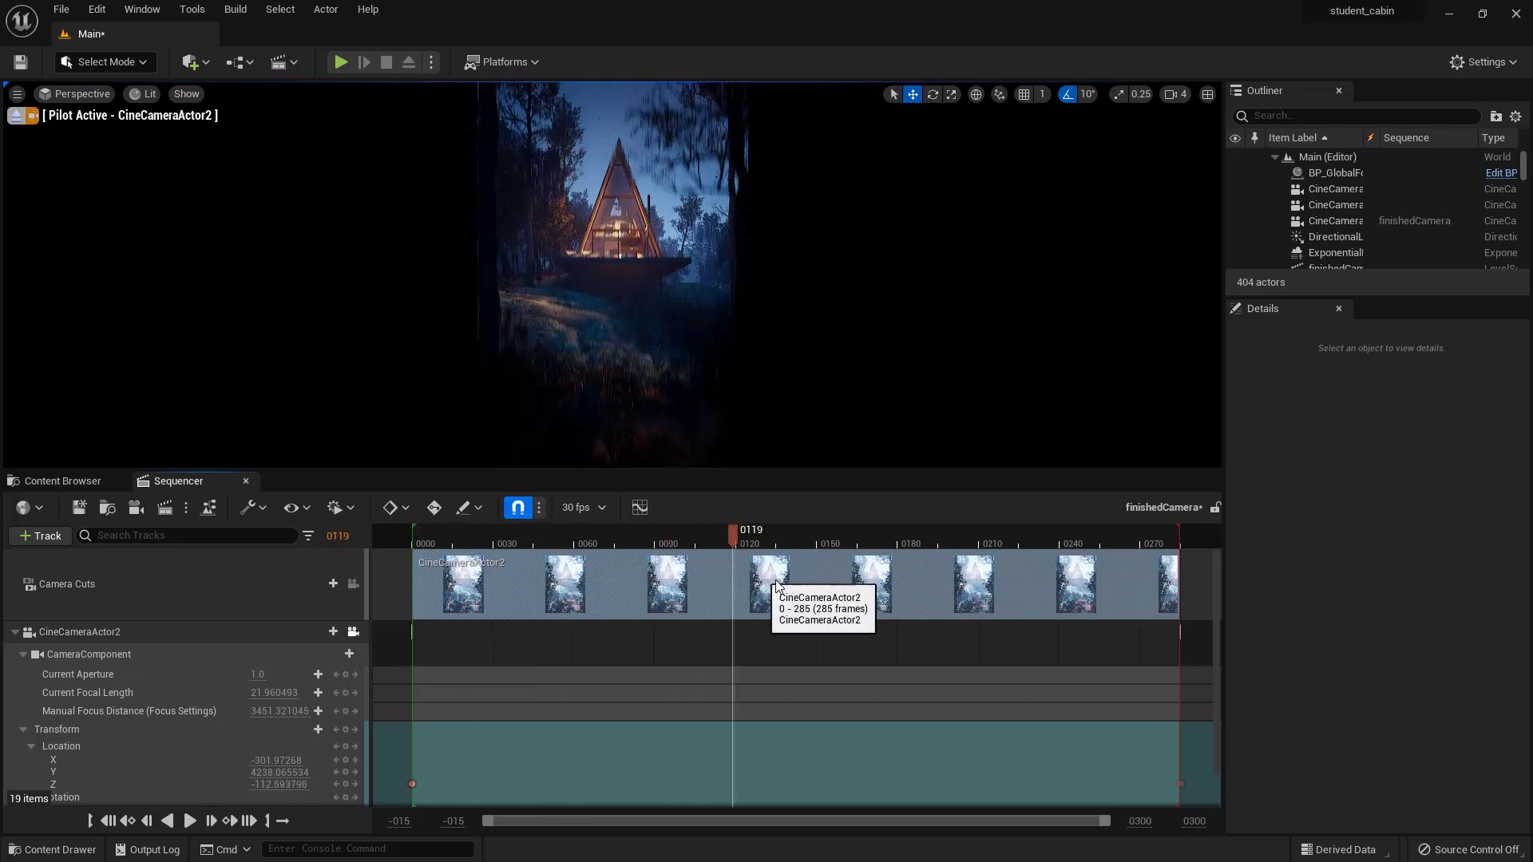
# Key Manual Focus Distance, including a value of 132.18959, at frame 0 and around frame 100
pyautogui.click(508, 544)
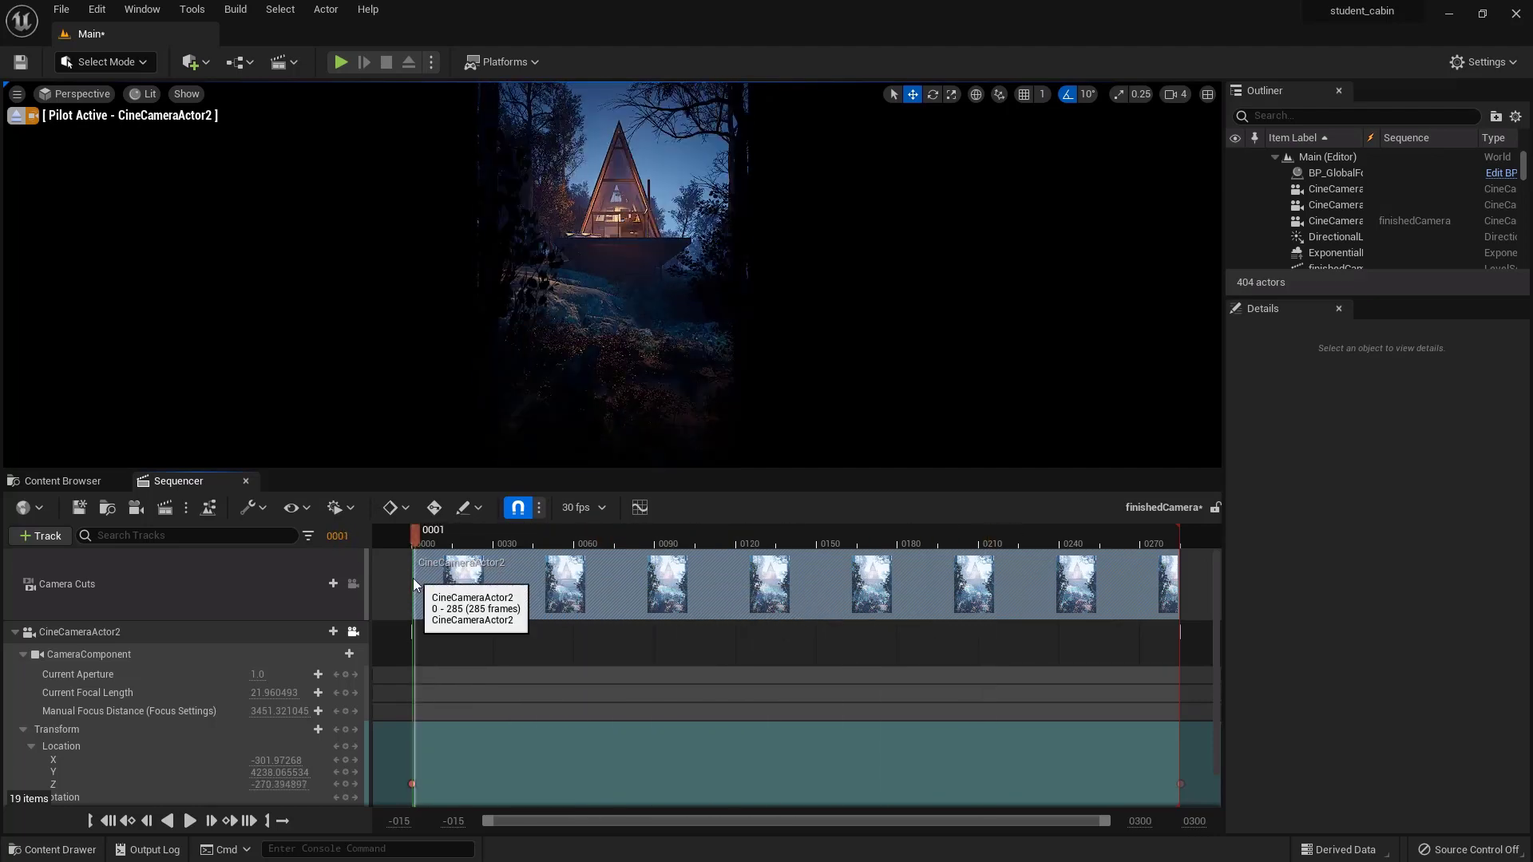
pyautogui.click(1033, 543)
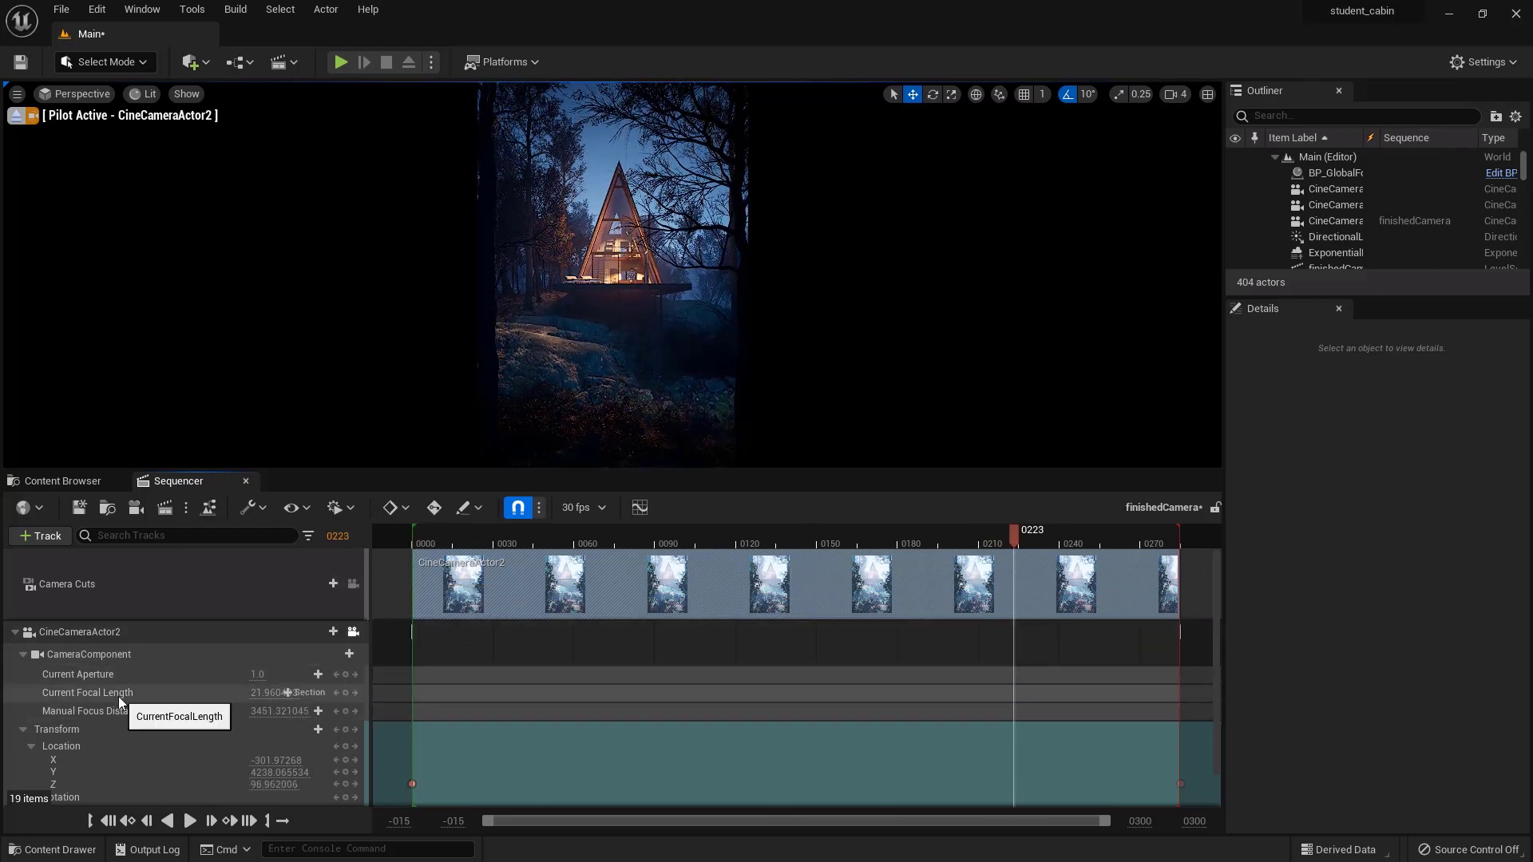
pyautogui.moveTo(192, 735)
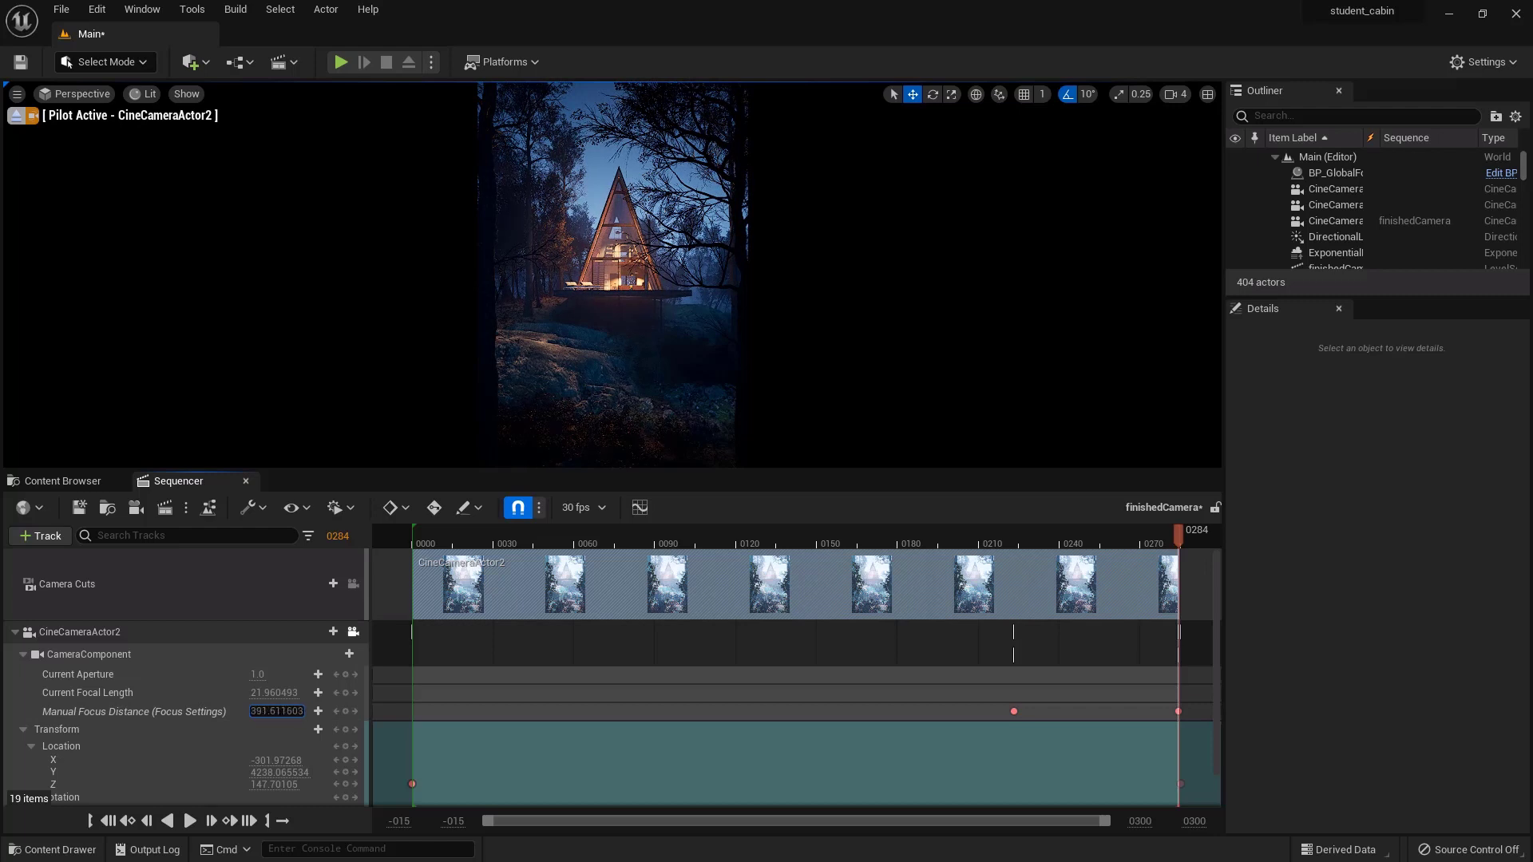
pyautogui.write('132.18959')
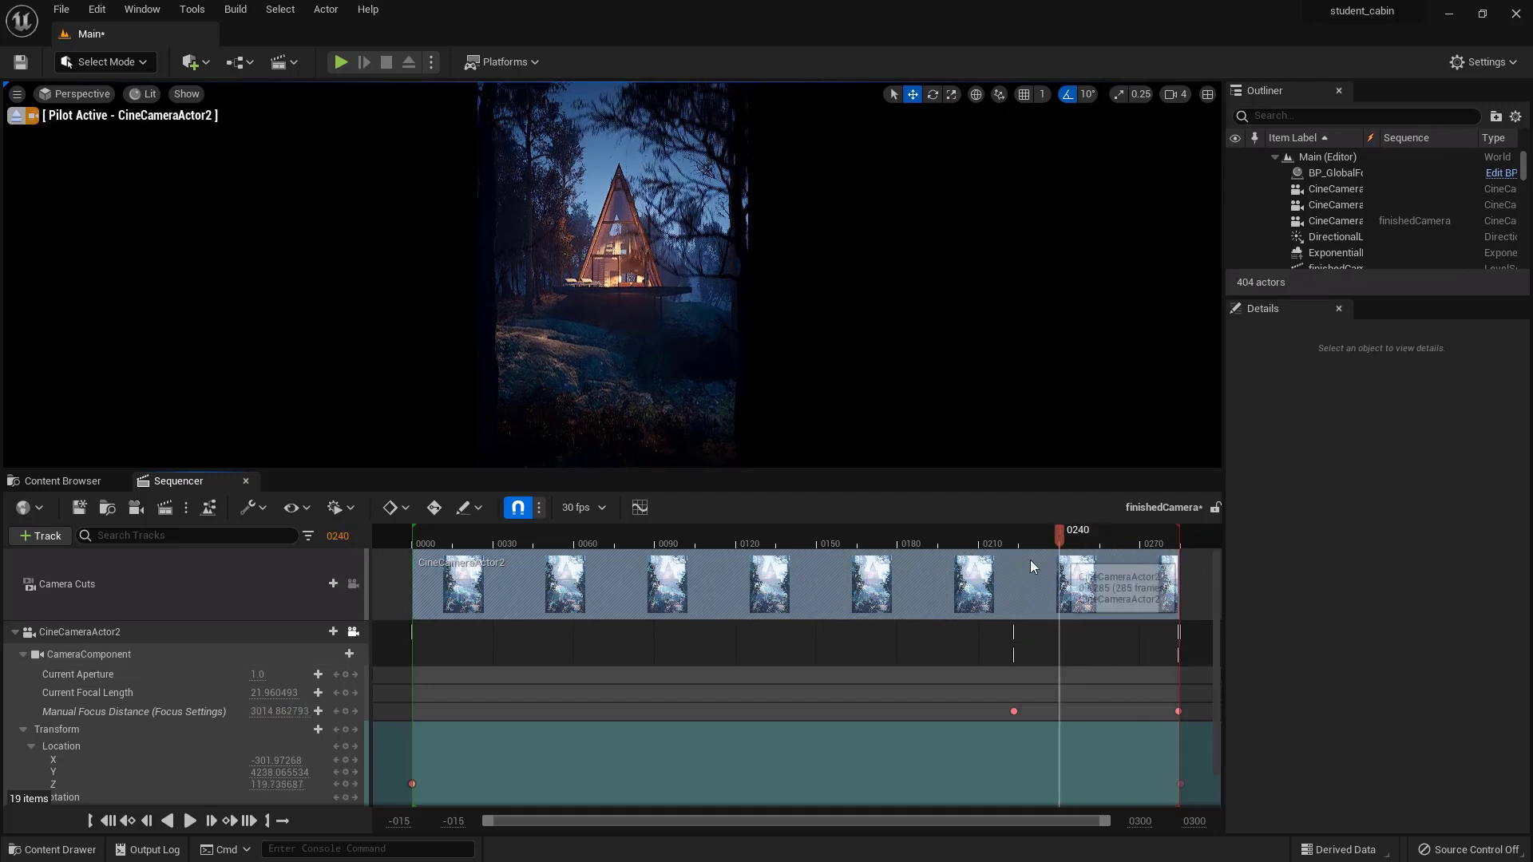
pyautogui.click(957, 528)
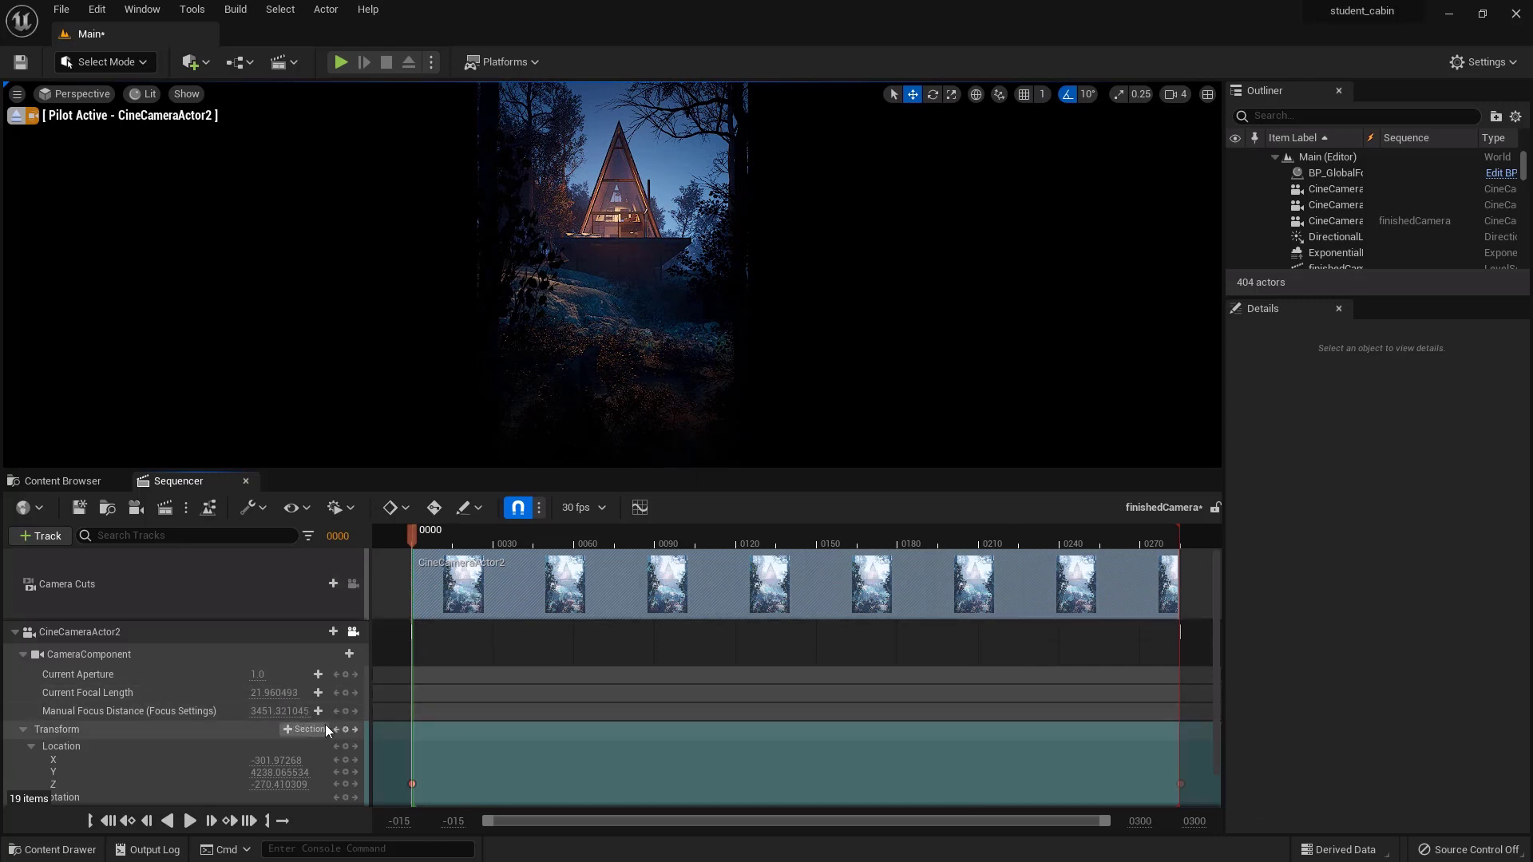
pyautogui.moveTo(349, 711)
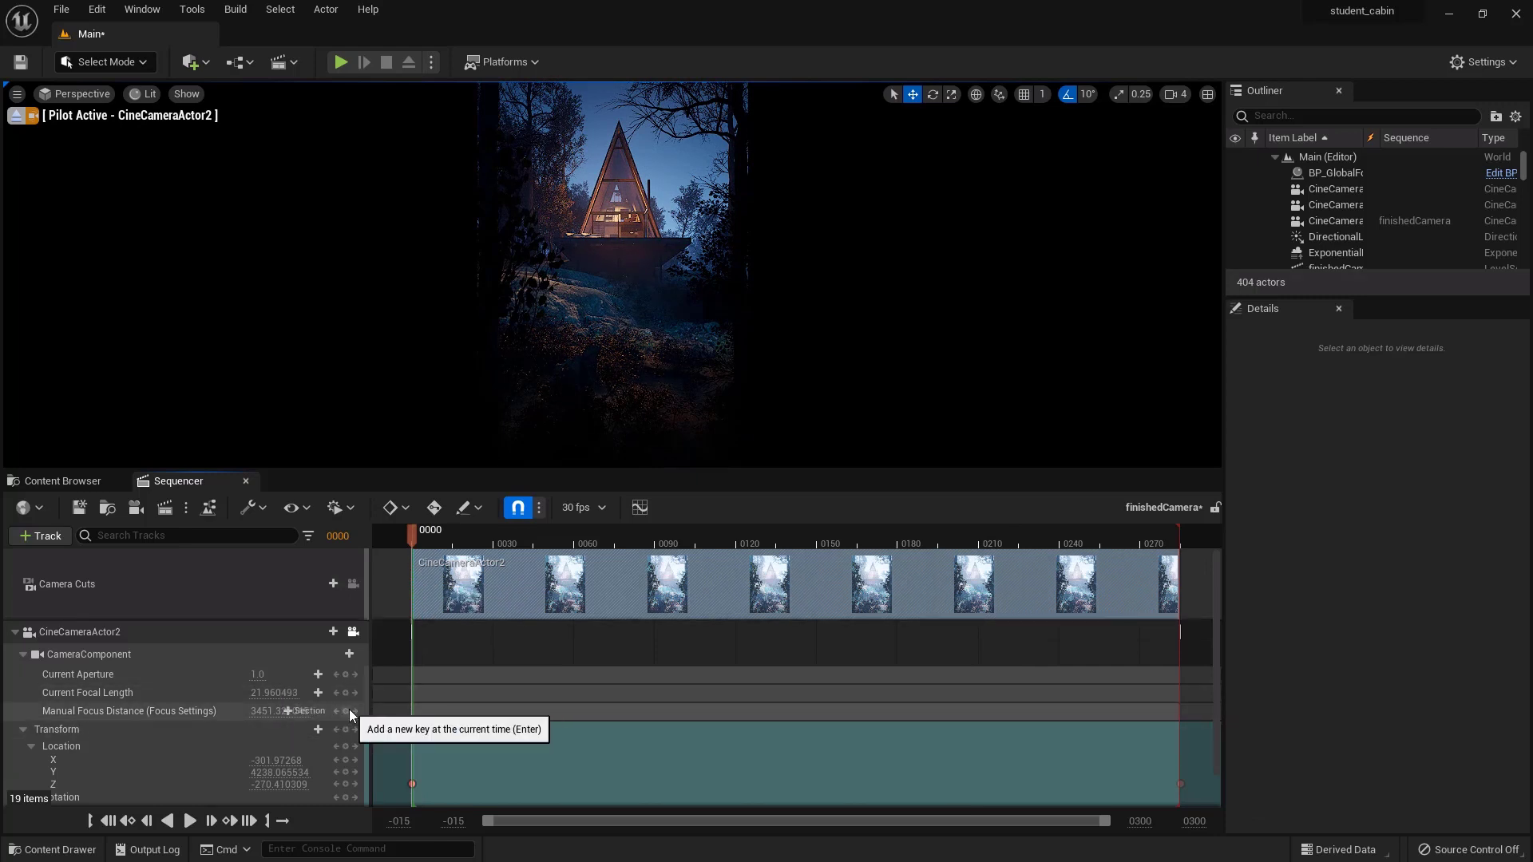
pyautogui.click(587, 544)
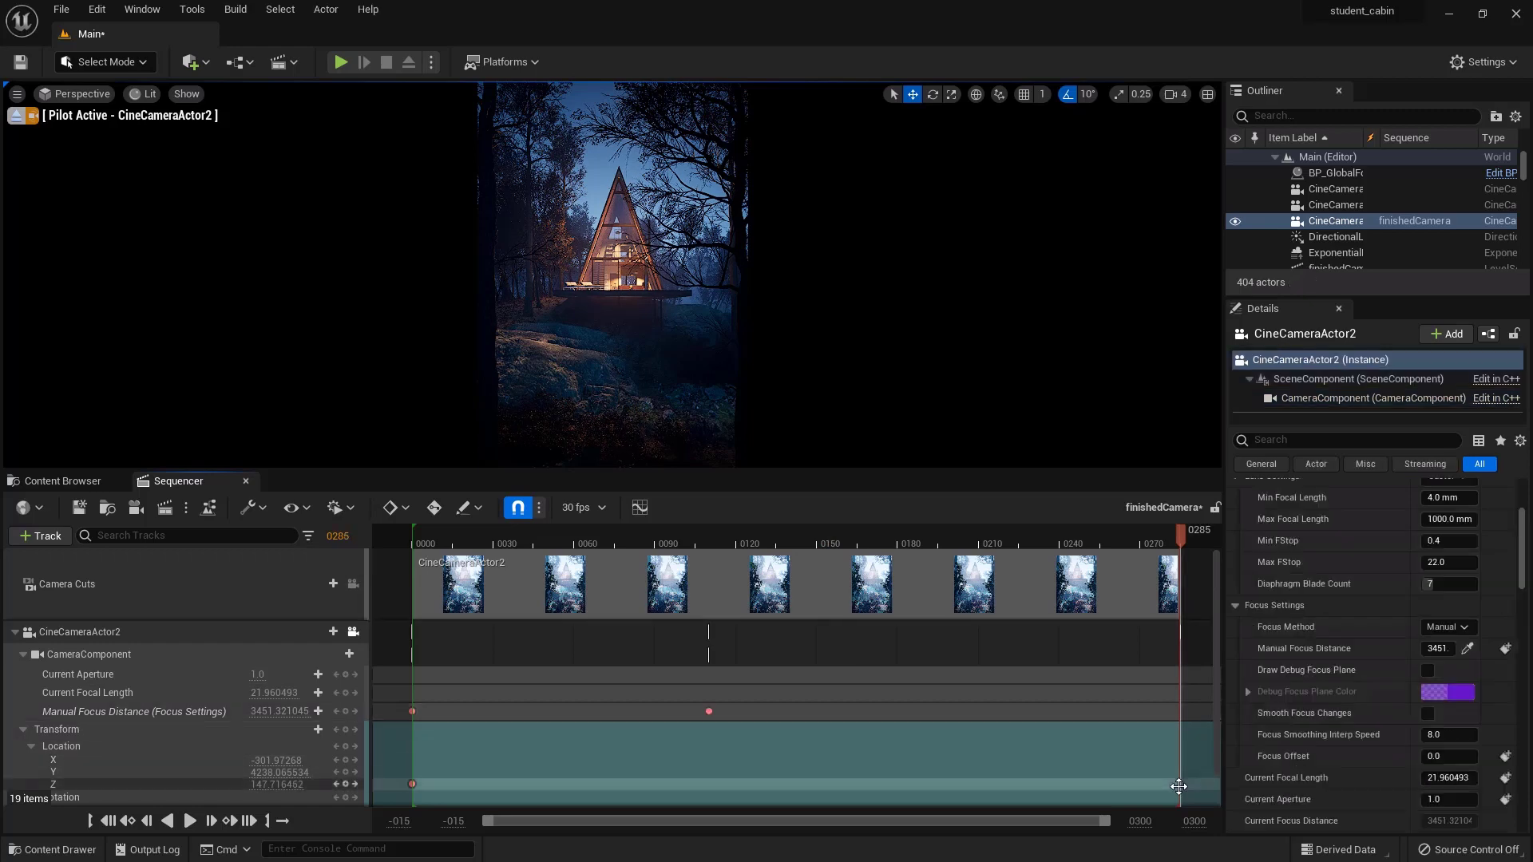
# Inspect the final location key's time and interpolation, then check focus at a late frame
pyautogui.rightClick(1178, 785)
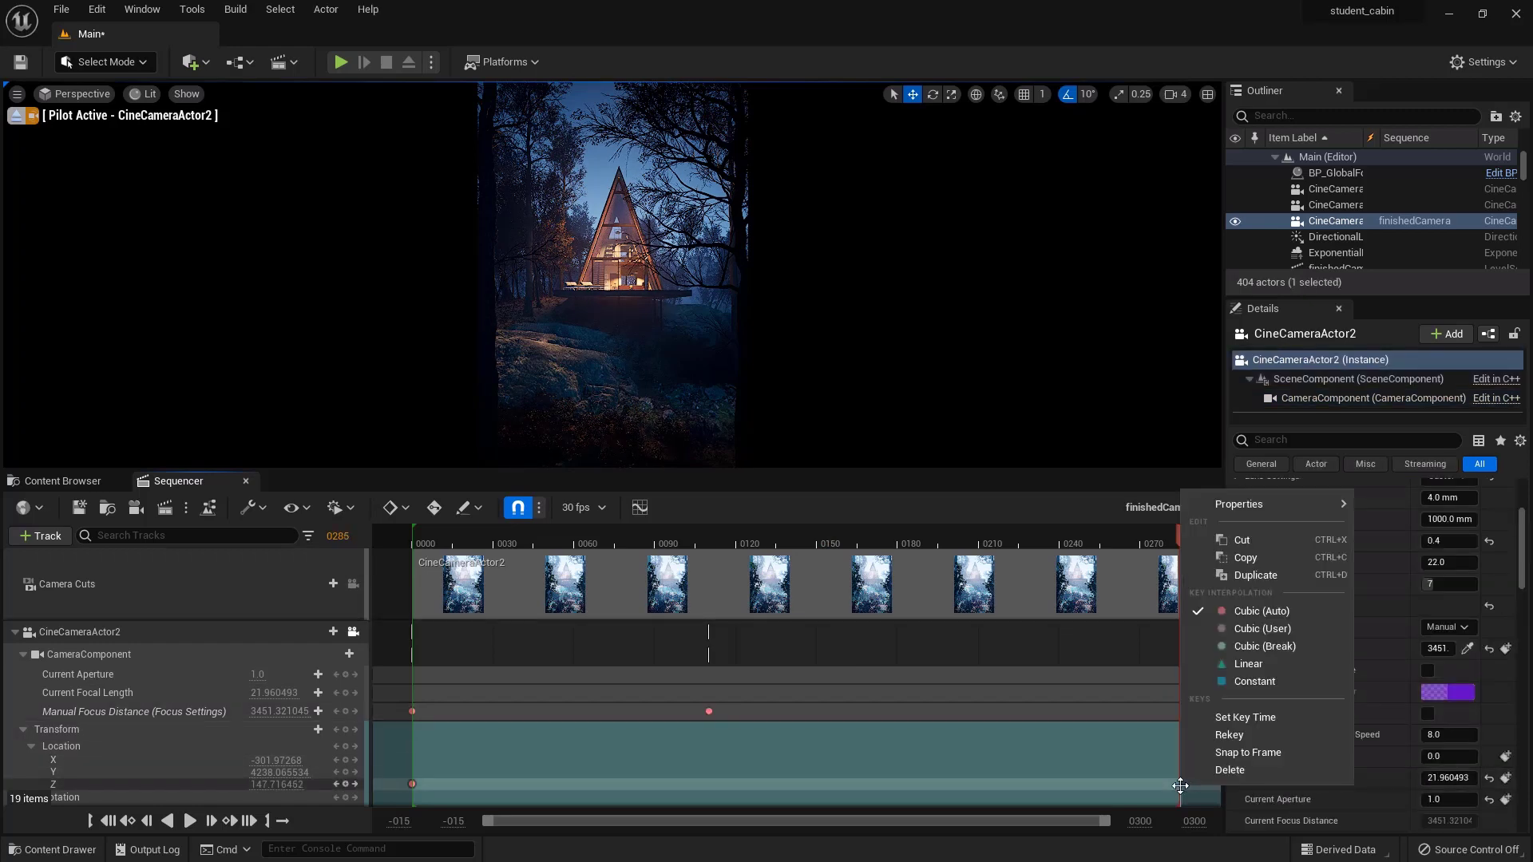
pyautogui.click(1238, 504)
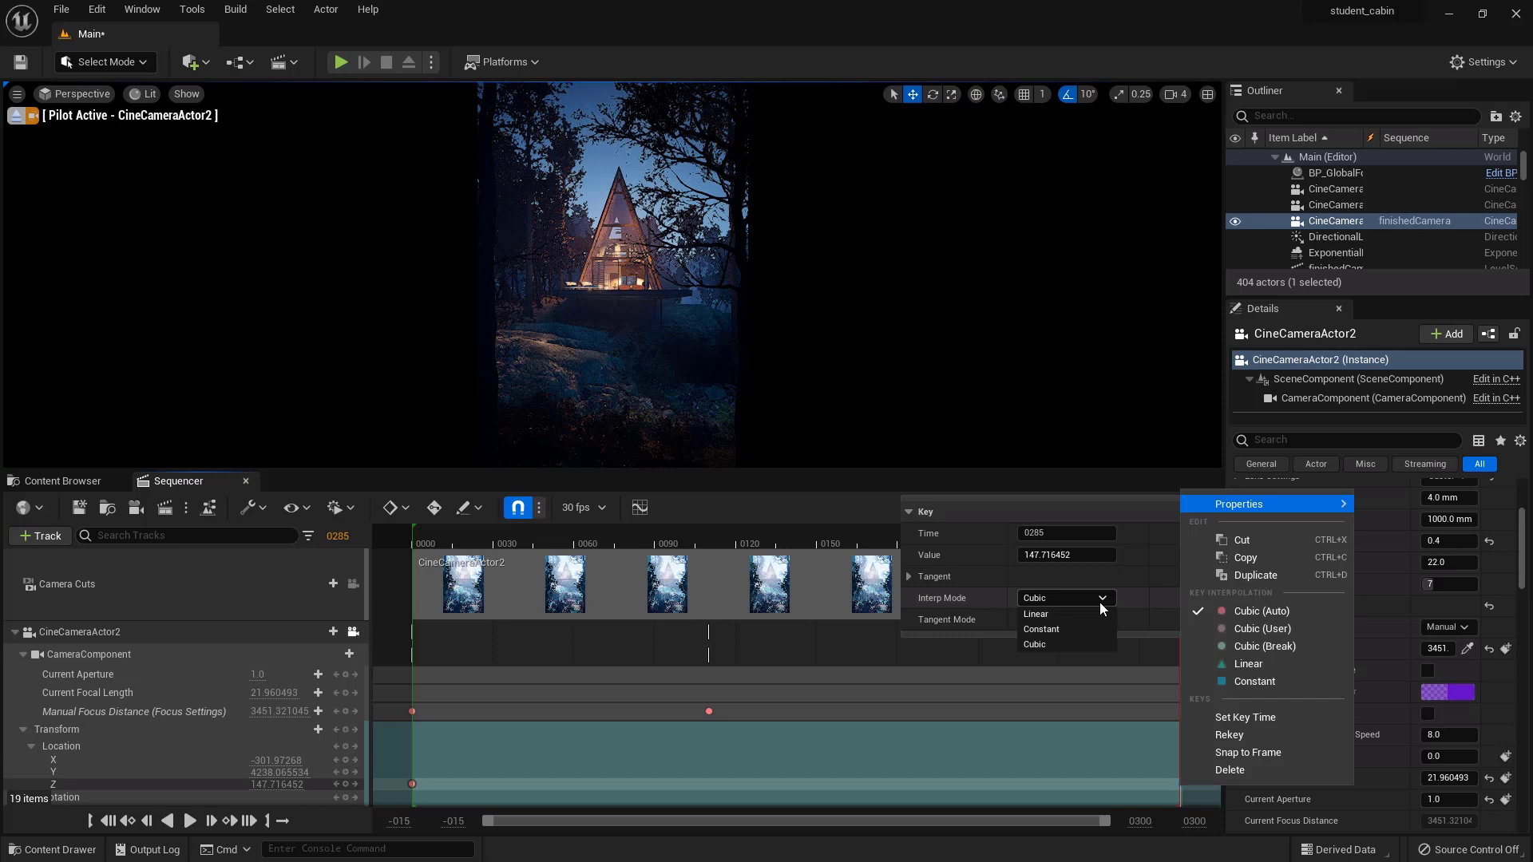
pyautogui.moveTo(1036, 614)
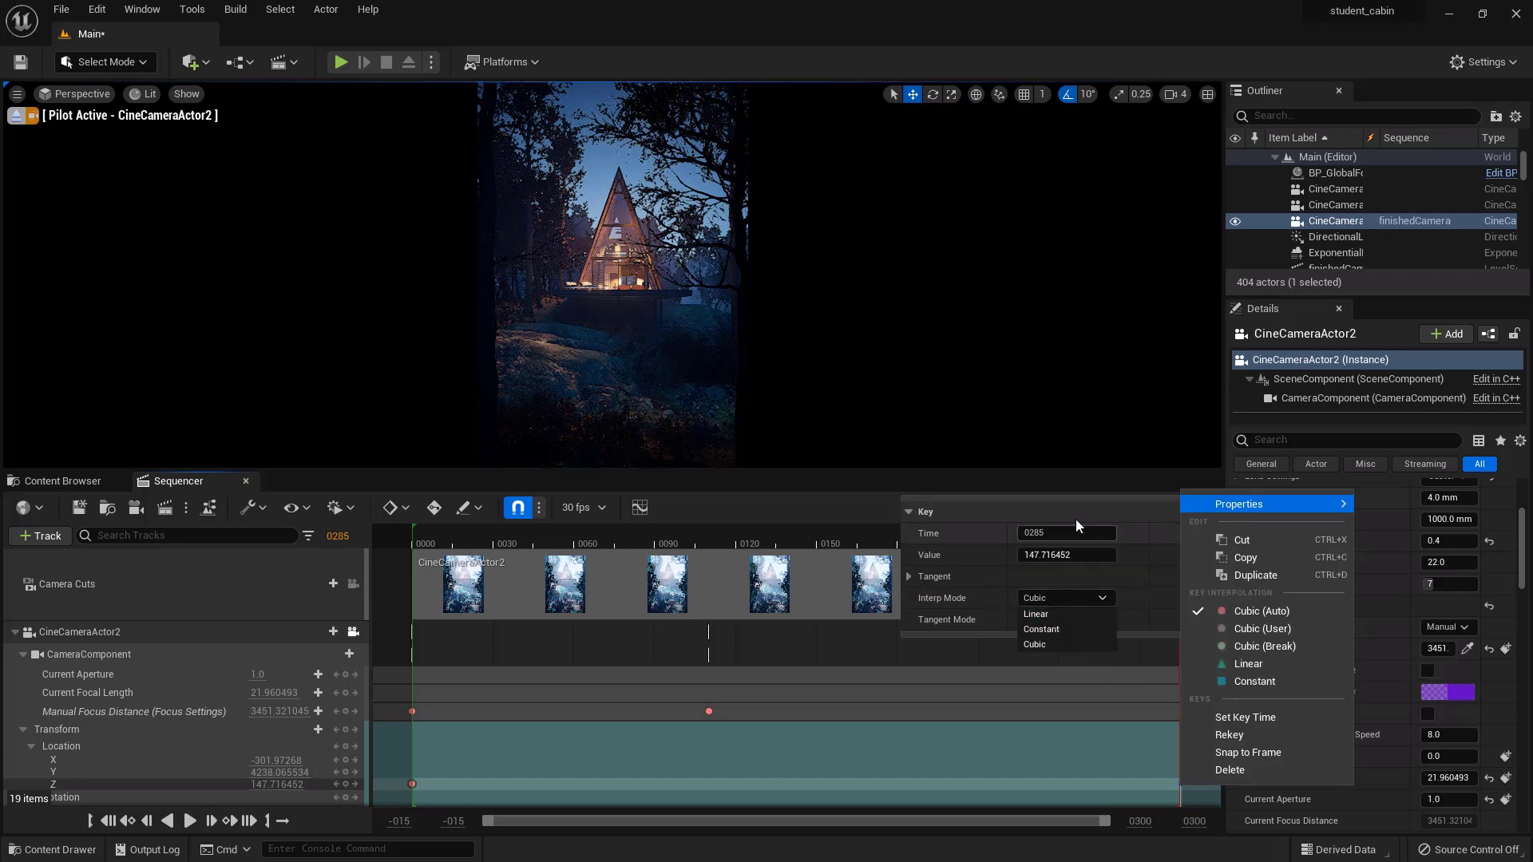
pyautogui.moveTo(831, 510)
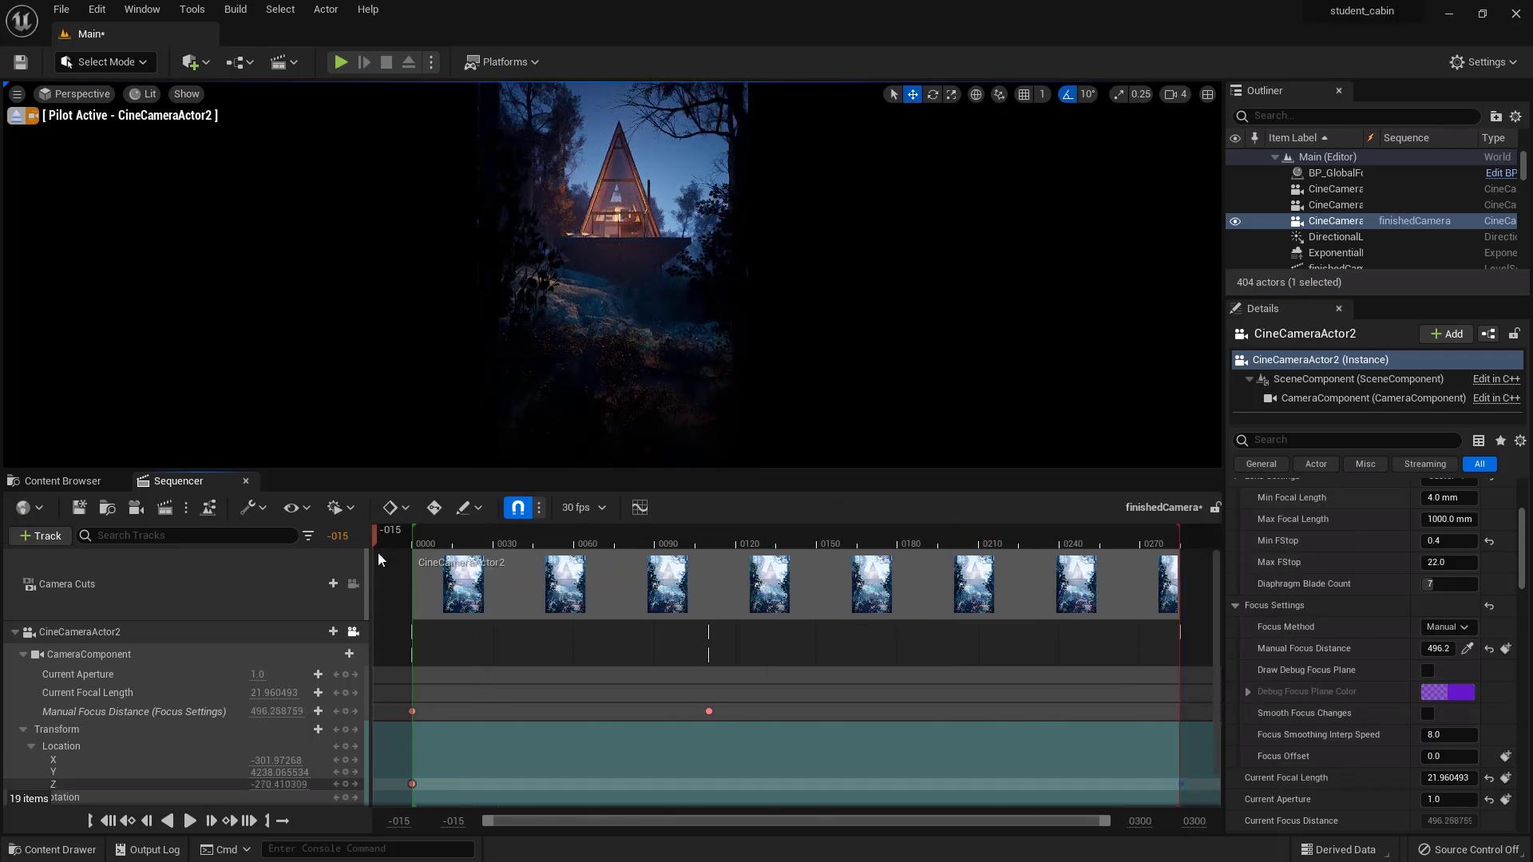
pyautogui.click(1023, 544)
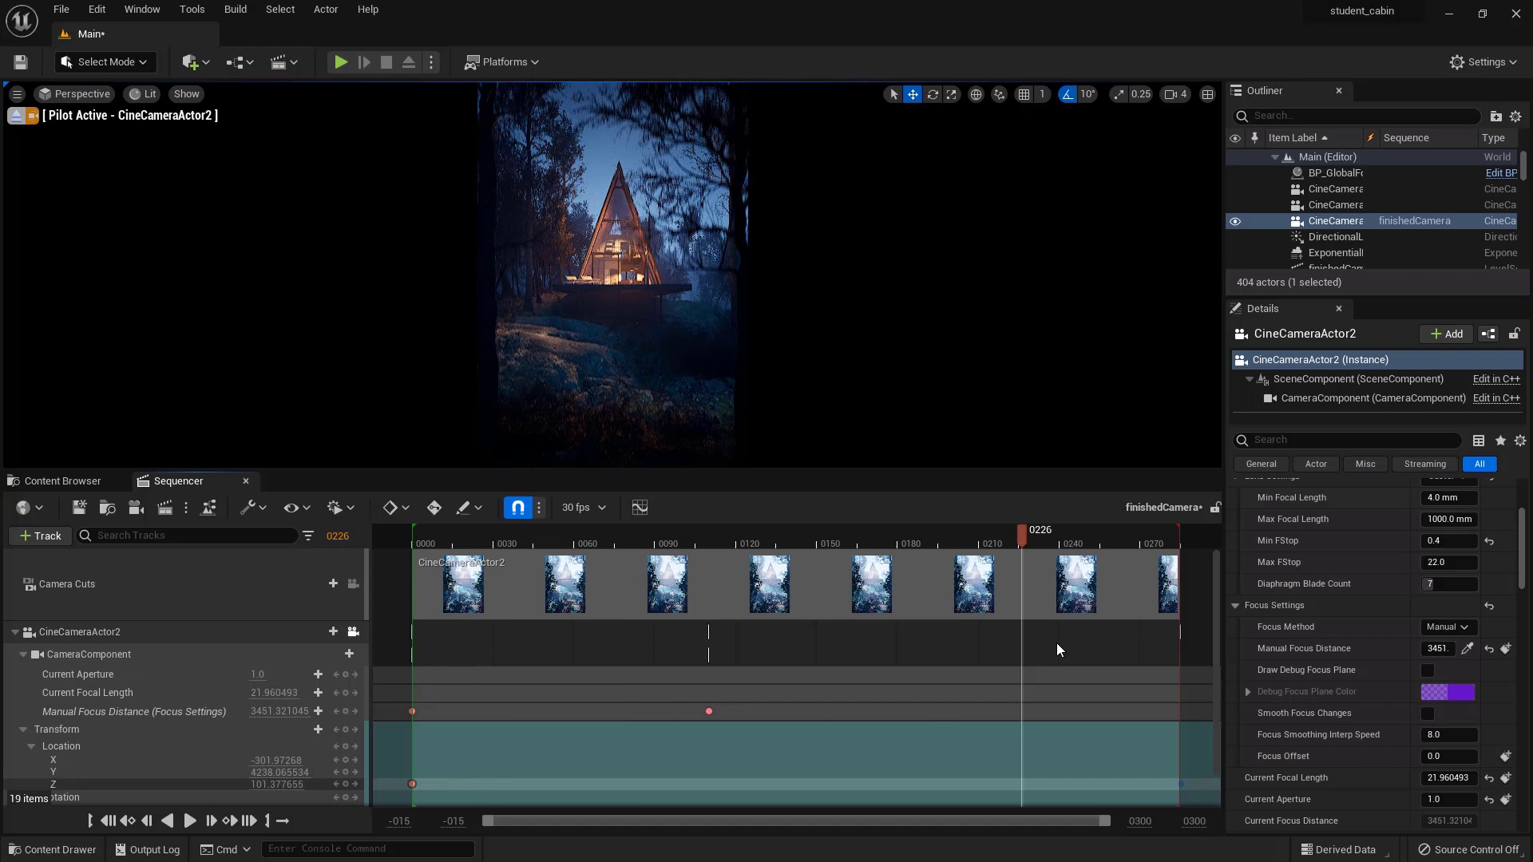
# Scrub the opening frames and play the shot to preview the focus pull
pyautogui.click(449, 543)
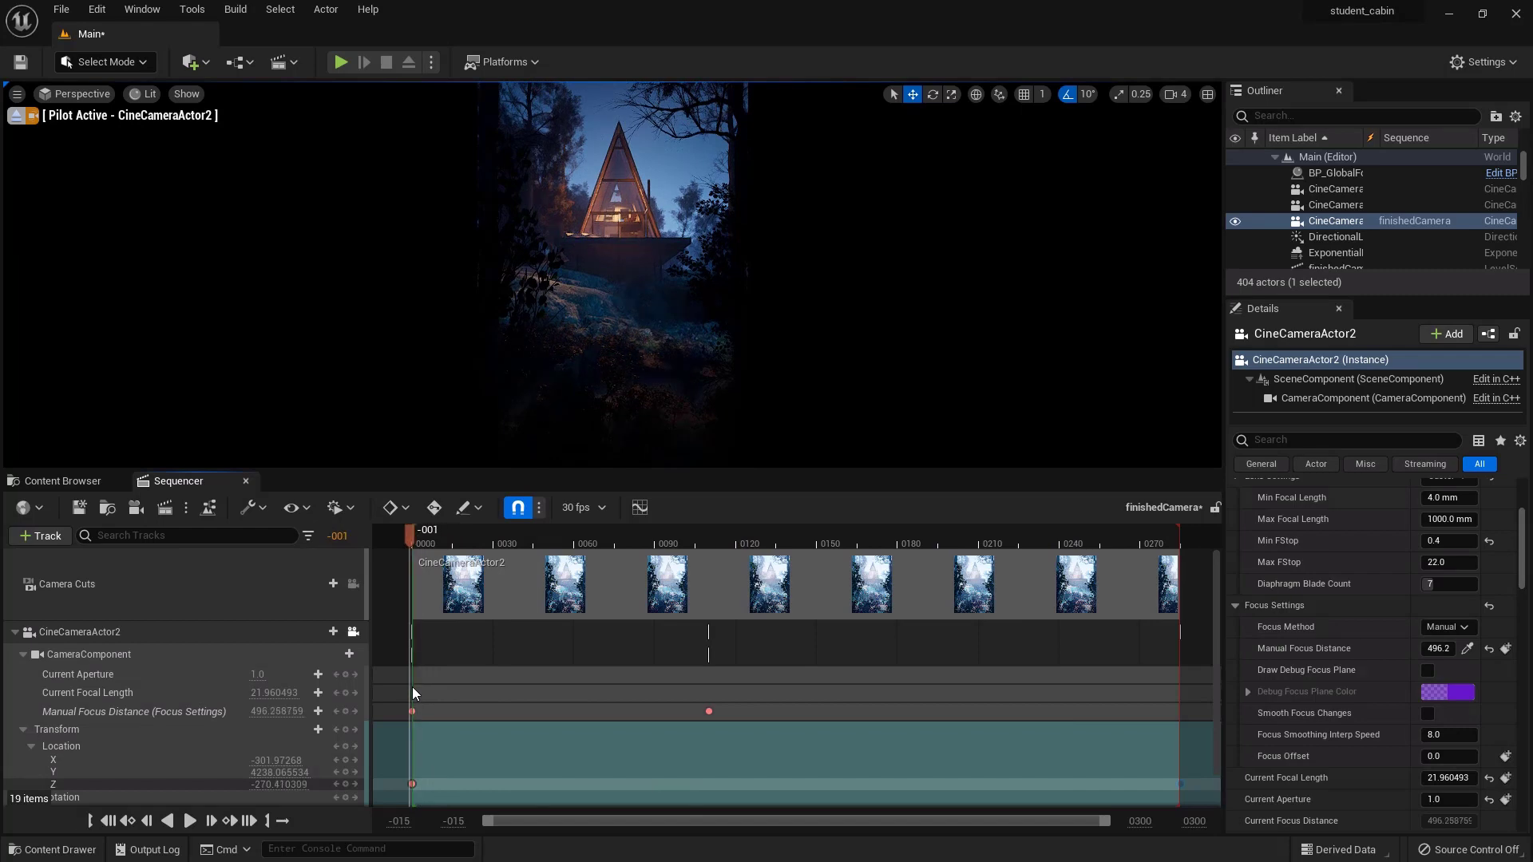
pyautogui.click(910, 529)
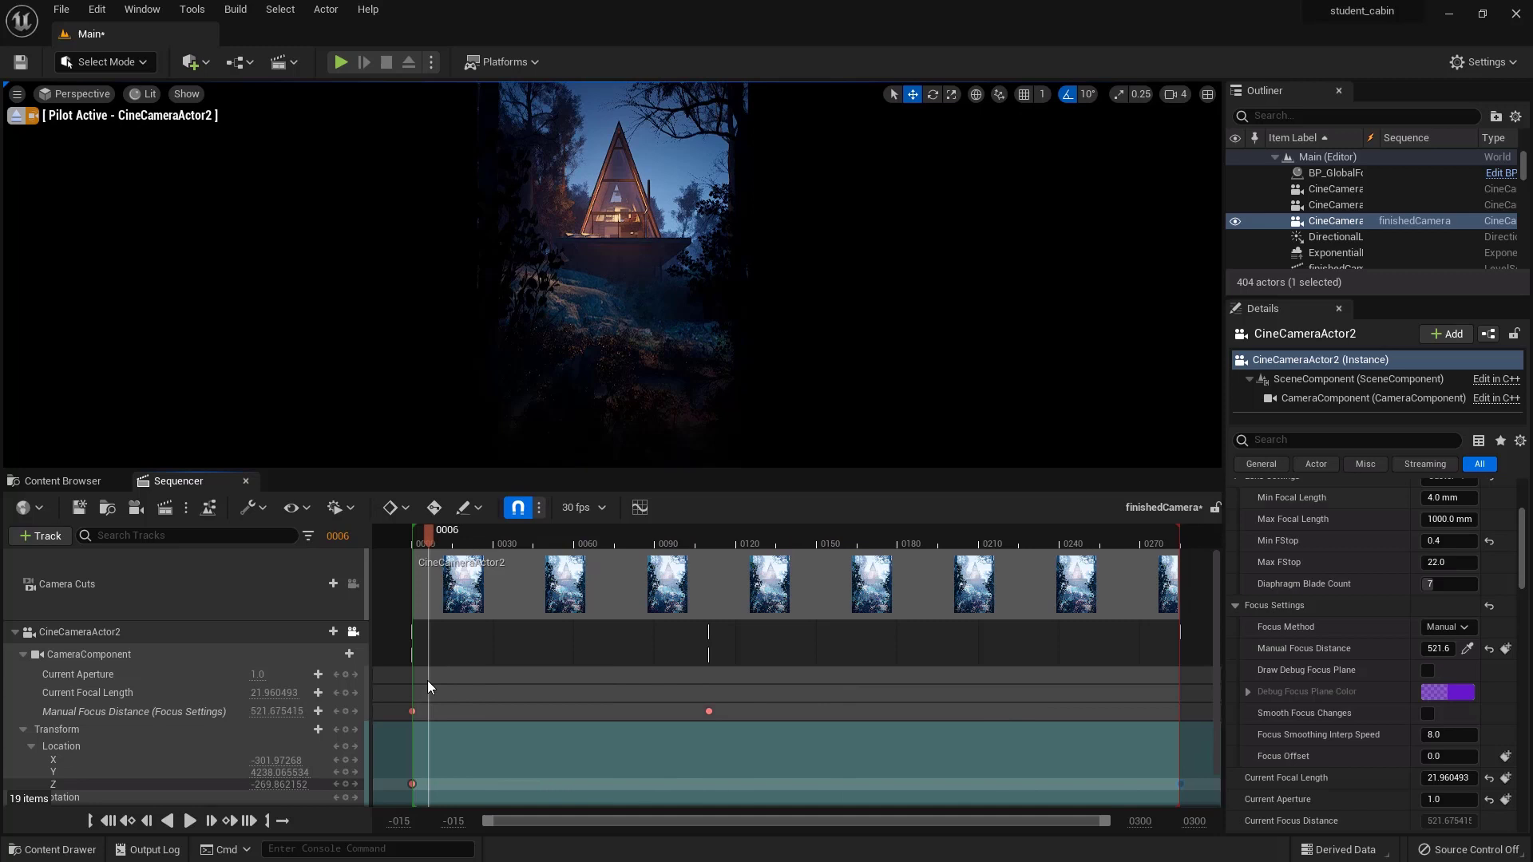
pyautogui.click(190, 820)
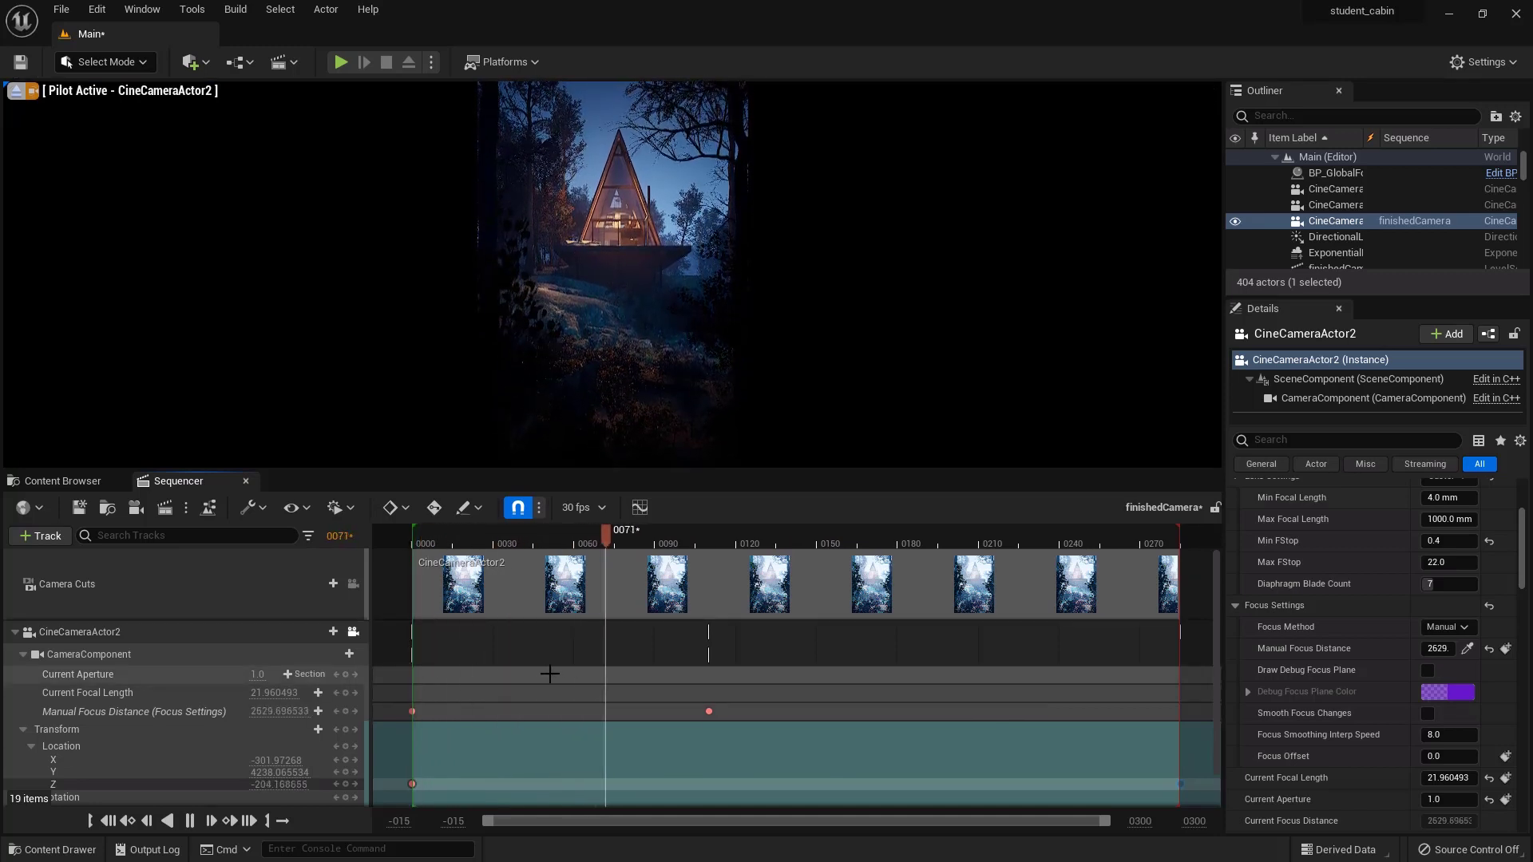
pyautogui.click(767, 543)
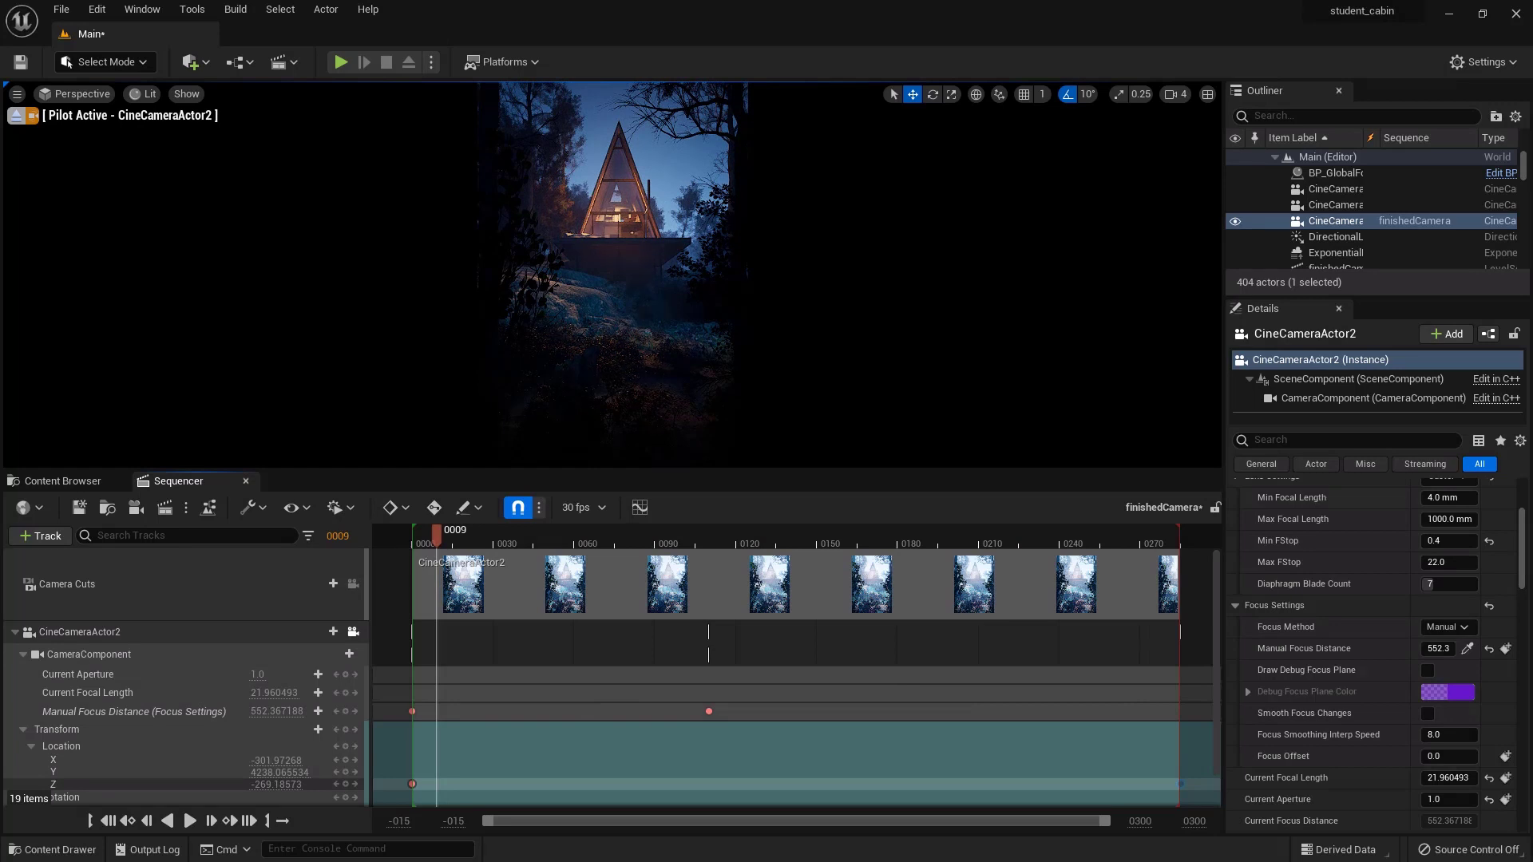
pyautogui.moveTo(165, 508)
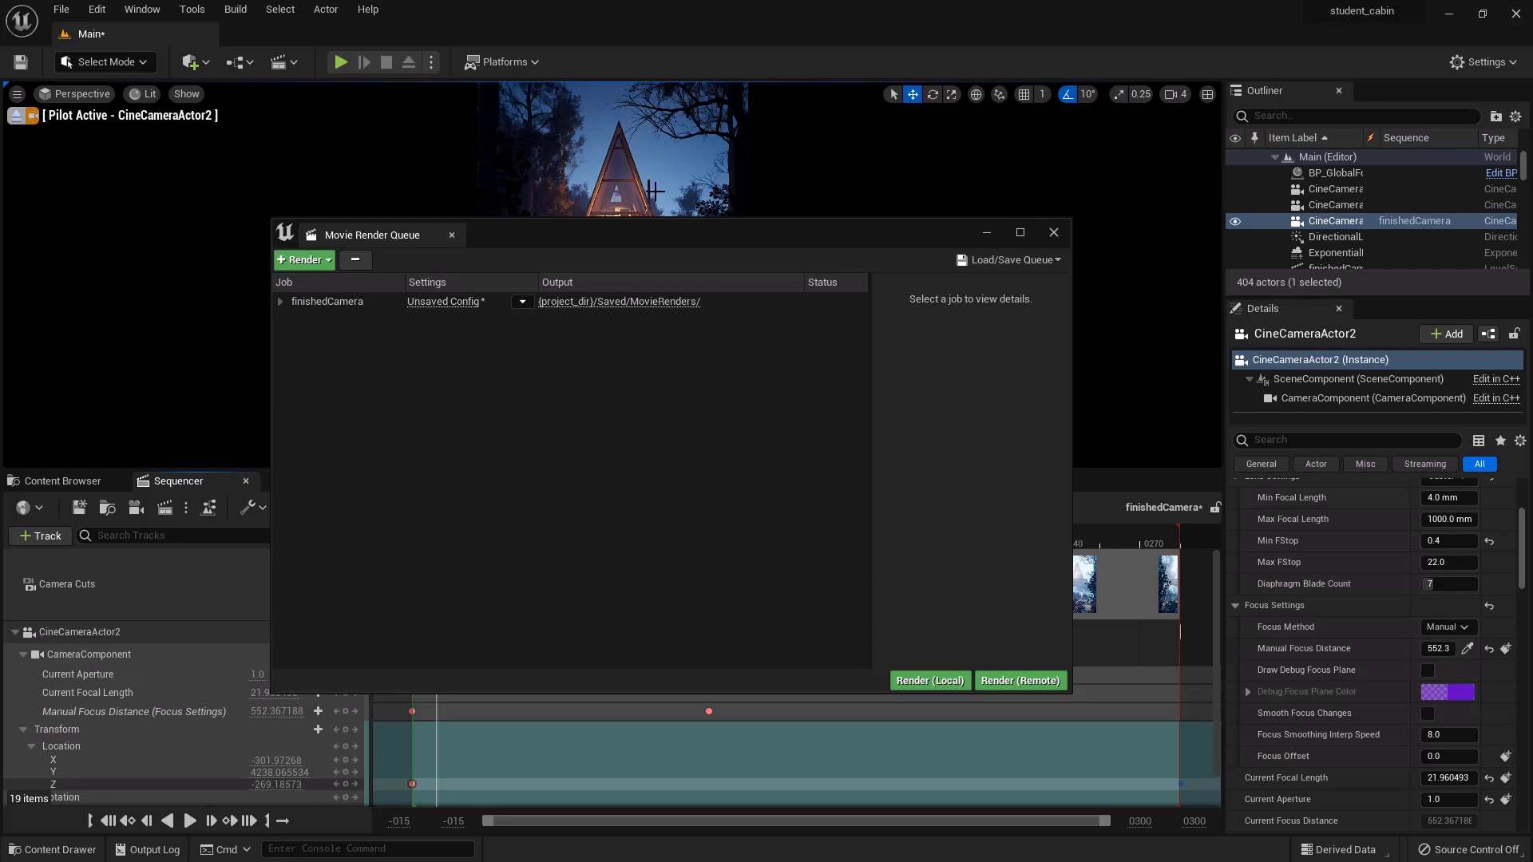
# In the finishedCamera job's Output settings, enable a custom 29.97 fps frame rate
pyautogui.click(442, 301)
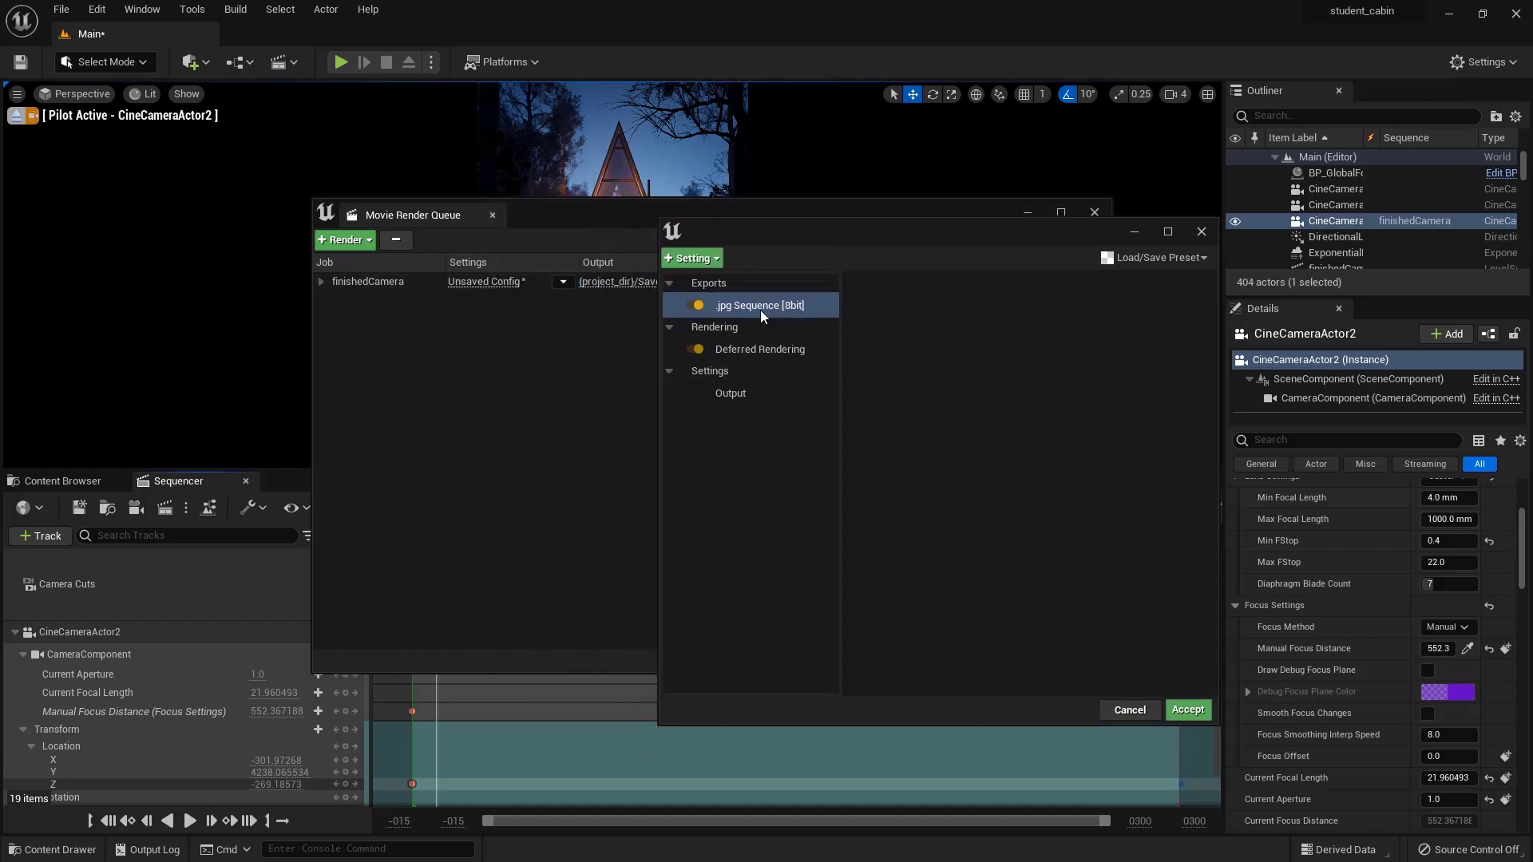
pyautogui.click(758, 349)
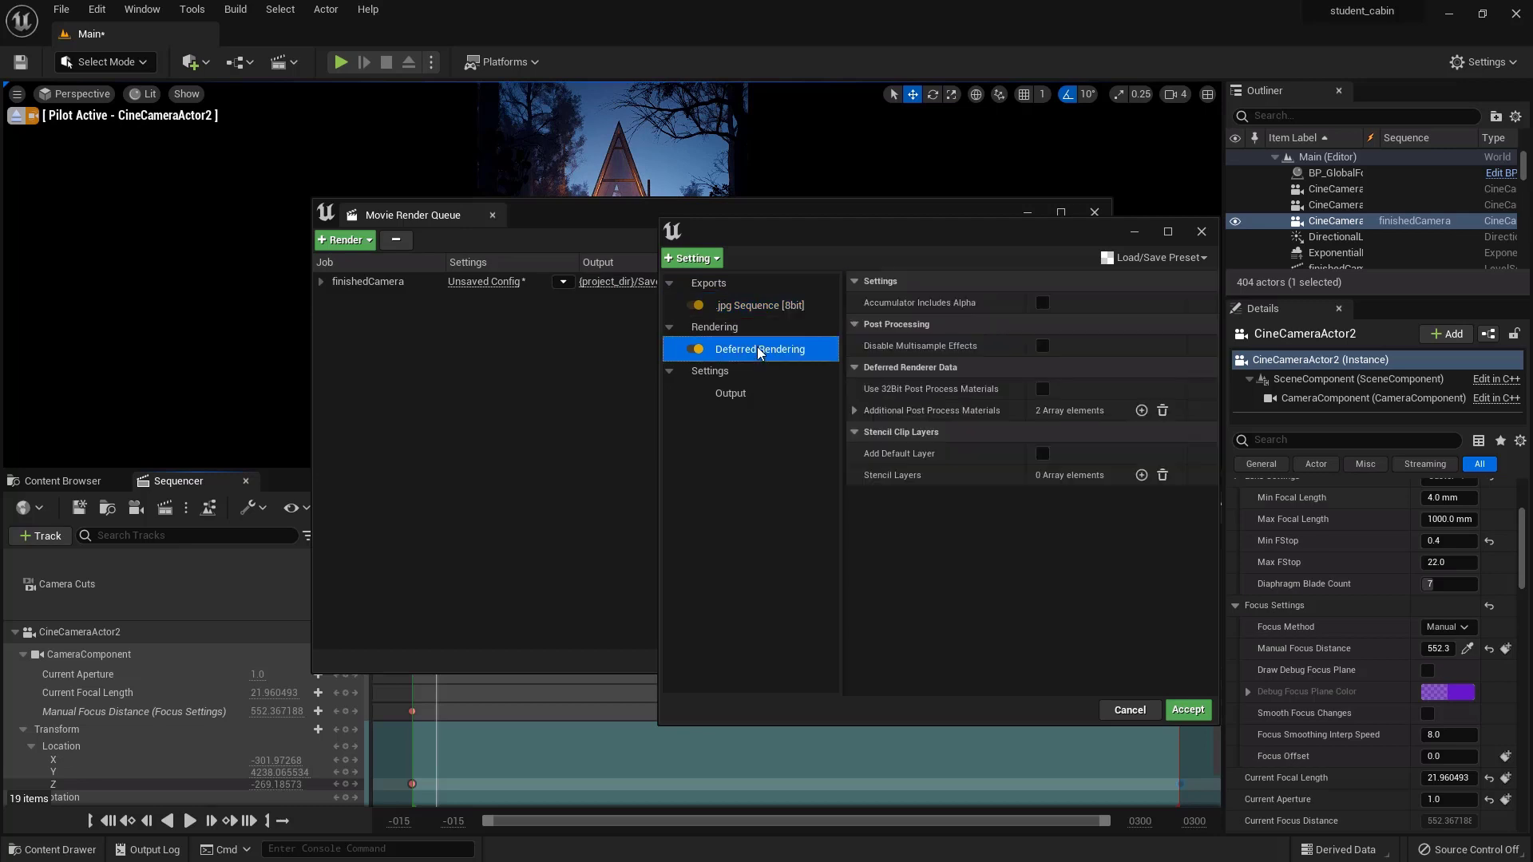
pyautogui.click(731, 392)
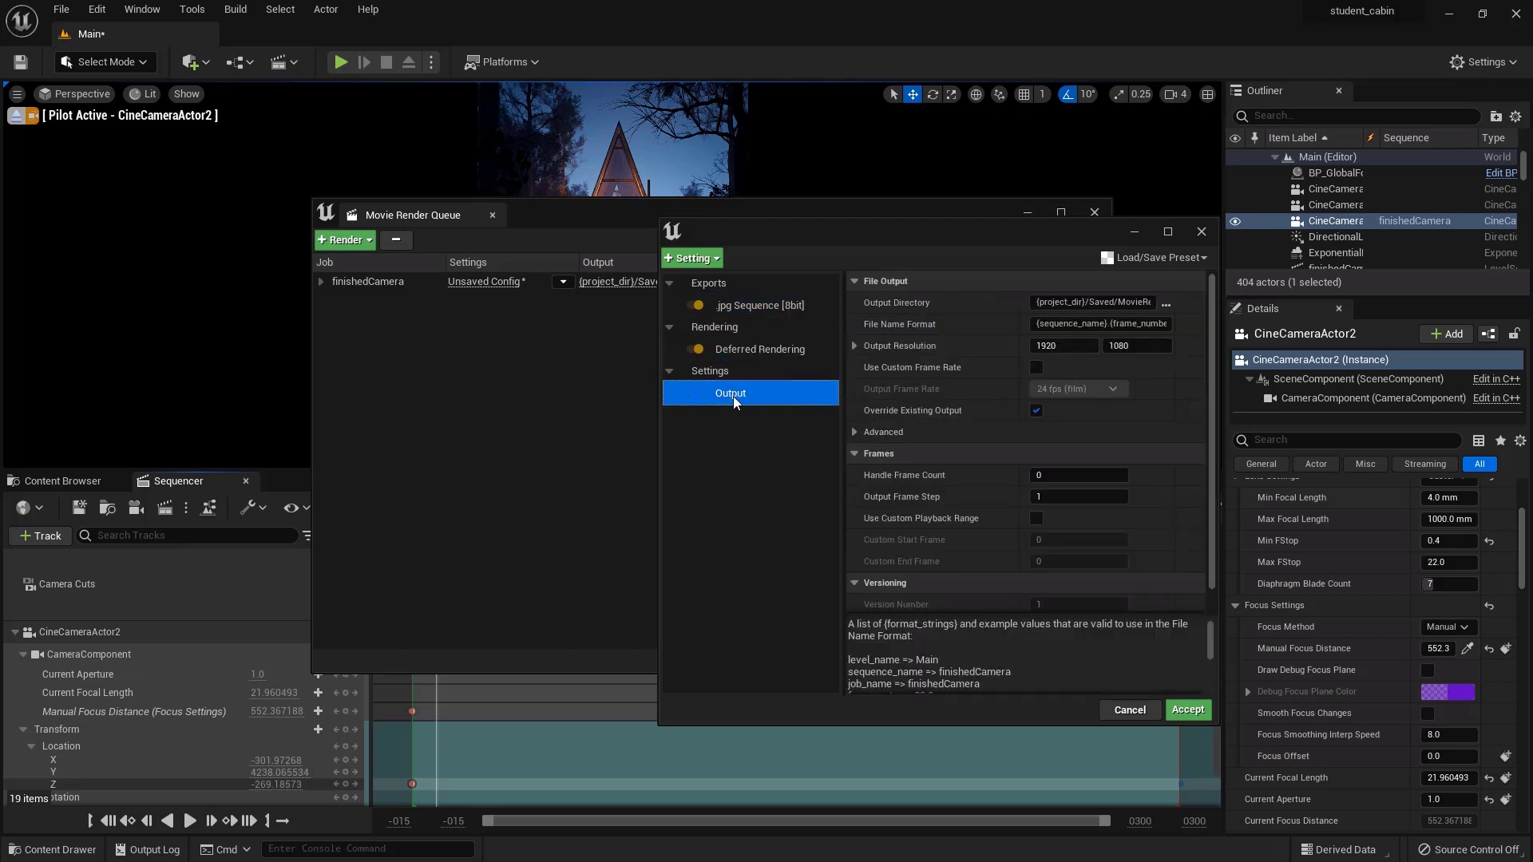
pyautogui.moveTo(1137, 344)
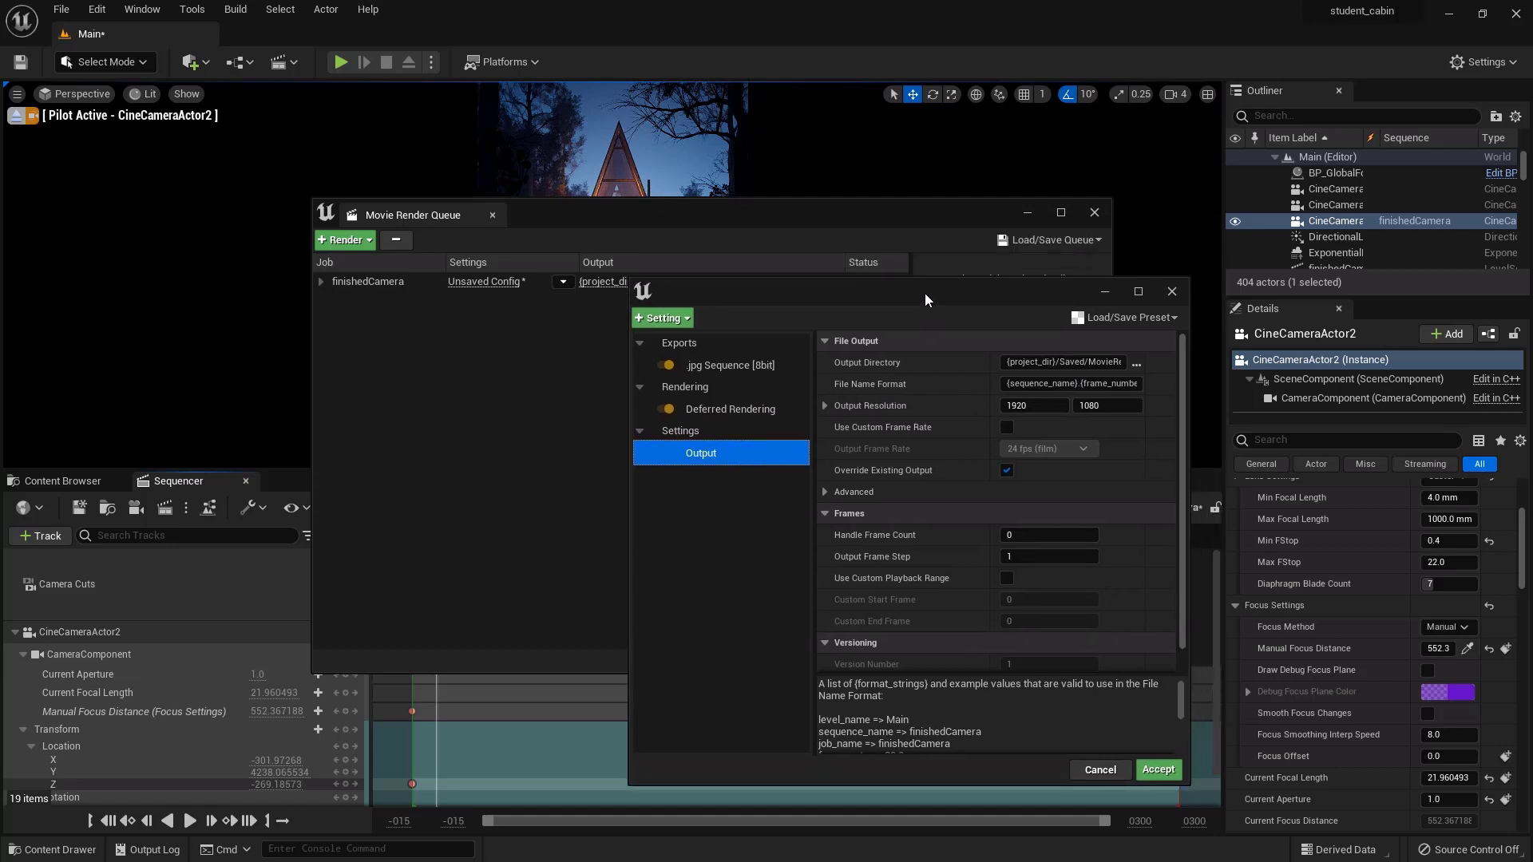
pyautogui.click(1046, 449)
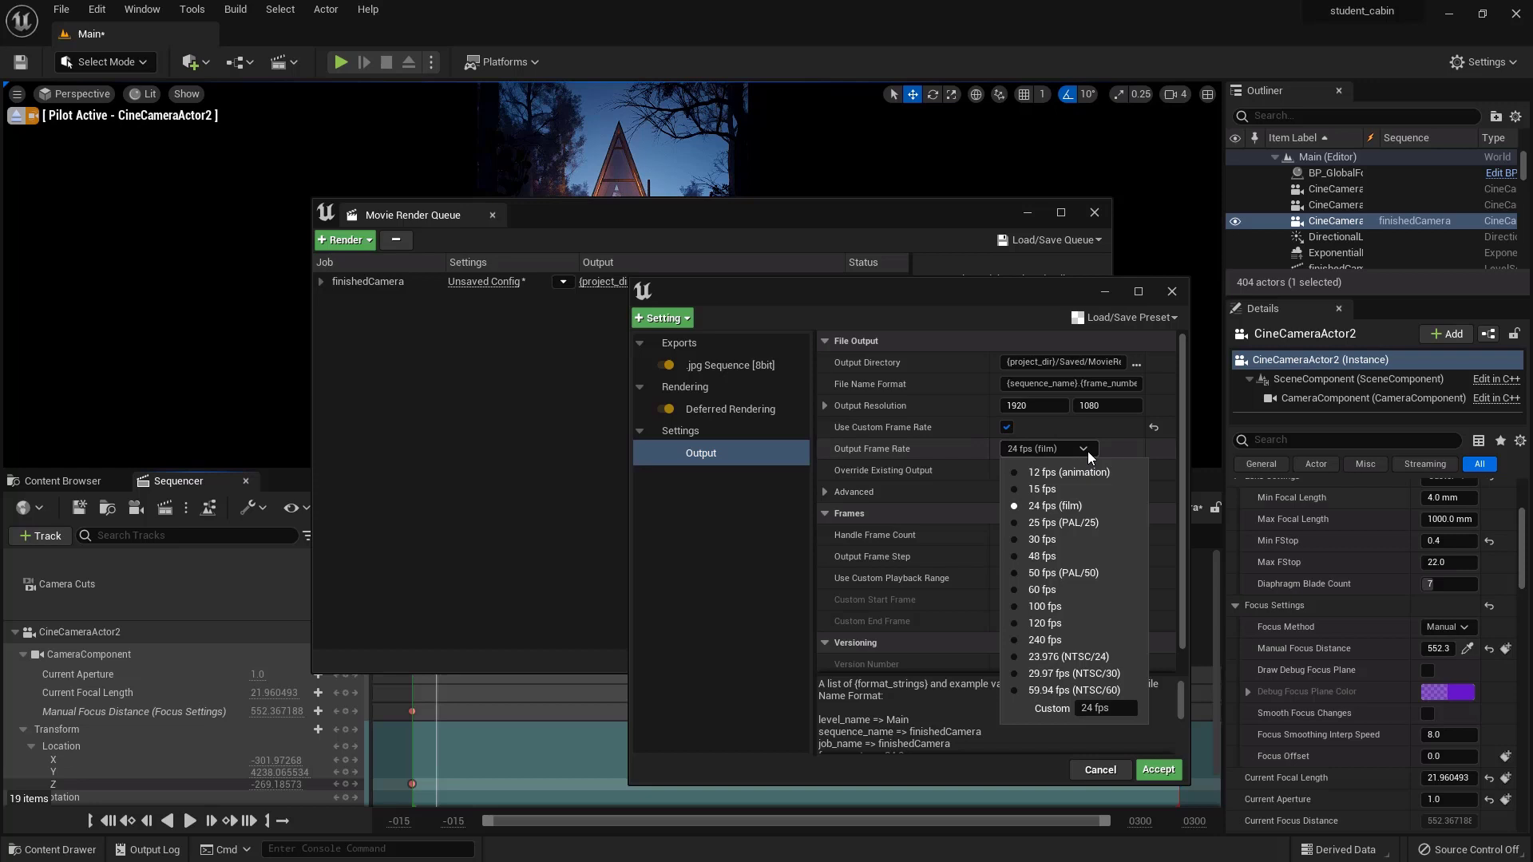
pyautogui.moveTo(1048, 673)
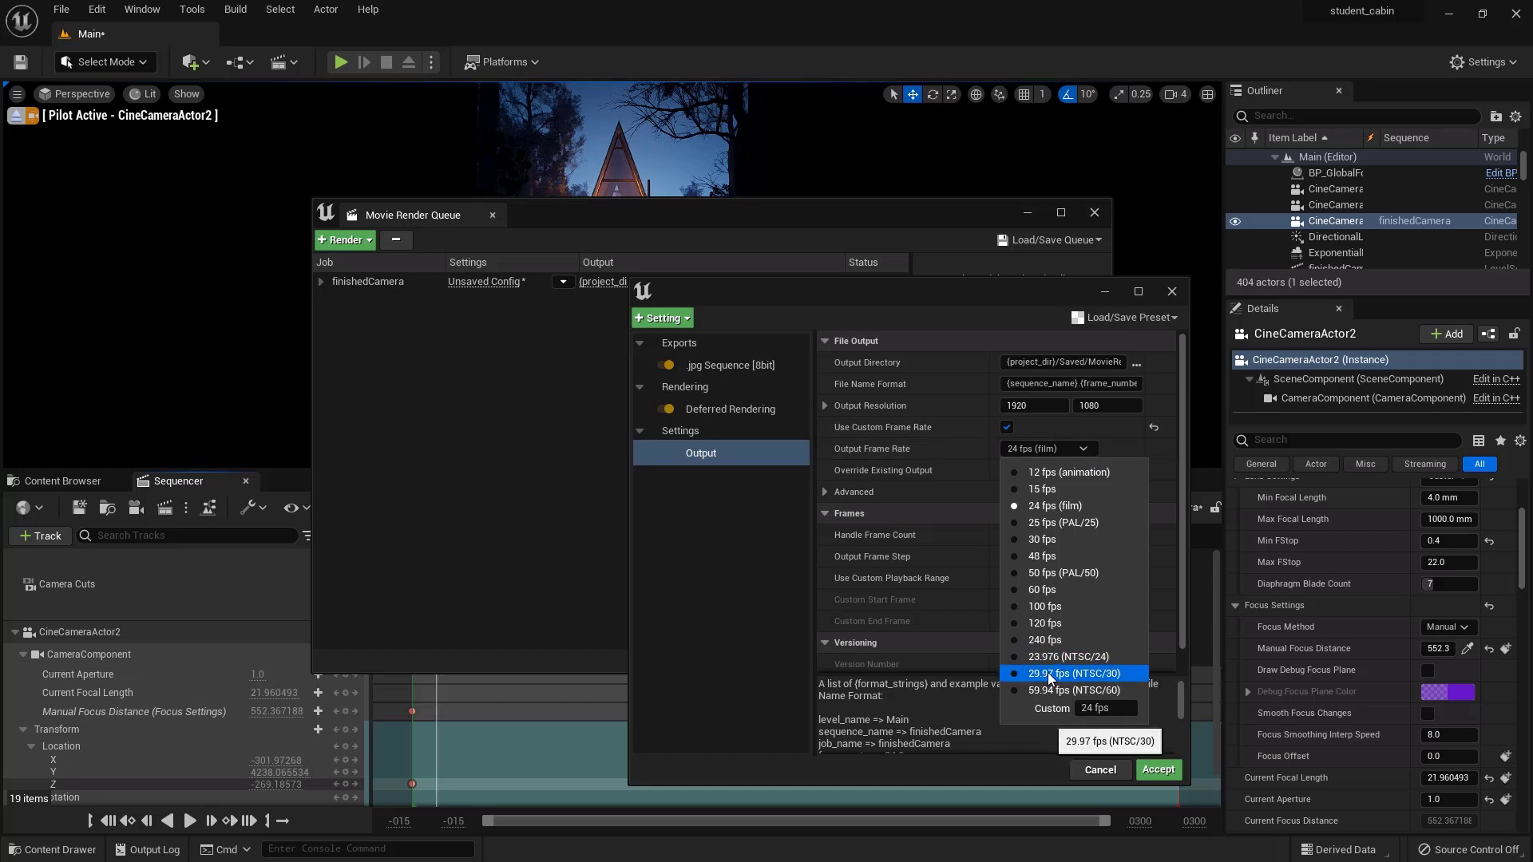
pyautogui.click(1073, 672)
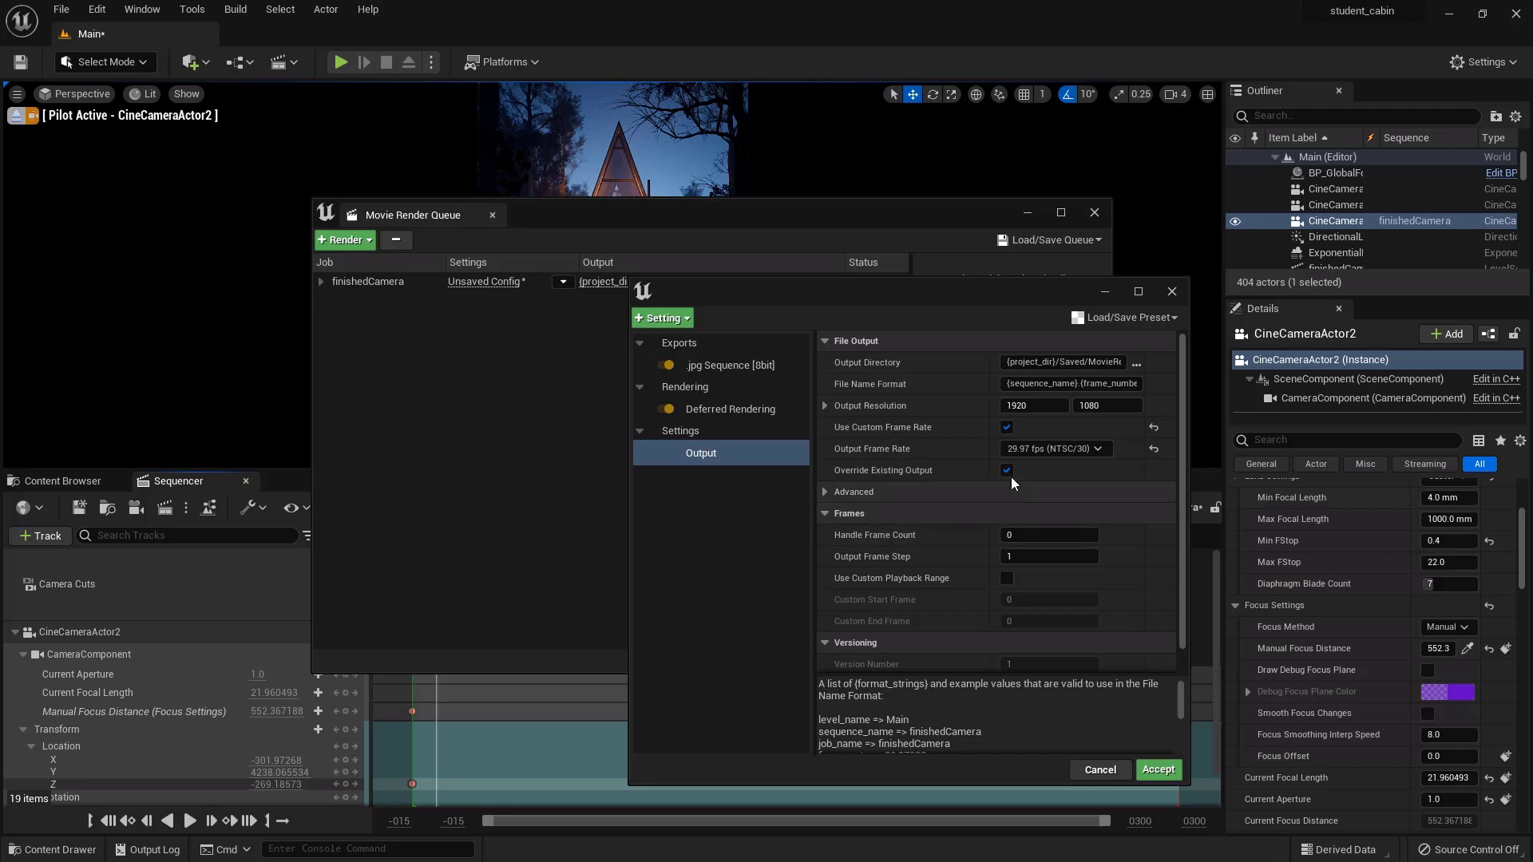
pyautogui.moveTo(977, 300)
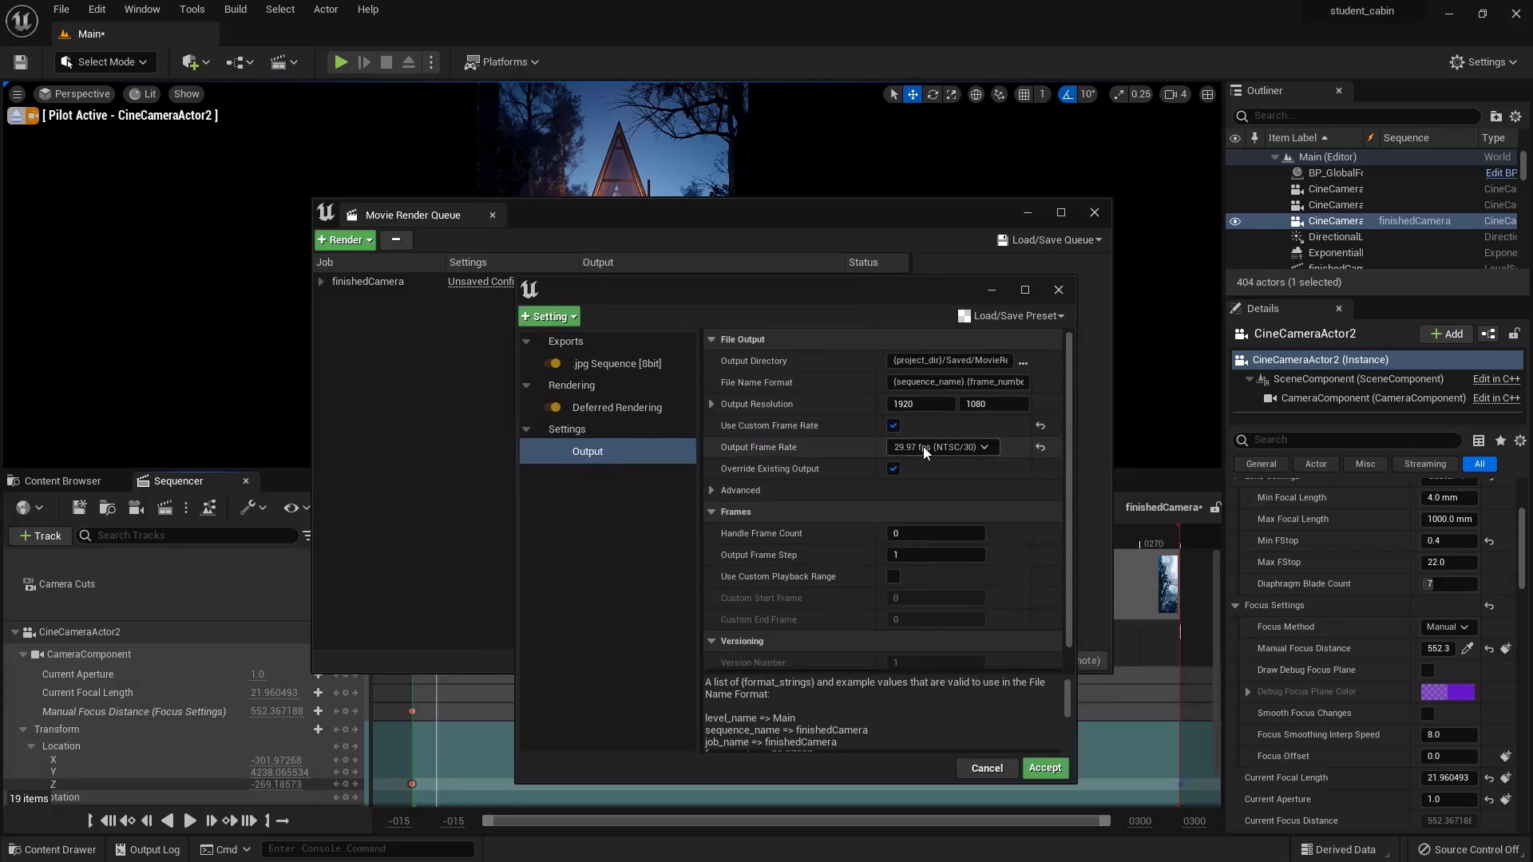
pyautogui.click(939, 447)
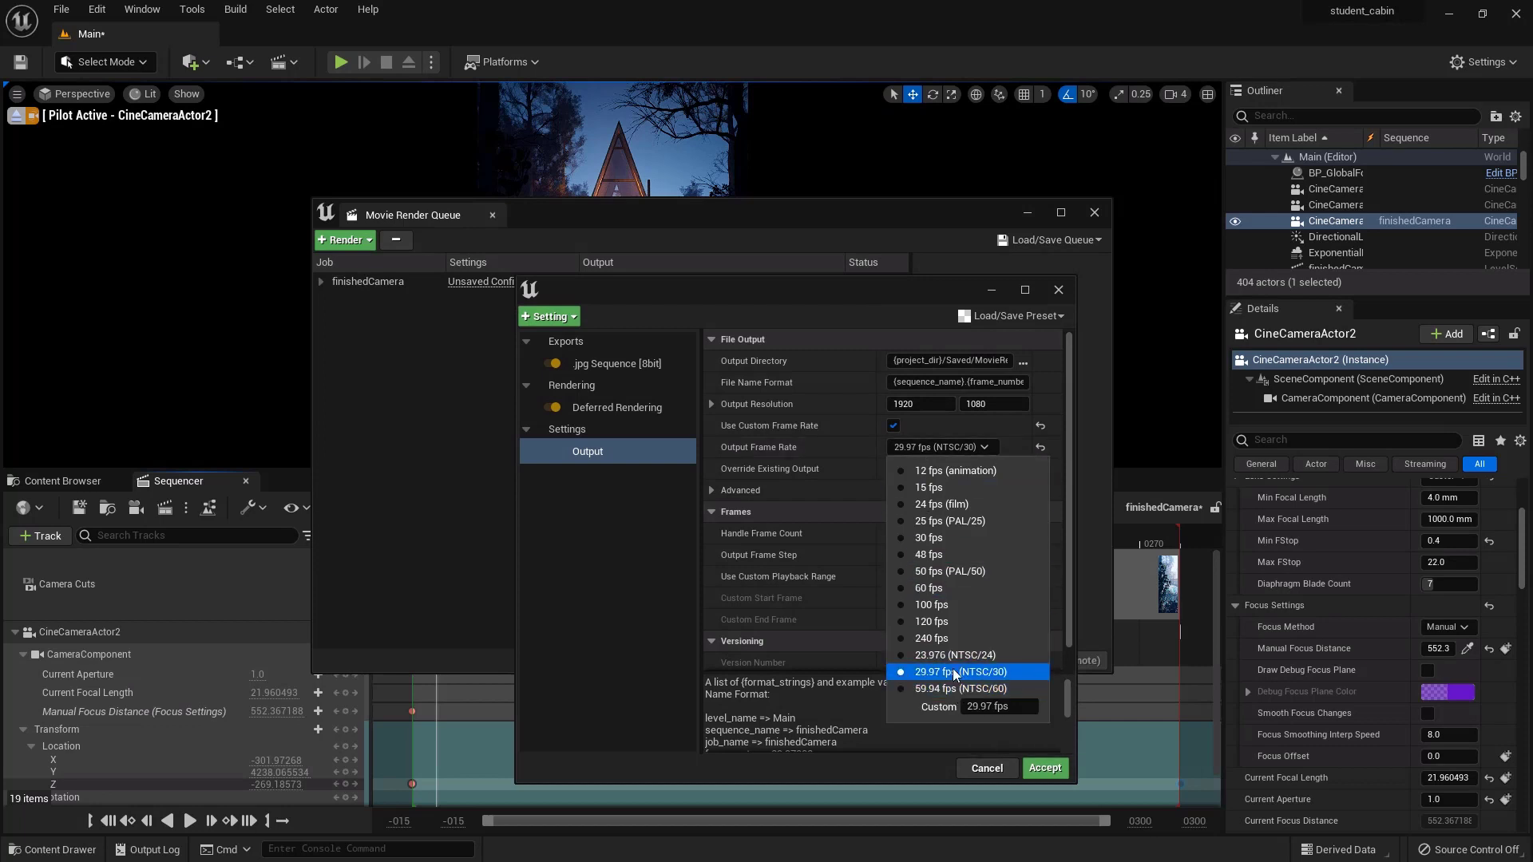
pyautogui.moveTo(1062, 417)
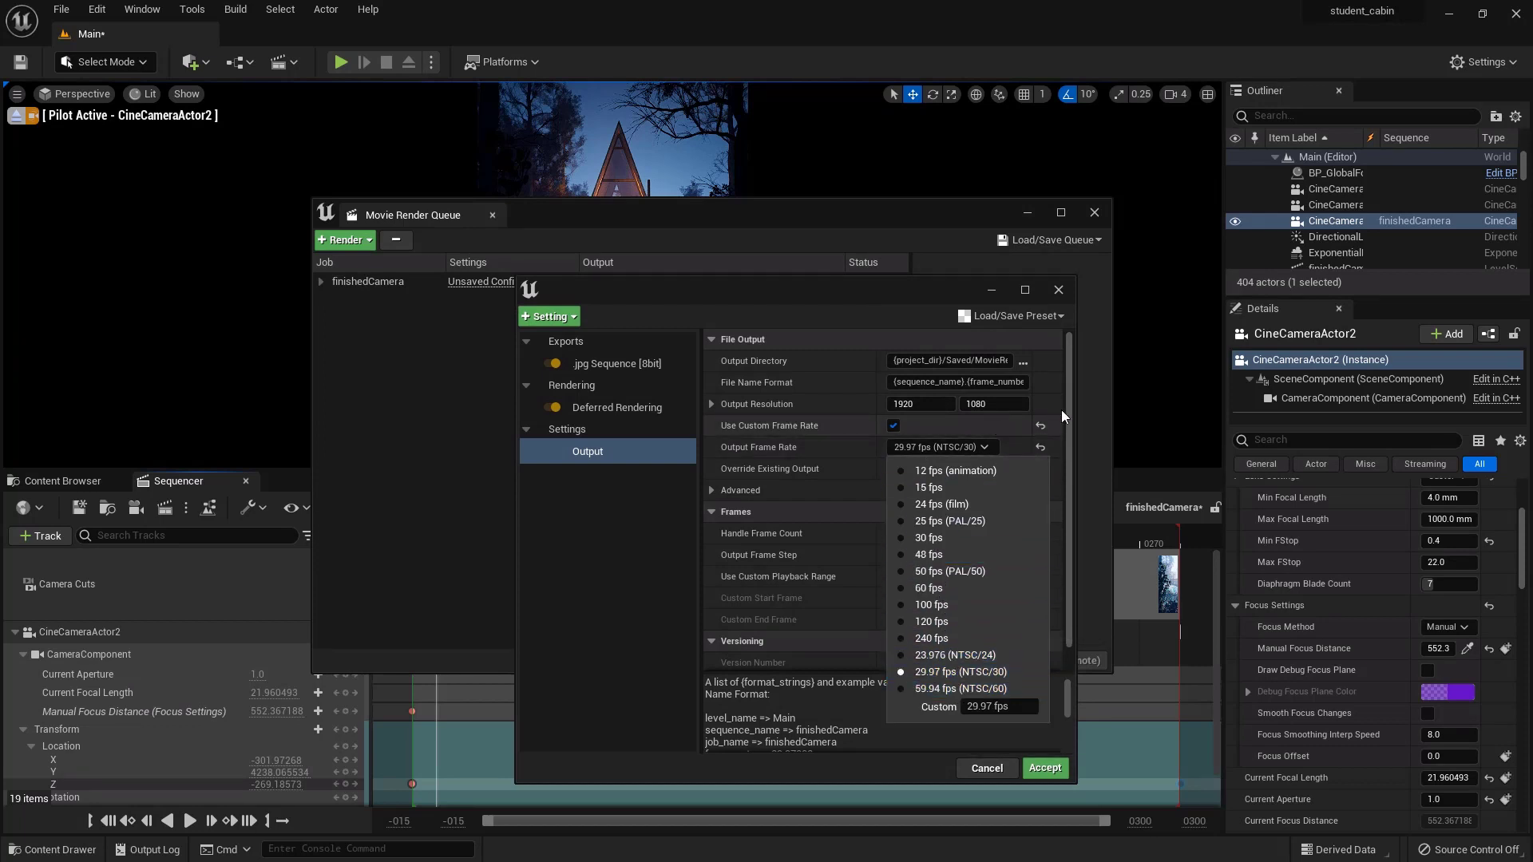
pyautogui.click(959, 672)
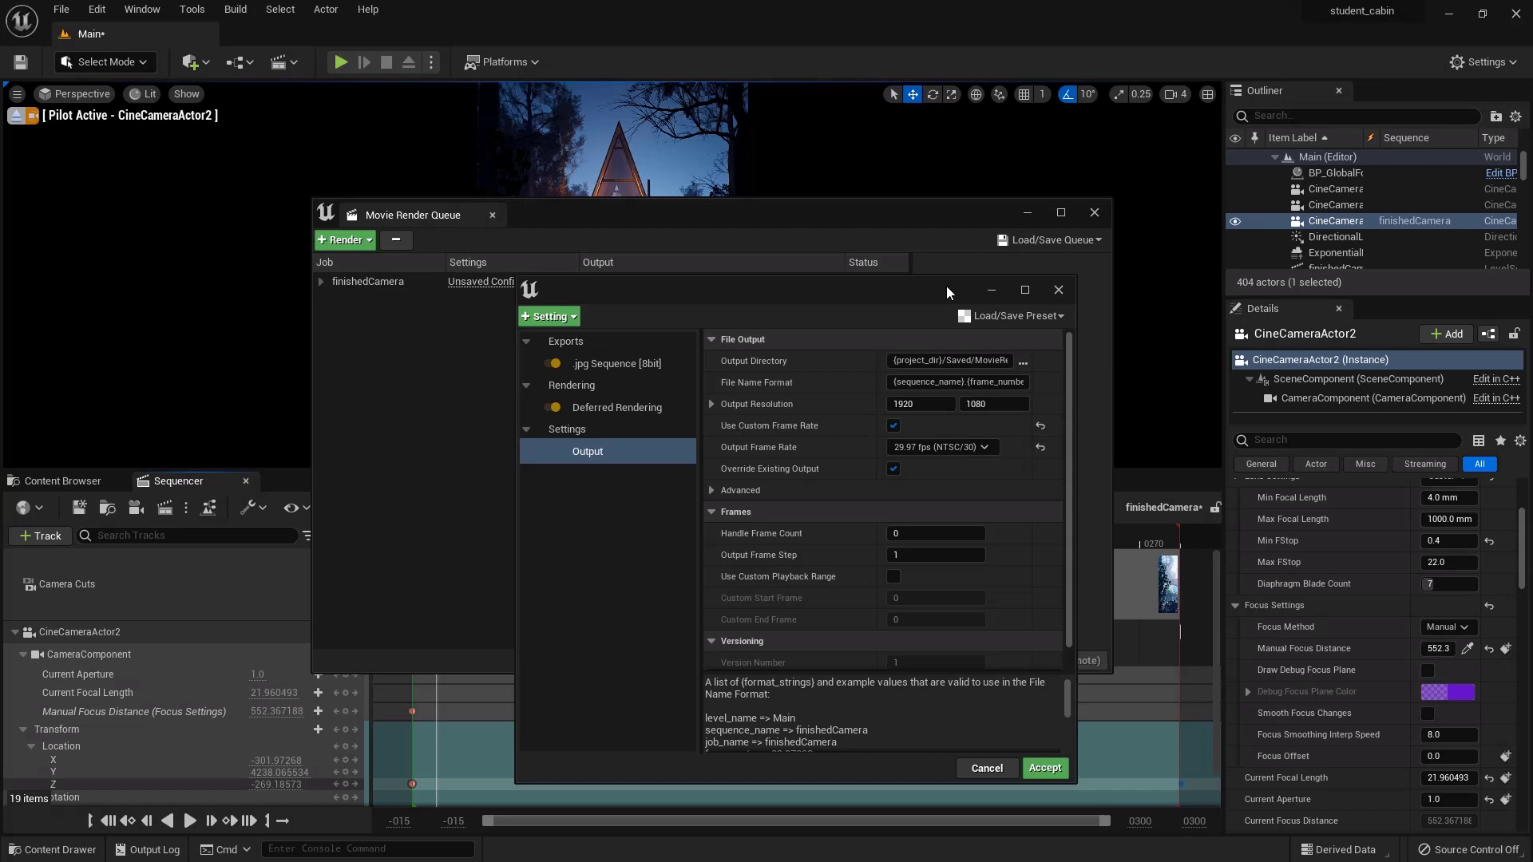
pyautogui.moveTo(919, 447)
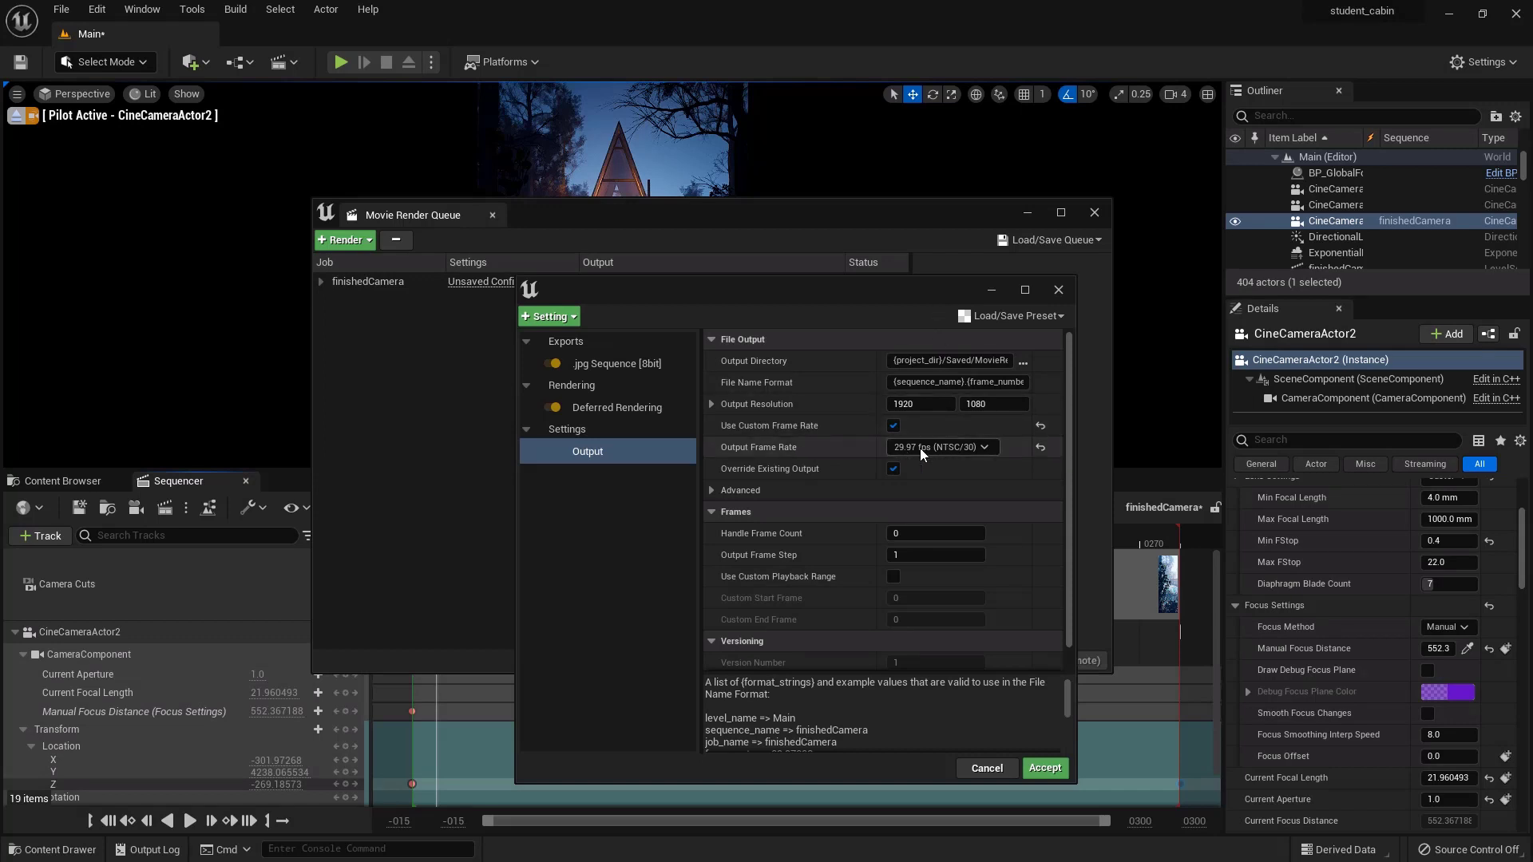
pyautogui.moveTo(914, 454)
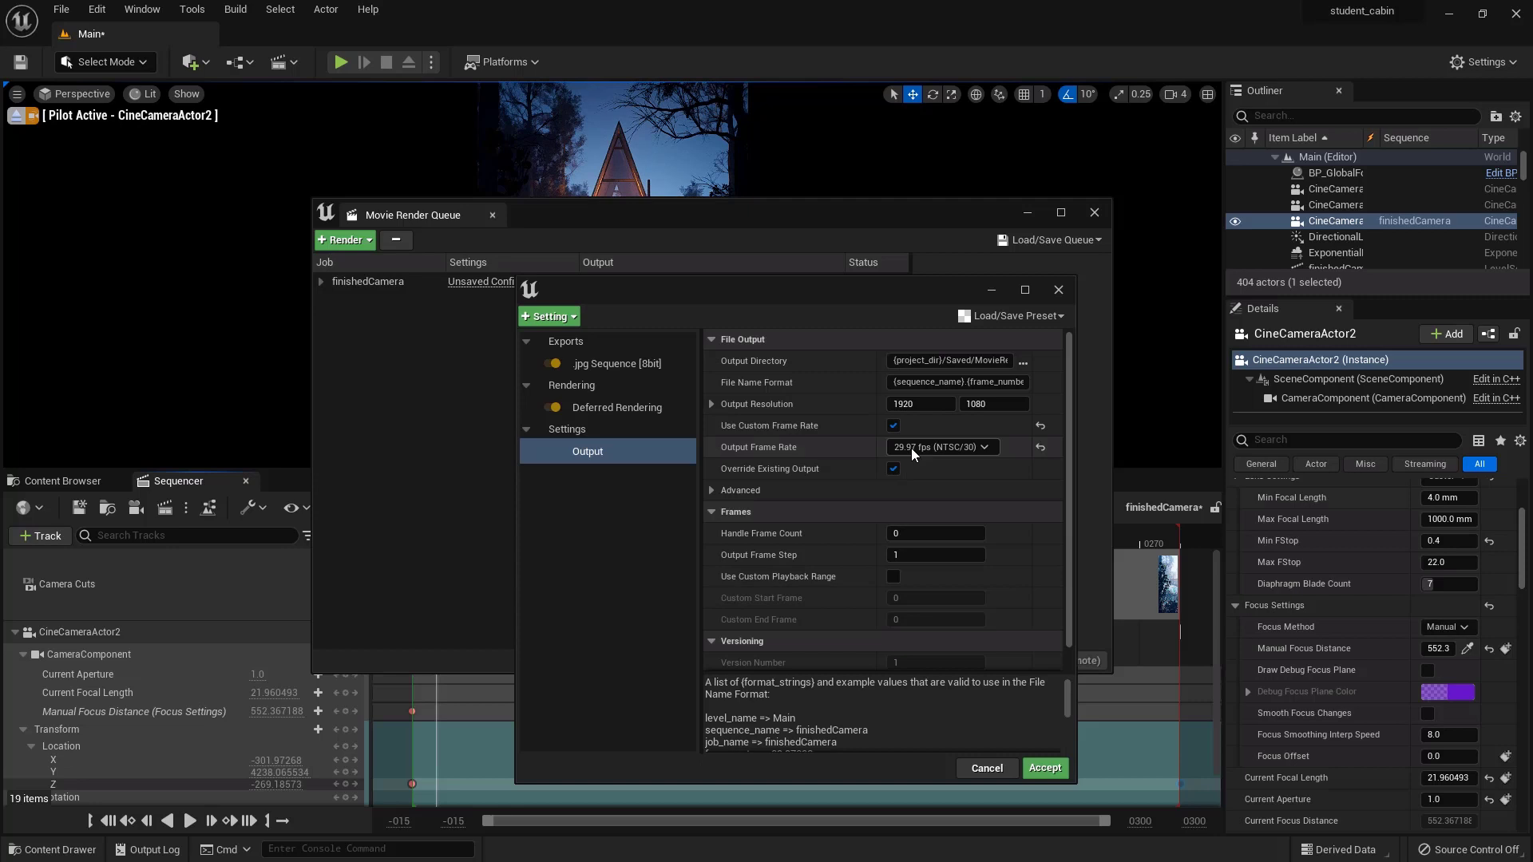
pyautogui.moveTo(907, 454)
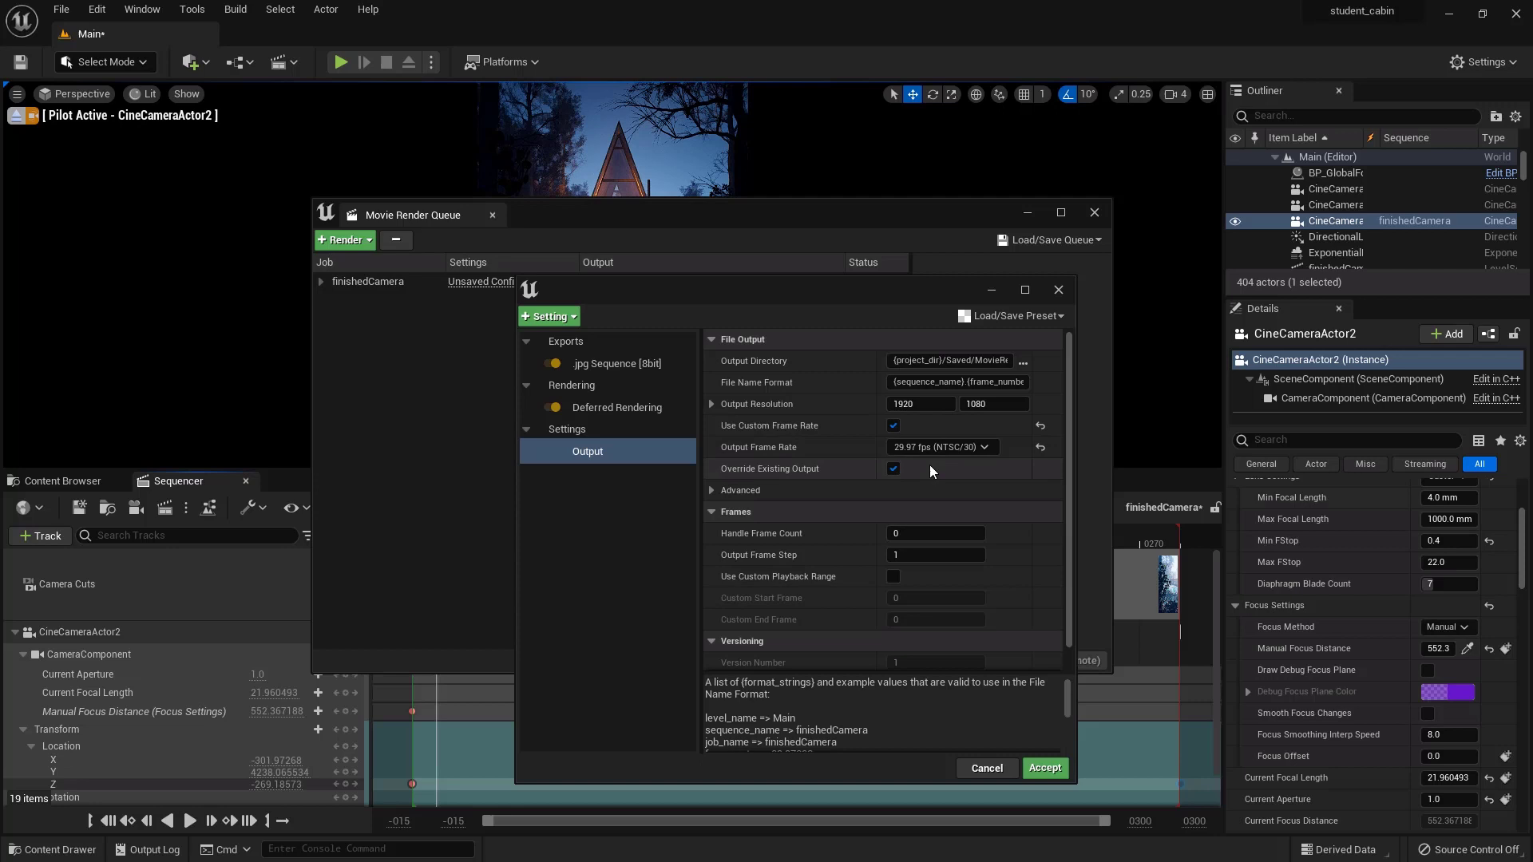
pyautogui.moveTo(910, 406)
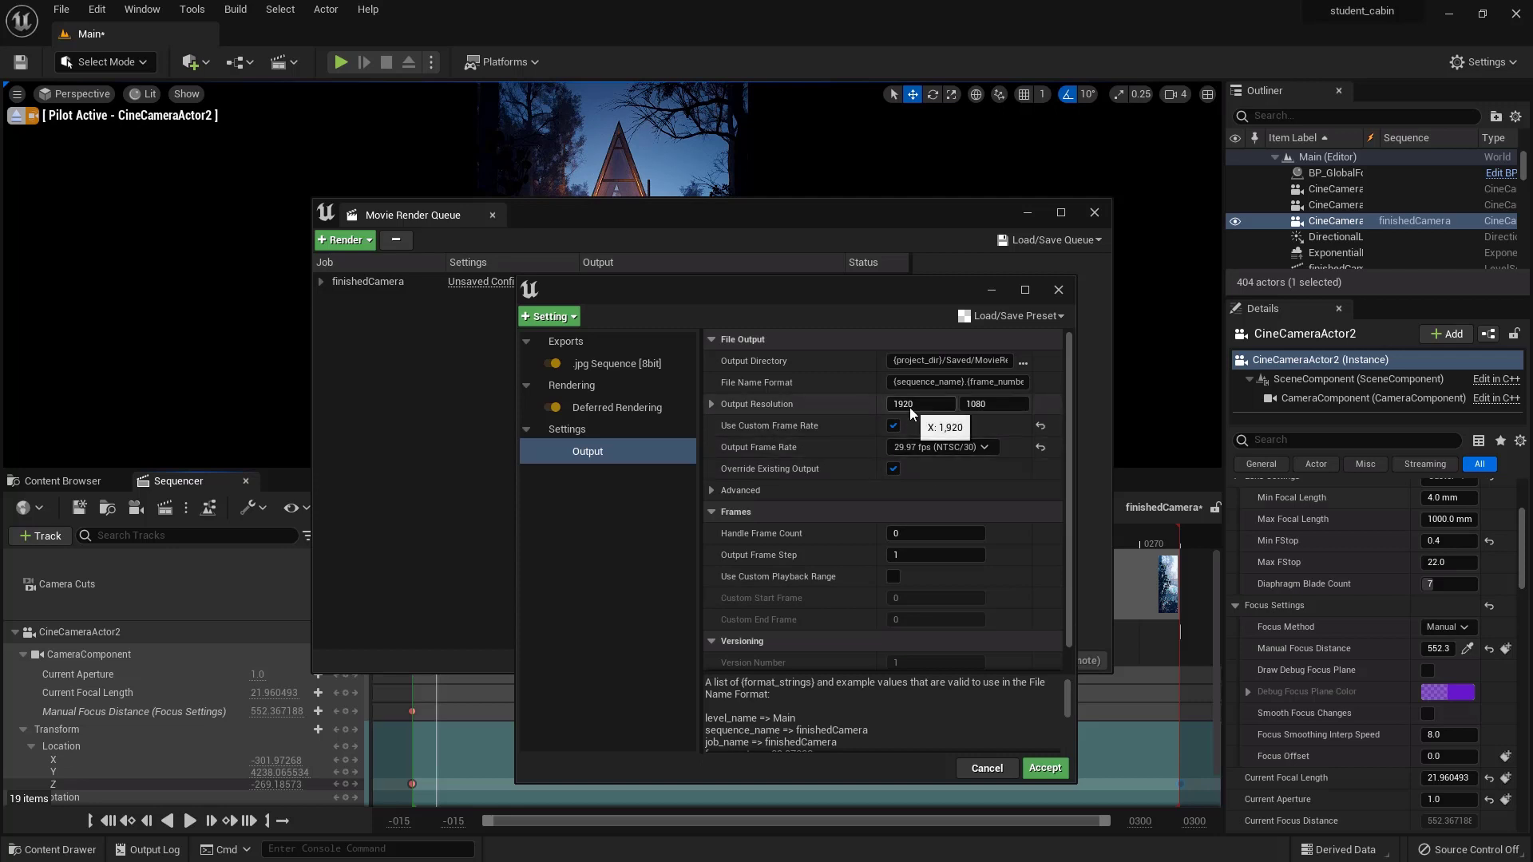
pyautogui.moveTo(661, 213)
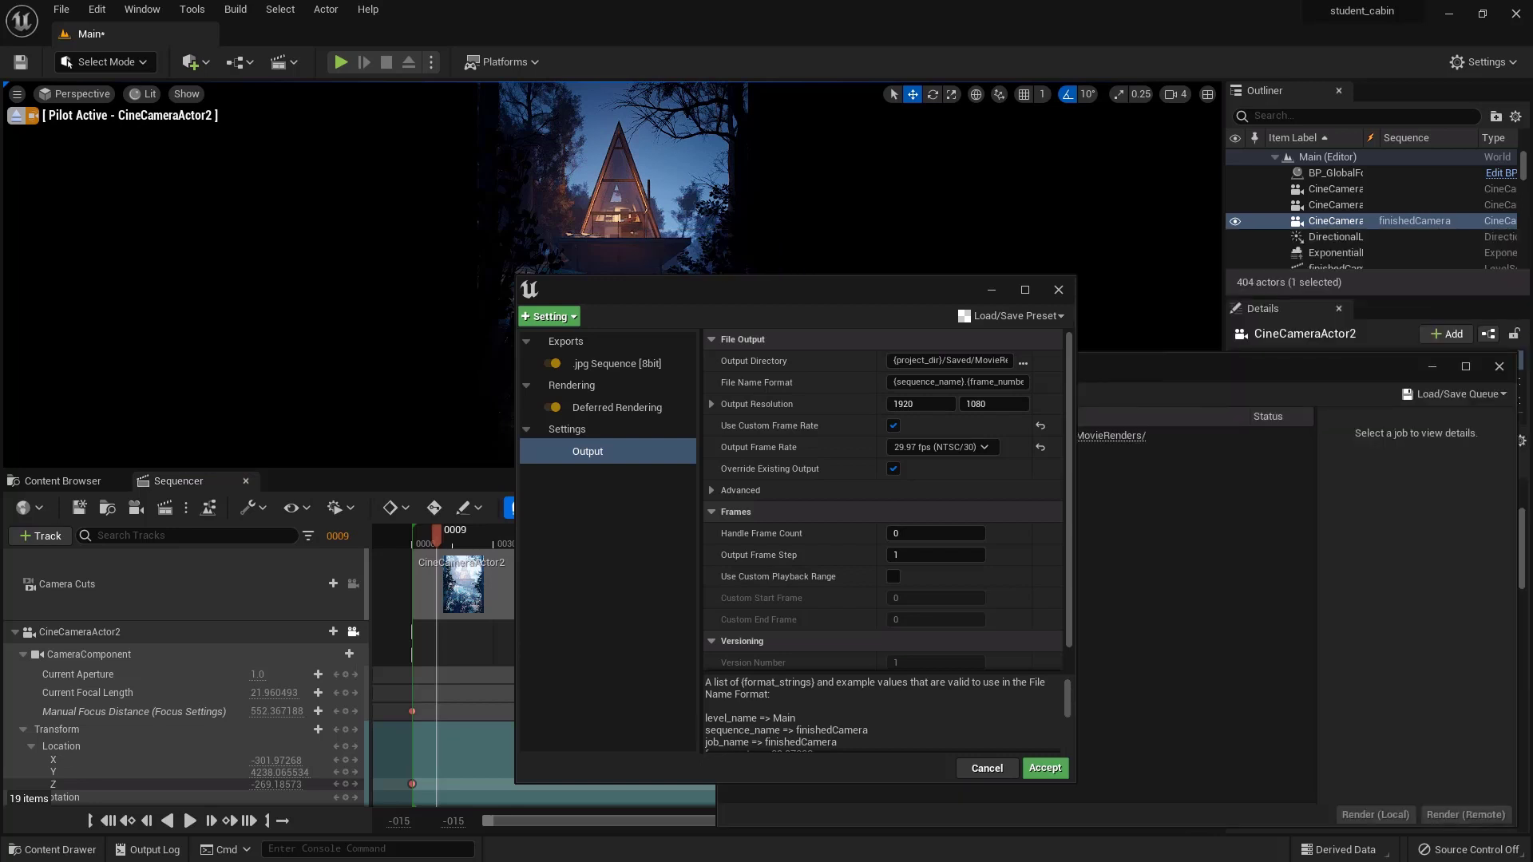
# Find CineCameraActor2 via an Outliner 'cine' search and set its Filmback sensor to 14 × 20 mm
pyautogui.click(1338, 217)
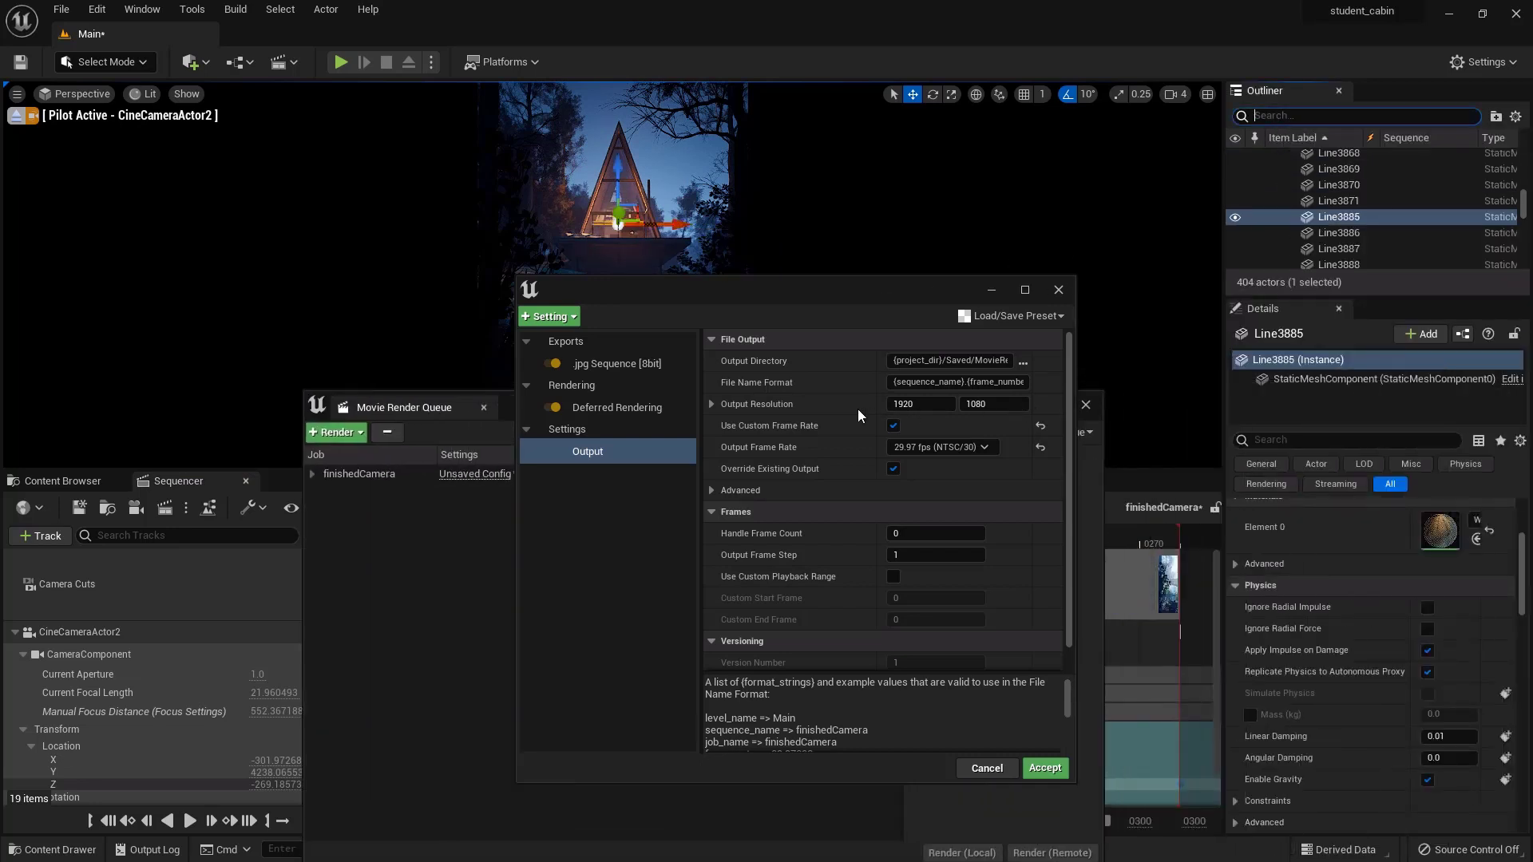
pyautogui.moveTo(1293, 136)
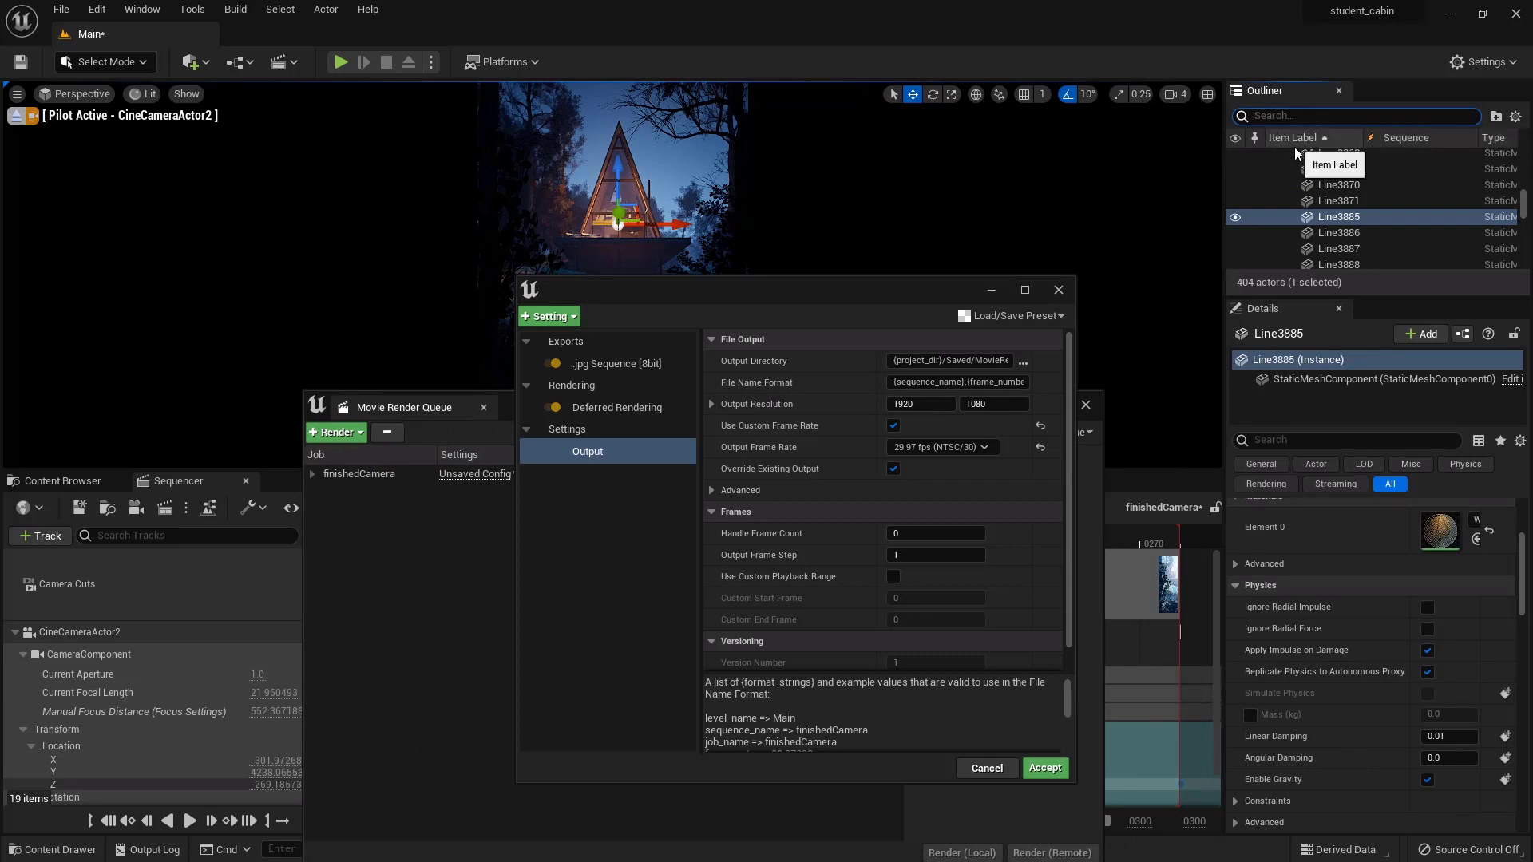
pyautogui.write('cine')
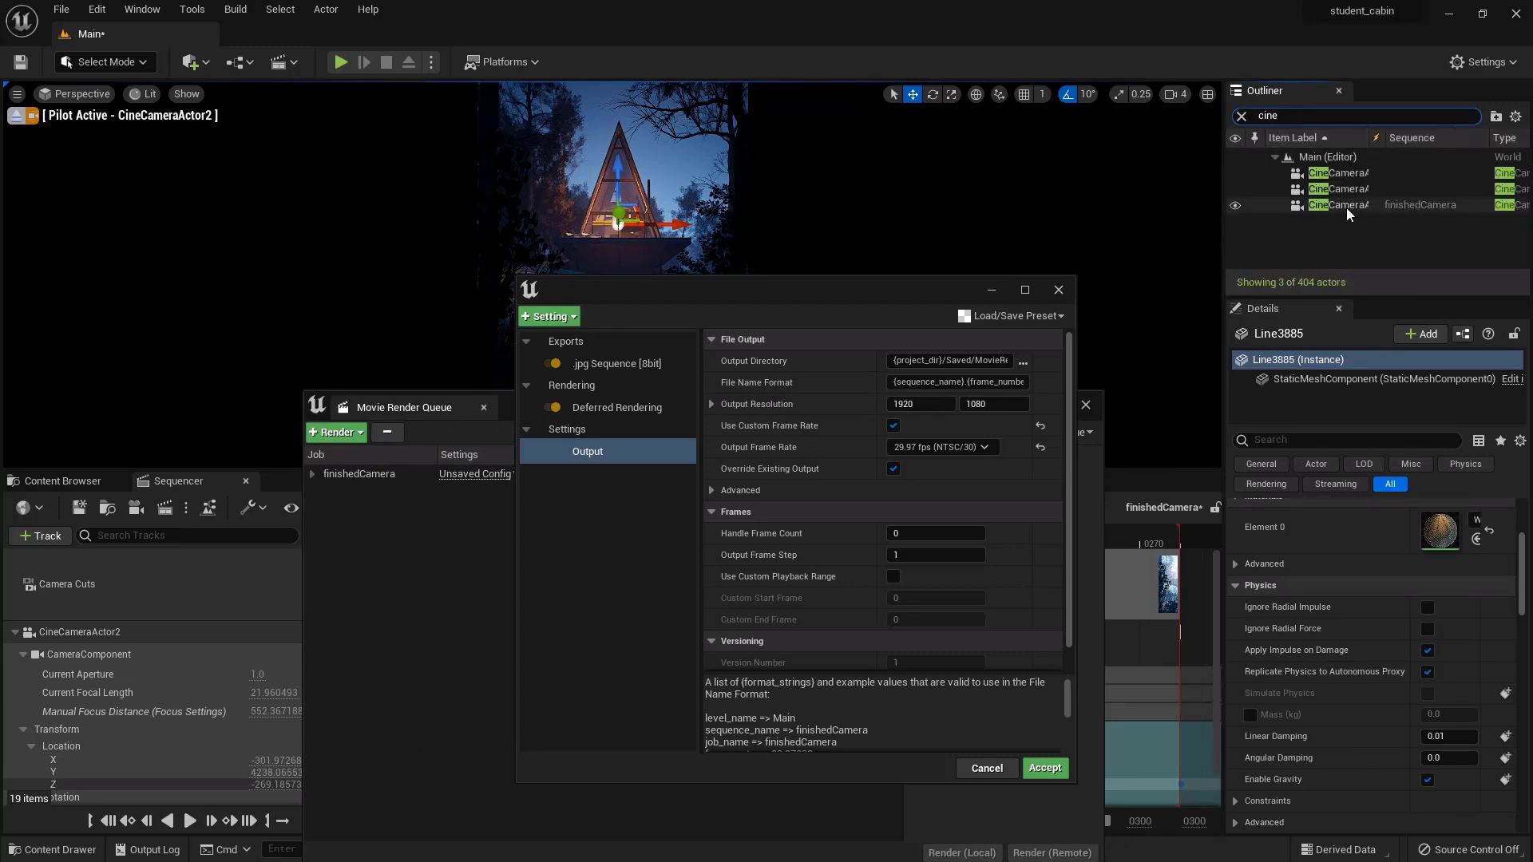
pyautogui.click(1338, 204)
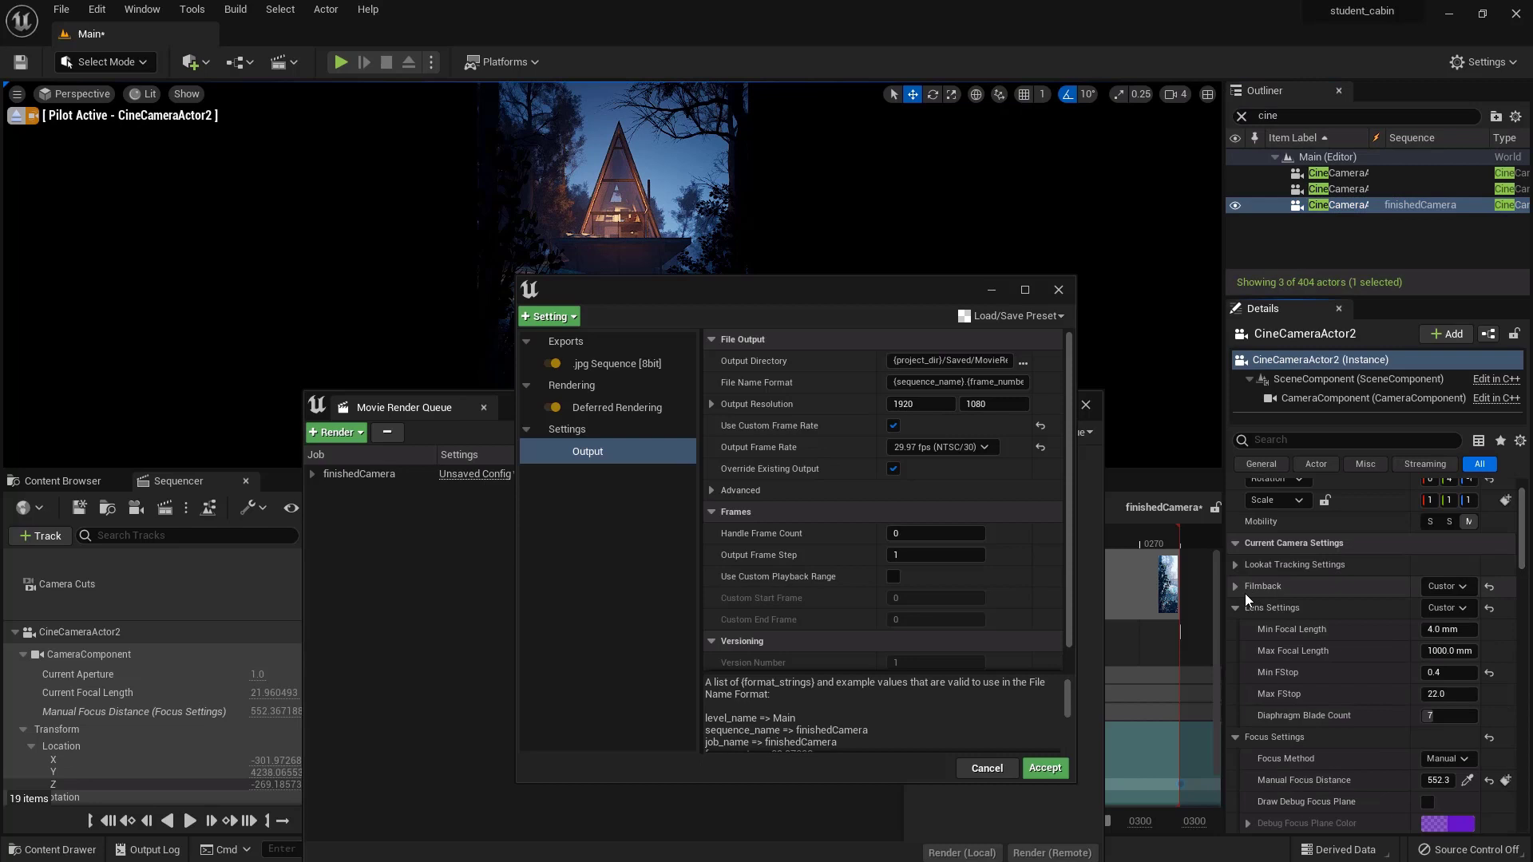
pyautogui.click(1233, 585)
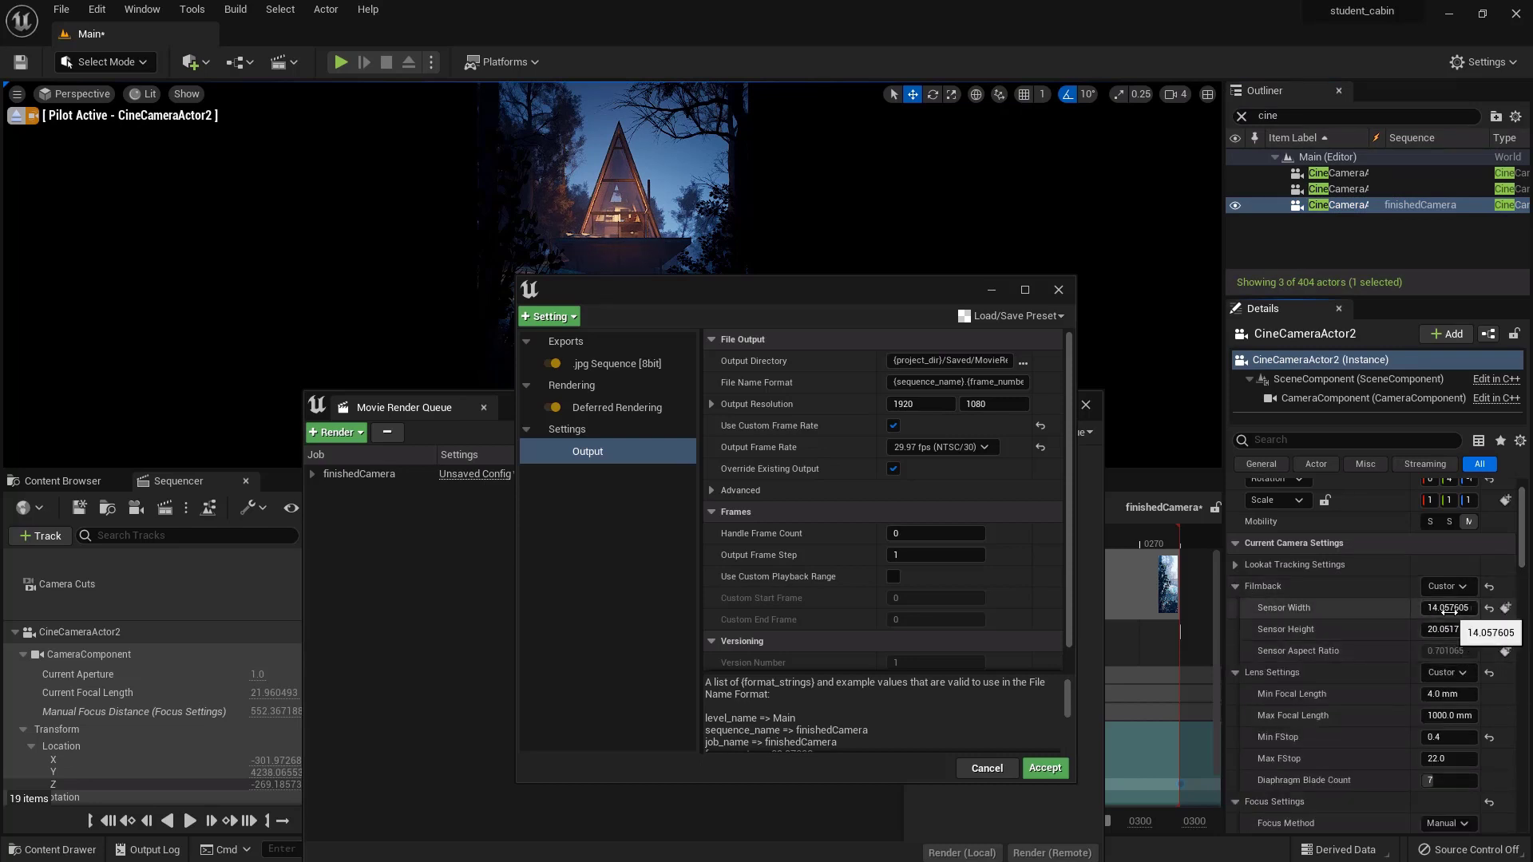
pyautogui.click(1447, 607)
pyautogui.write('14')
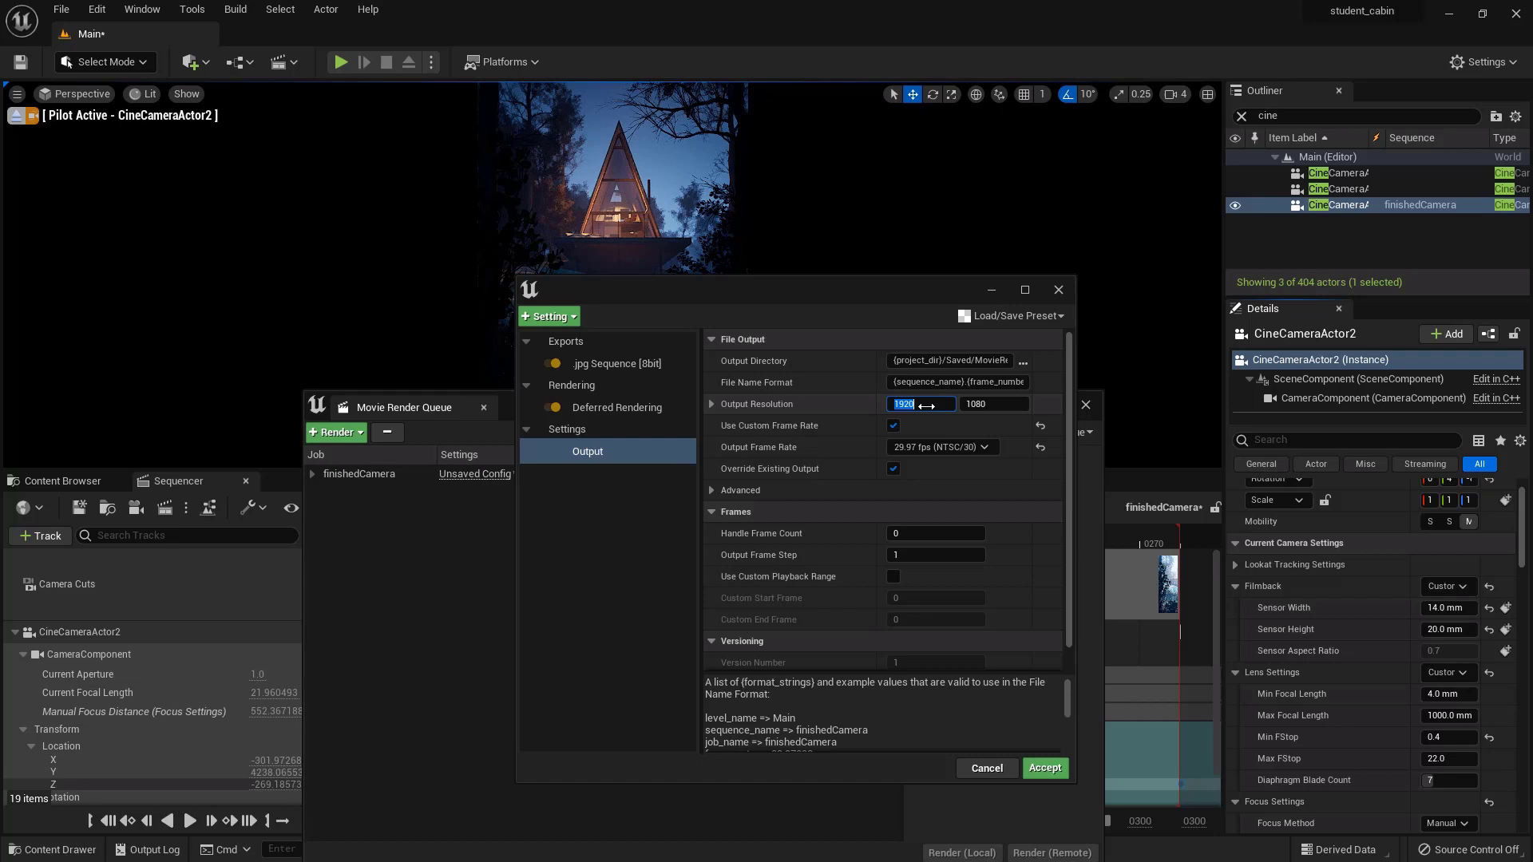
# Set output resolution to 1400 × 2000 and limit the render to frames 0–285
pyautogui.write('2000')
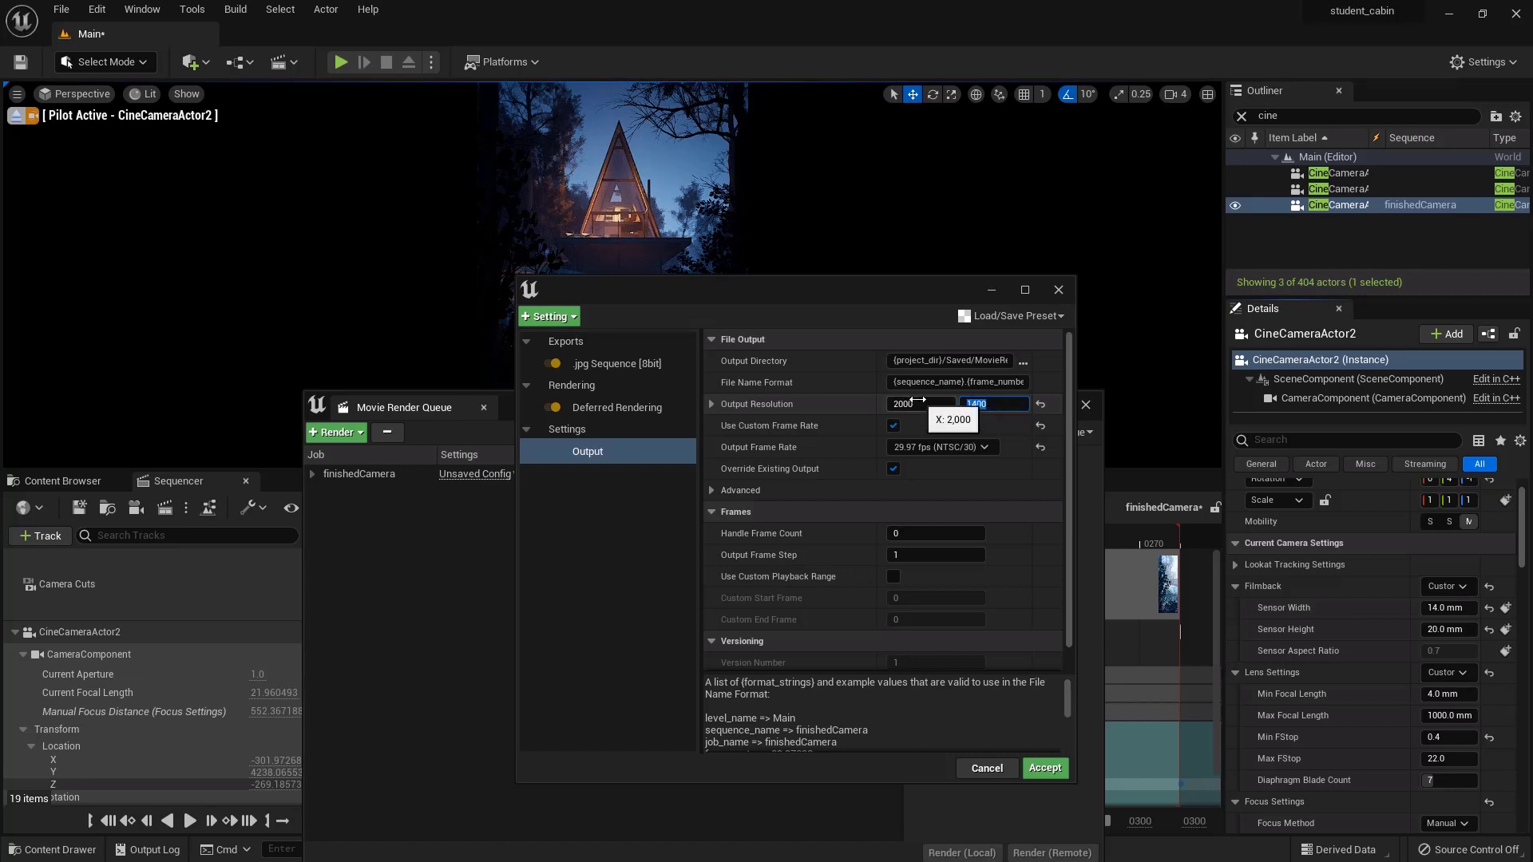
pyautogui.click(919, 404)
pyautogui.write('1400')
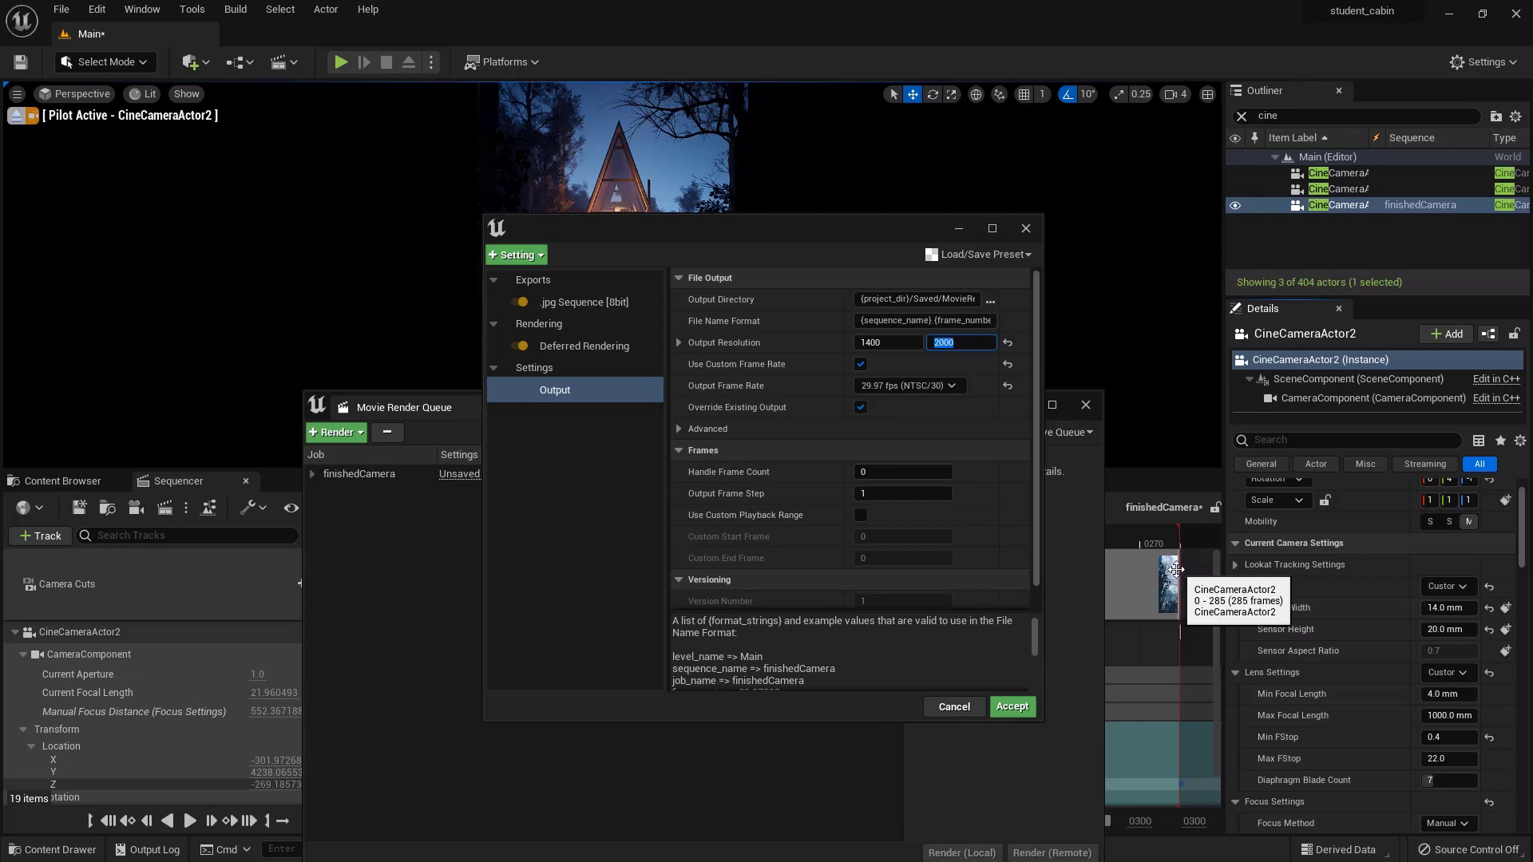
pyautogui.moveTo(858, 515)
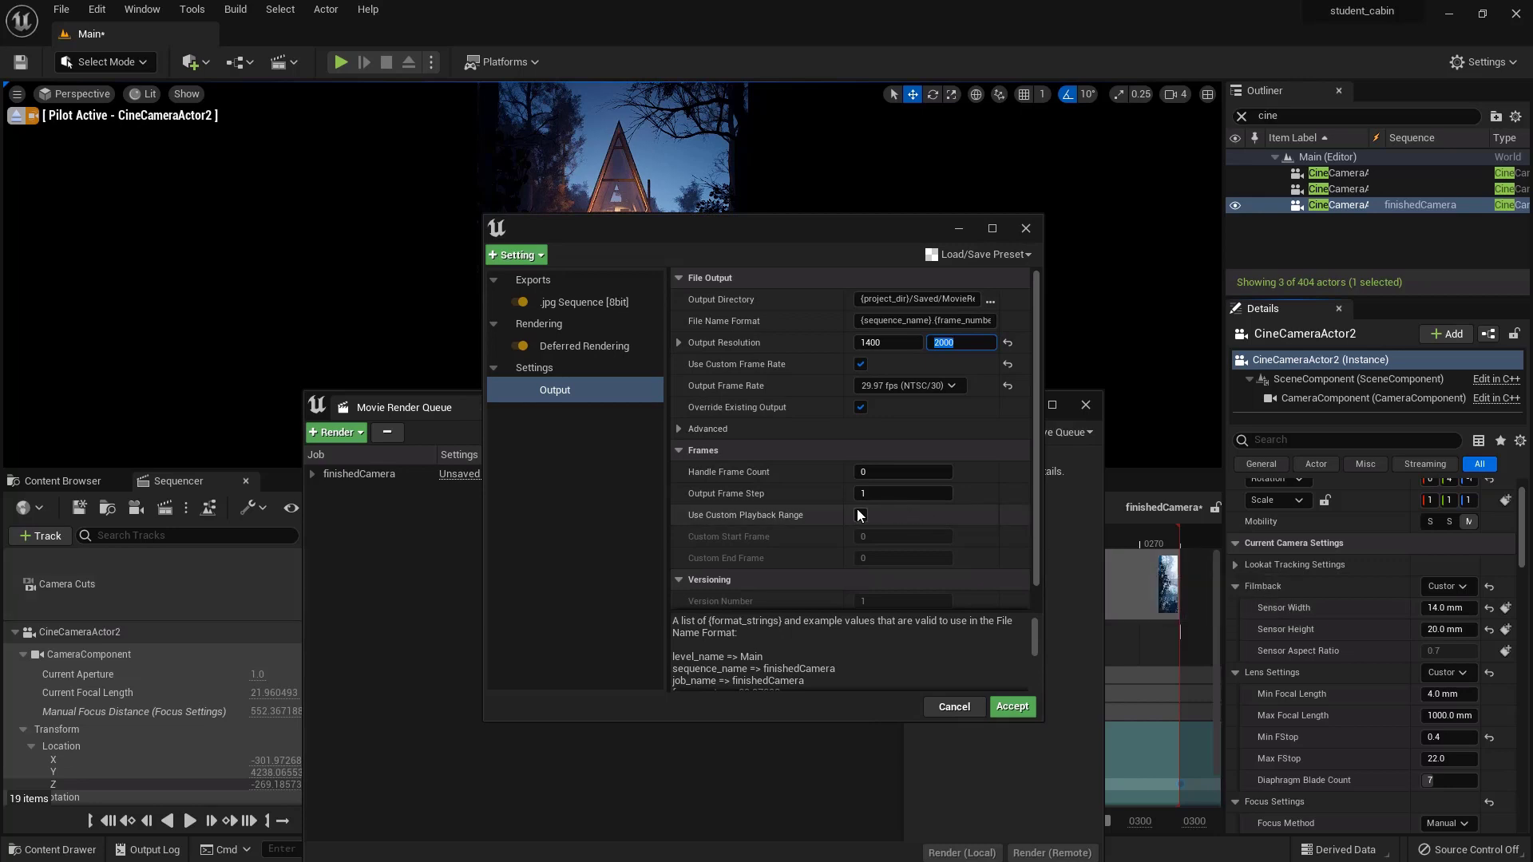
pyautogui.click(861, 515)
pyautogui.write('285')
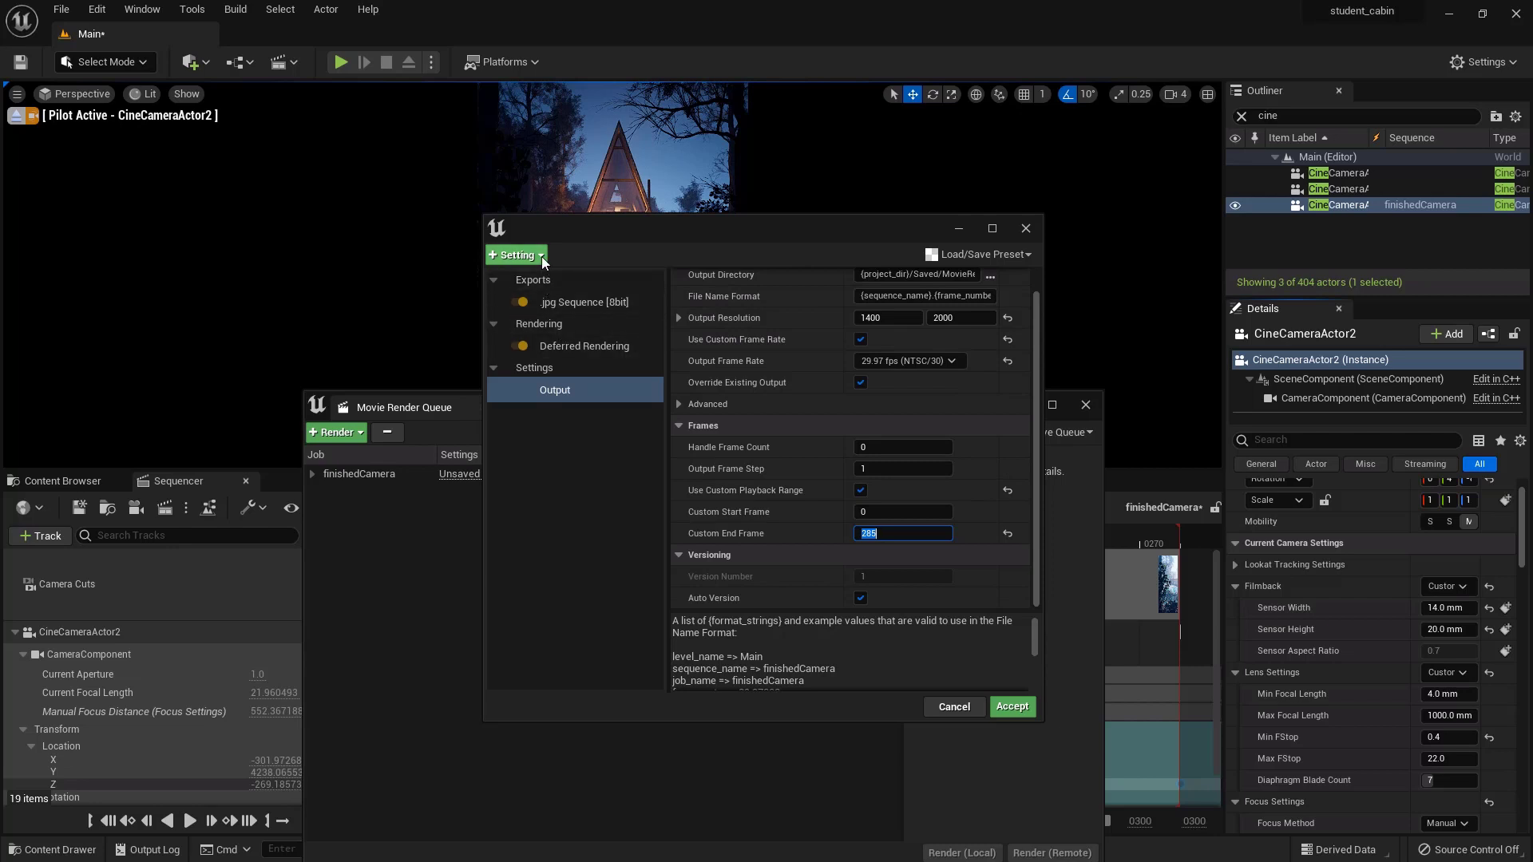
pyautogui.click(515, 254)
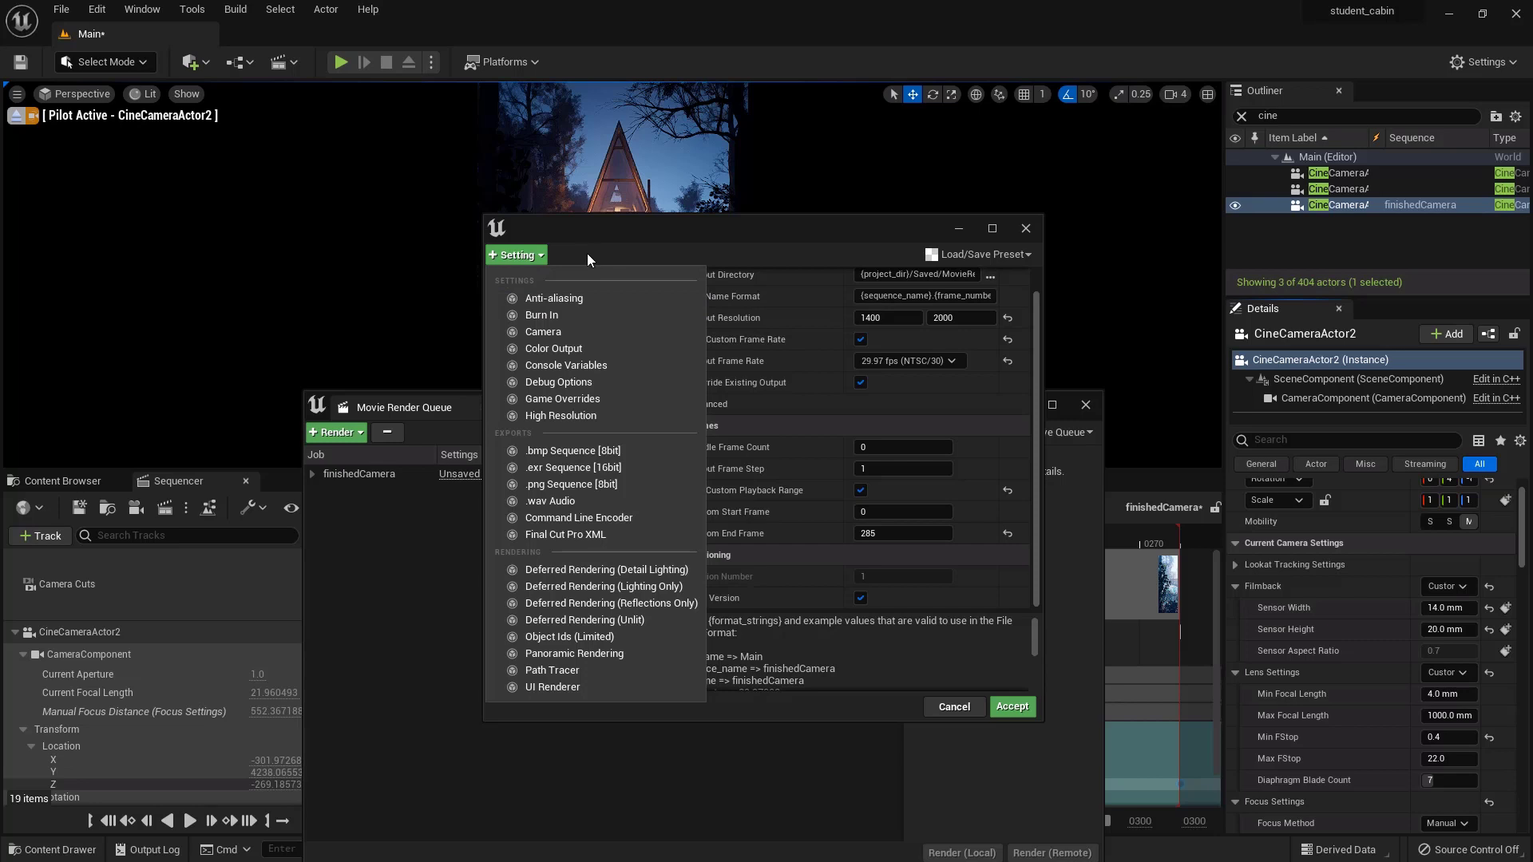
pyautogui.moveTo(698, 531)
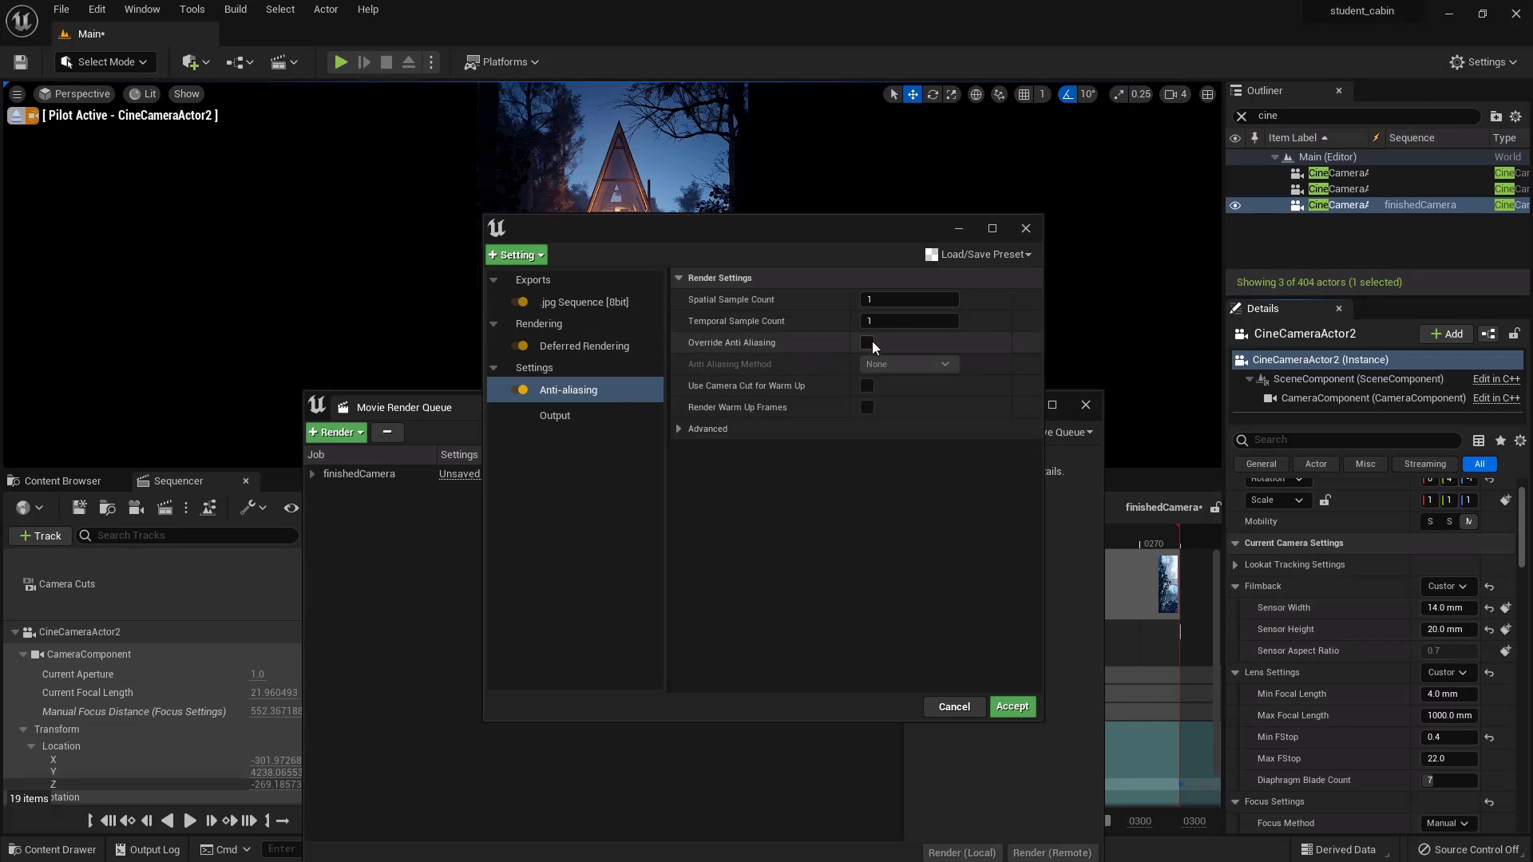
# Tick Override Anti Aliasing and enter a sample count of 15
pyautogui.click(867, 342)
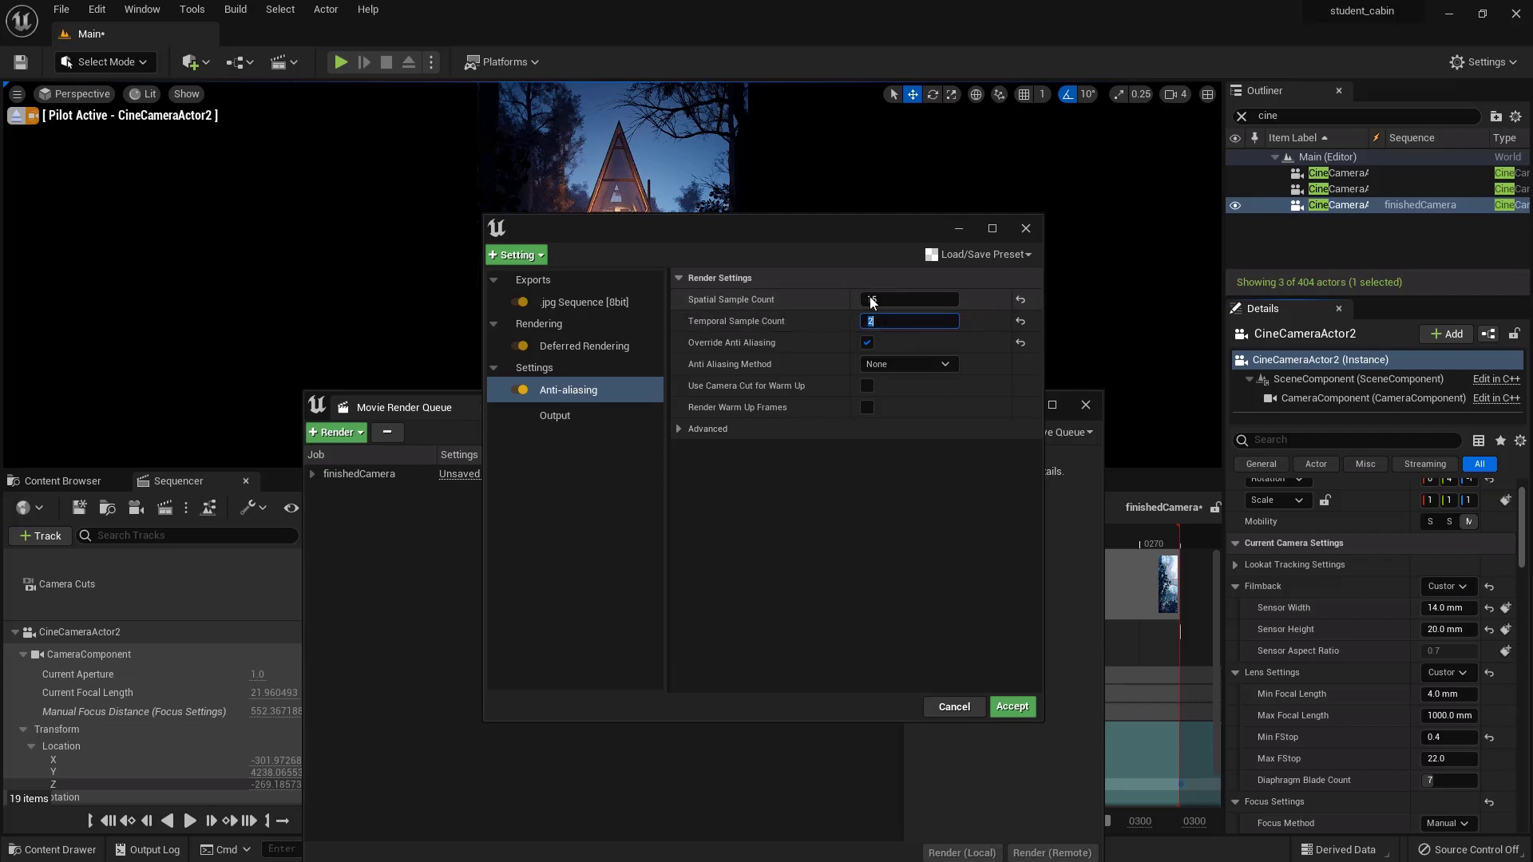
pyautogui.write('15')
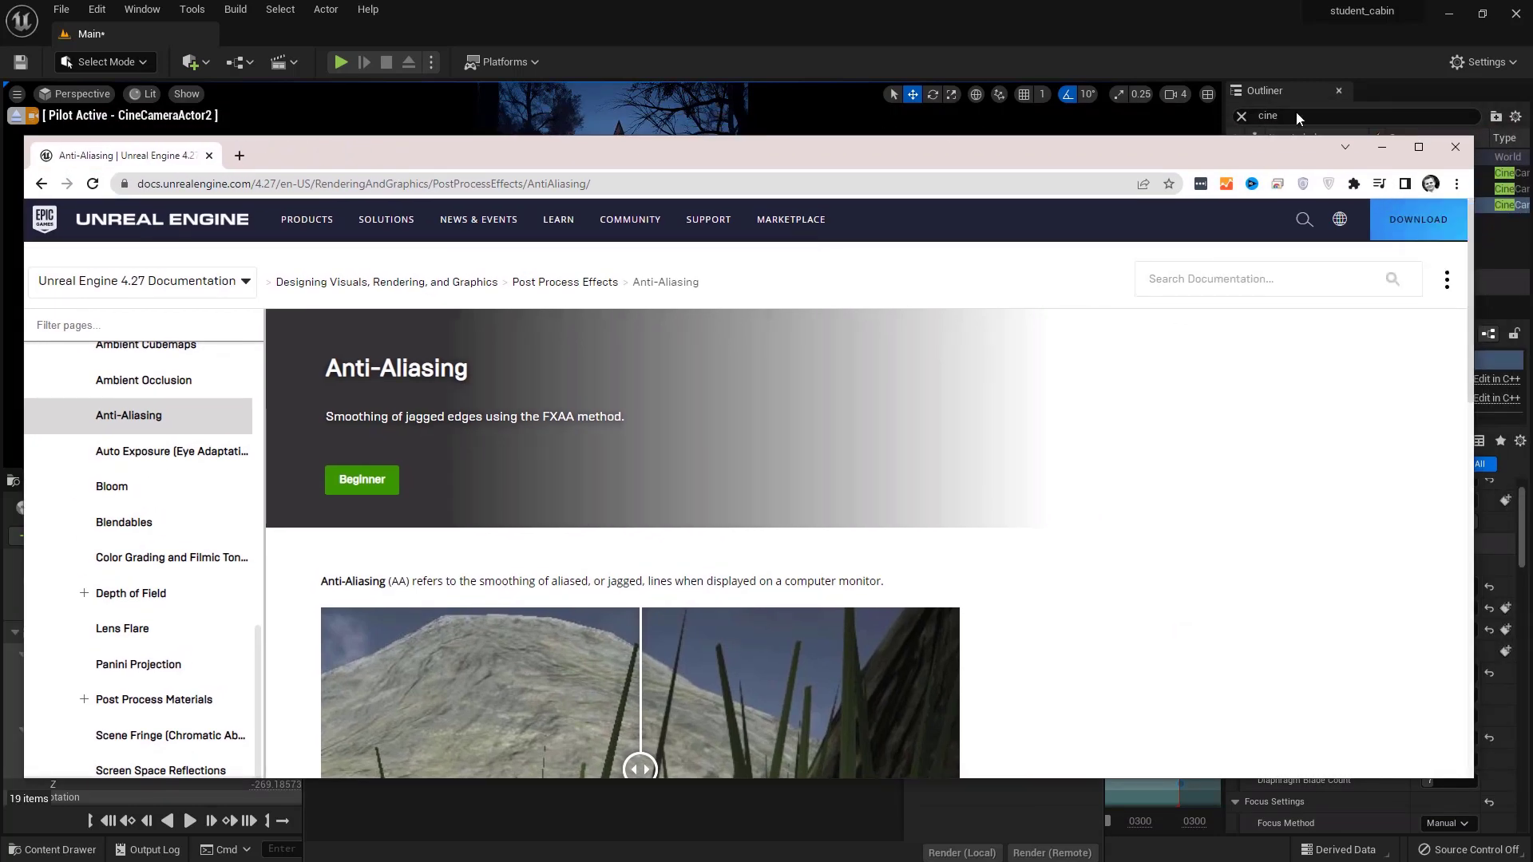
# Maximize the Anti-Aliasing documentation page and scroll down through it
pyautogui.click(1418, 147)
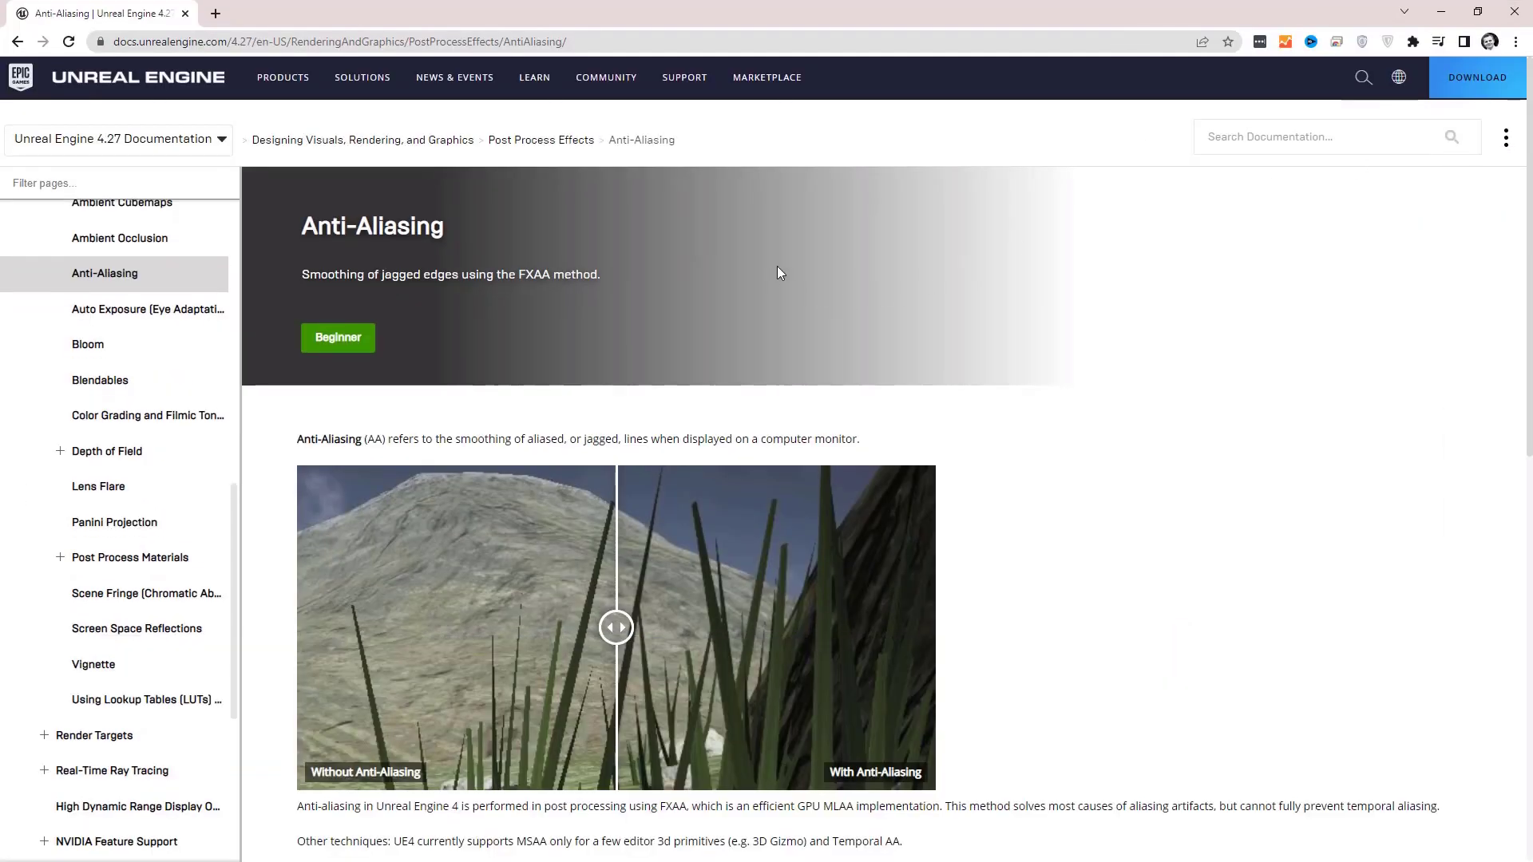
pyautogui.scroll(-3)
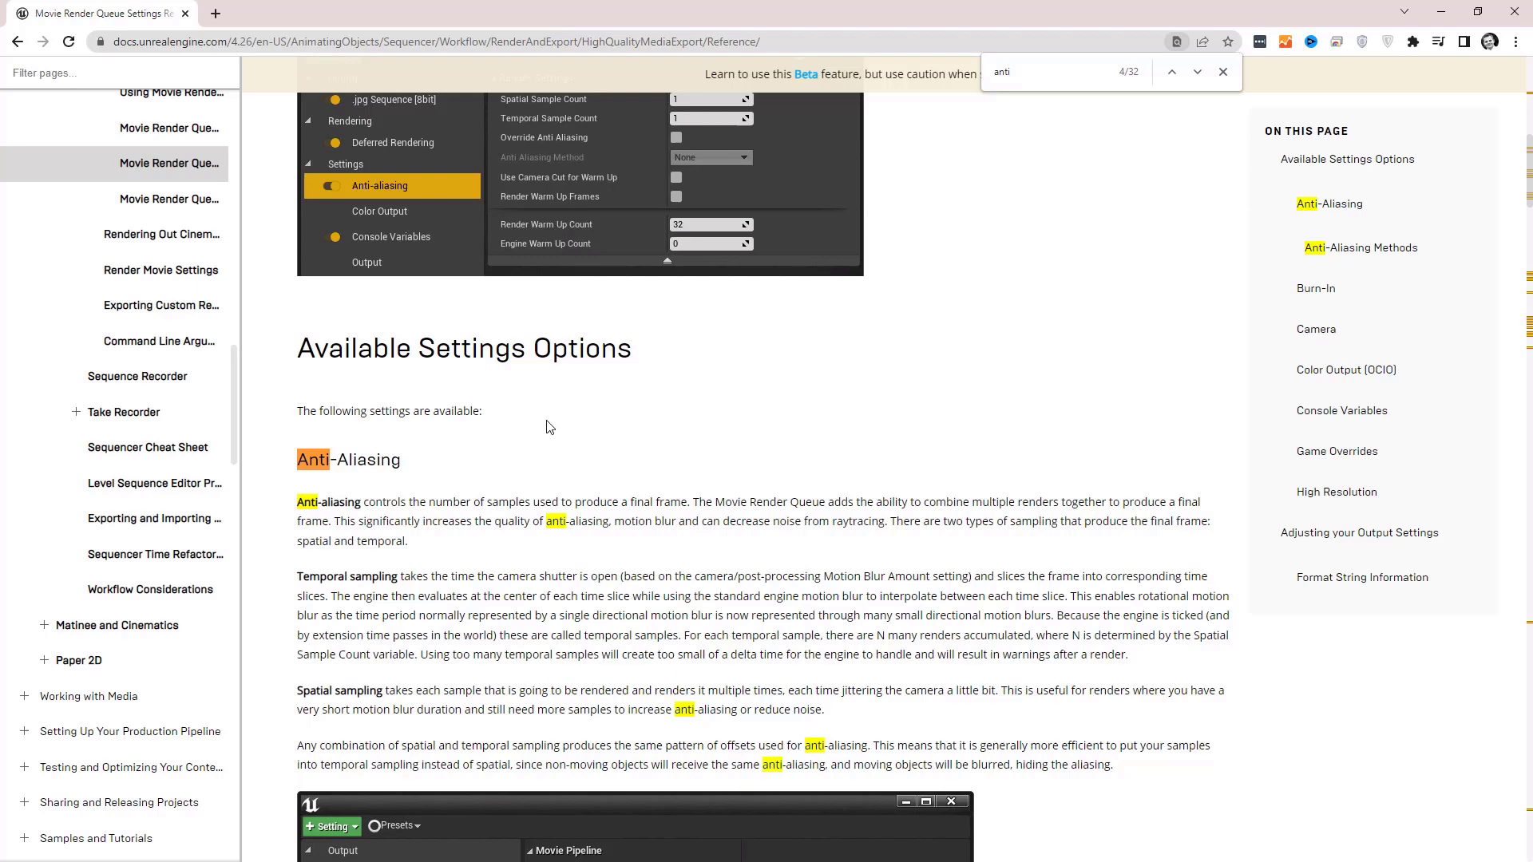
pyautogui.moveTo(652, 435)
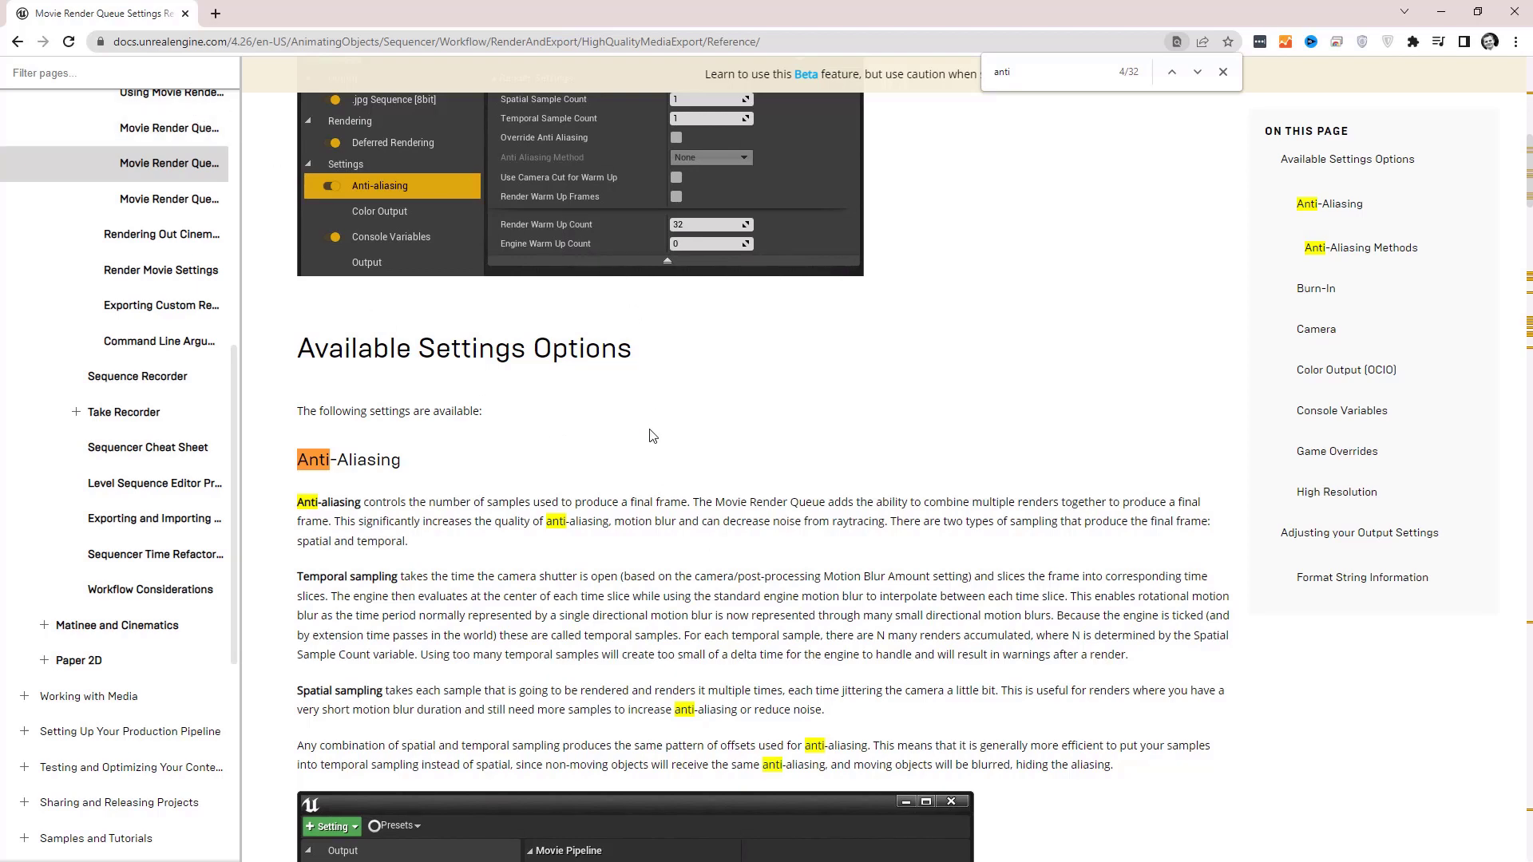
# Scroll to the Anti-Aliasing section and highlight the term Spatial sampling
pyautogui.scroll(-3)
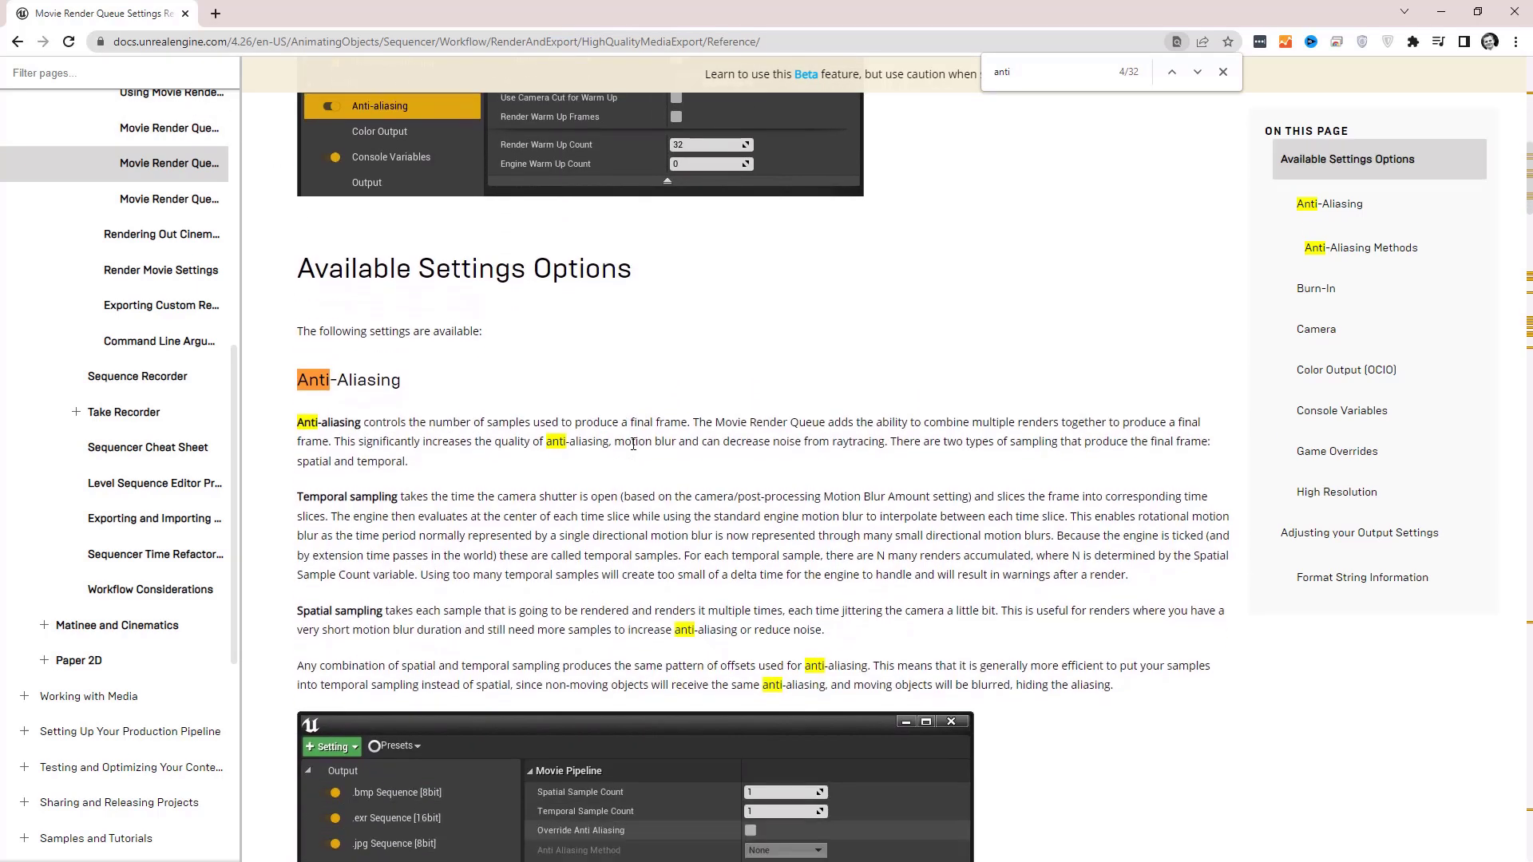
pyautogui.scroll(-3)
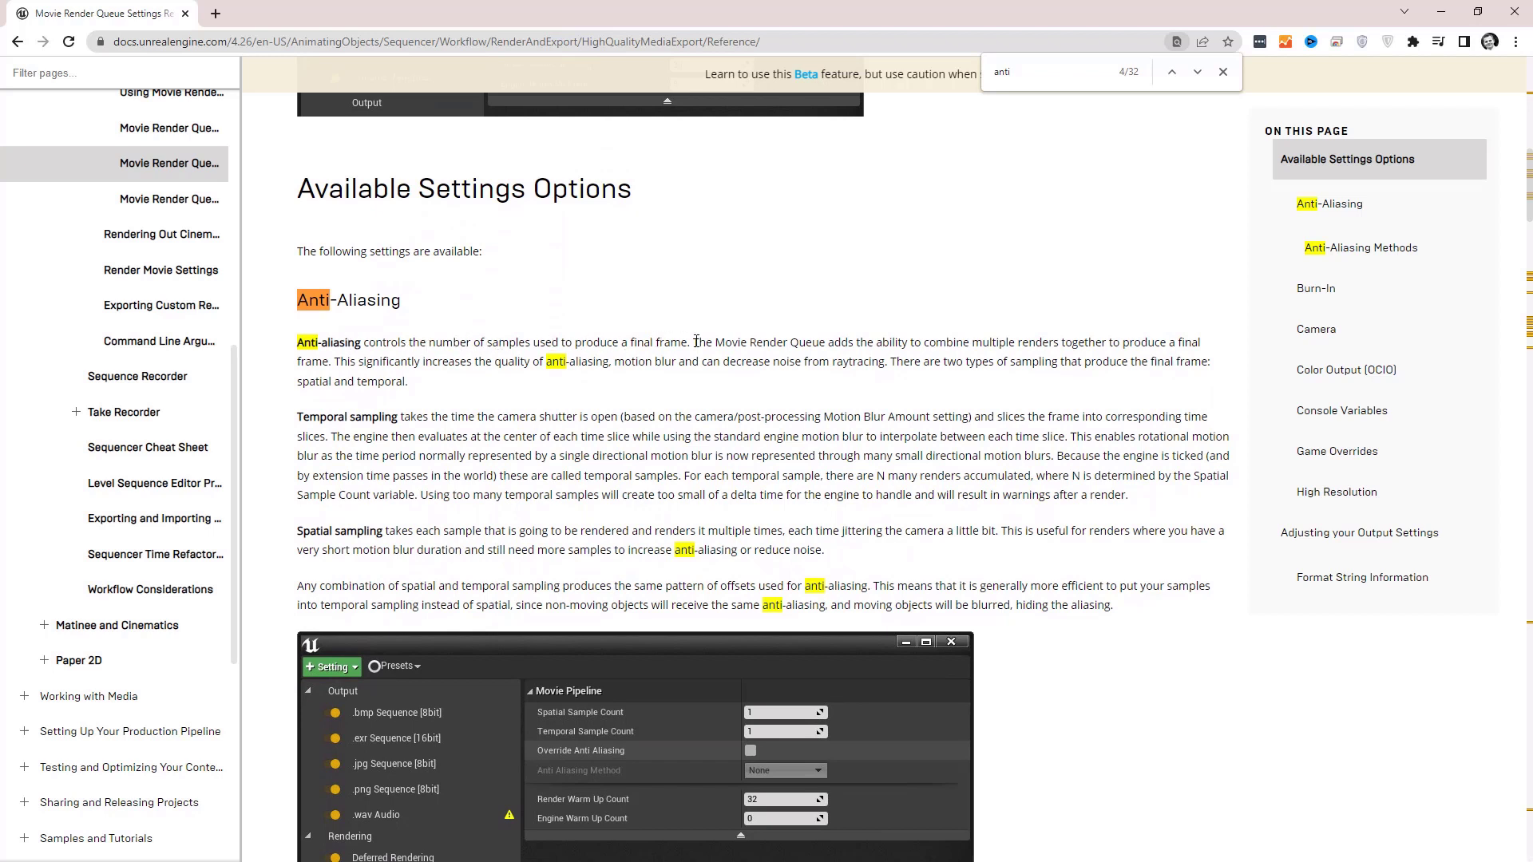
pyautogui.moveTo(738, 707)
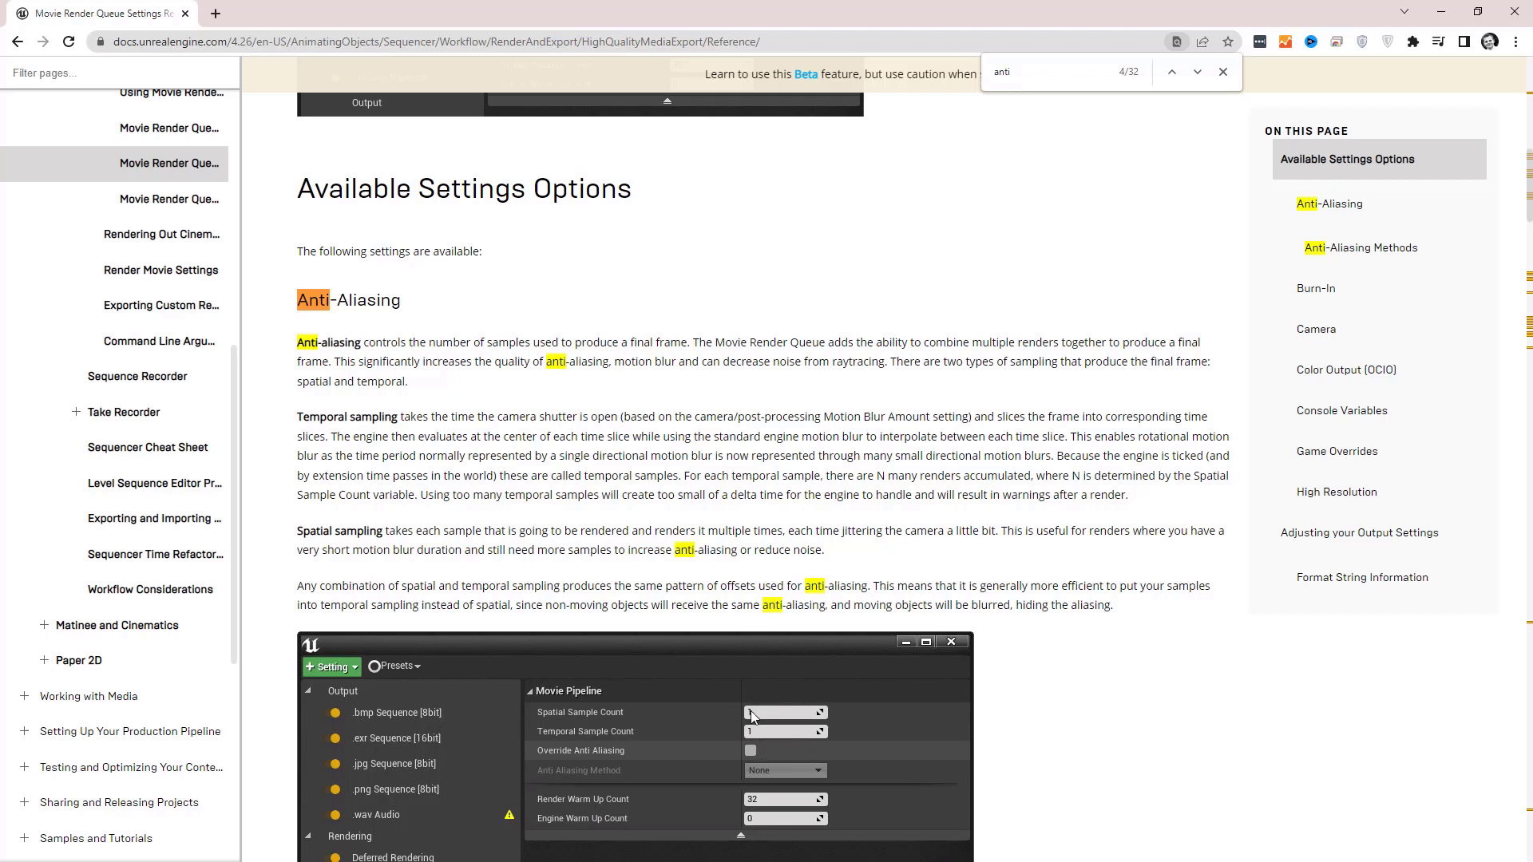
pyautogui.moveTo(637, 523)
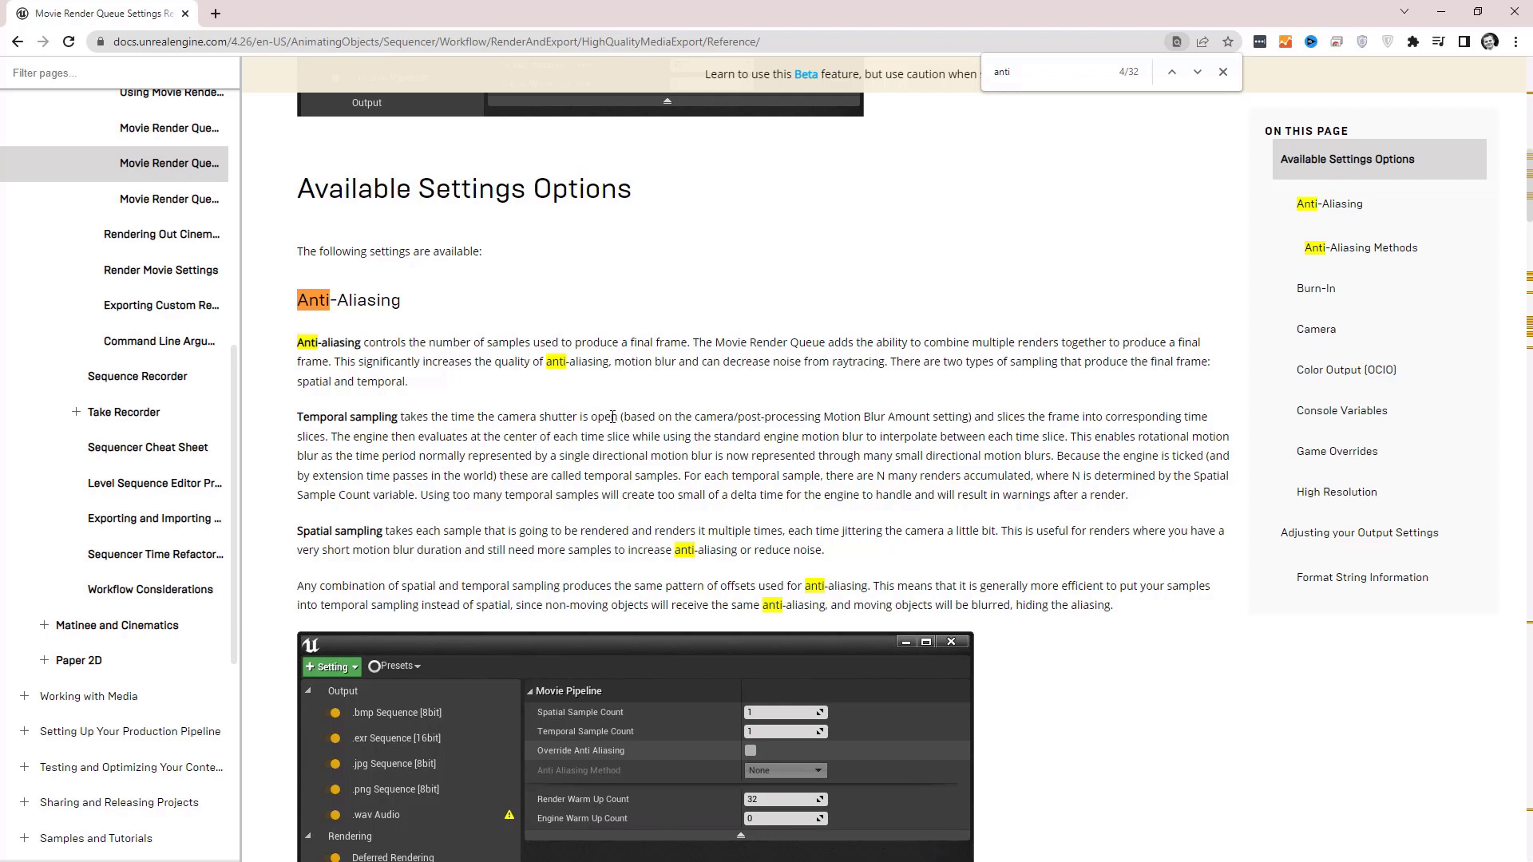
pyautogui.moveTo(899, 419)
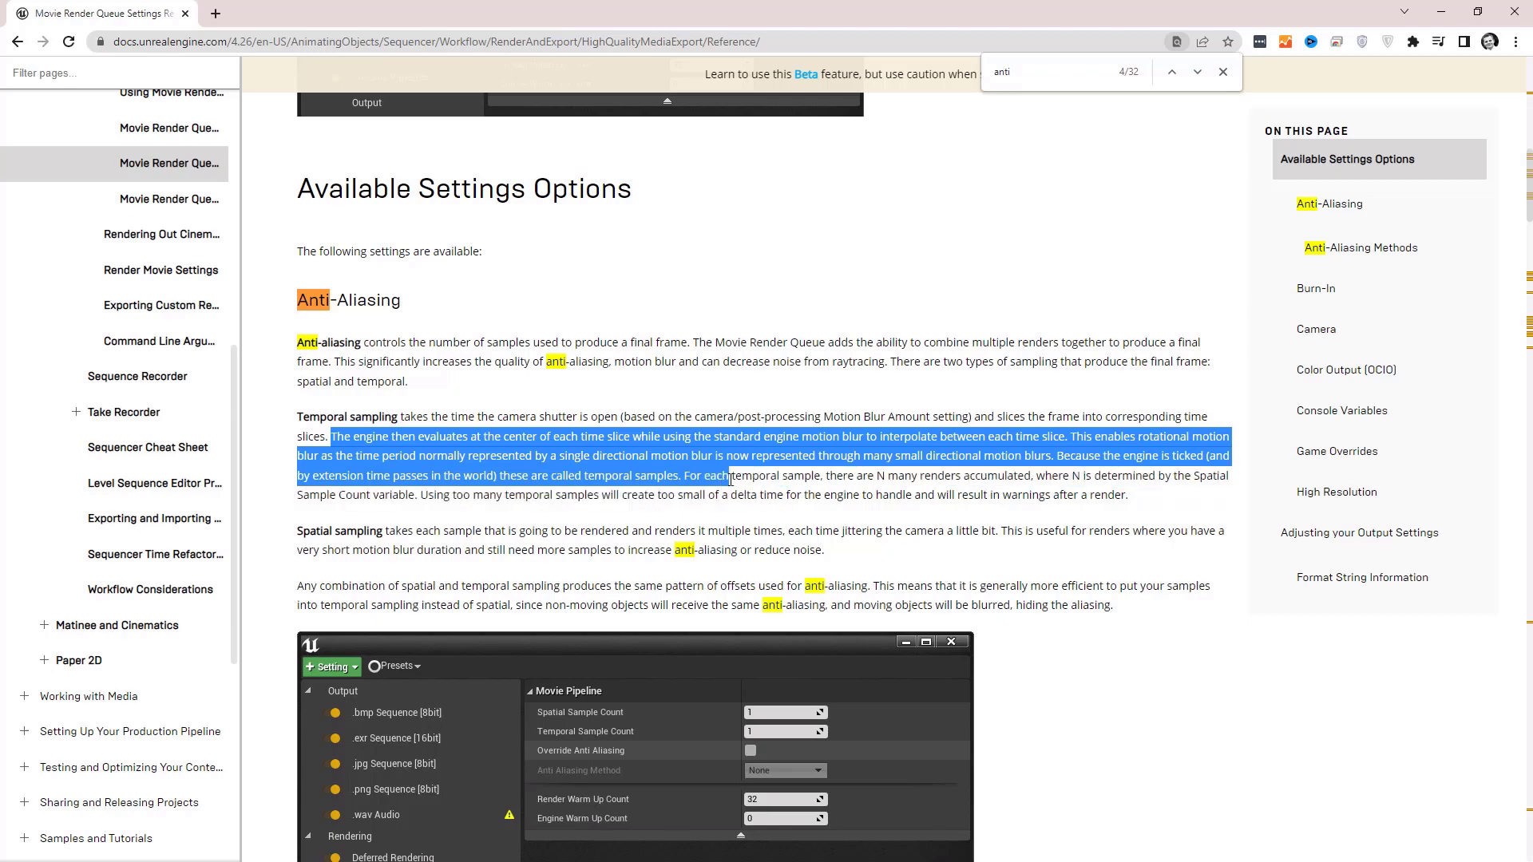
pyautogui.scroll(-3)
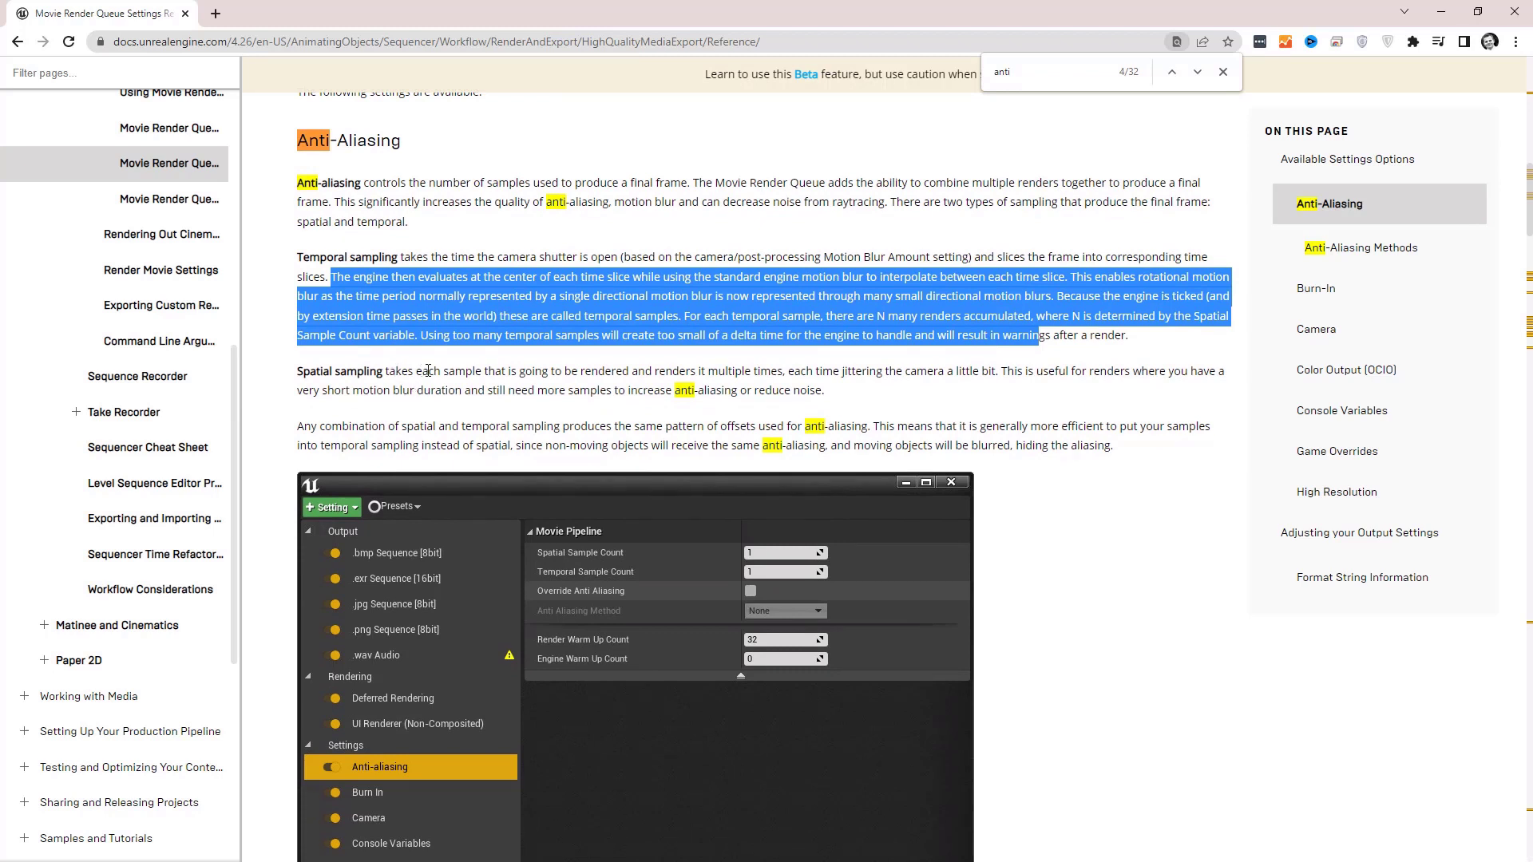
pyautogui.moveTo(767, 373)
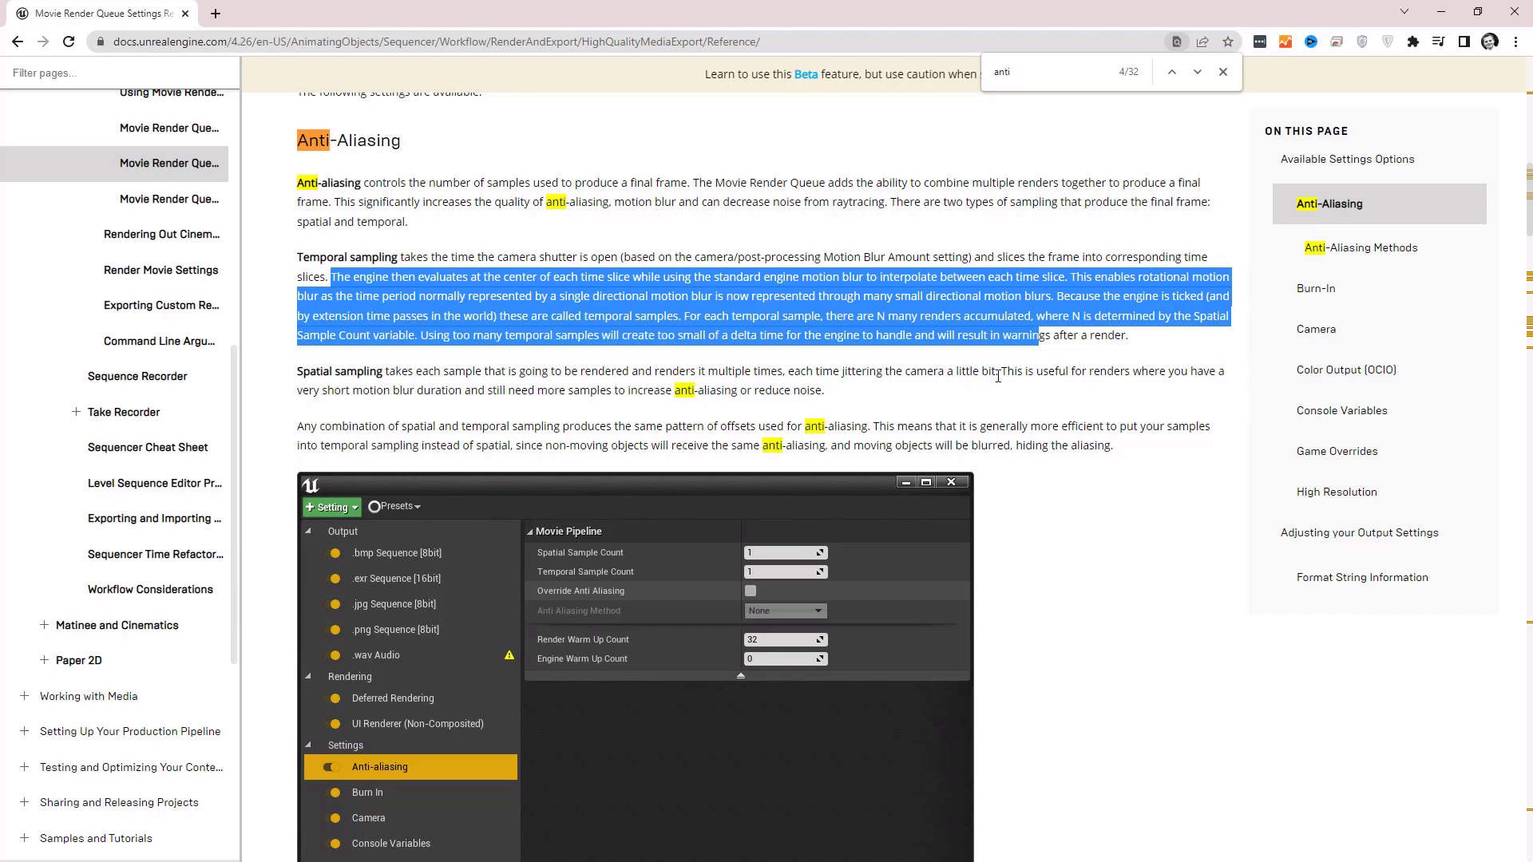
pyautogui.moveTo(689, 409)
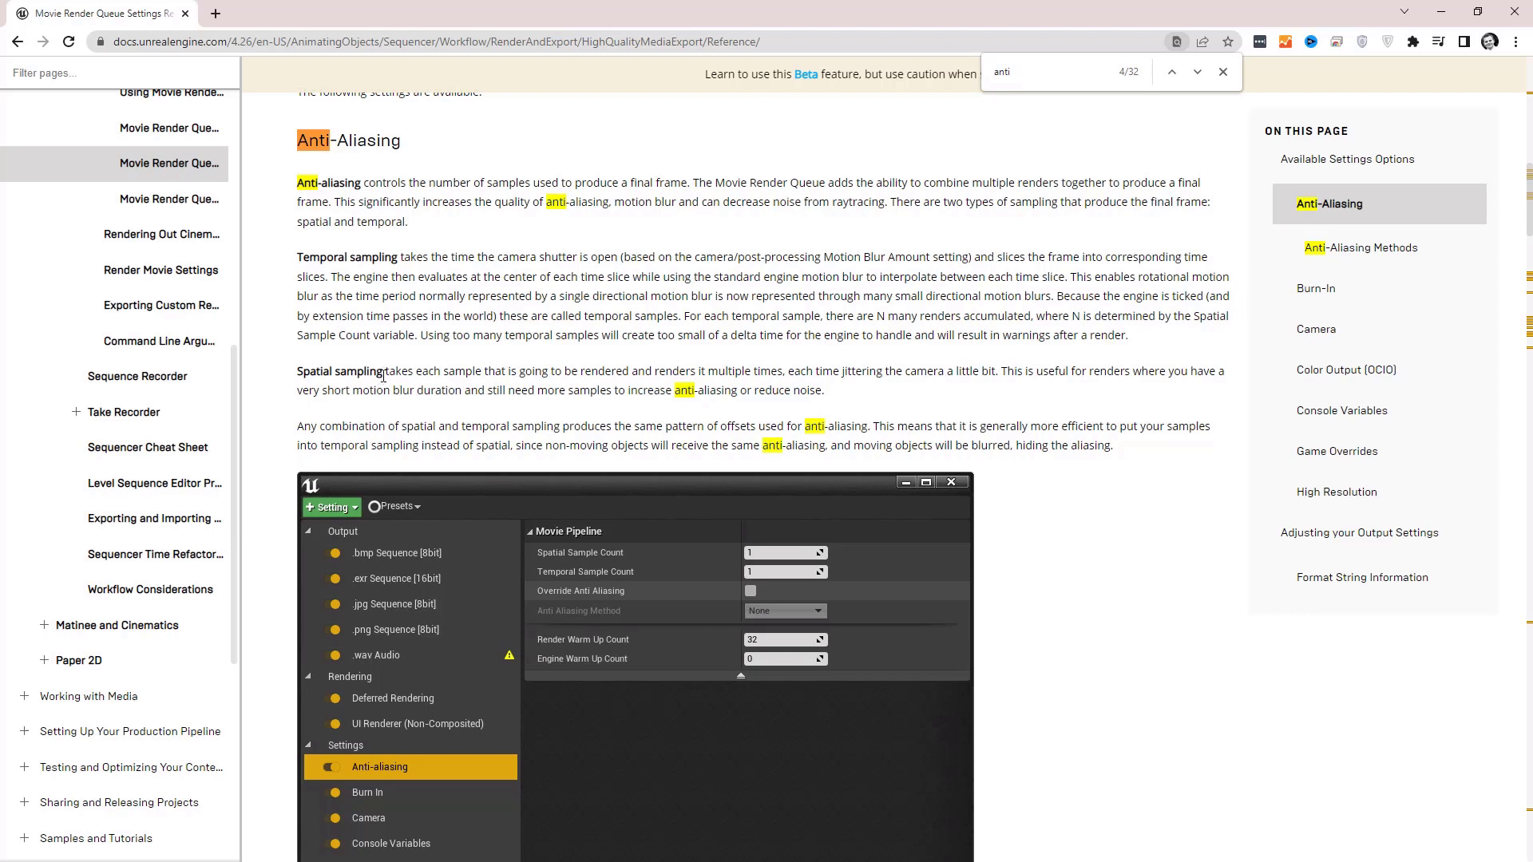
pyautogui.doubleClick(340, 370)
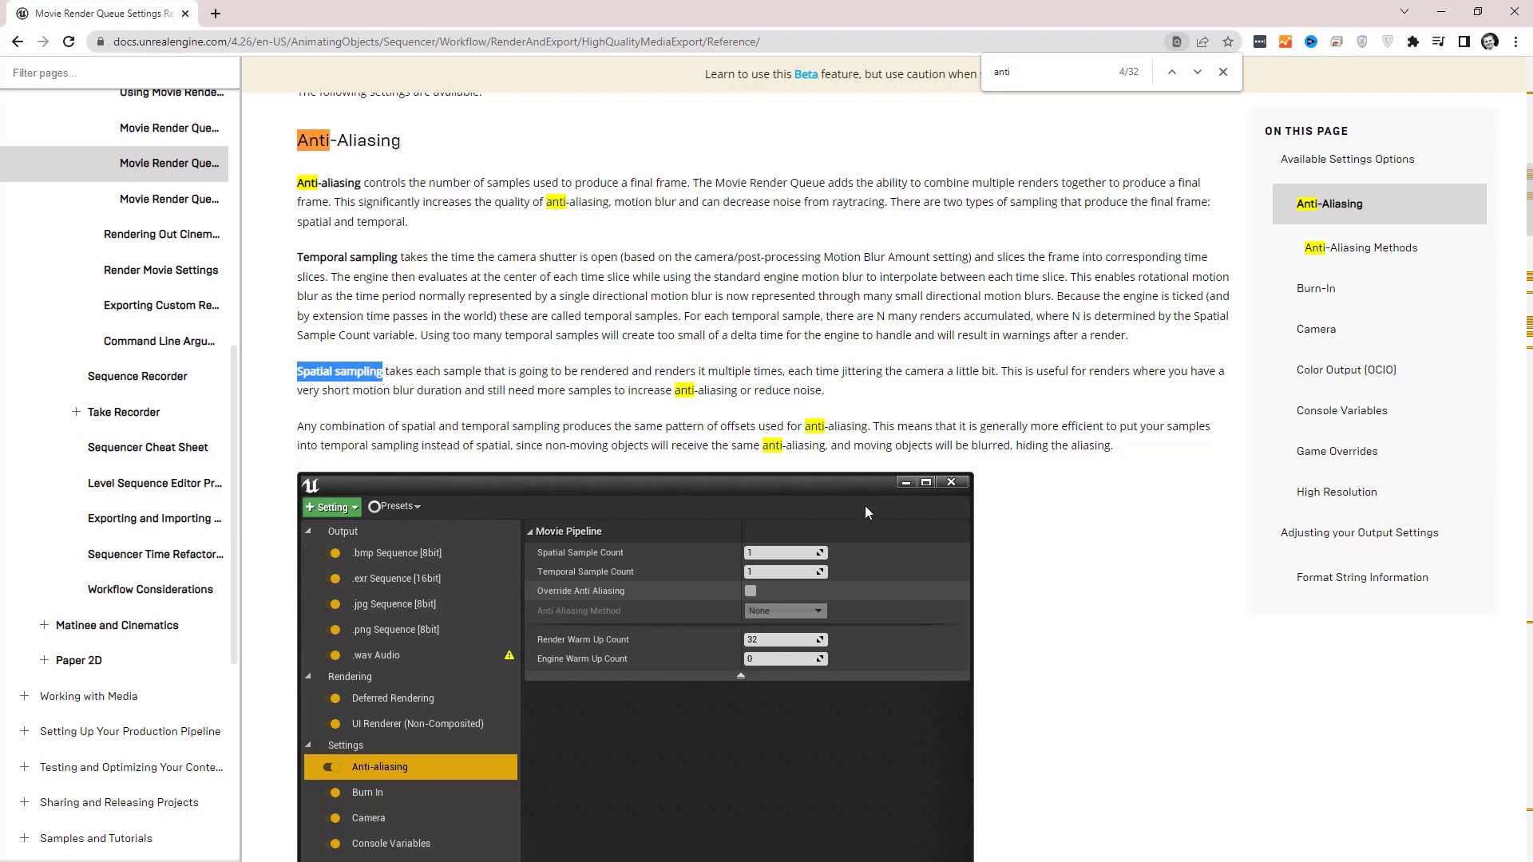
pyautogui.moveTo(689, 257)
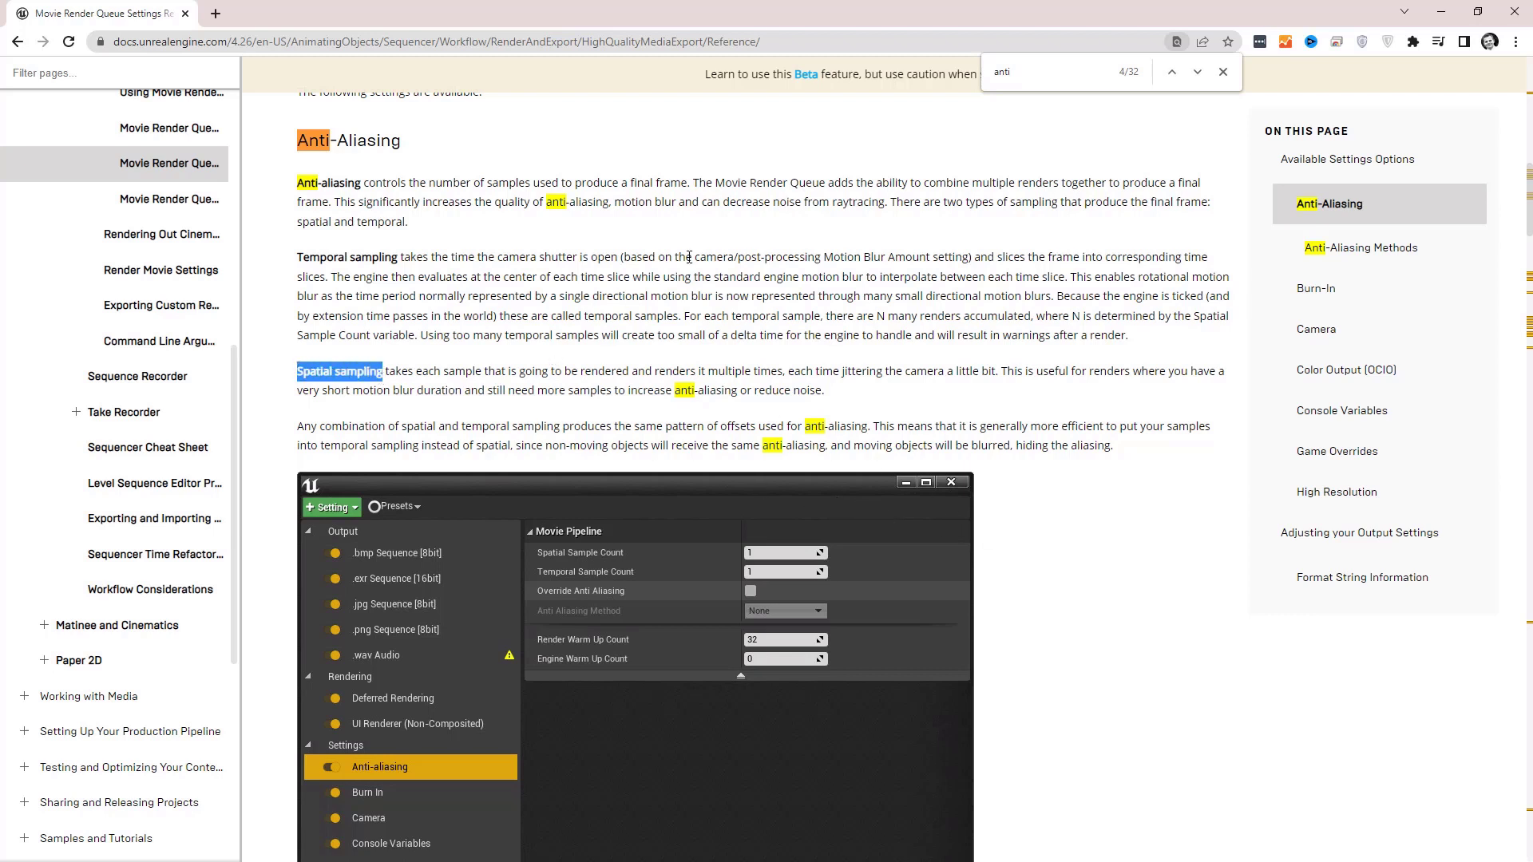
pyautogui.moveTo(1159, 26)
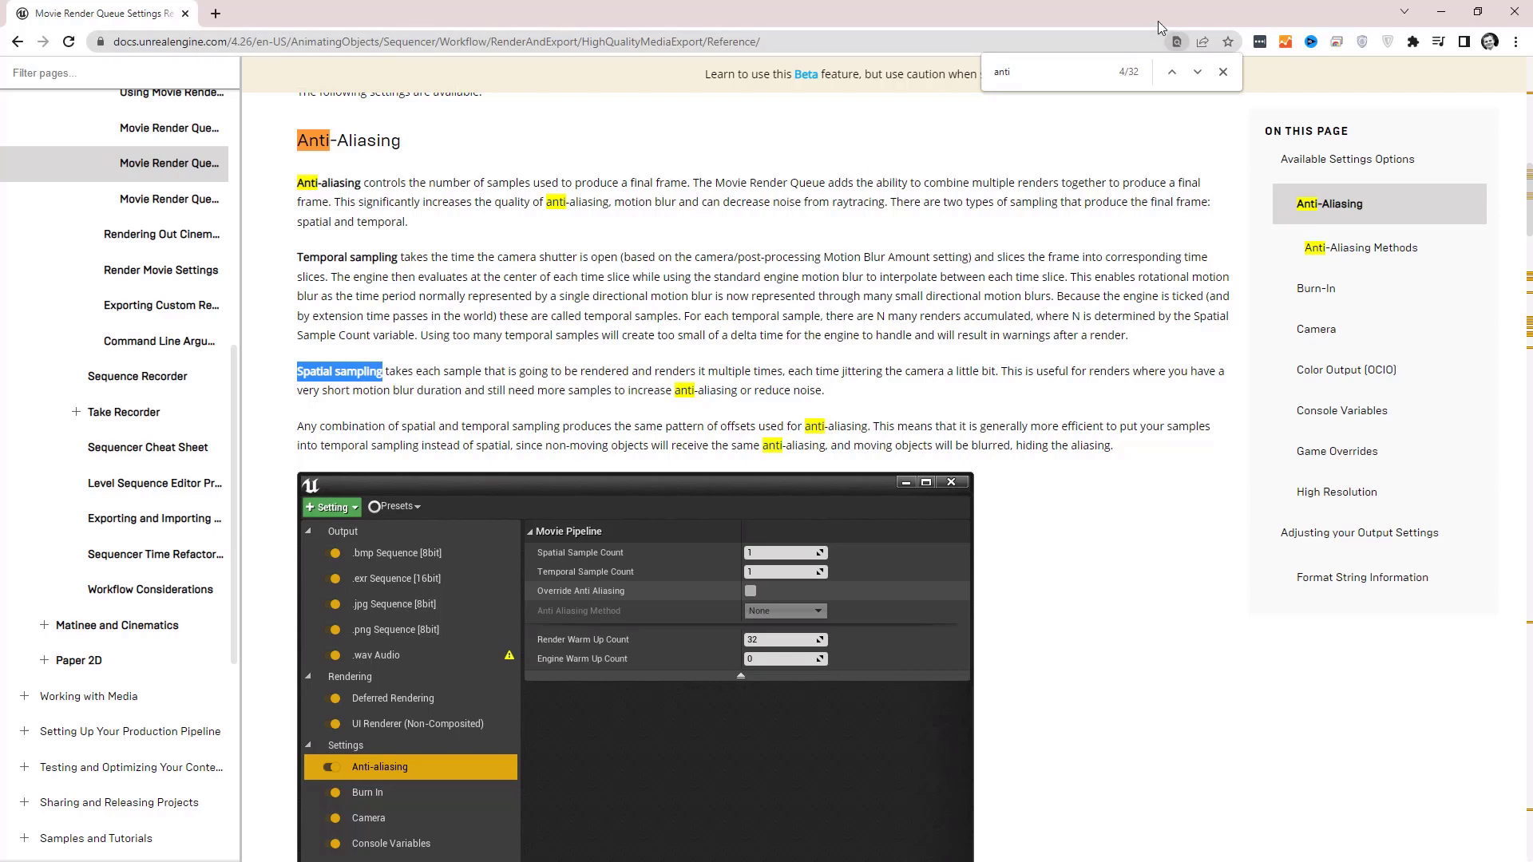
pyautogui.moveTo(1123, 119)
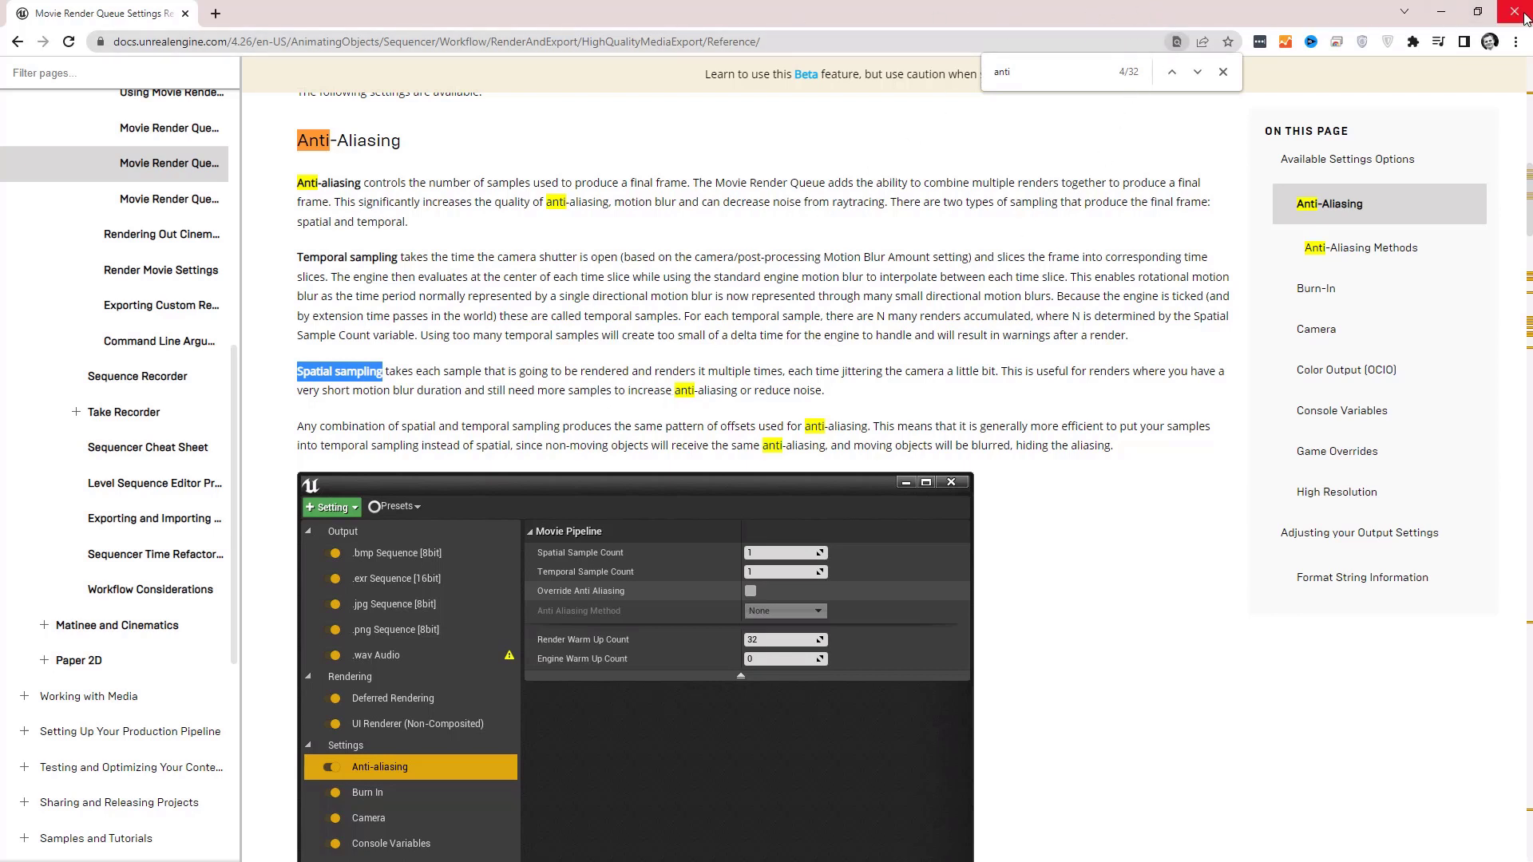
# Close the documentation and set Spatial Sample Count to 8 in the render settings
pyautogui.click(1521, 10)
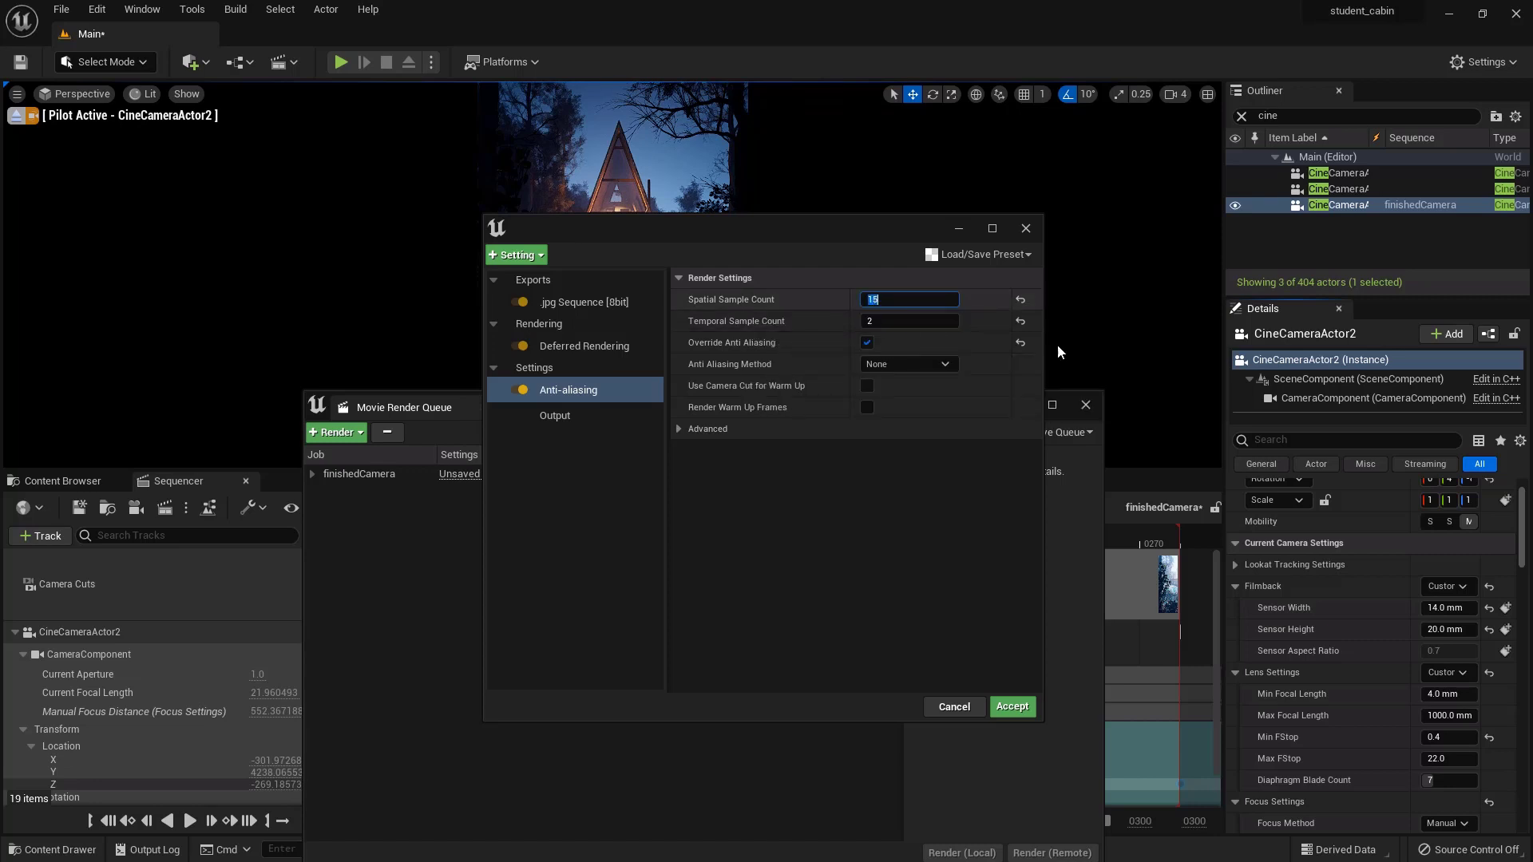
pyautogui.write('8')
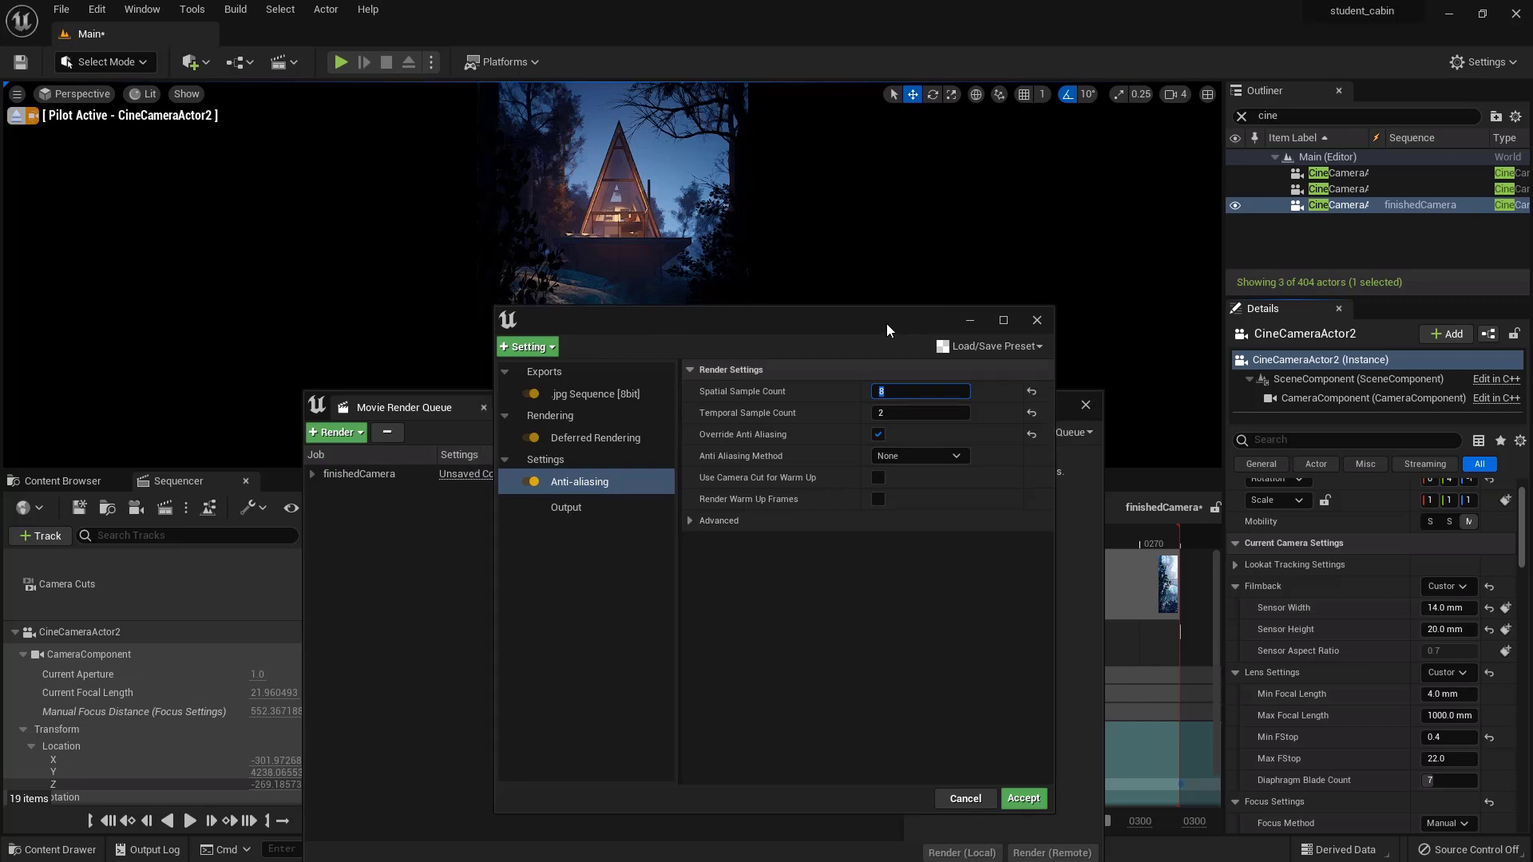
pyautogui.click(877, 477)
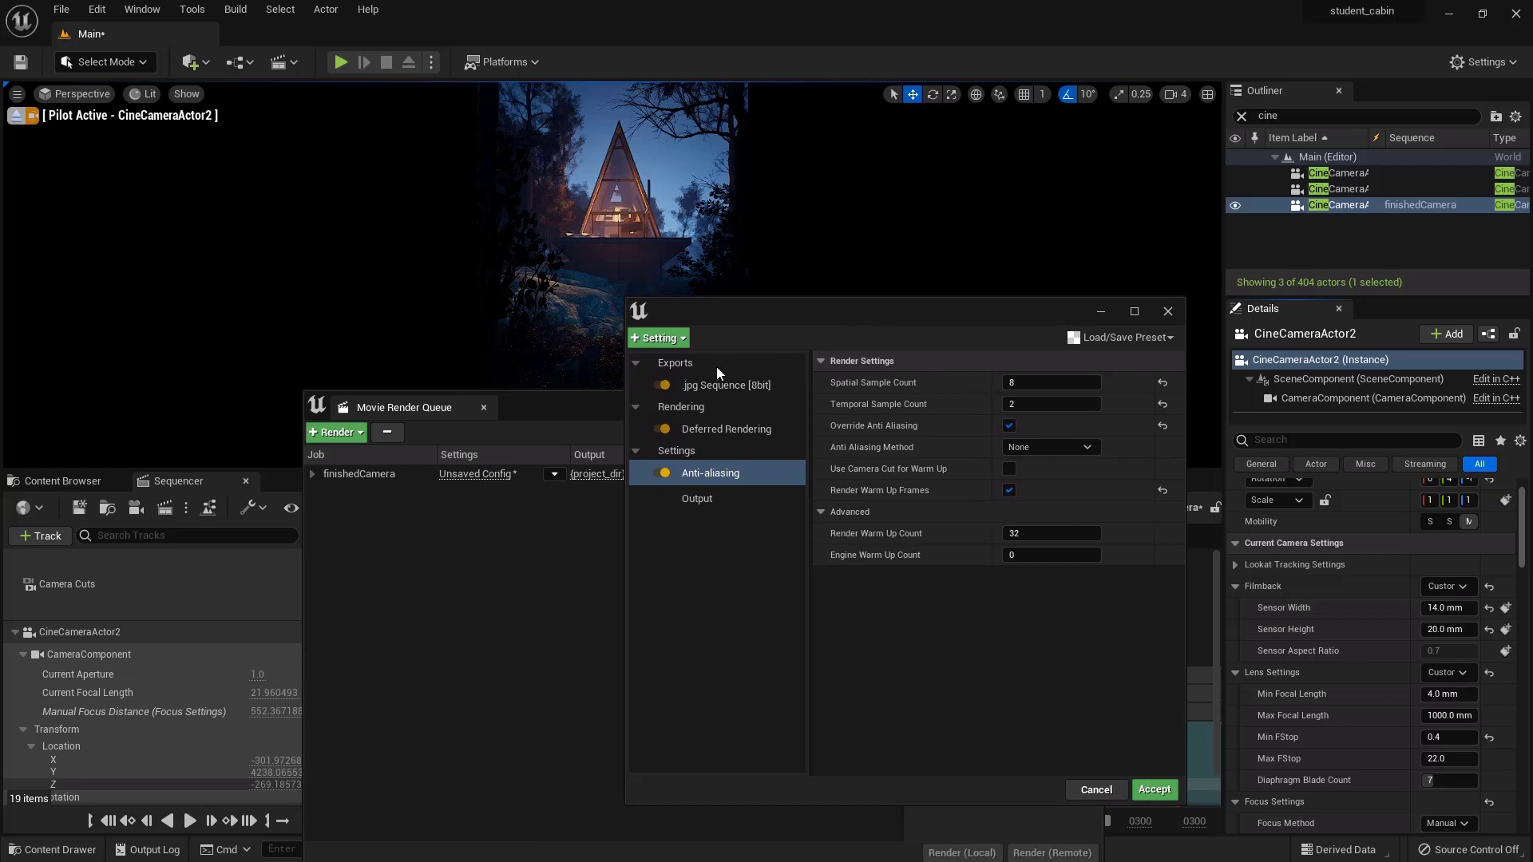
pyautogui.moveTo(1121, 337)
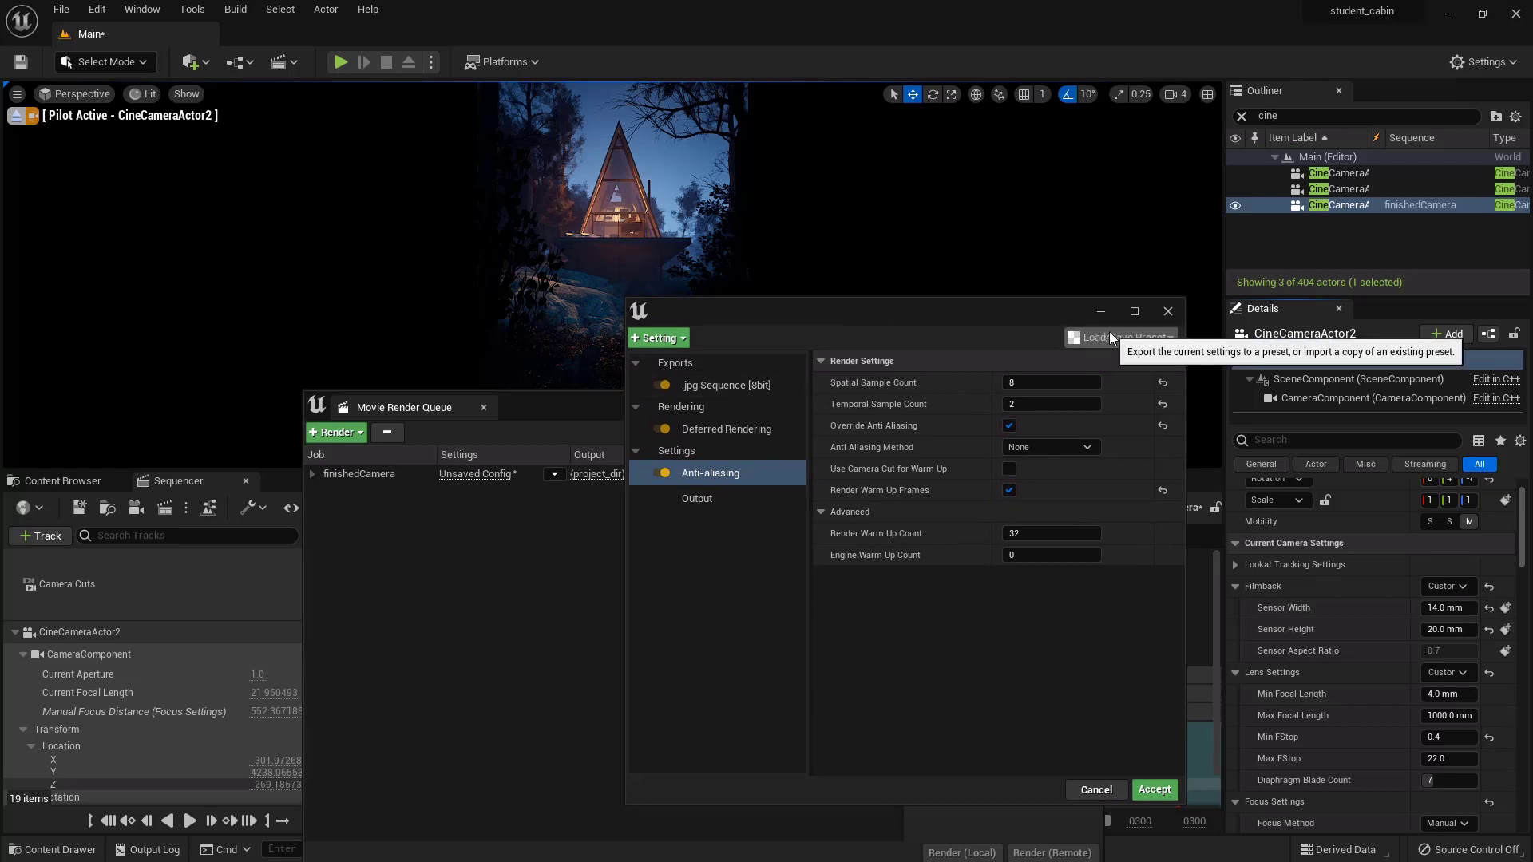
# Save the job's render settings as a new preset named cineCamera2_renderPreset
pyautogui.click(1121, 336)
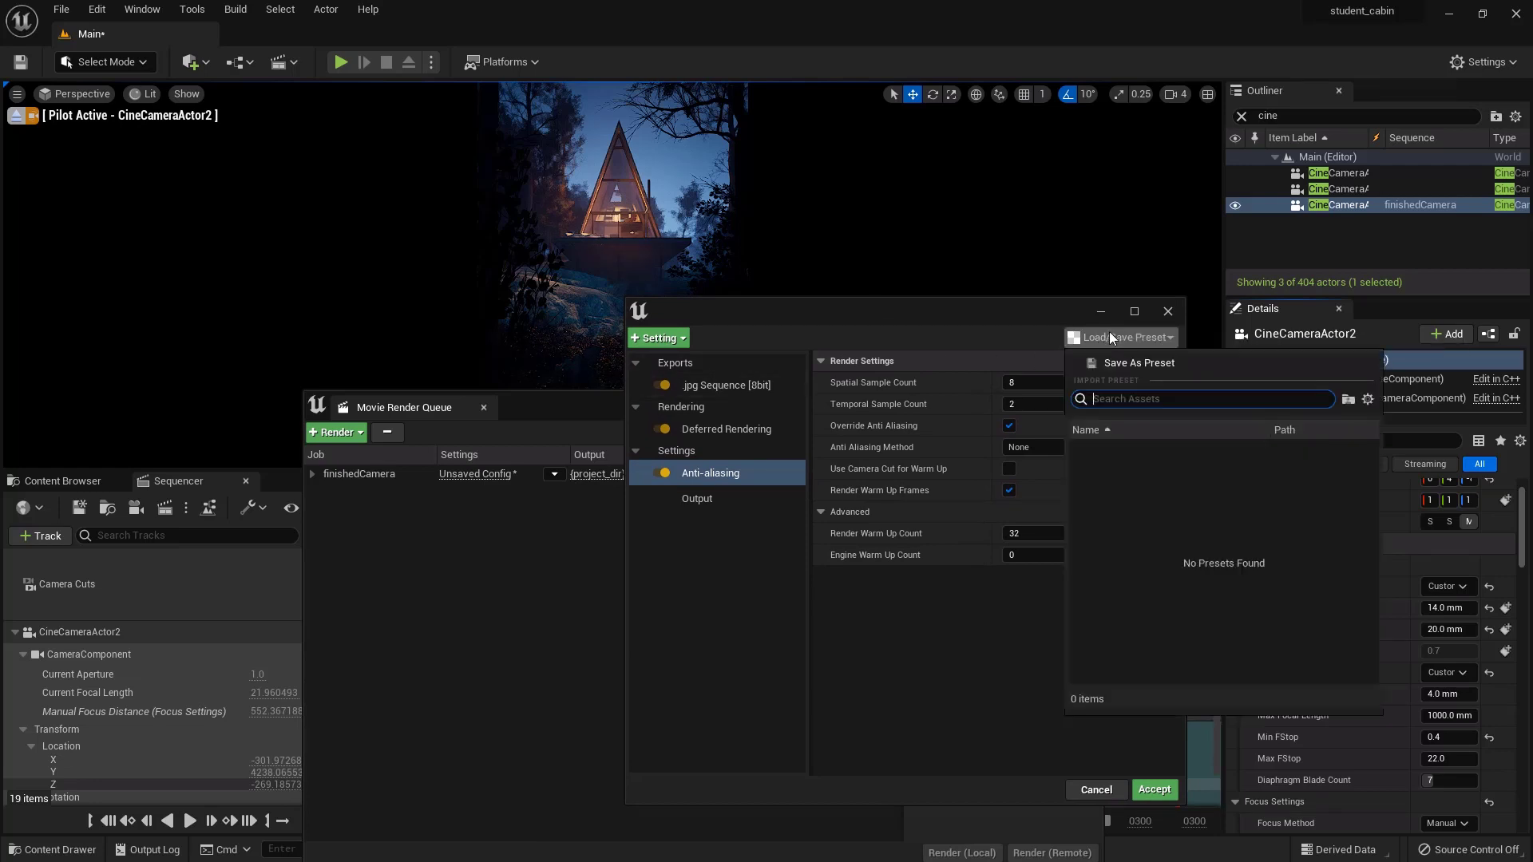
pyautogui.click(1140, 362)
pyautogui.write('cineCame')
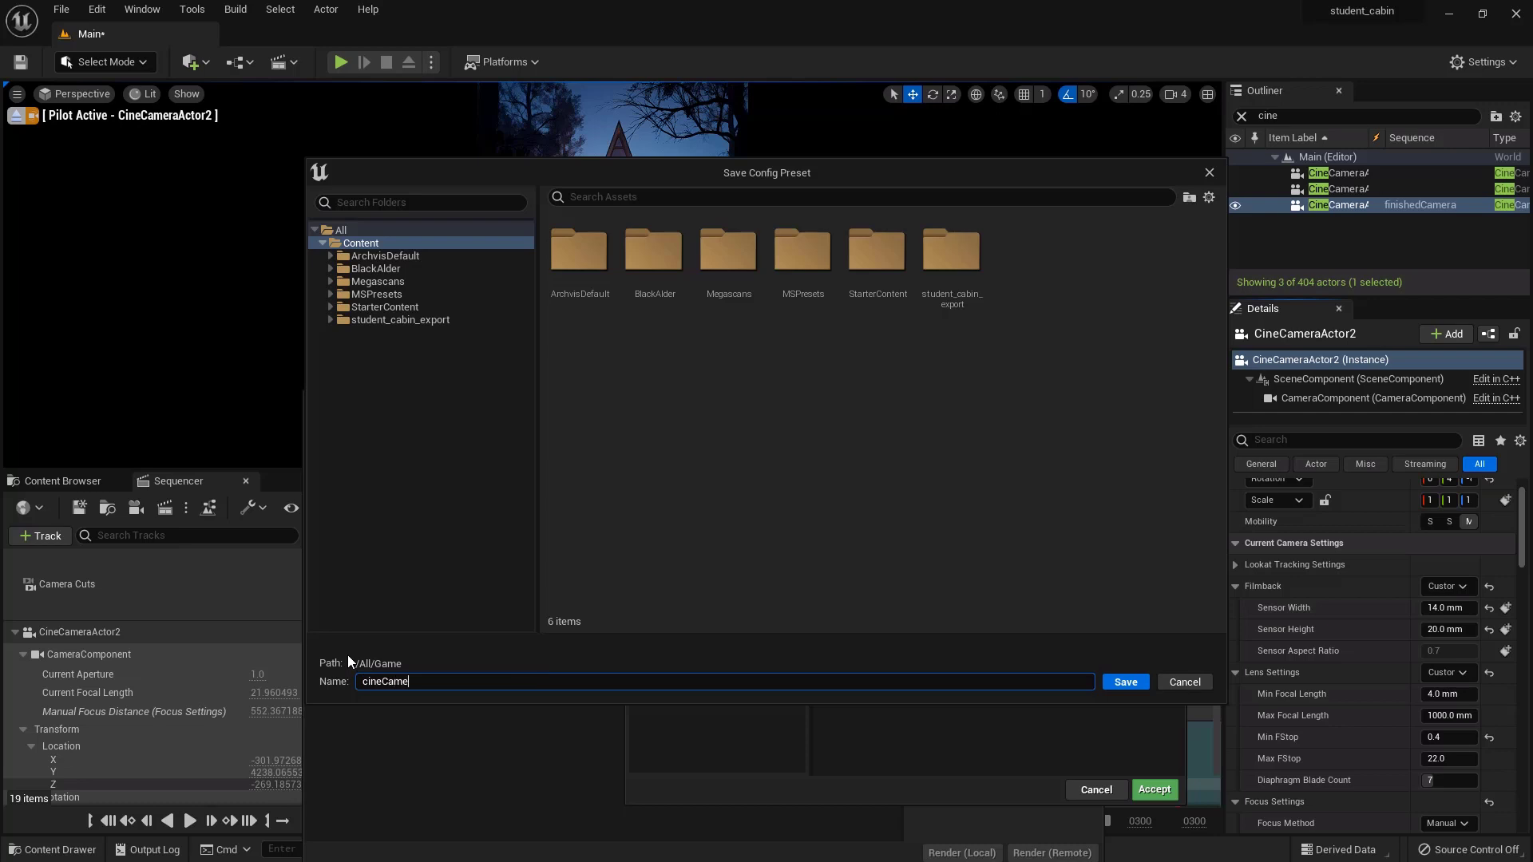
pyautogui.write('ra2')
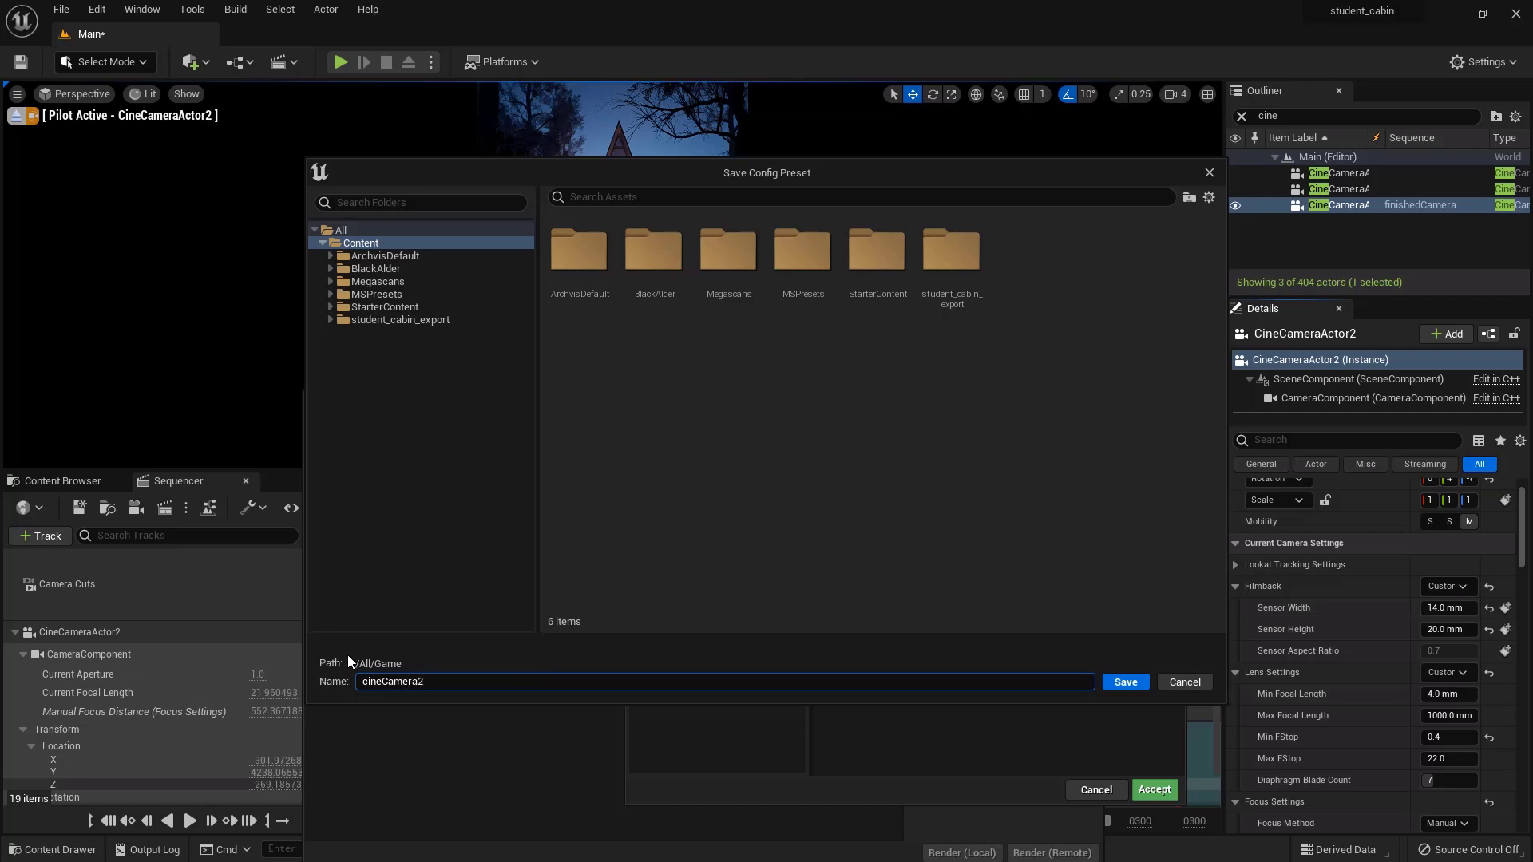
pyautogui.write('_render')
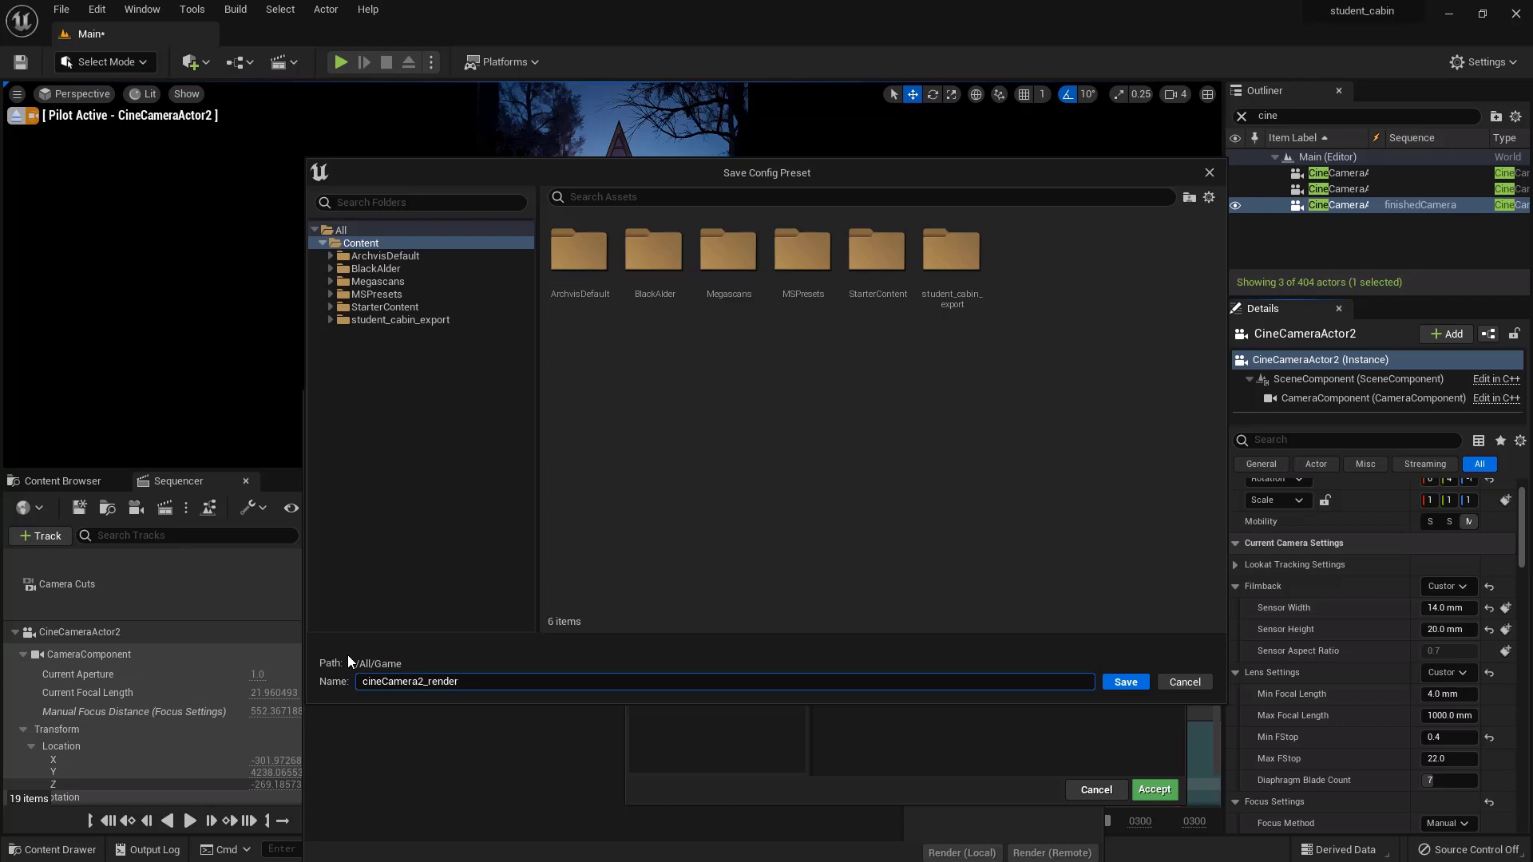
pyautogui.write('Preset')
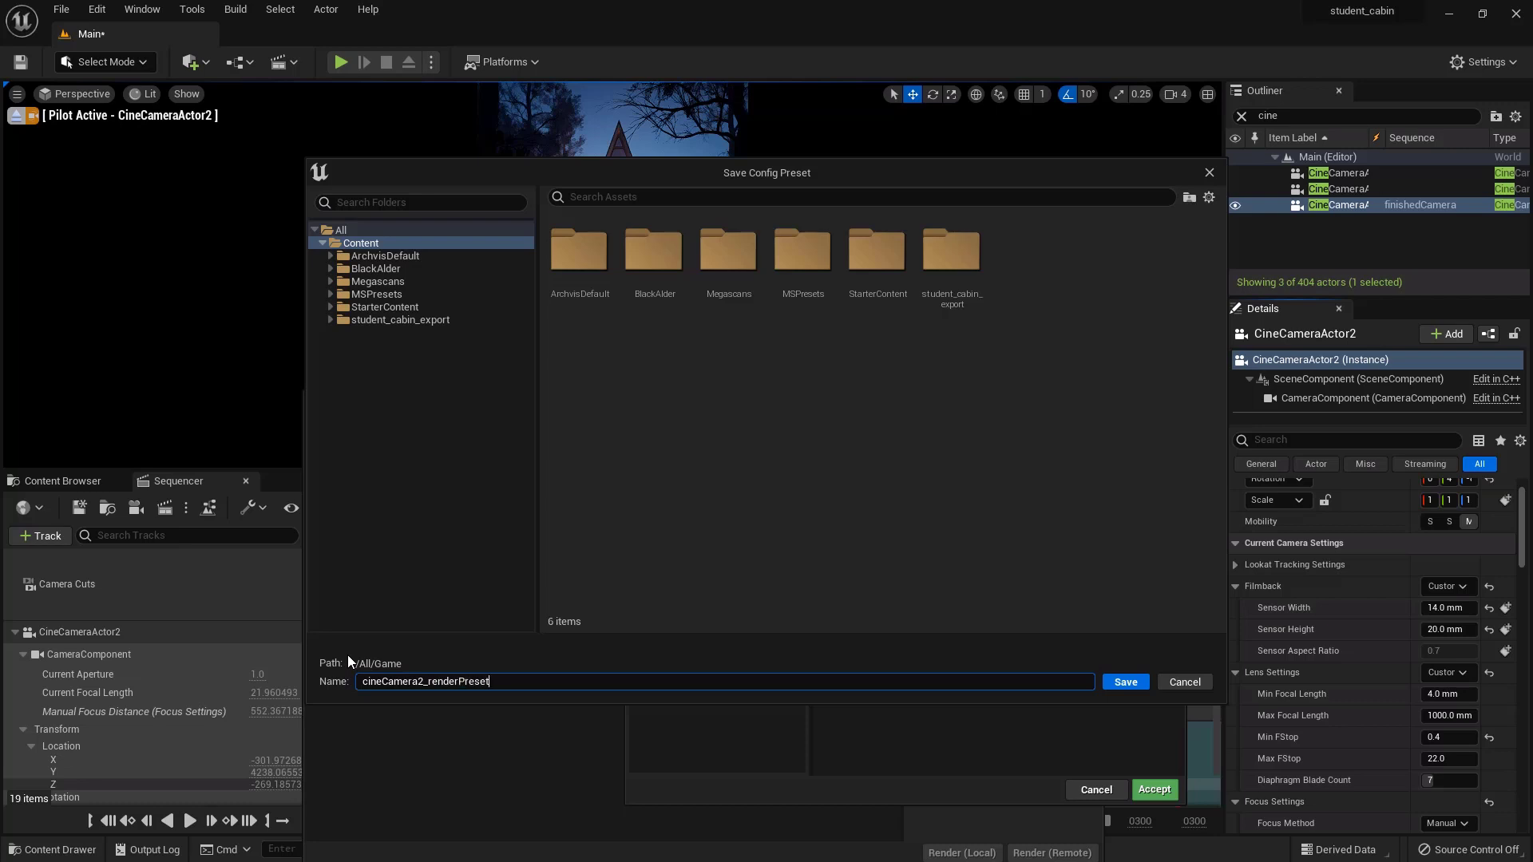
pyautogui.click(1124, 681)
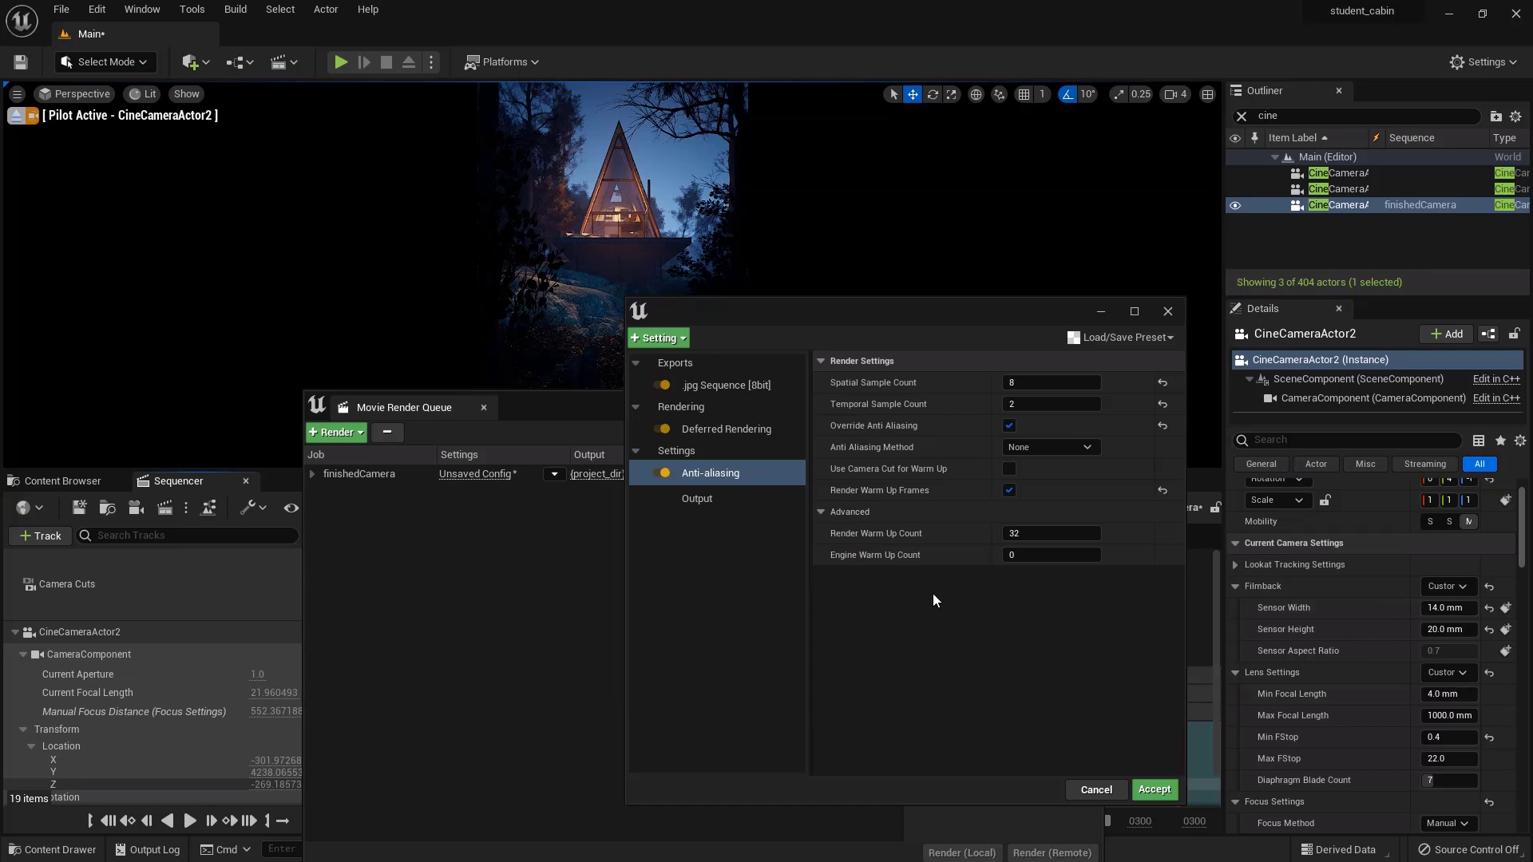
pyautogui.moveTo(862, 432)
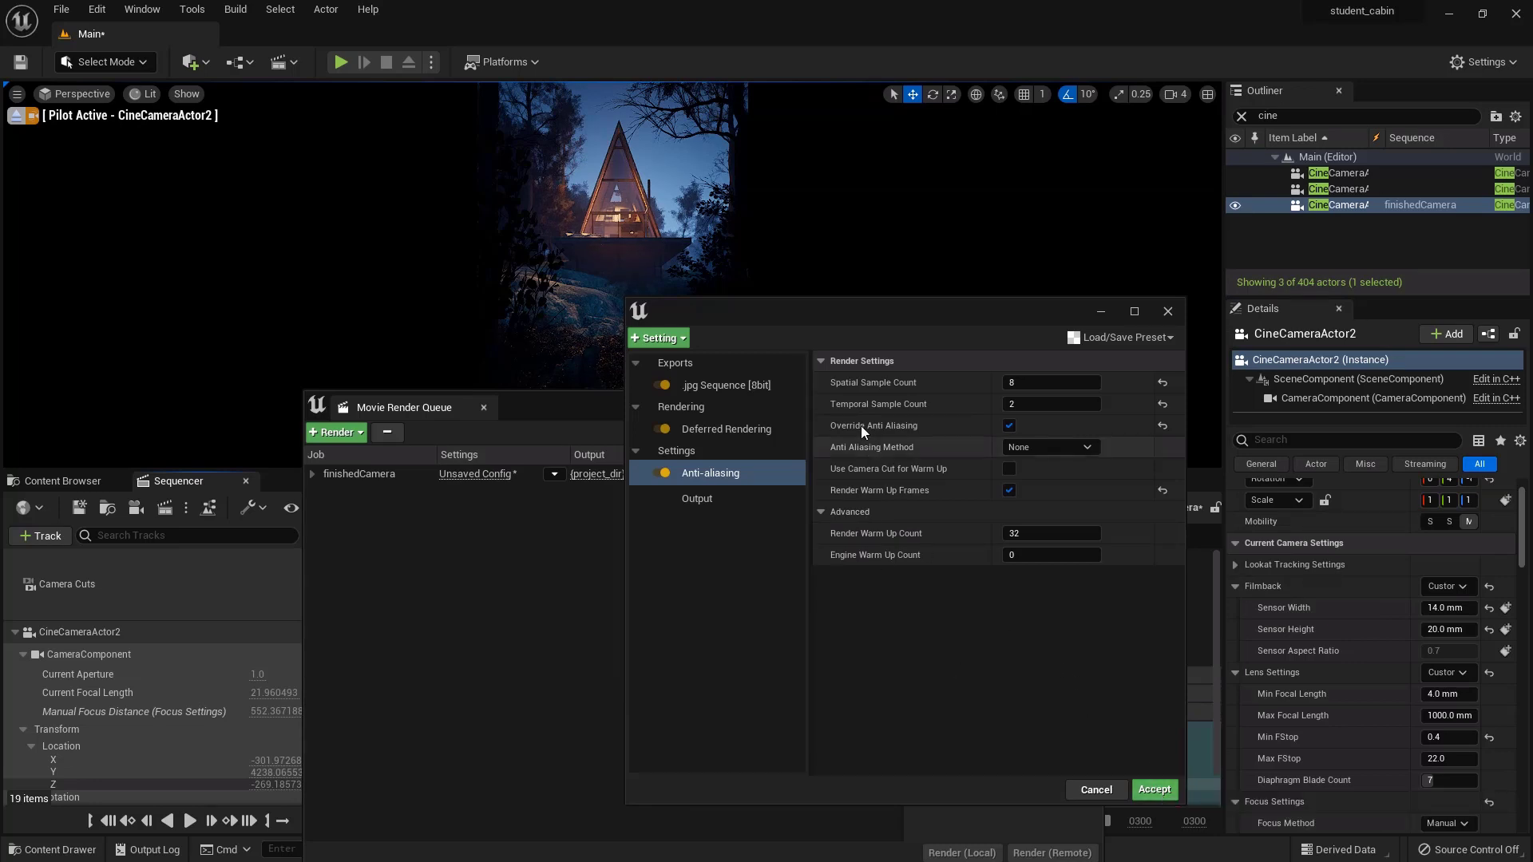
# Review the 1400×2000 JPG sequence output at 29.97 fps, frames 0–285, down to Versioning
pyautogui.click(726, 384)
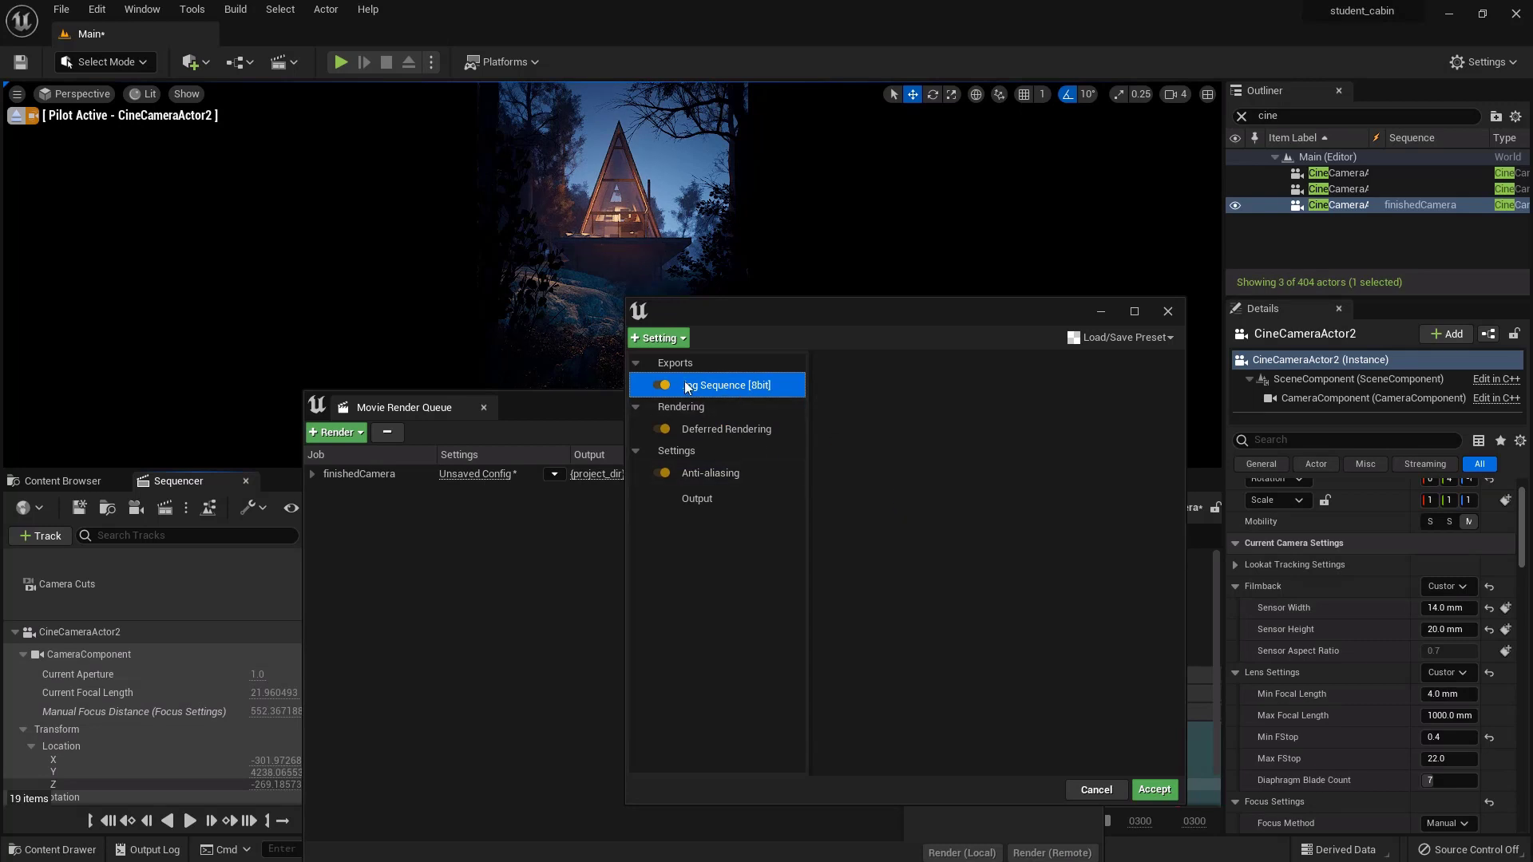
pyautogui.click(696, 498)
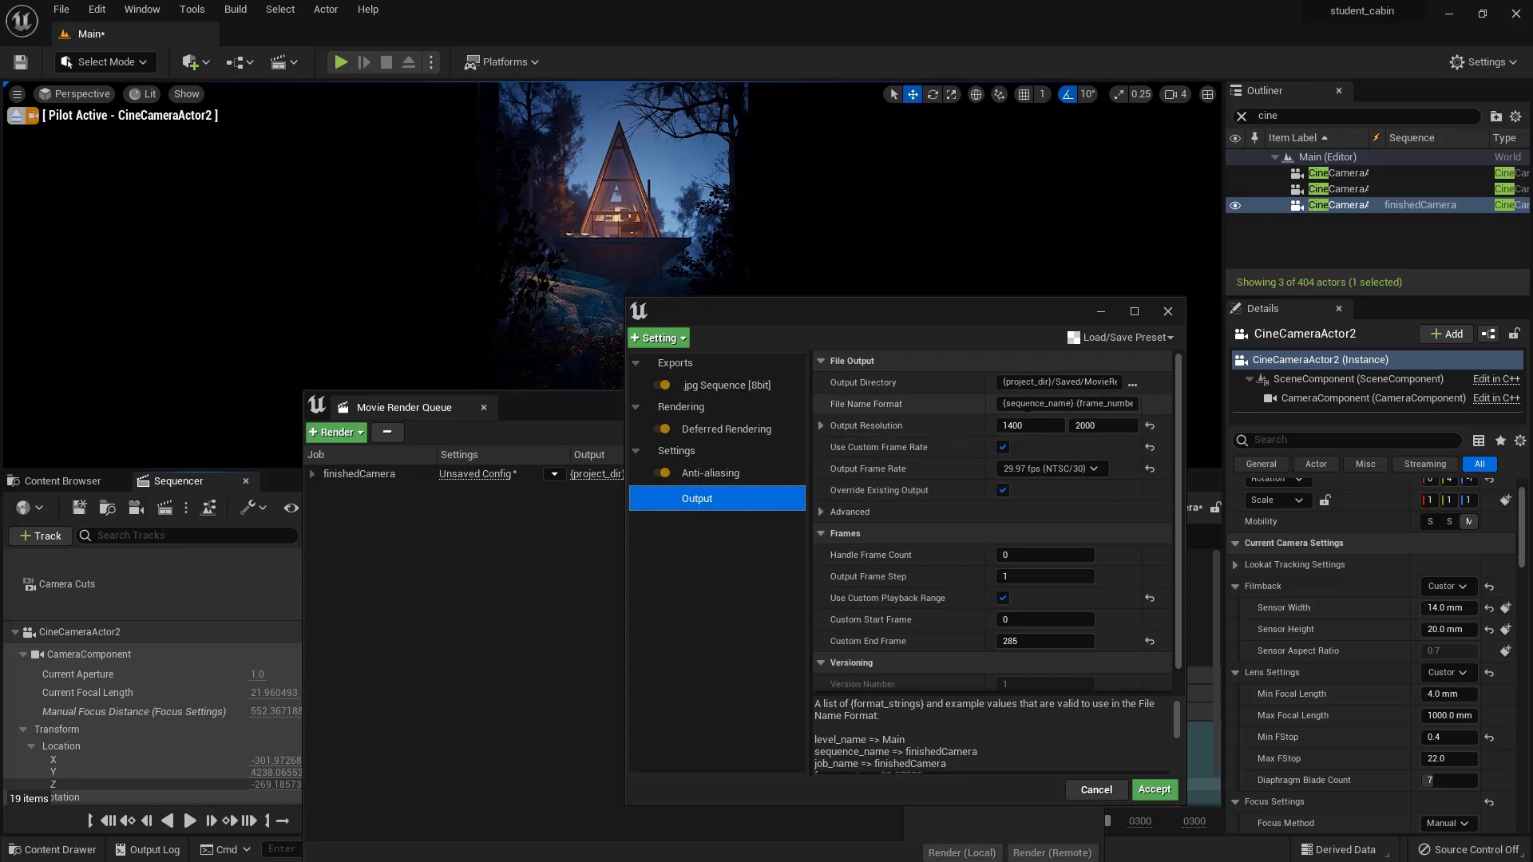
pyautogui.moveTo(1065, 402)
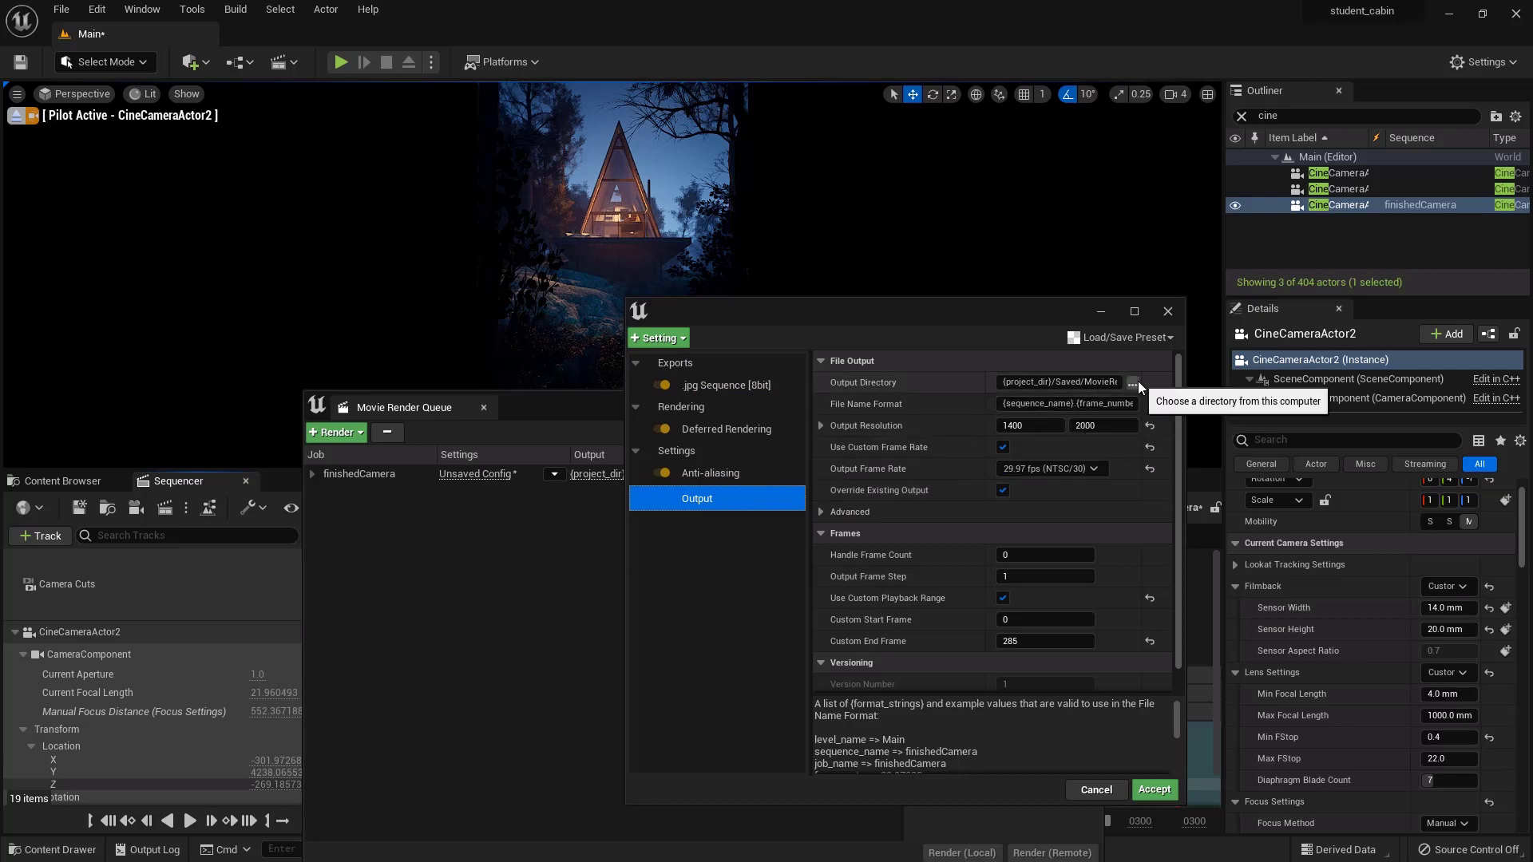
pyautogui.moveTo(1081, 393)
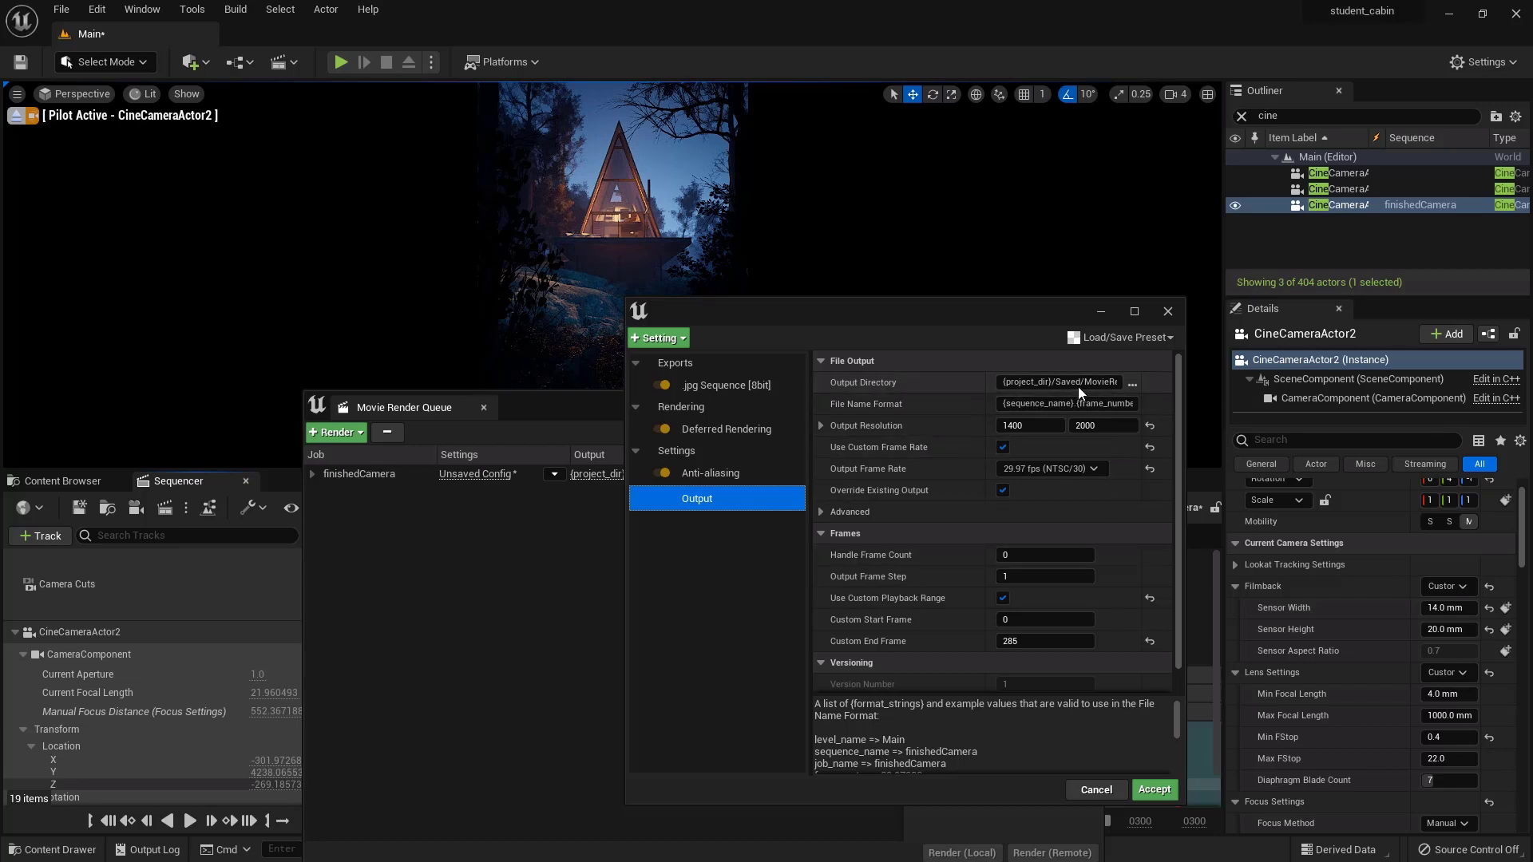
pyautogui.moveTo(1061, 383)
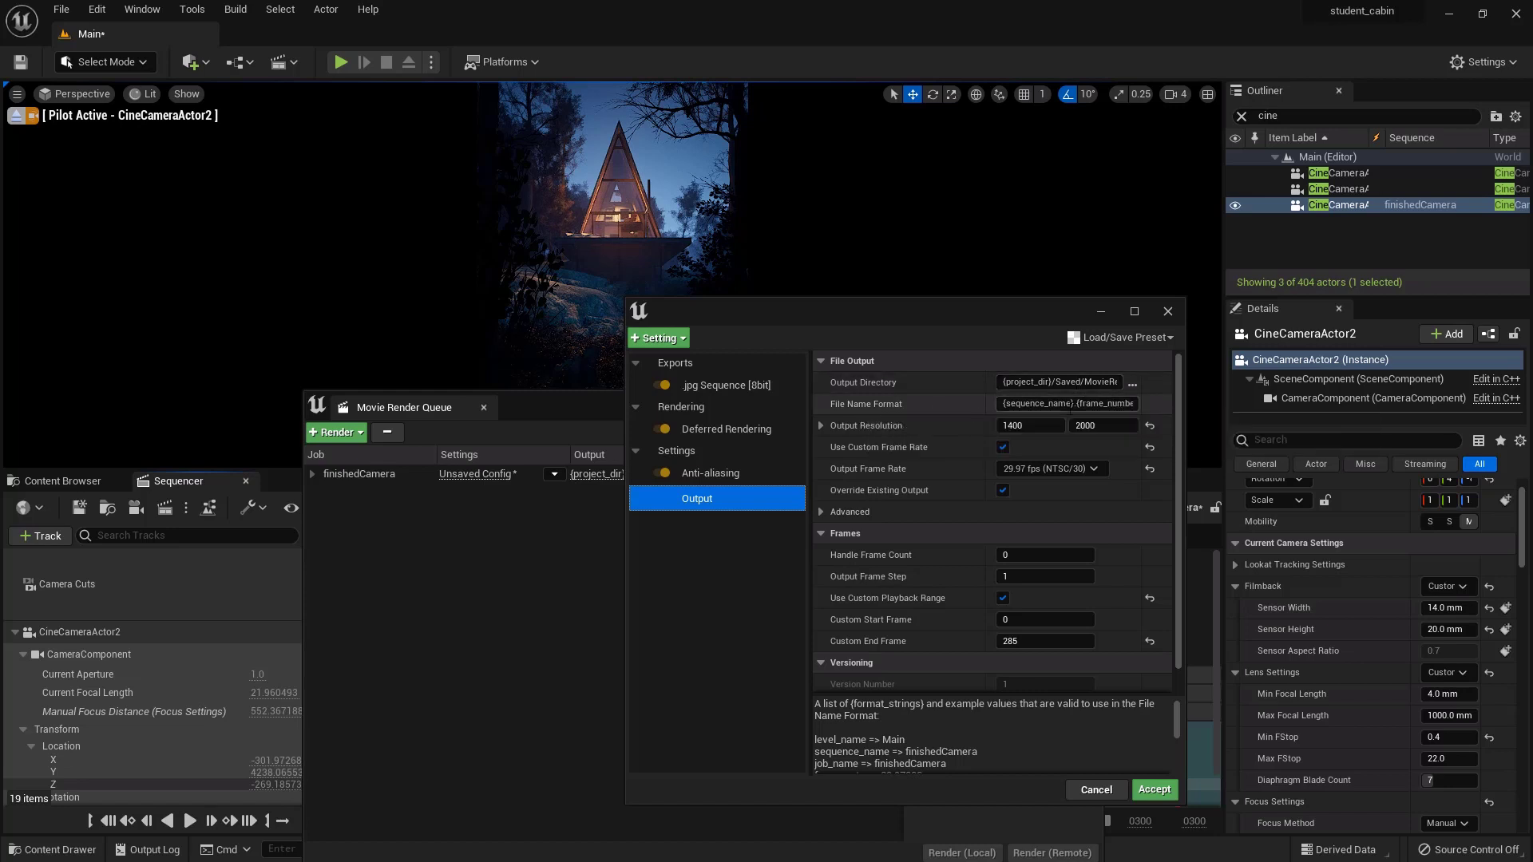
pyautogui.moveTo(1065, 404)
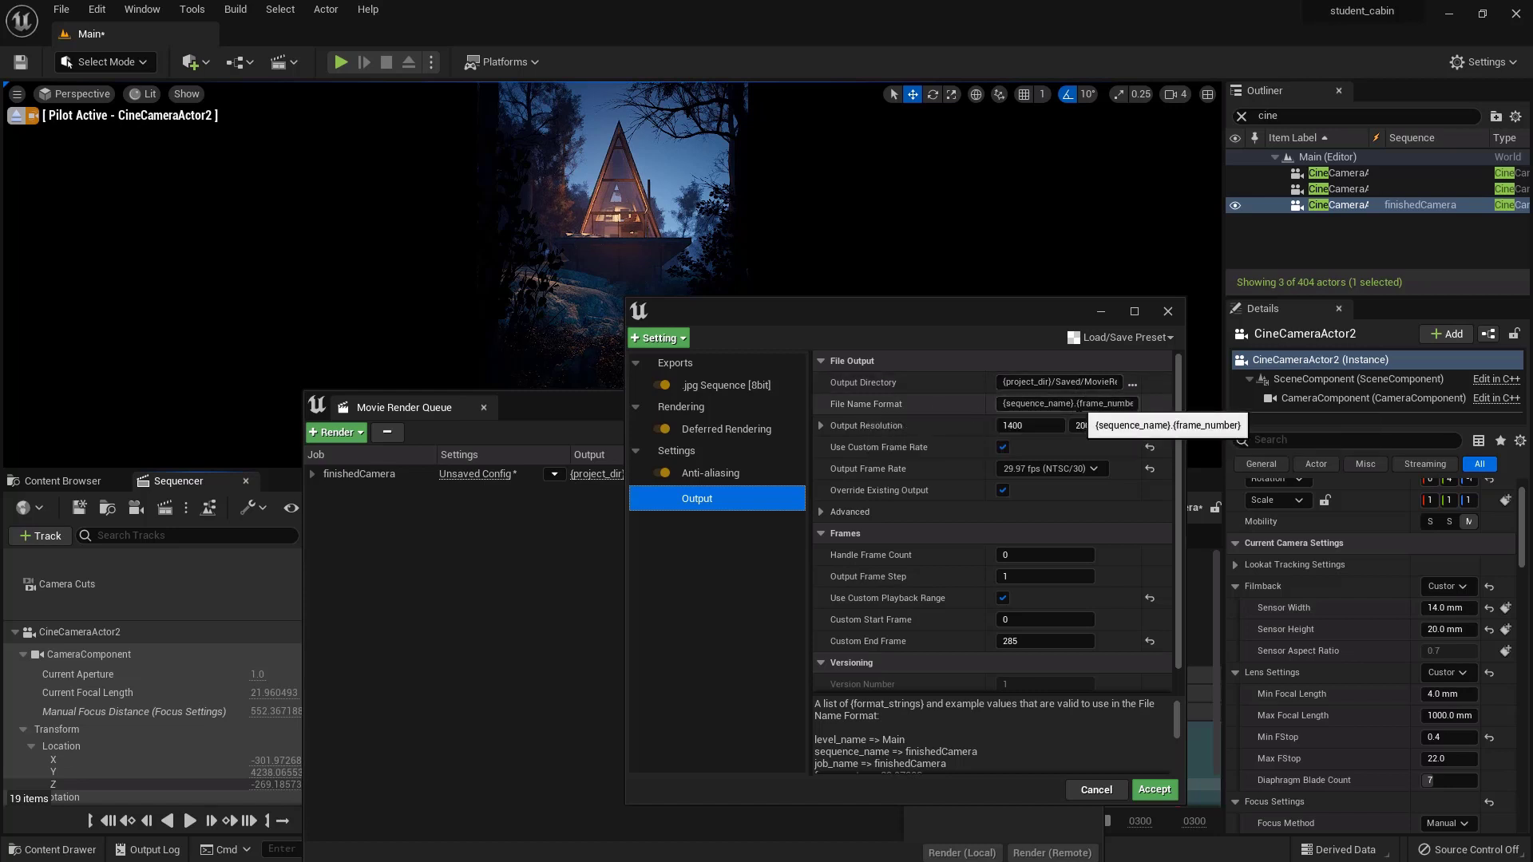
pyautogui.scroll(-3)
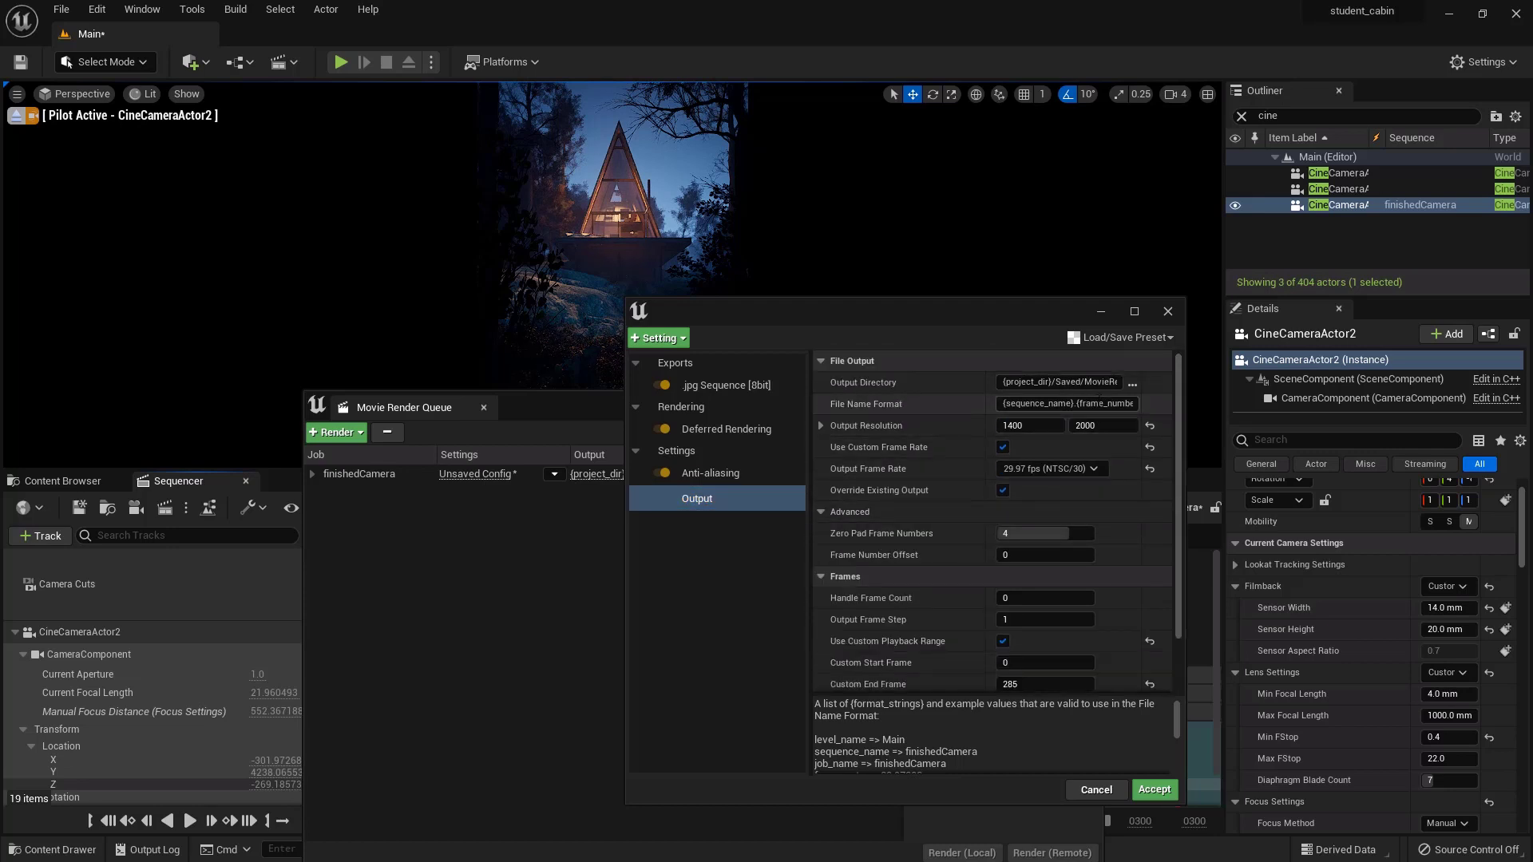
pyautogui.moveTo(1066, 402)
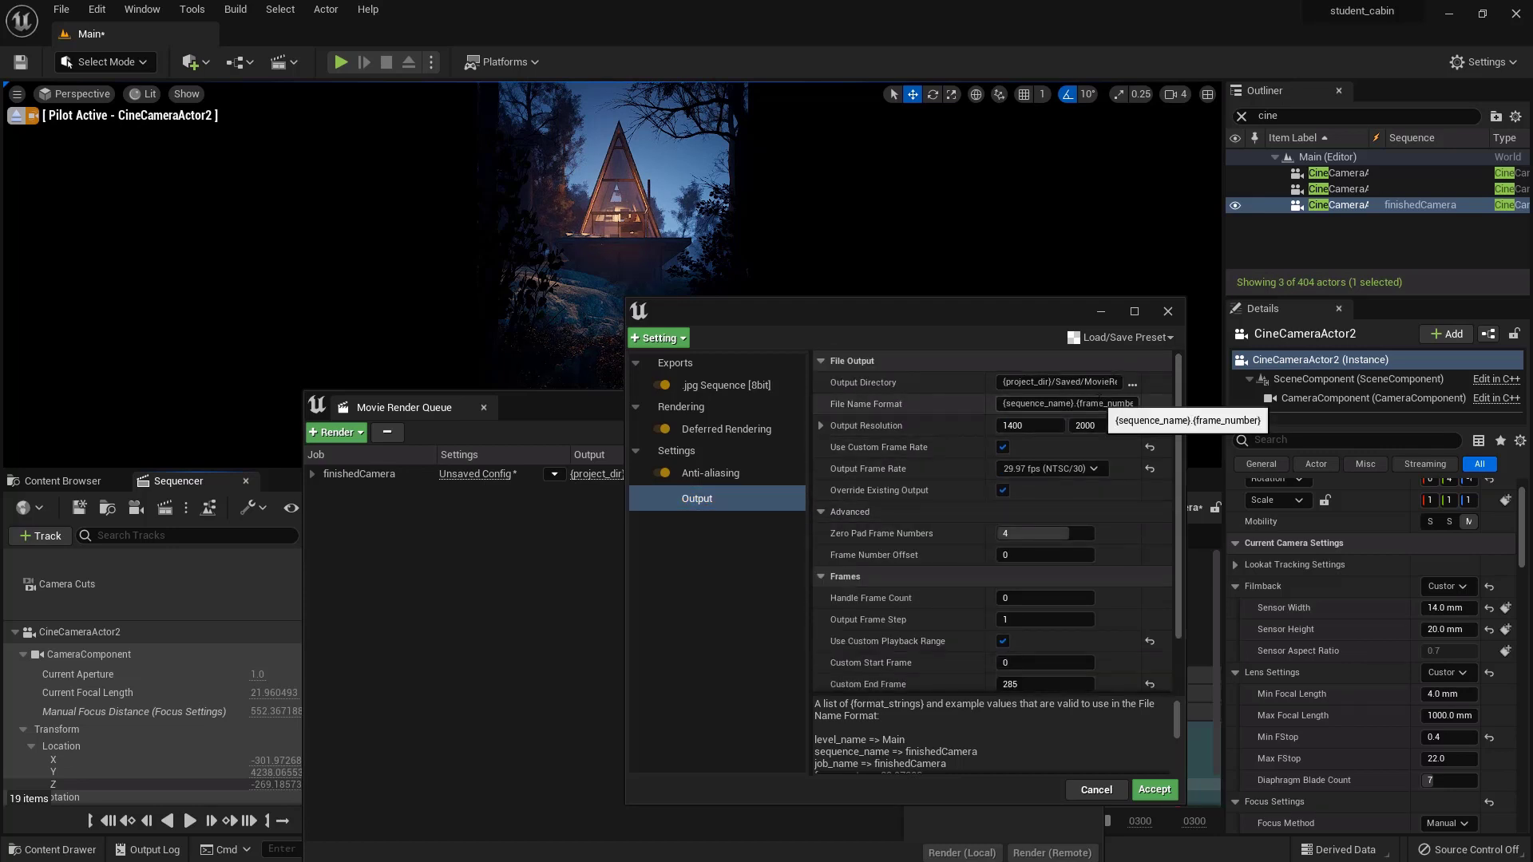
pyautogui.scroll(-3)
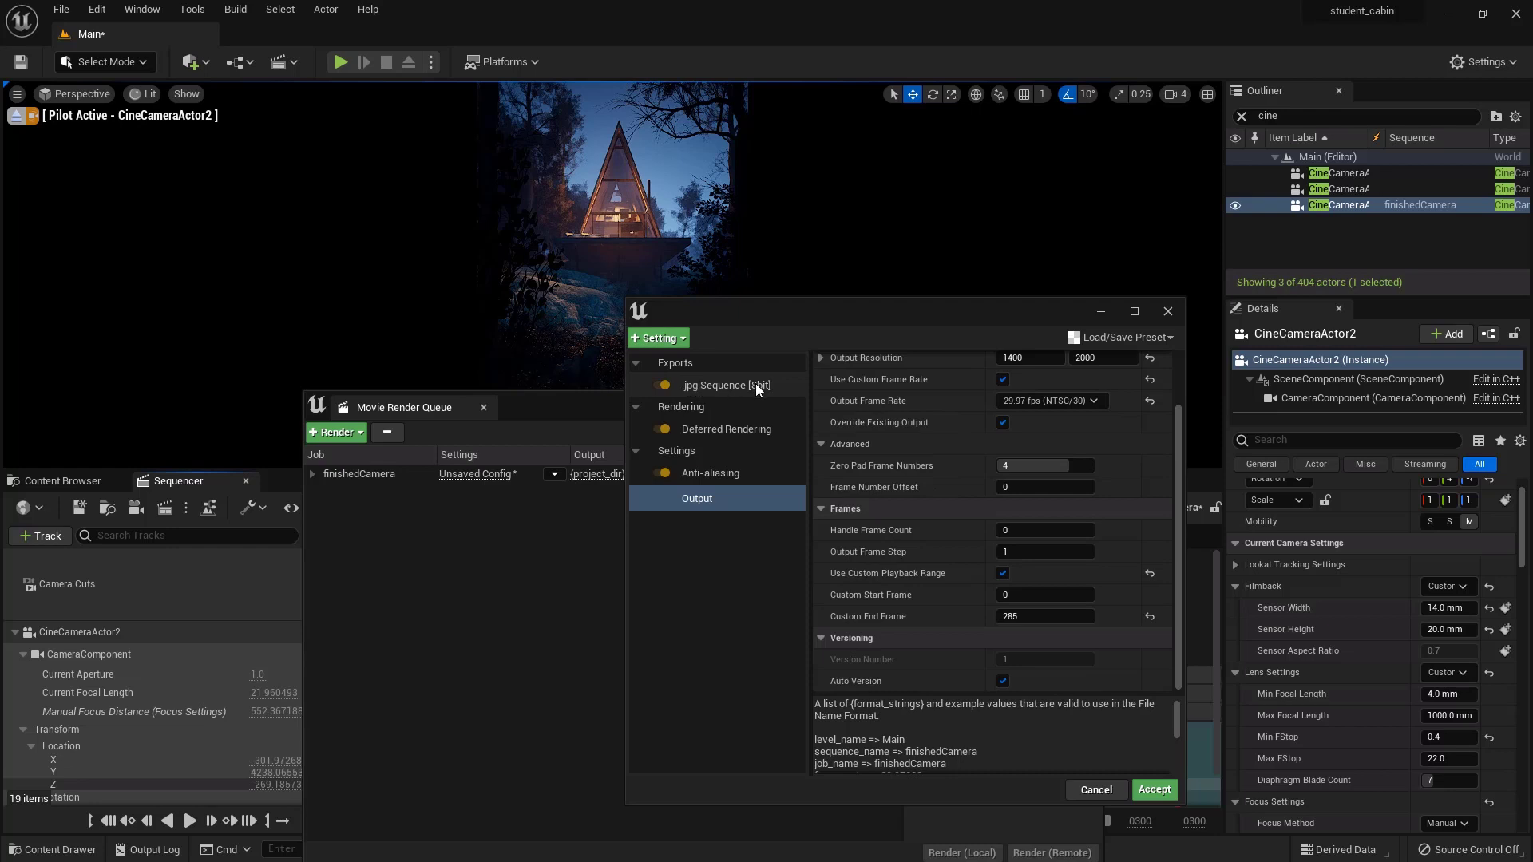
pyautogui.click(722, 384)
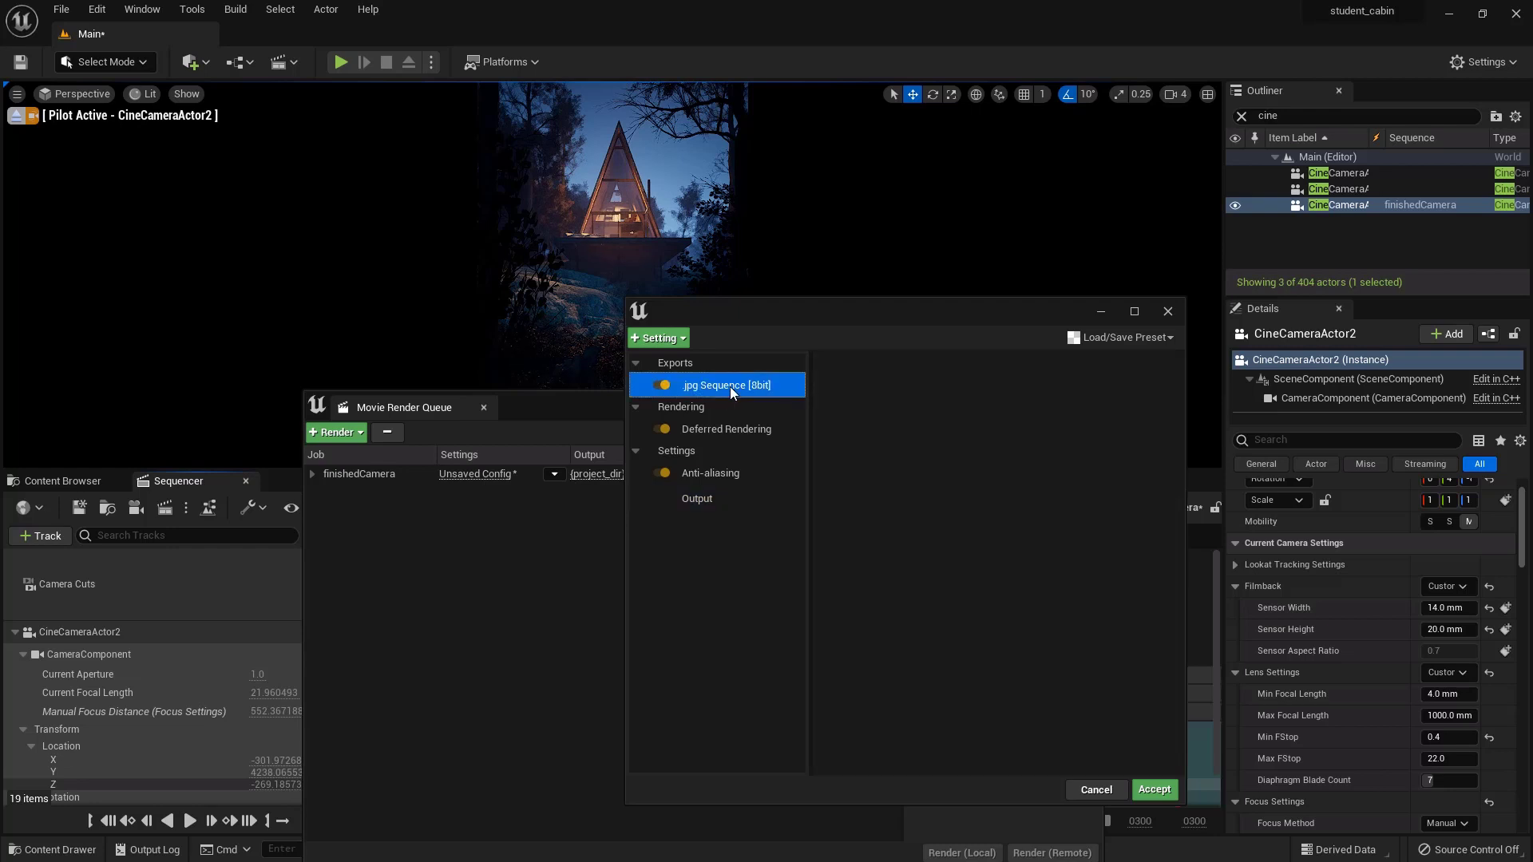
pyautogui.click(697, 497)
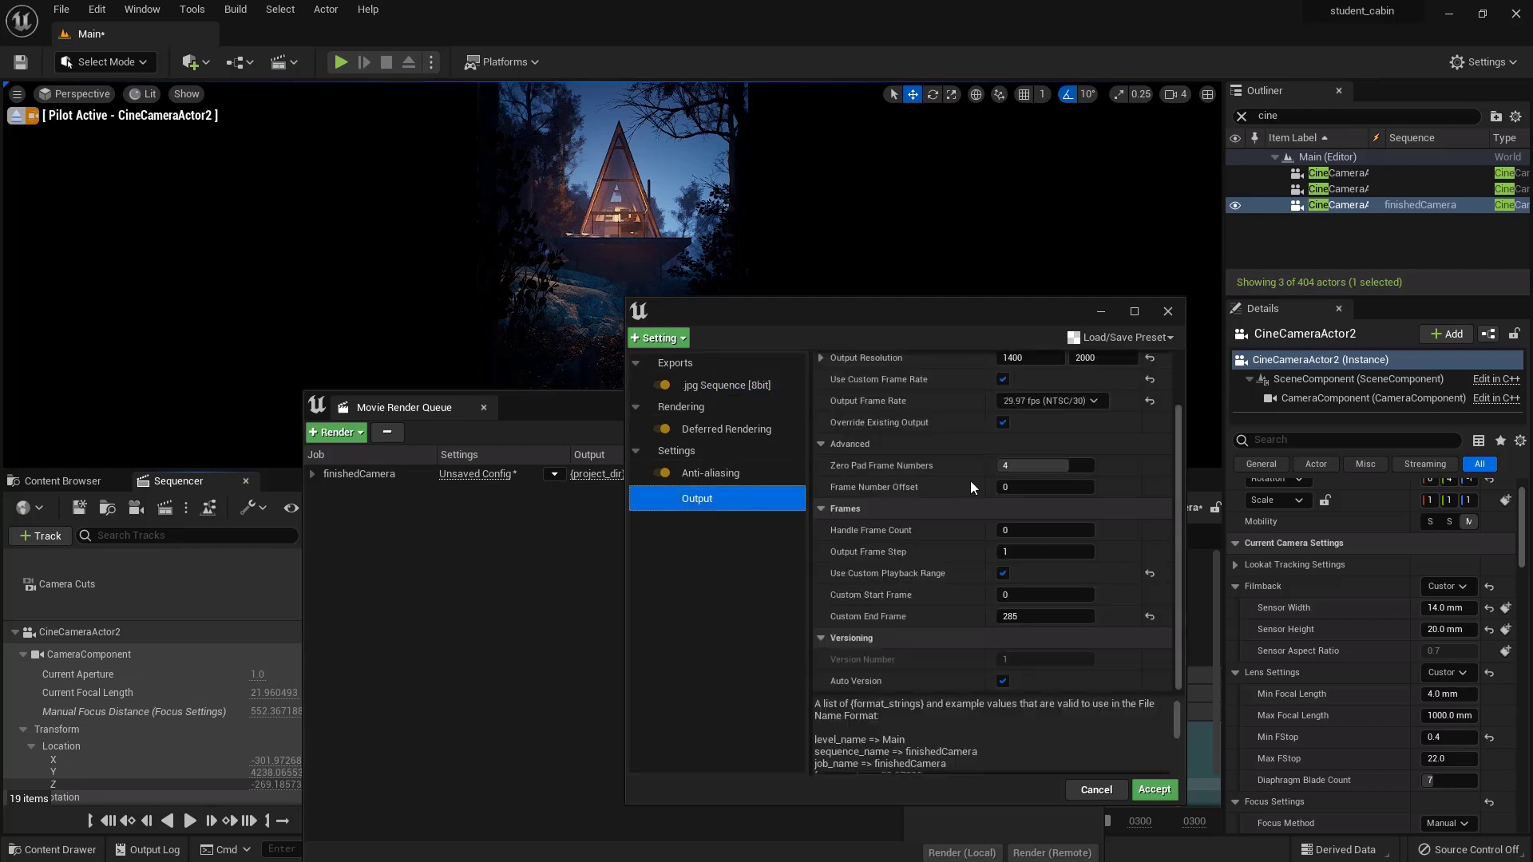
pyautogui.scroll(3)
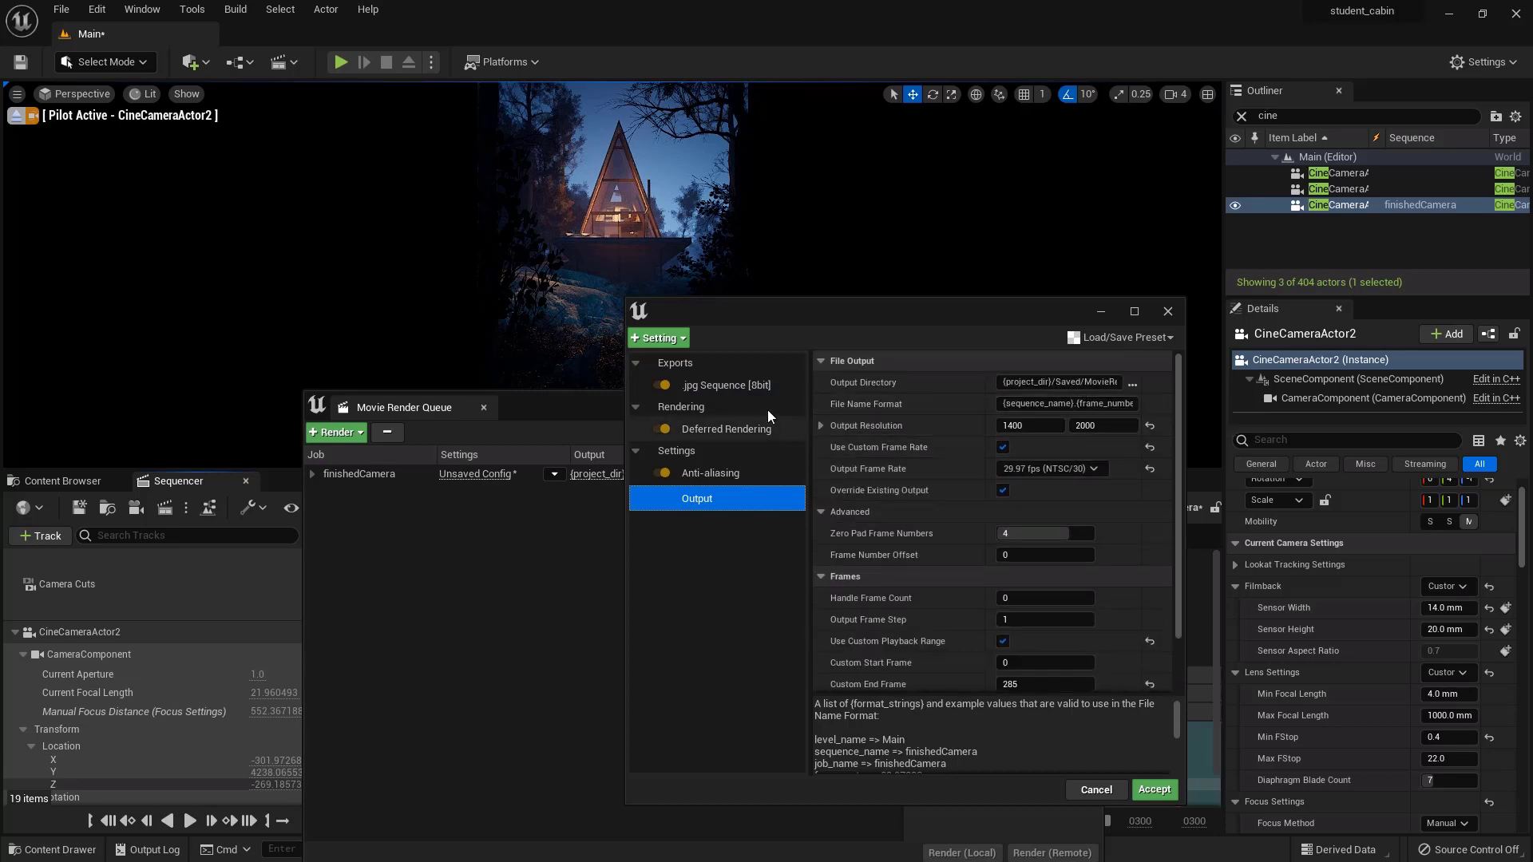
pyautogui.moveTo(909, 467)
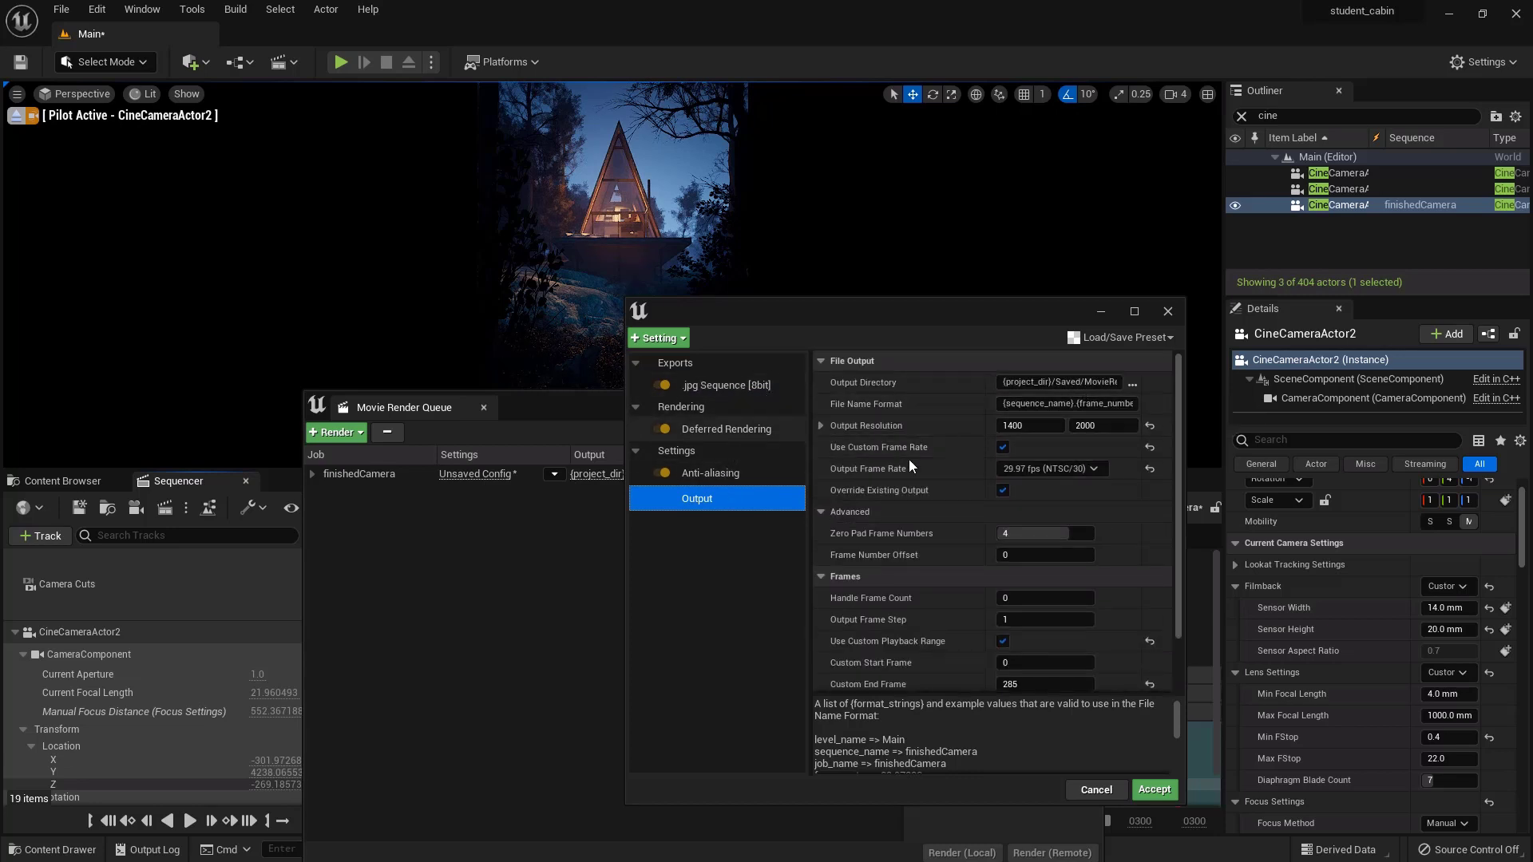
pyautogui.scroll(-3)
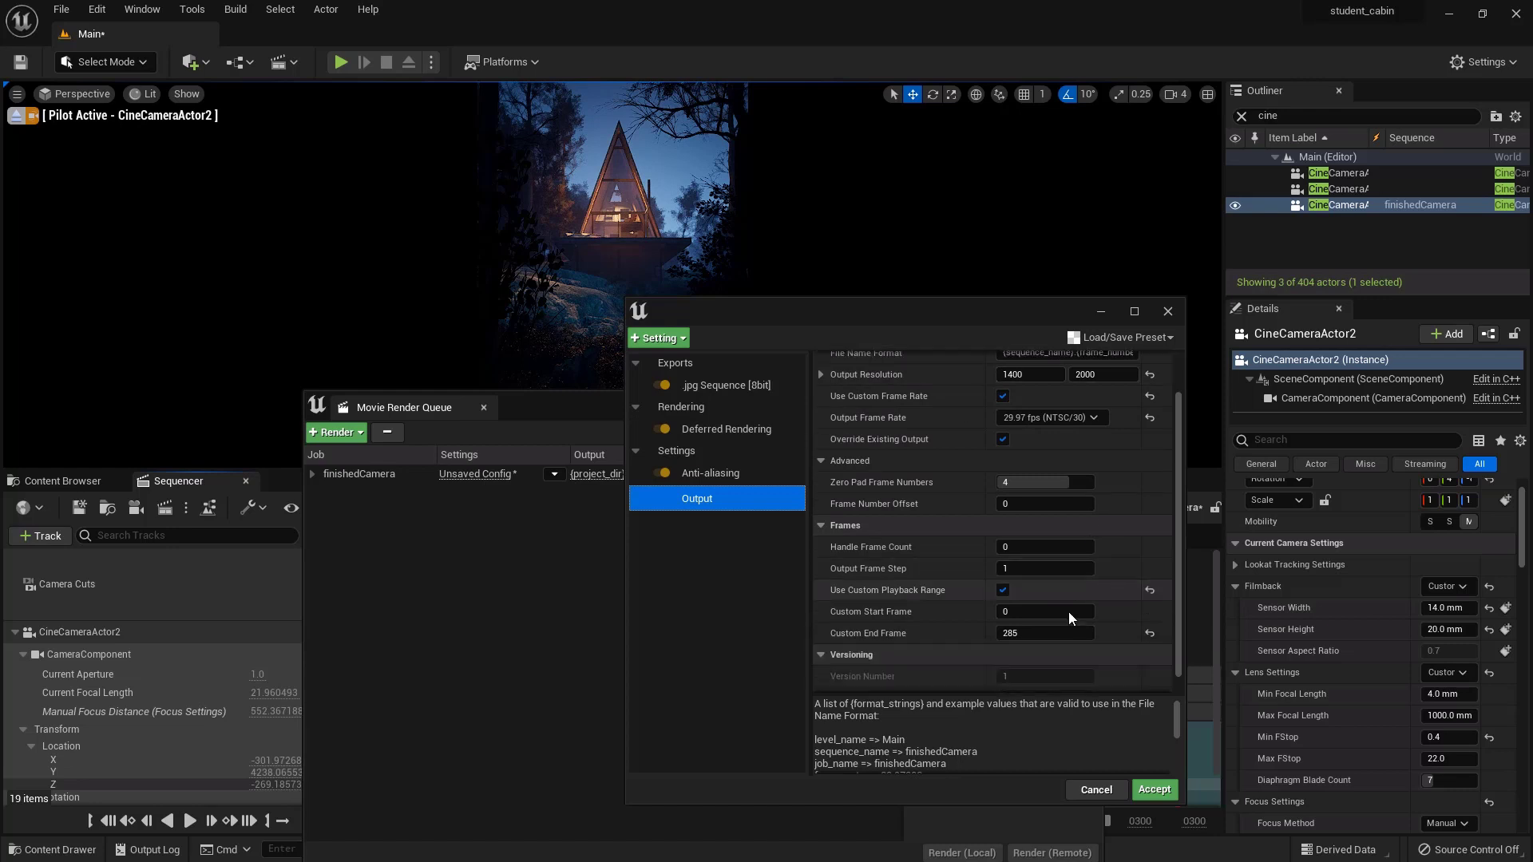
pyautogui.scroll(-3)
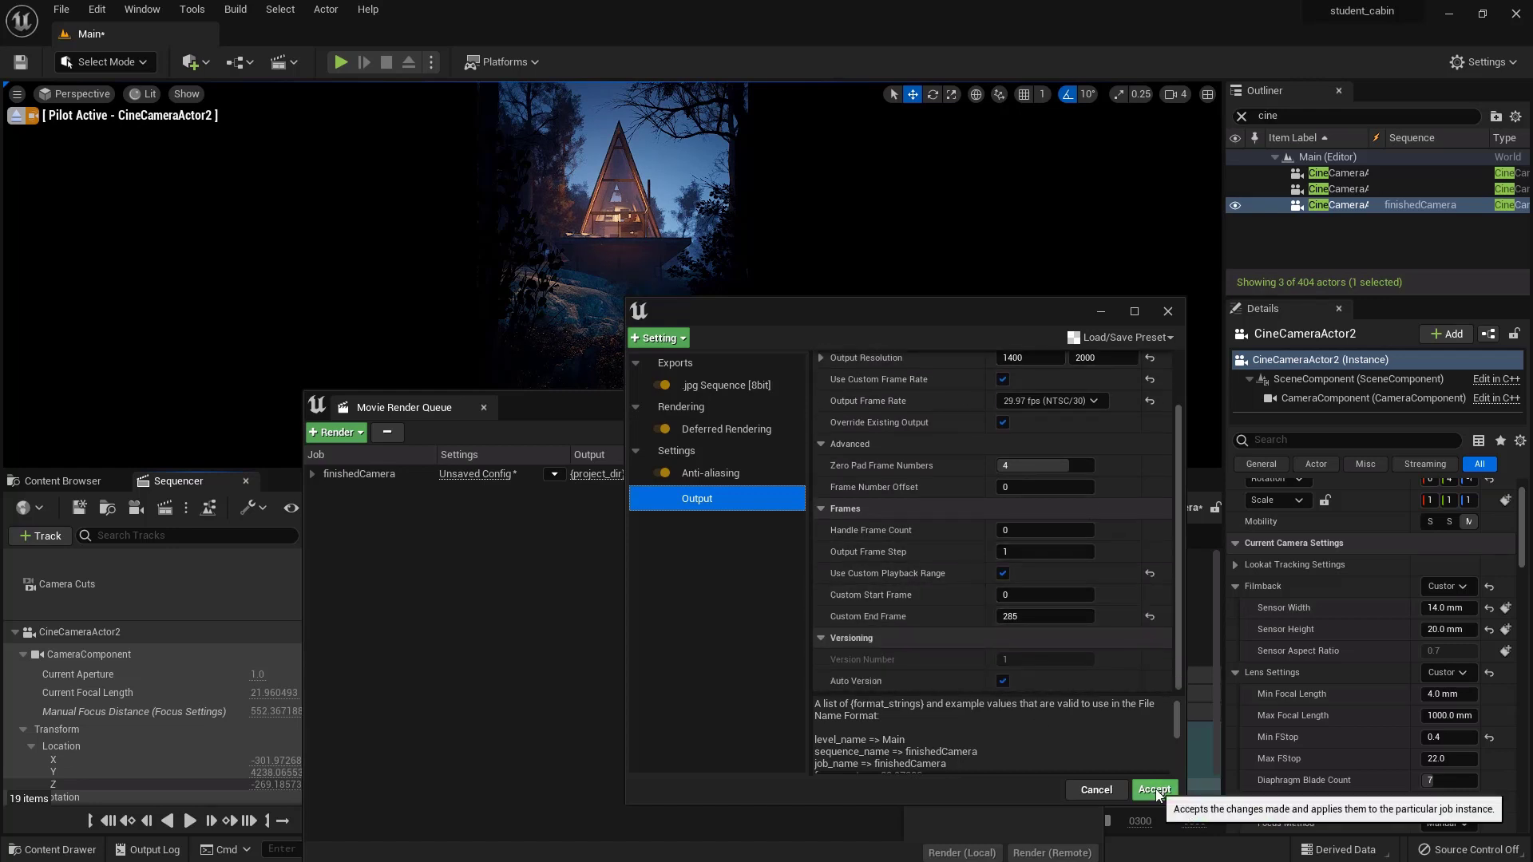
# Accept the output settings and start a local render of the finishedCamera job
pyautogui.click(1155, 789)
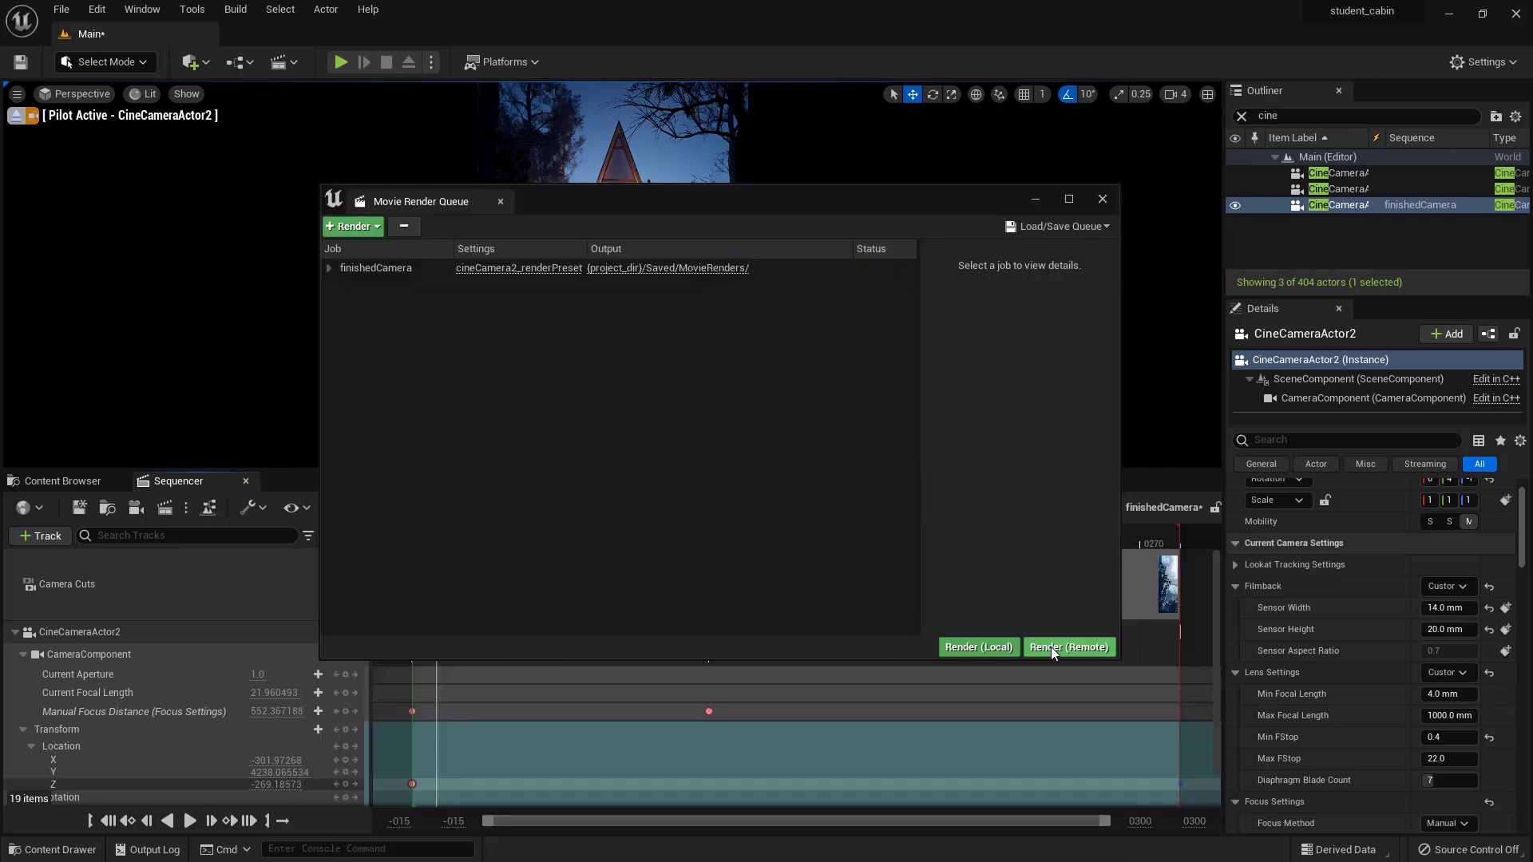
pyautogui.click(976, 648)
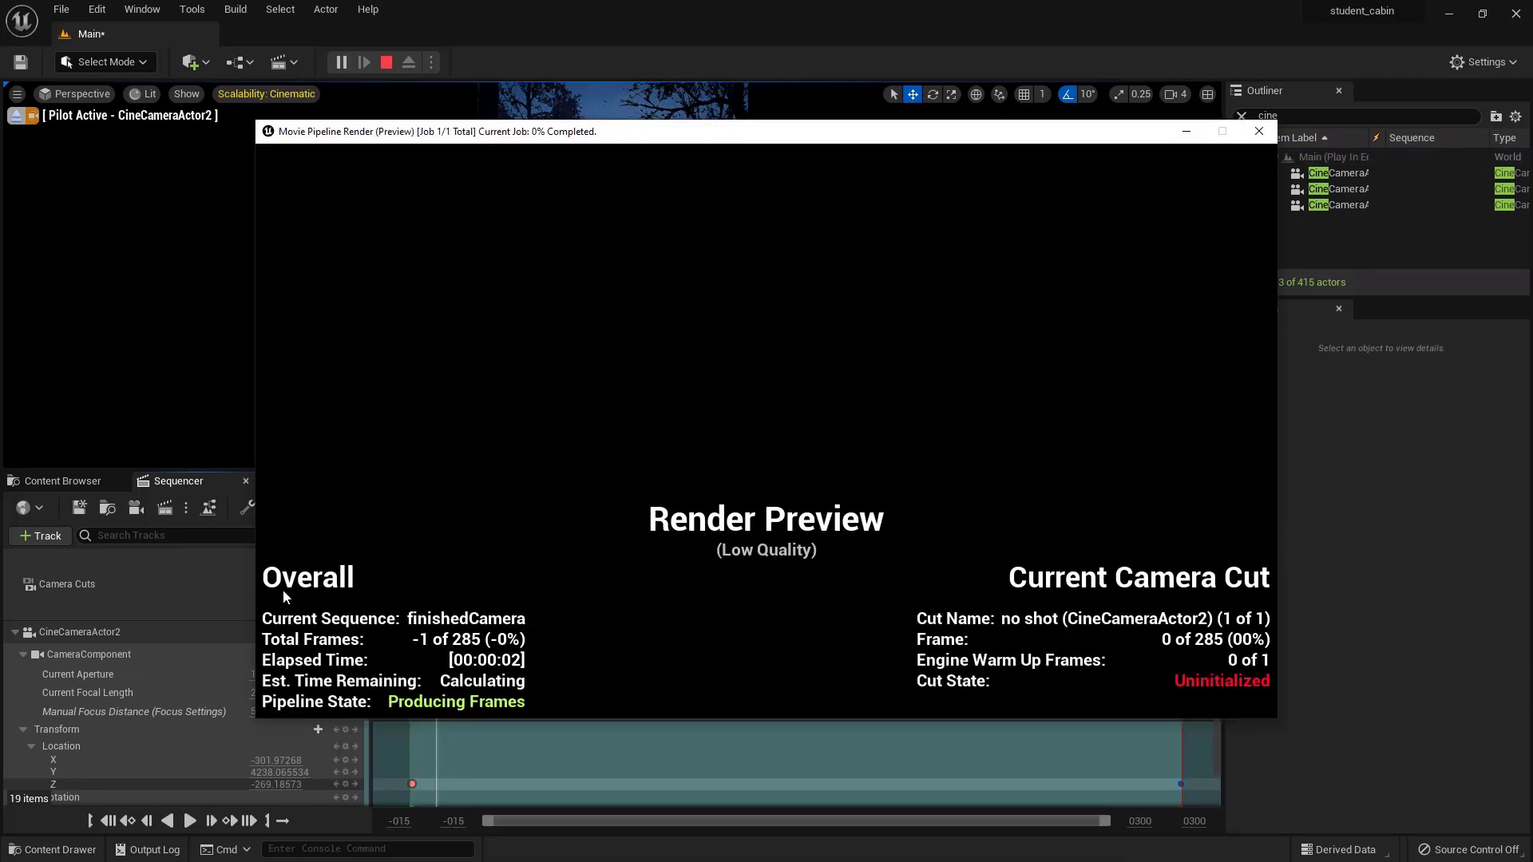
pyautogui.moveTo(358, 657)
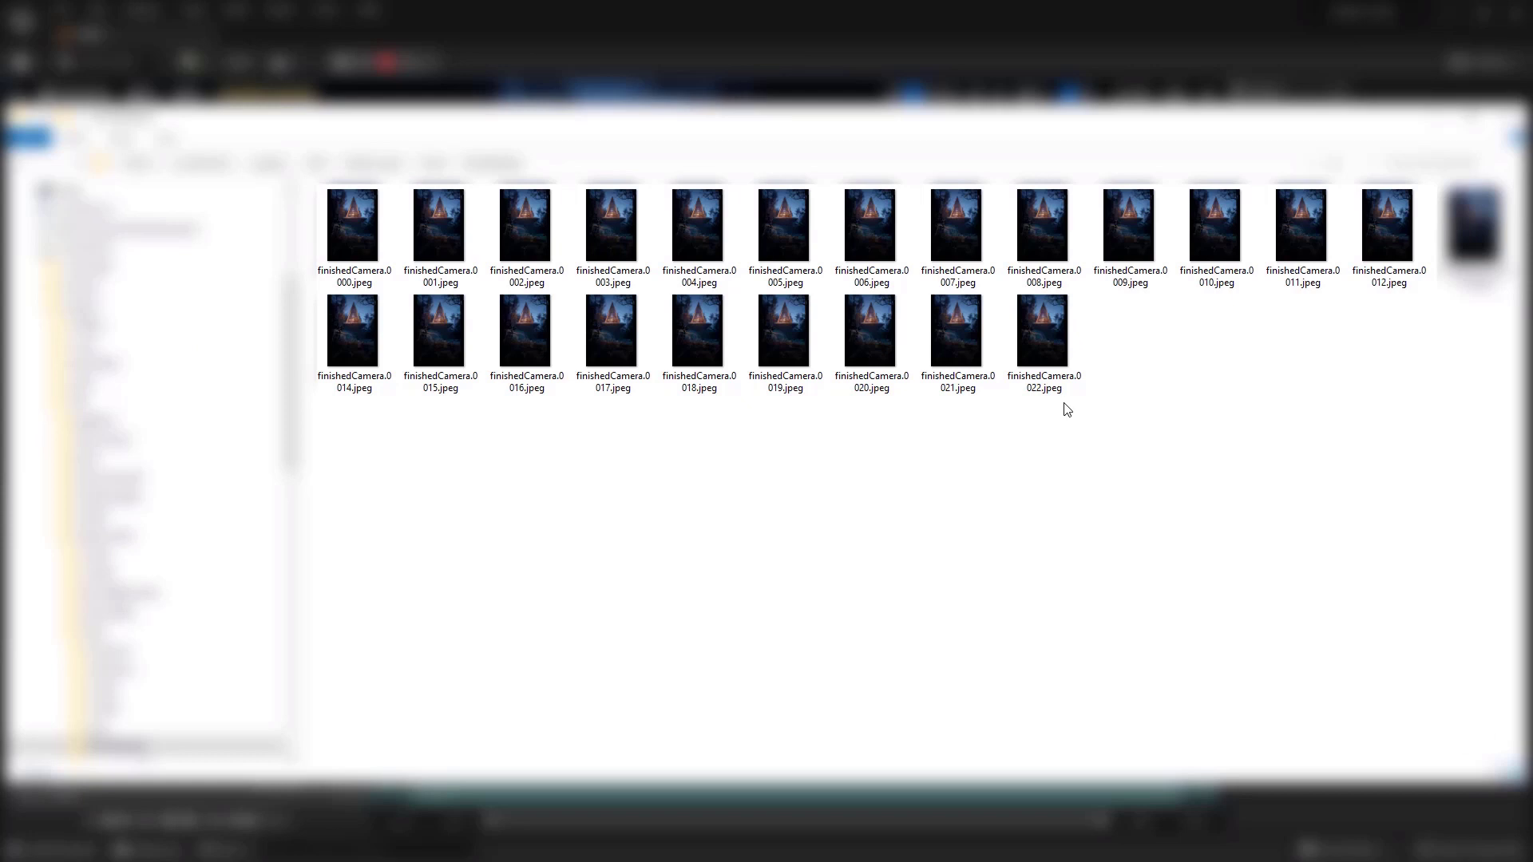
# Open finishedCamera.0000.jpeg from the MovieRenders folder
pyautogui.click(353, 225)
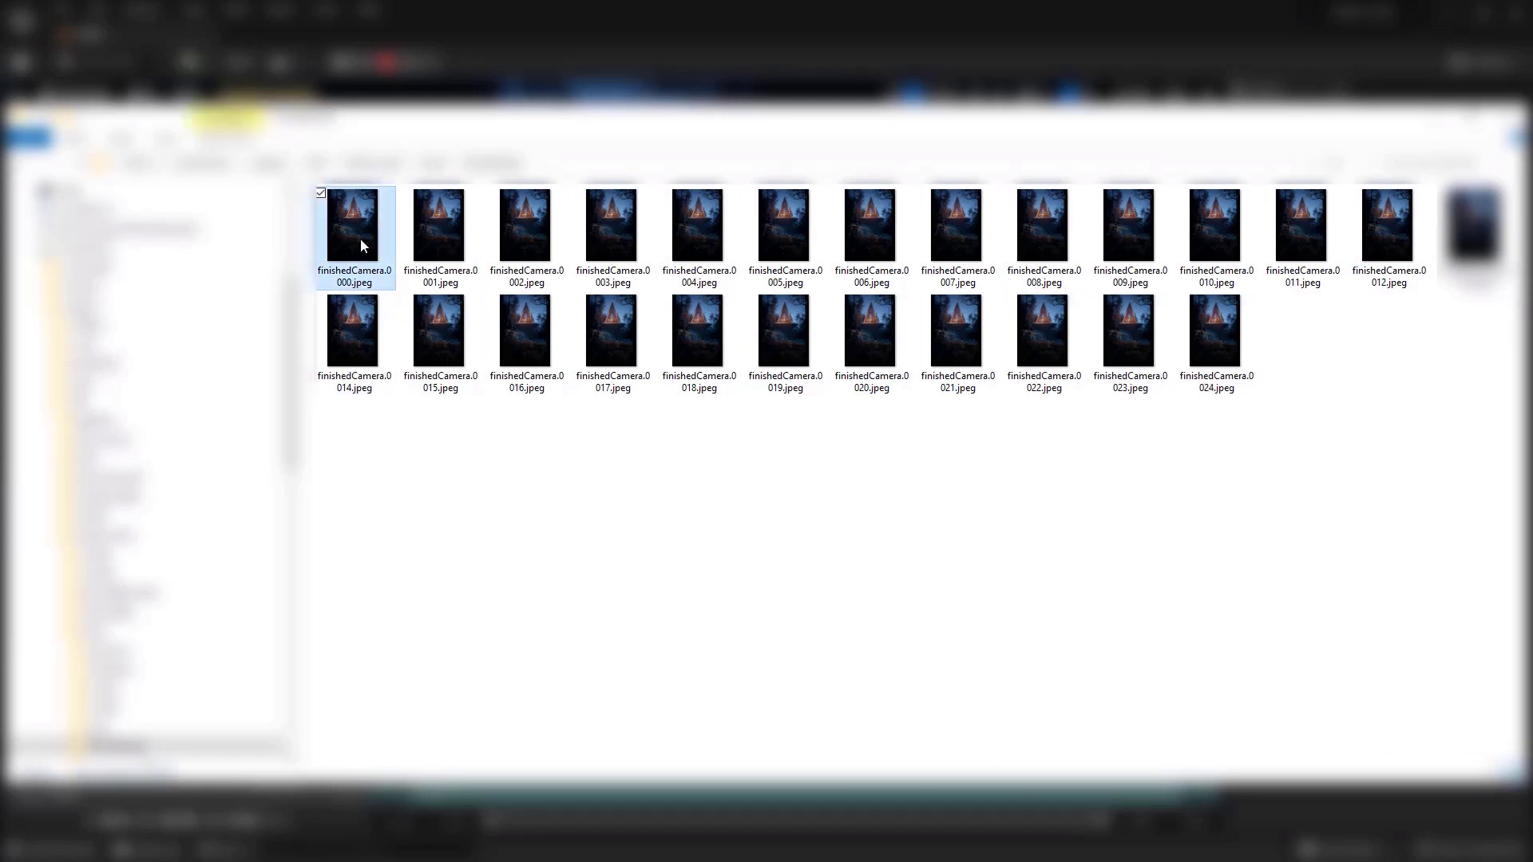
pyautogui.doubleClick(354, 222)
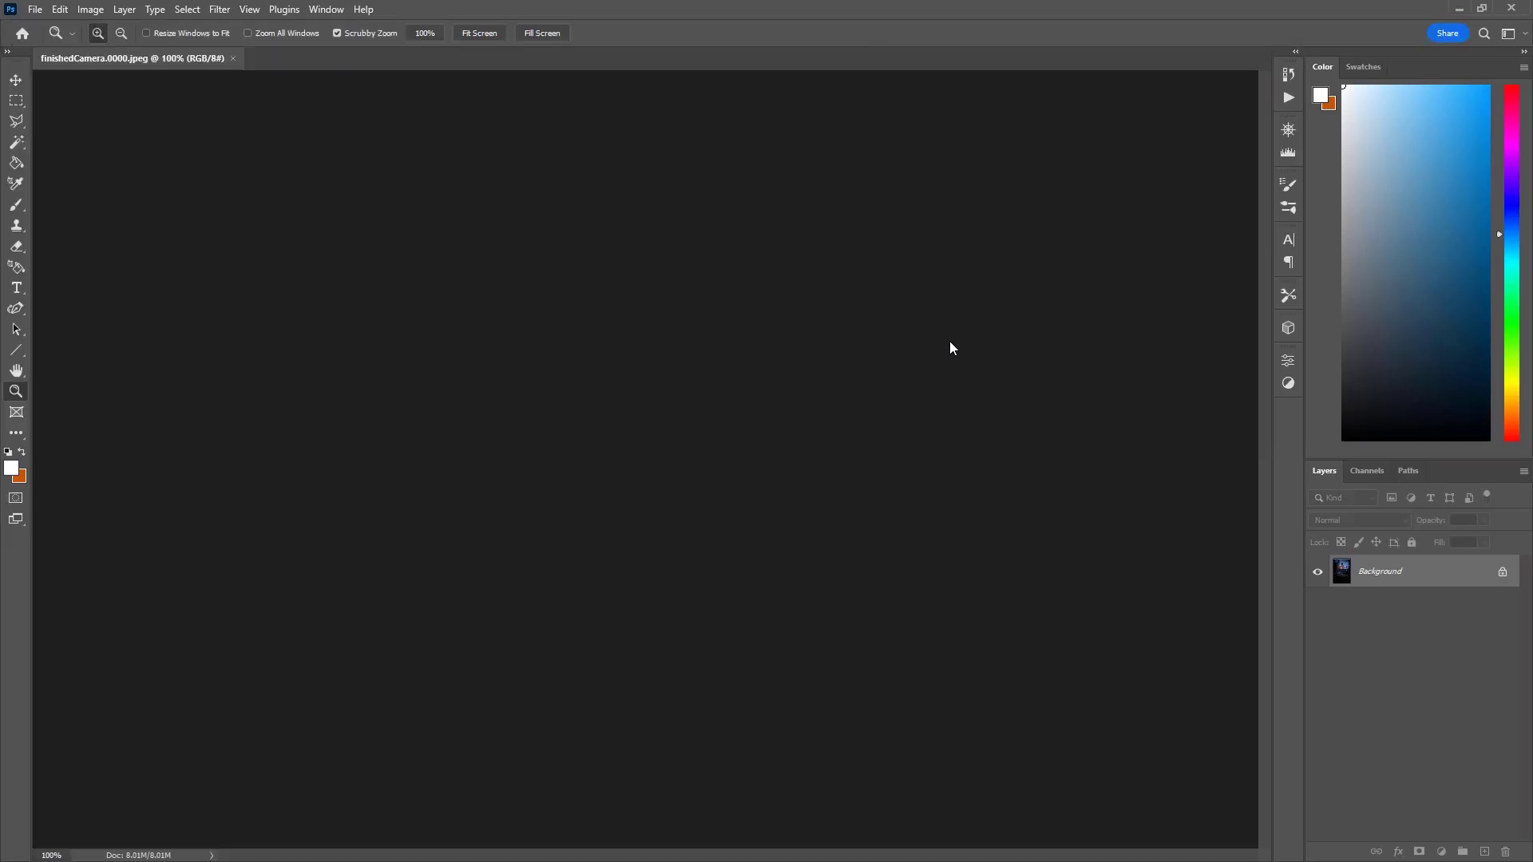
# Bring up Photoshop to view the full portrait render of the lit cabin
pyautogui.click(478, 32)
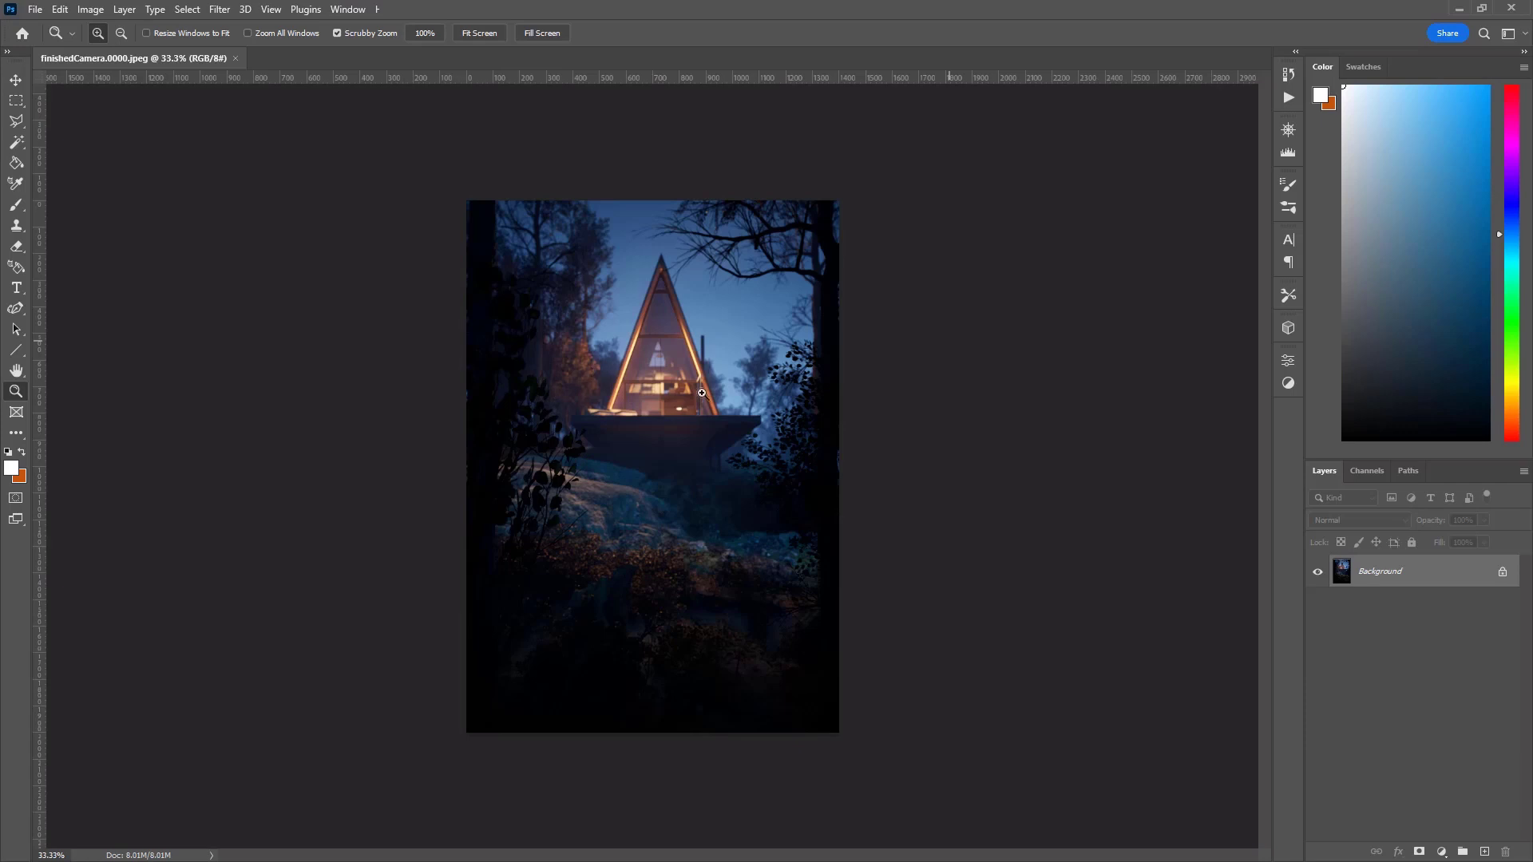
pyautogui.moveTo(698, 489)
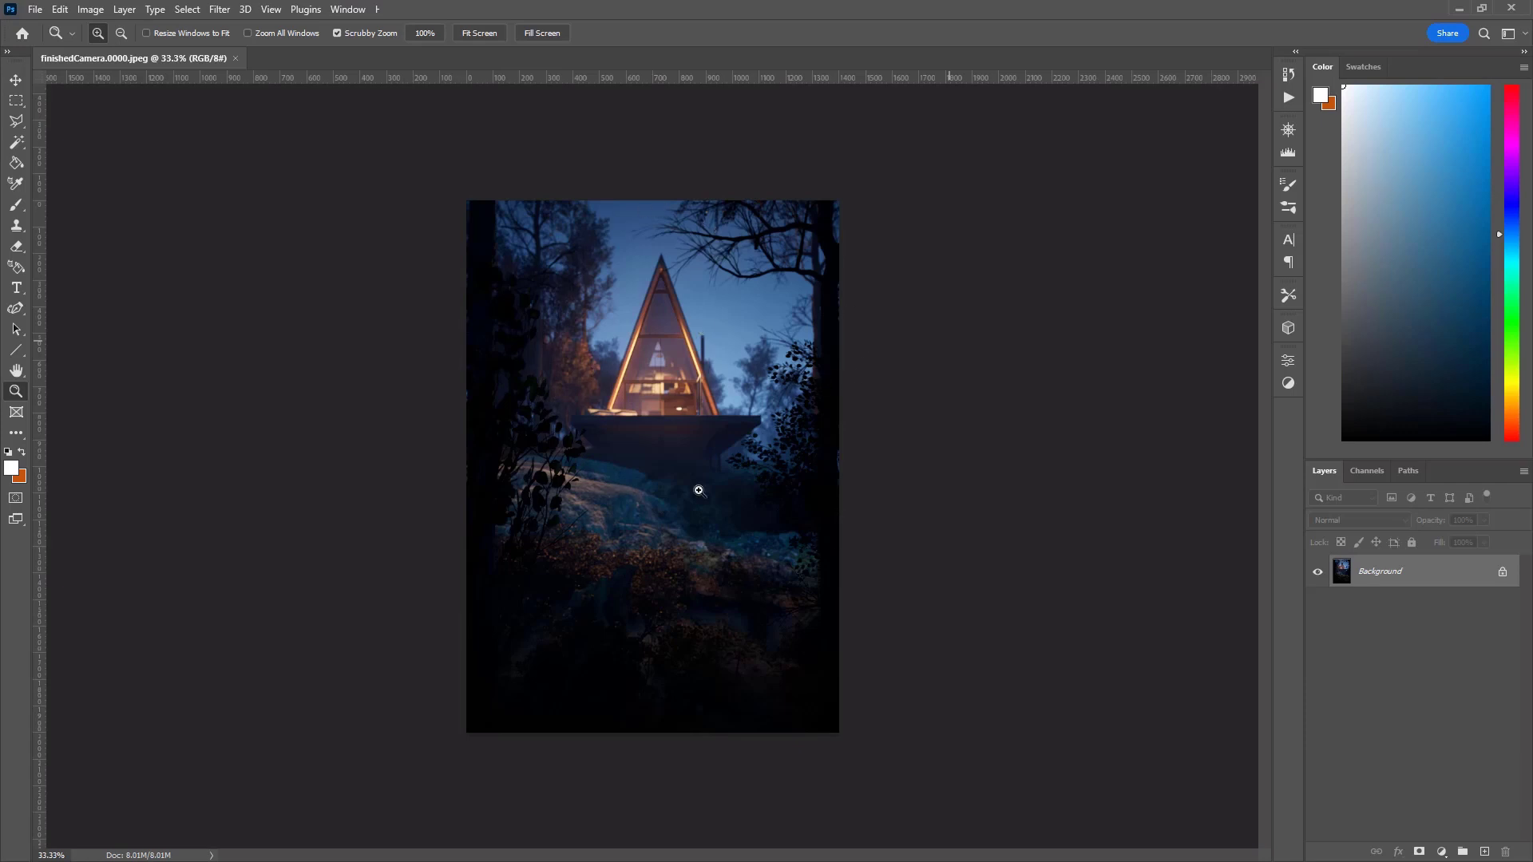
pyautogui.moveTo(428, 336)
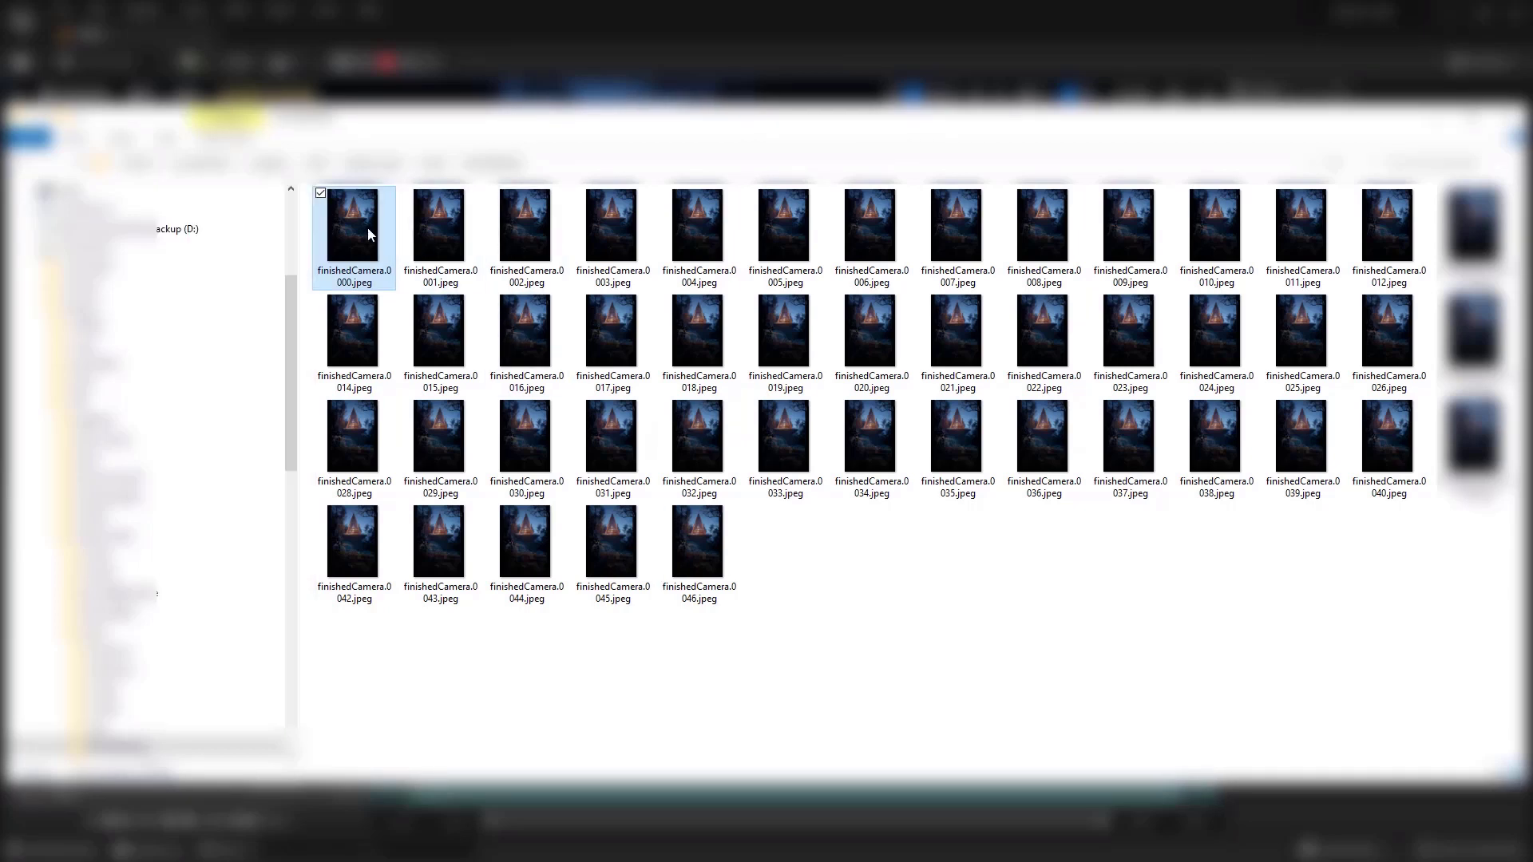
# Bring up the context menu for finishedCamera.0000.jpeg to open it with Photos
pyautogui.rightClick(354, 225)
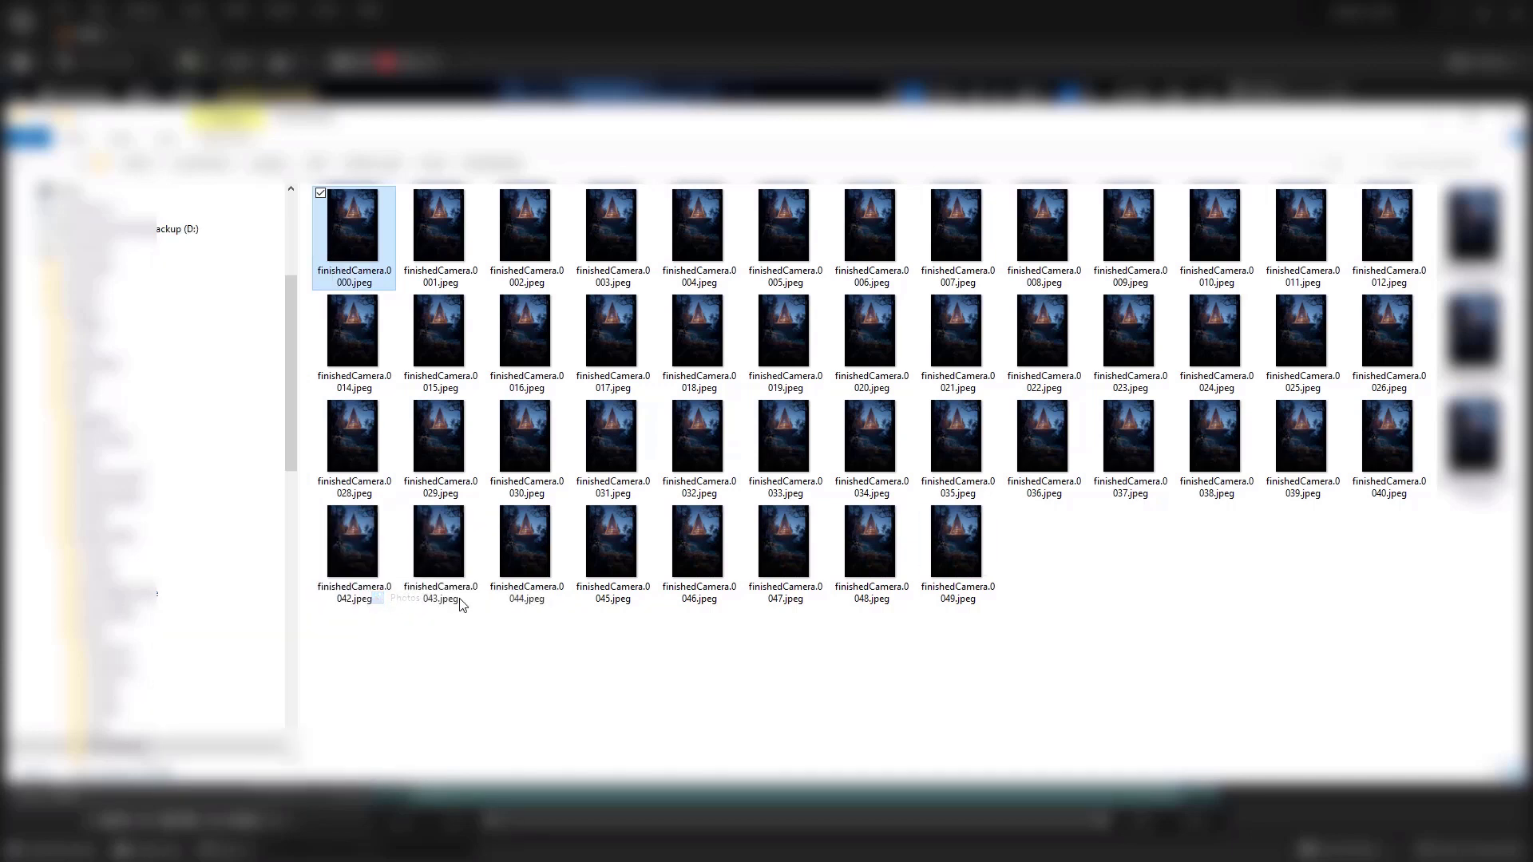
# Page forward through the rendered finishedCamera frames in Photos, then close the viewer
pyautogui.doubleClick(352, 229)
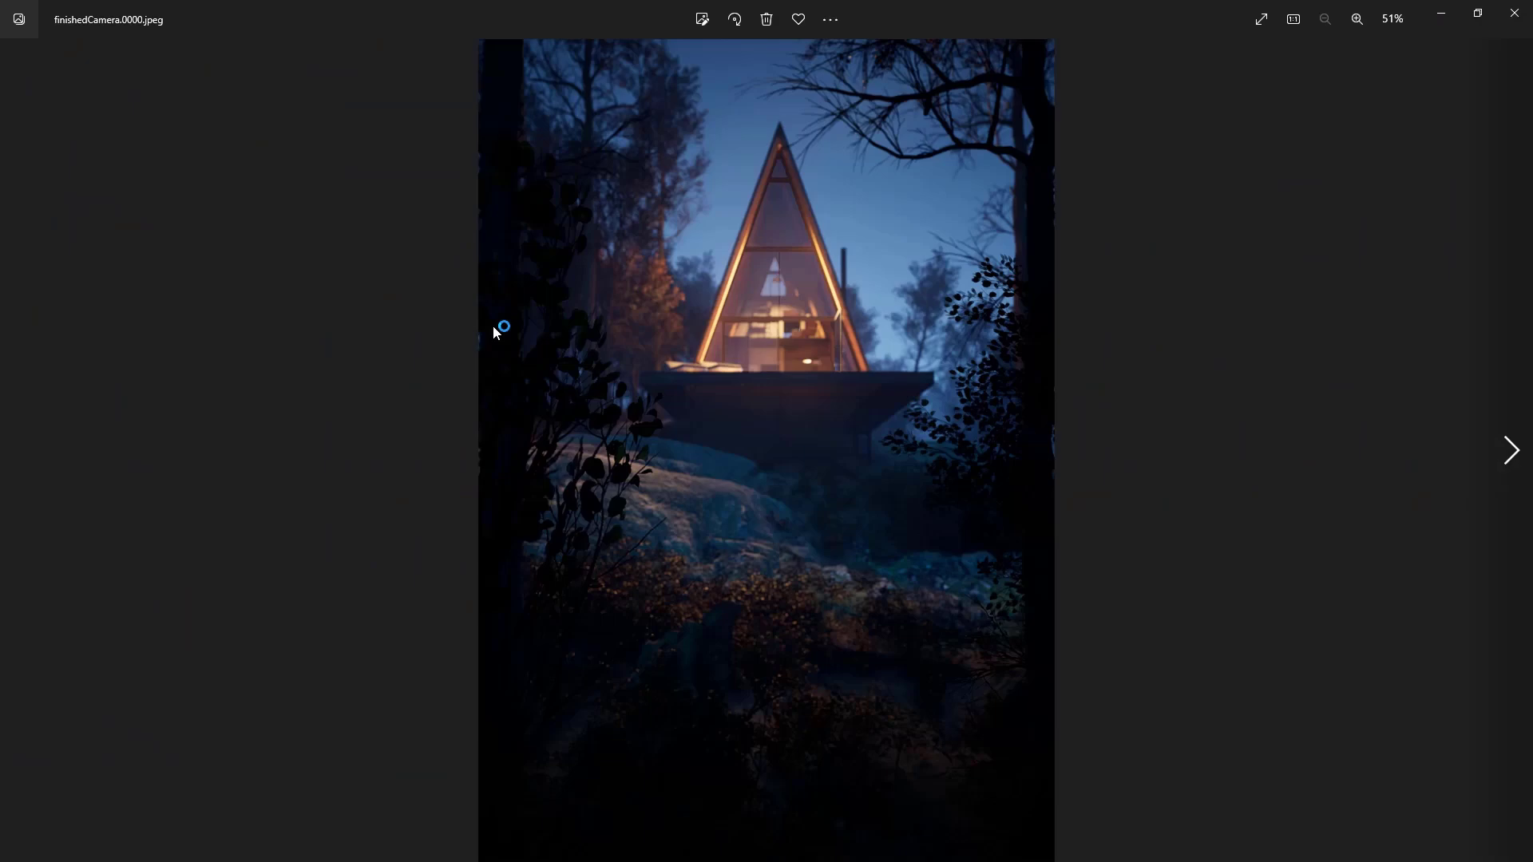
pyautogui.click(1510, 450)
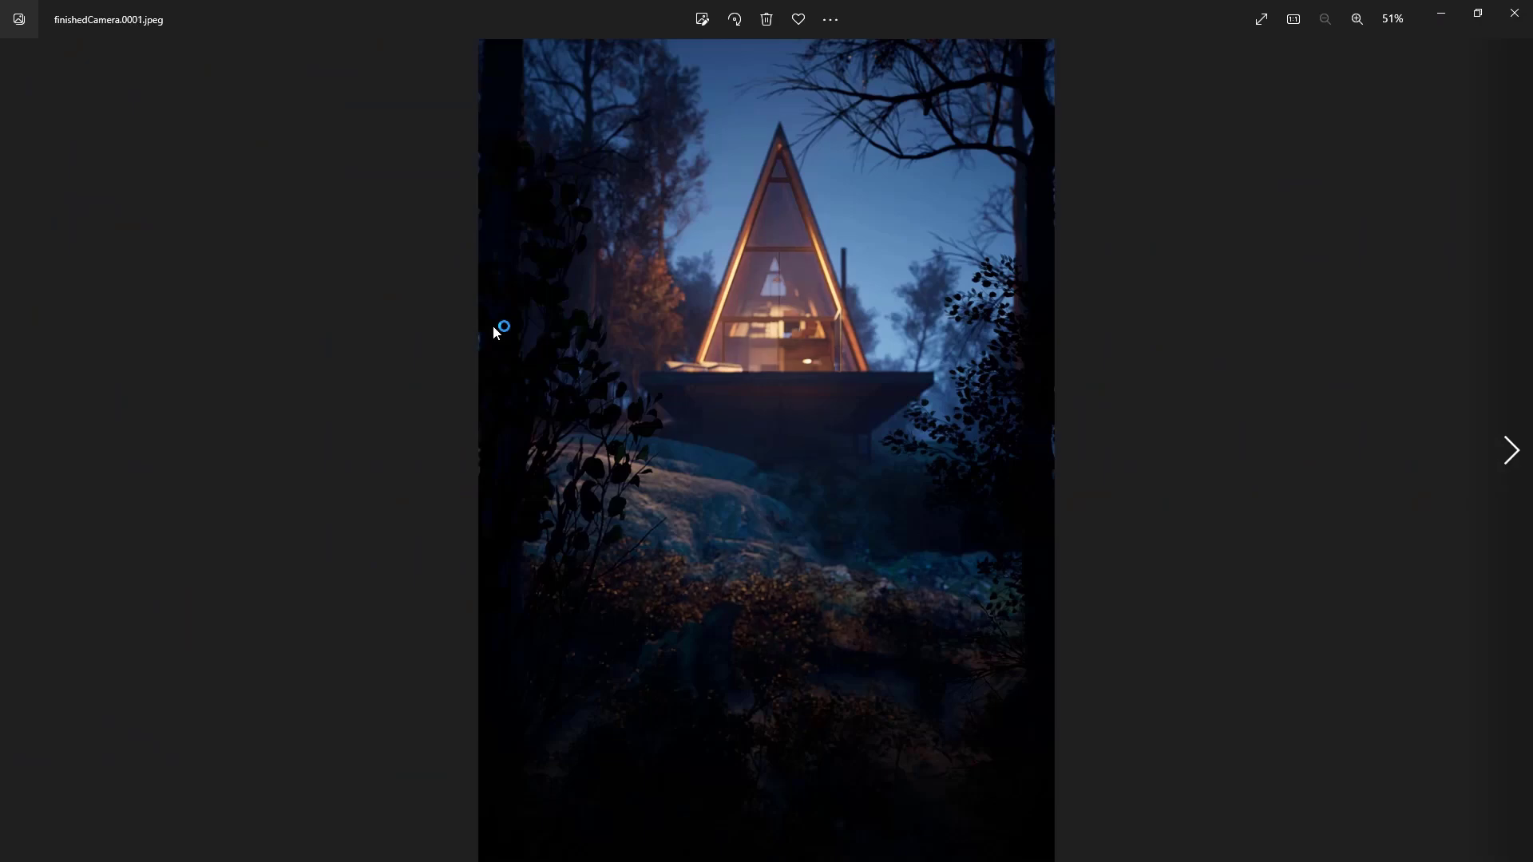
pyautogui.click(1510, 450)
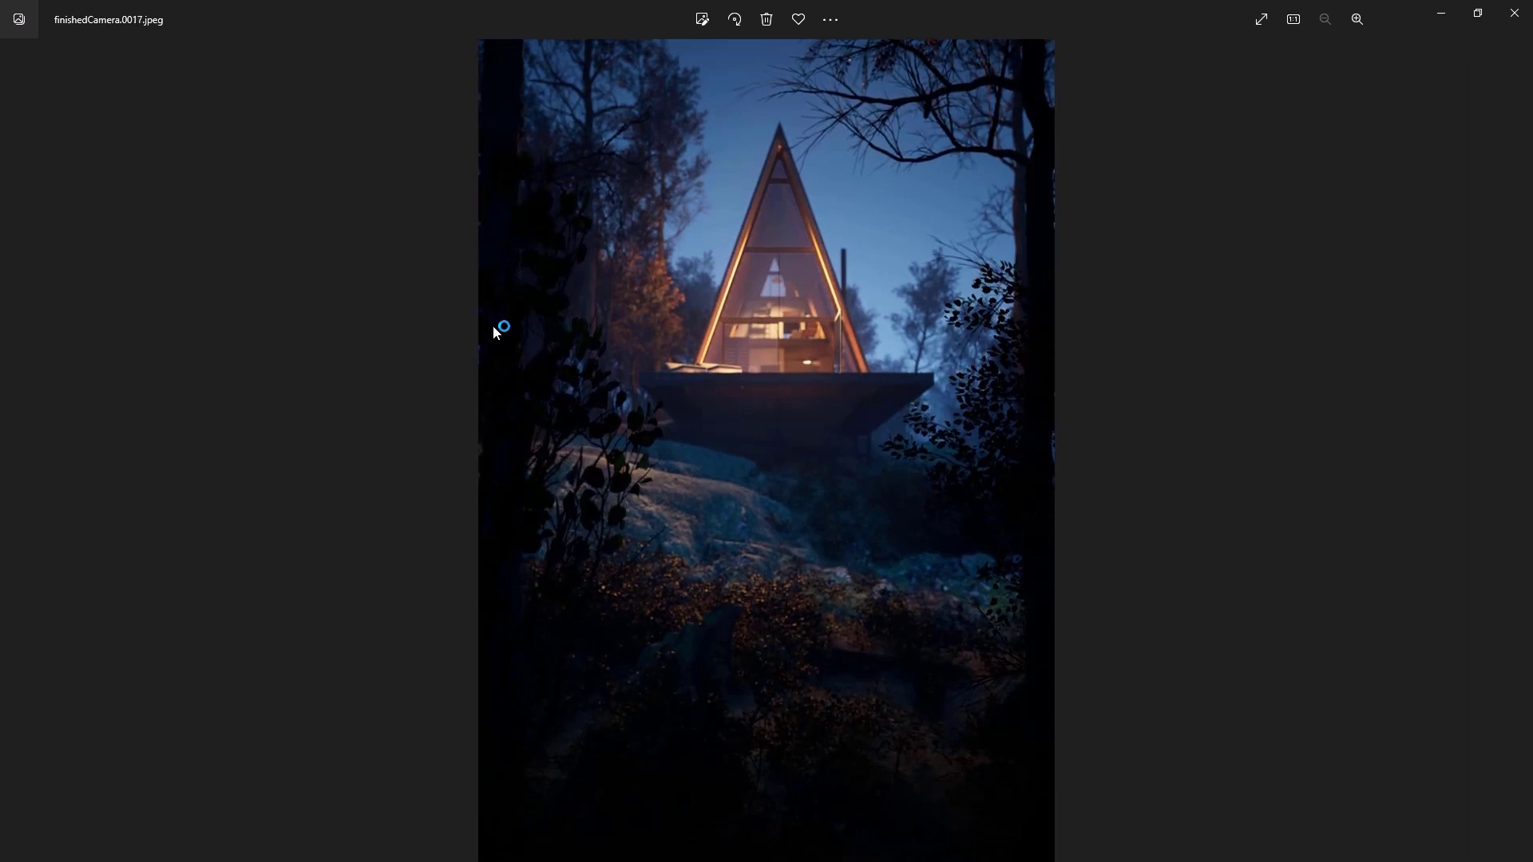
pyautogui.press('Right')
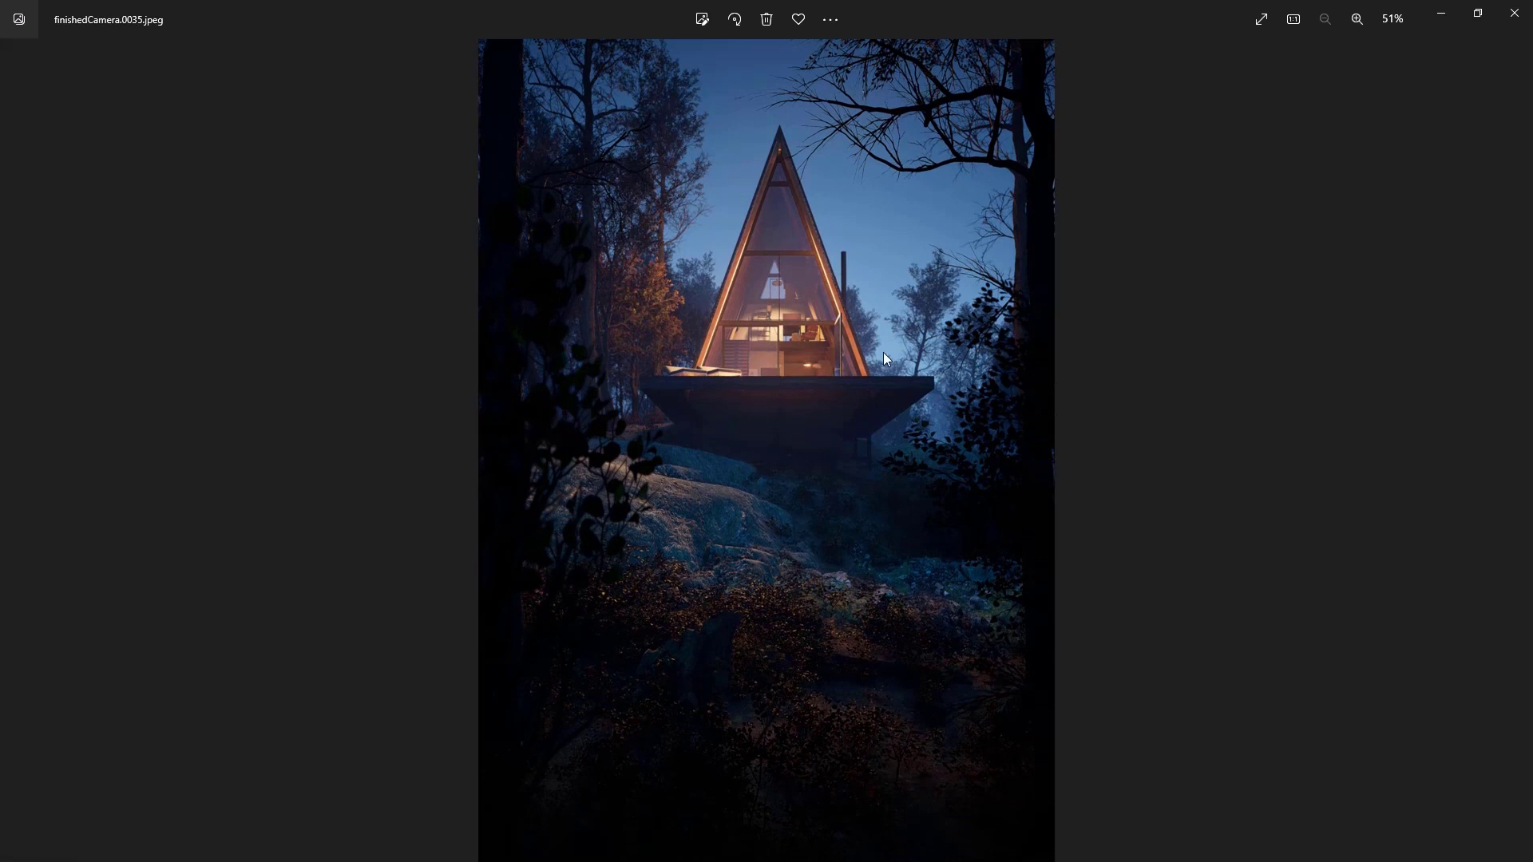
pyautogui.moveTo(821, 362)
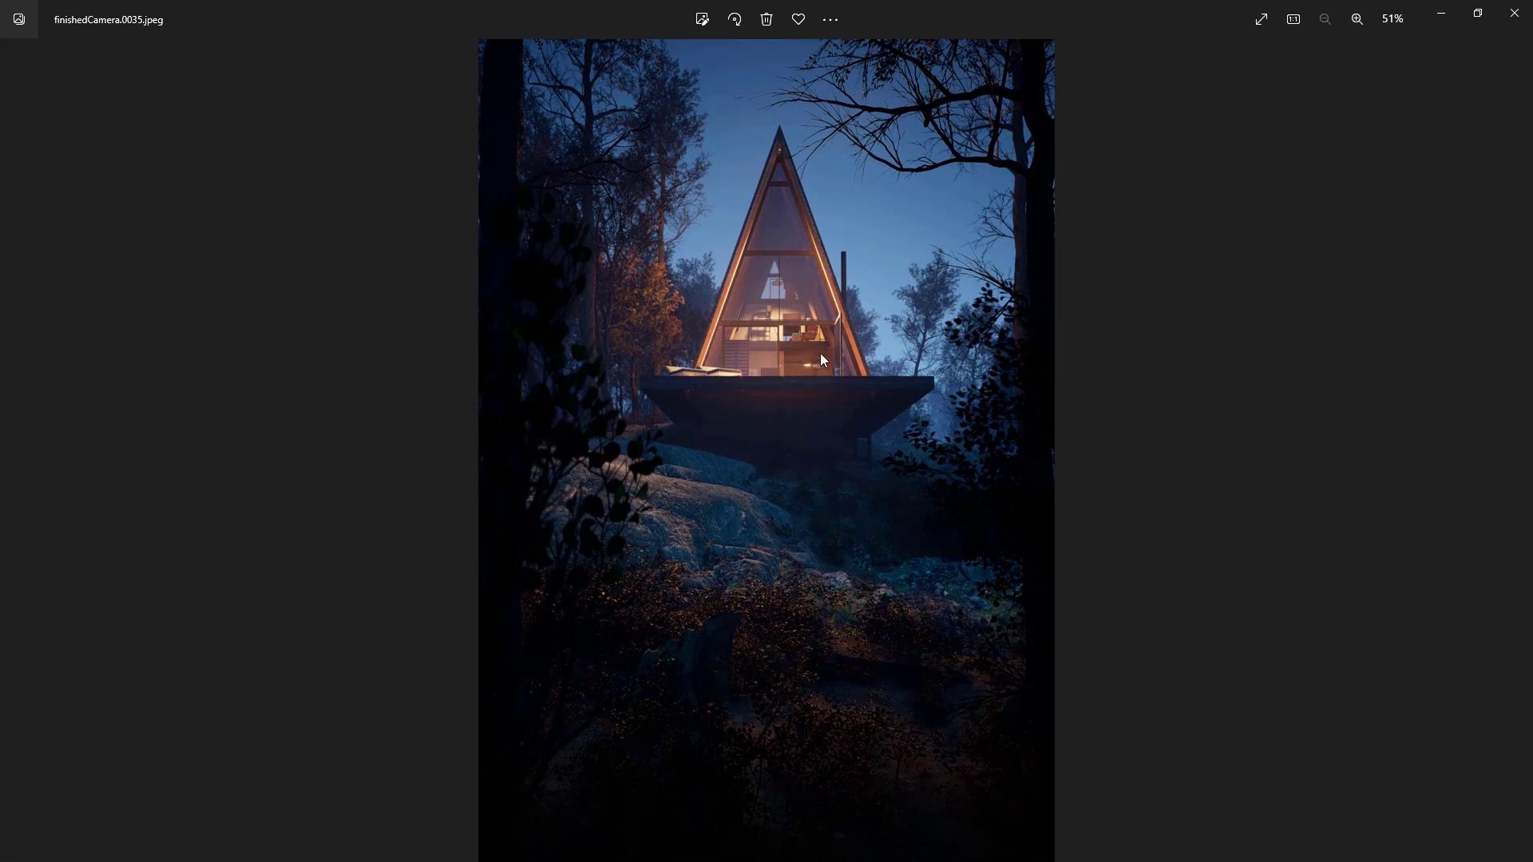
pyautogui.moveTo(836, 451)
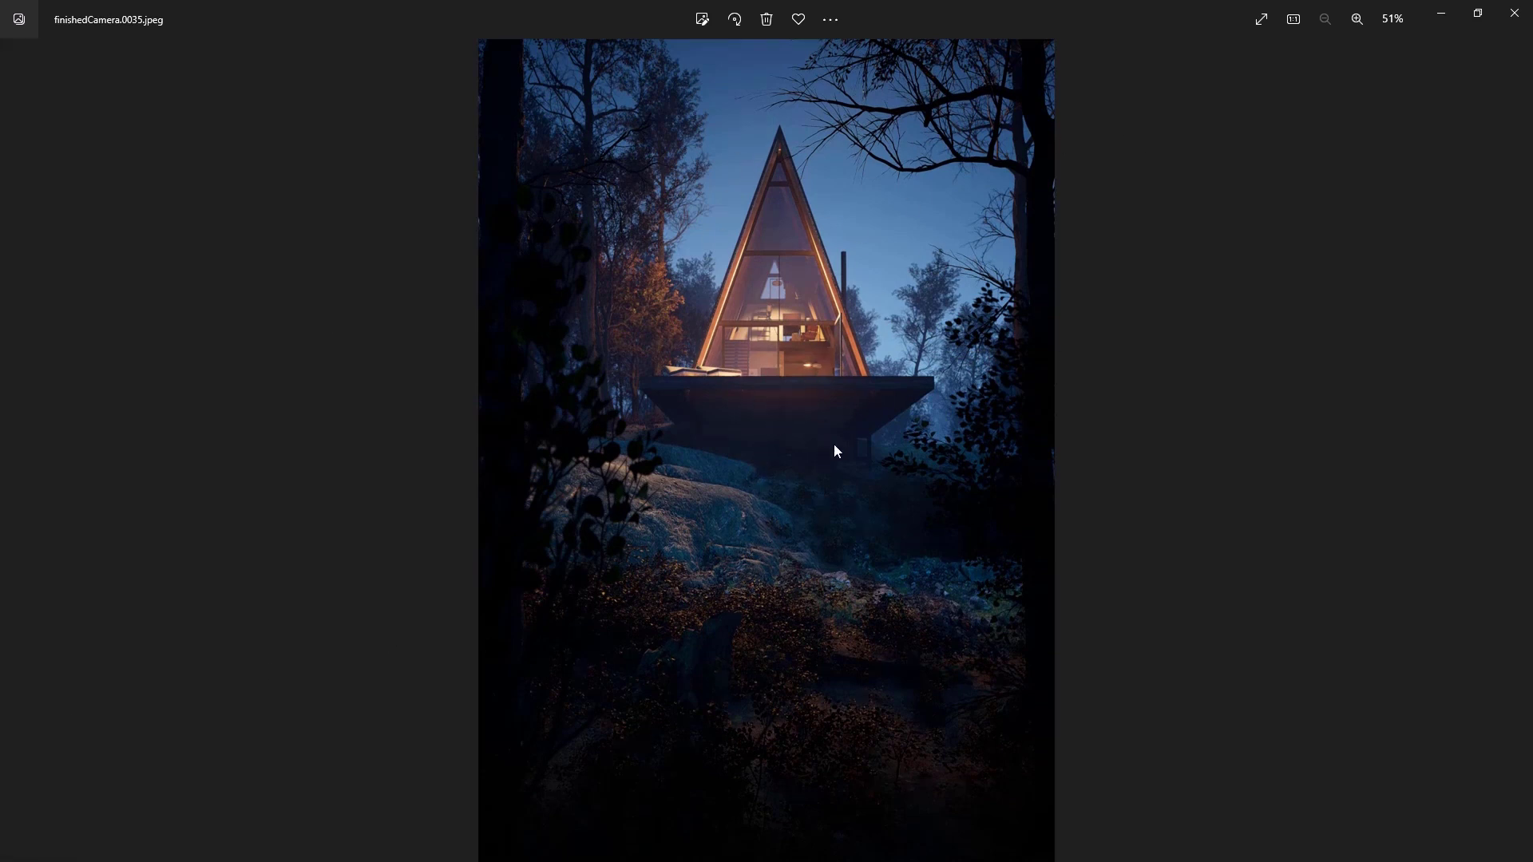
pyautogui.moveTo(876, 478)
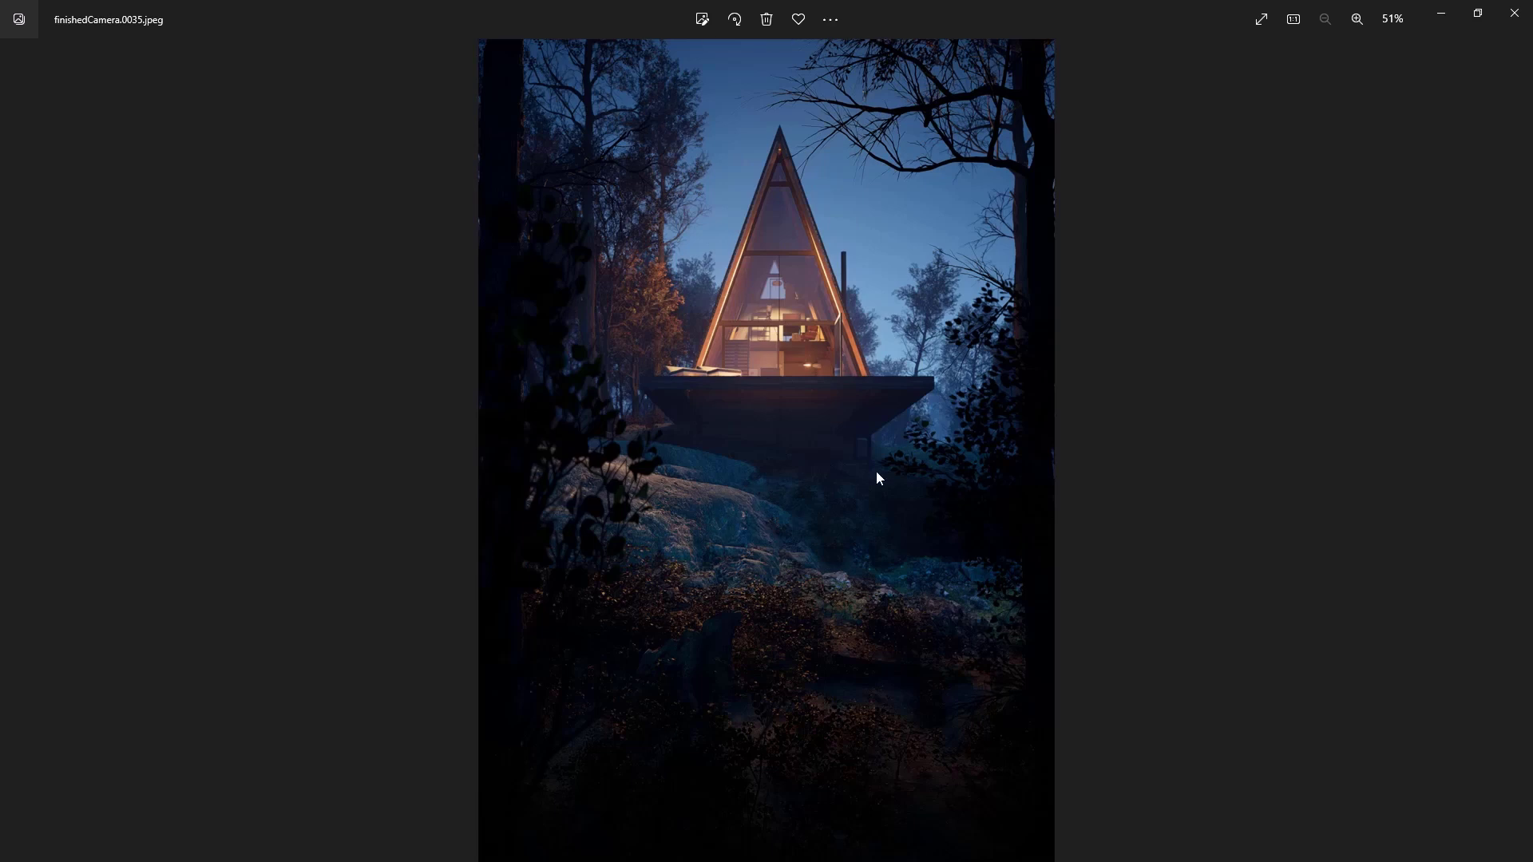
pyautogui.moveTo(1144, 280)
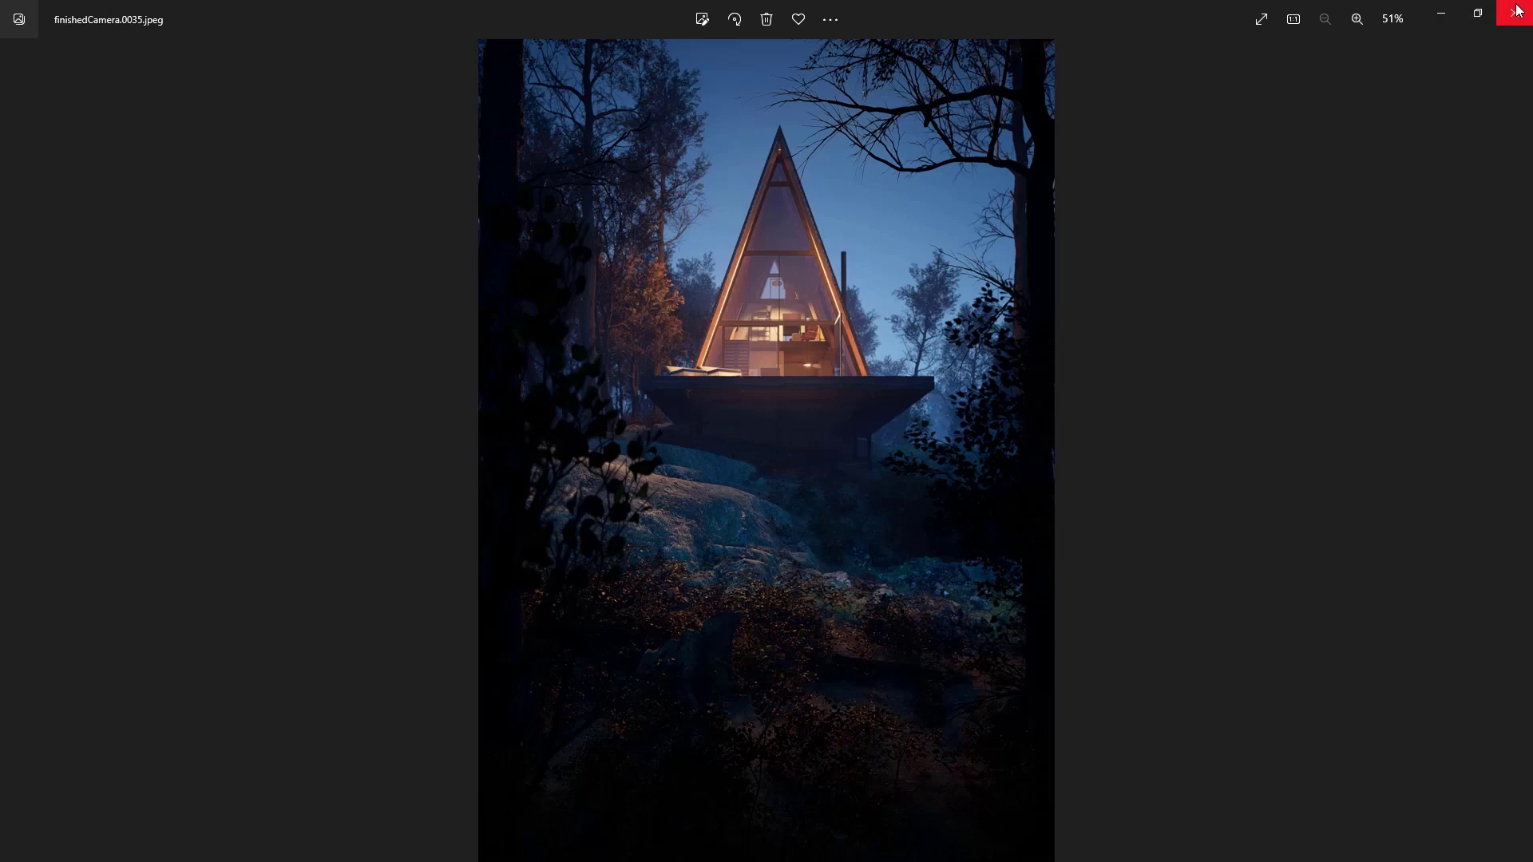
pyautogui.moveTo(1518, 13)
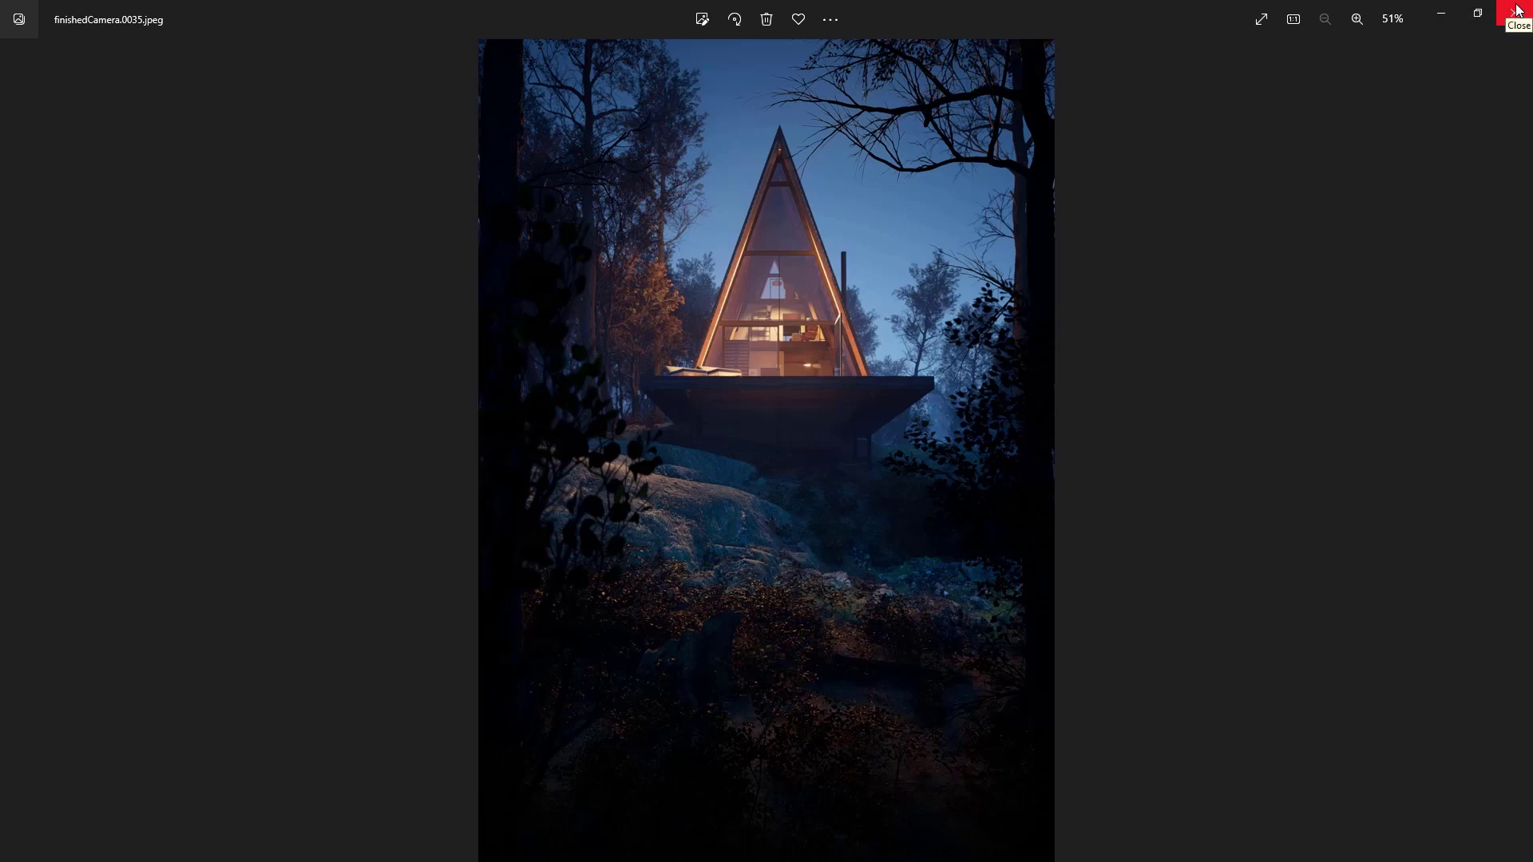
pyautogui.click(1518, 13)
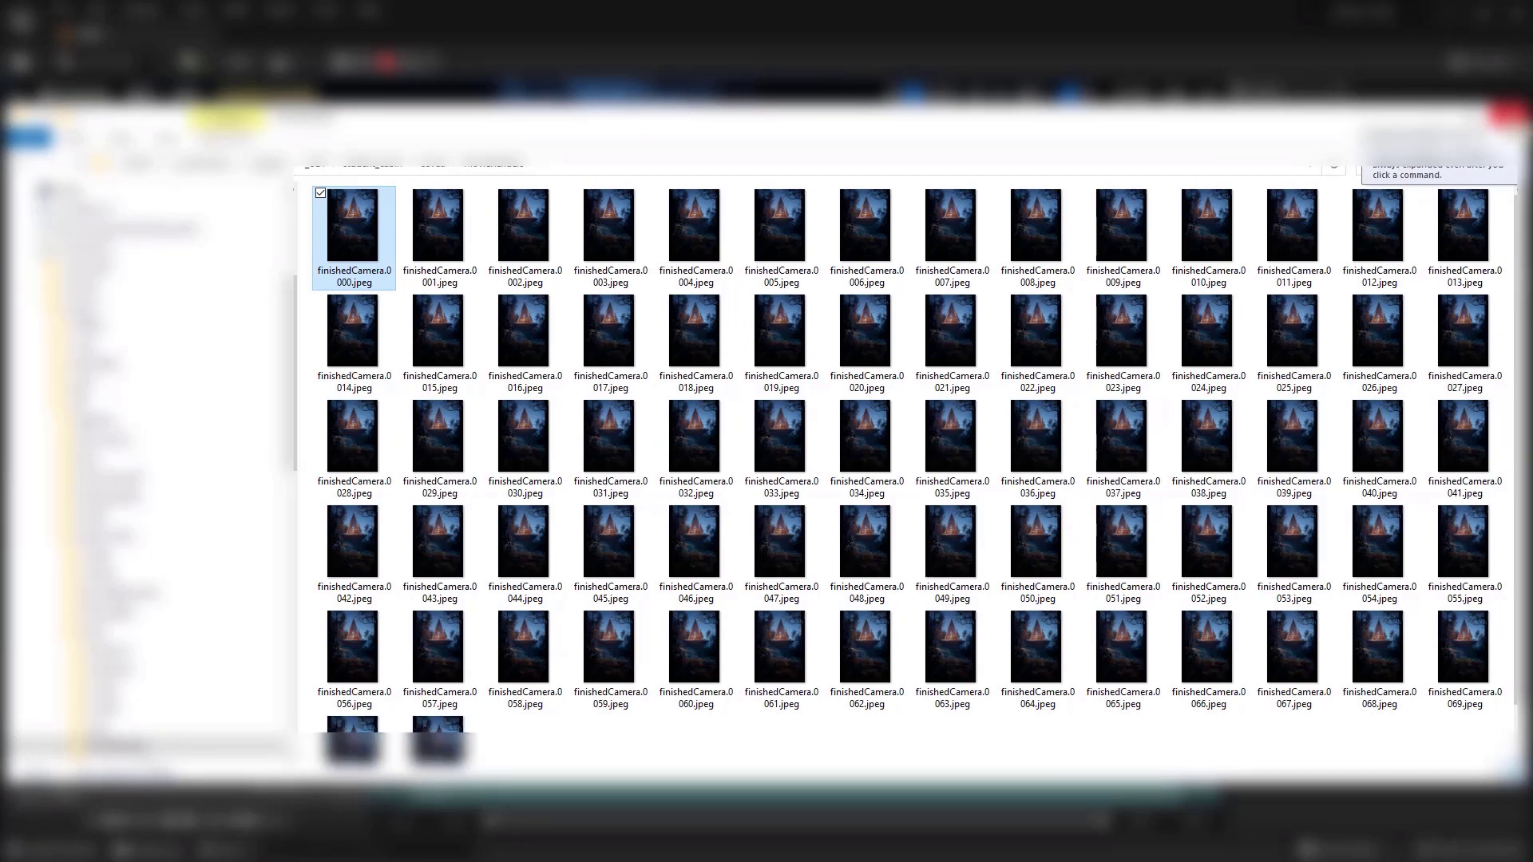
pyautogui.moveTo(1463, 332)
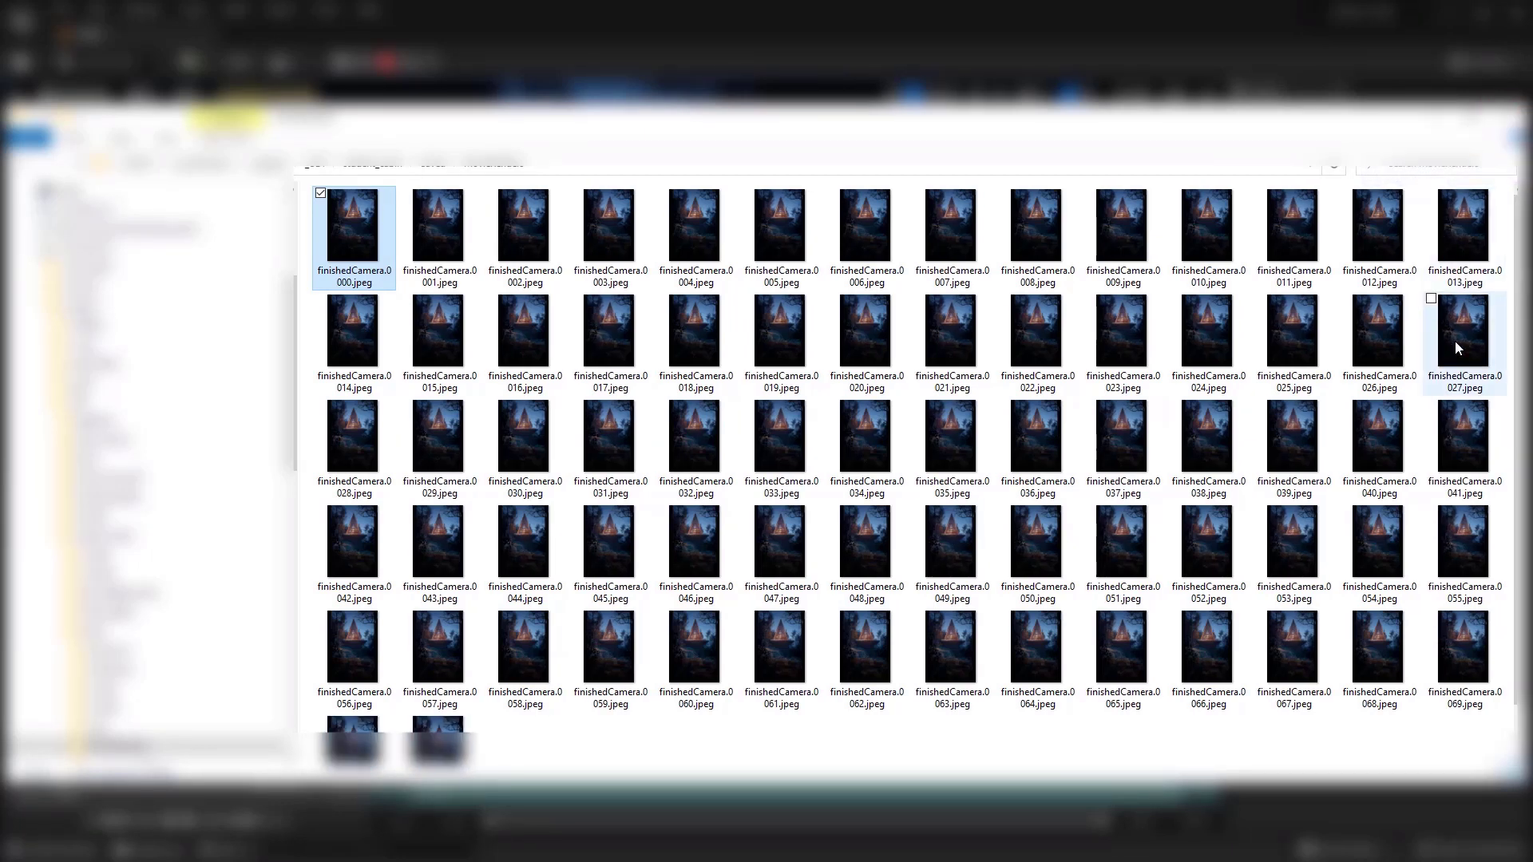
pyautogui.moveTo(1457, 347)
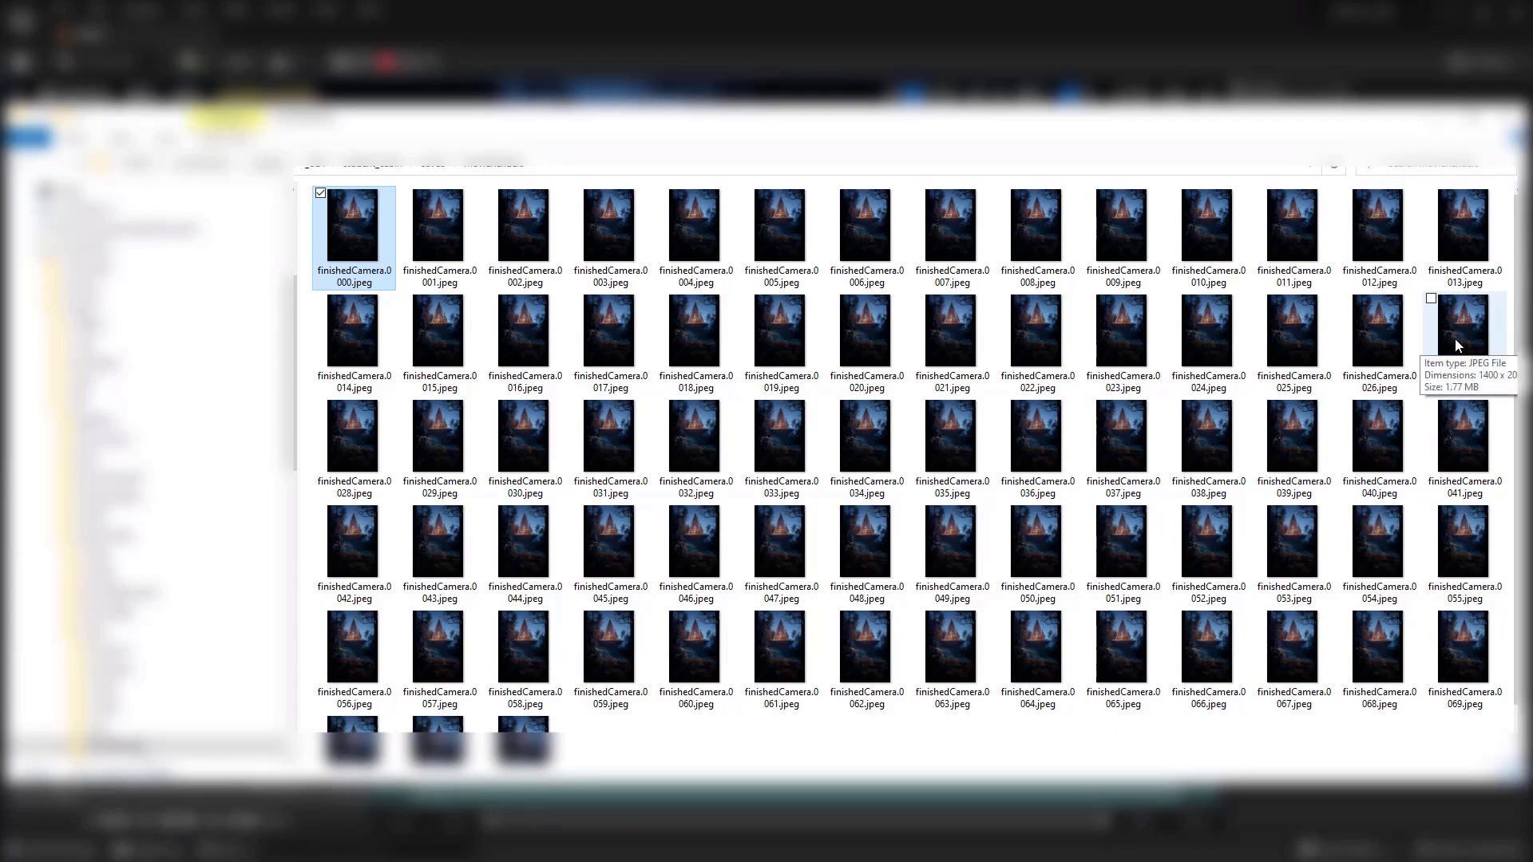